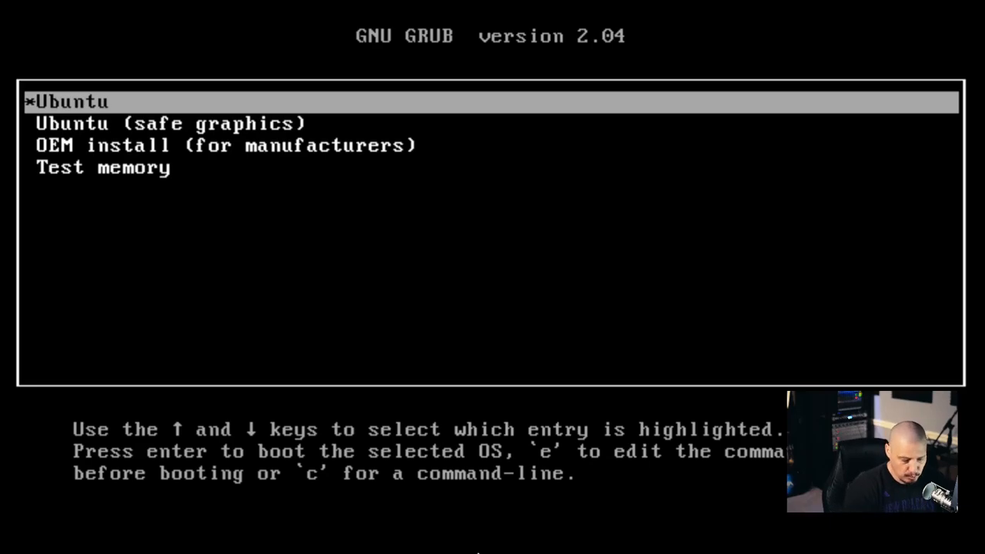
Boot the default Ubuntu GRUB entry and choose Install Ubuntu on the Welcome screen
key("Return")
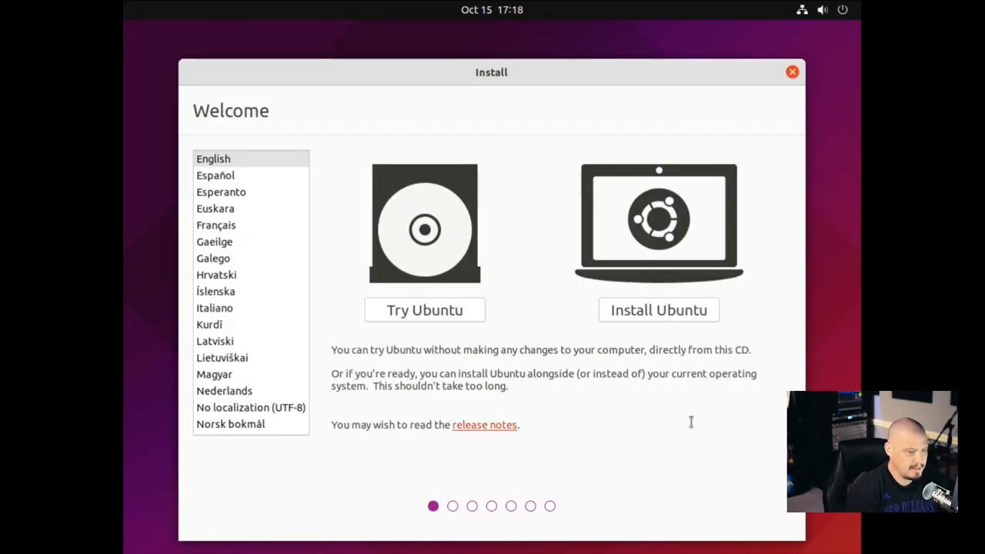
mouse_move(465, 289)
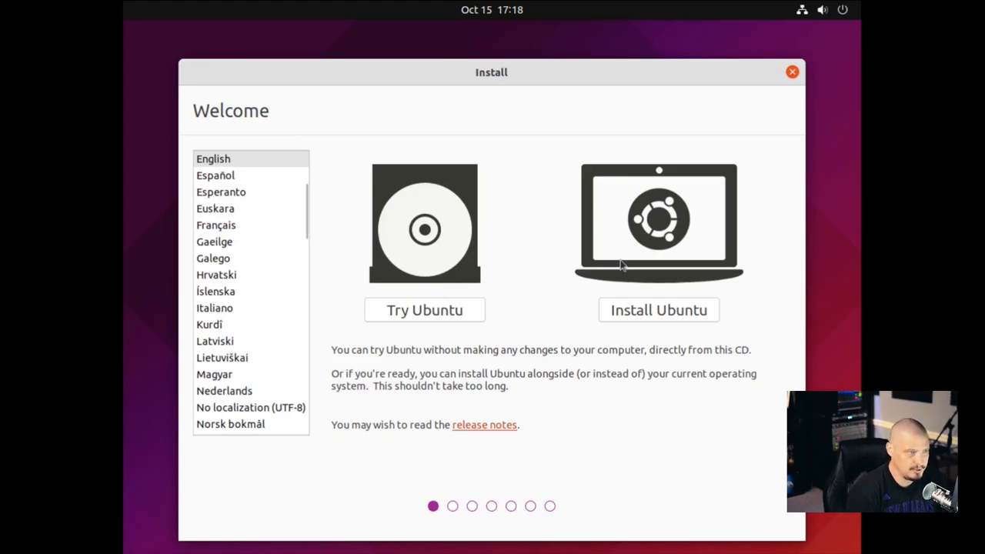
mouse_move(668, 408)
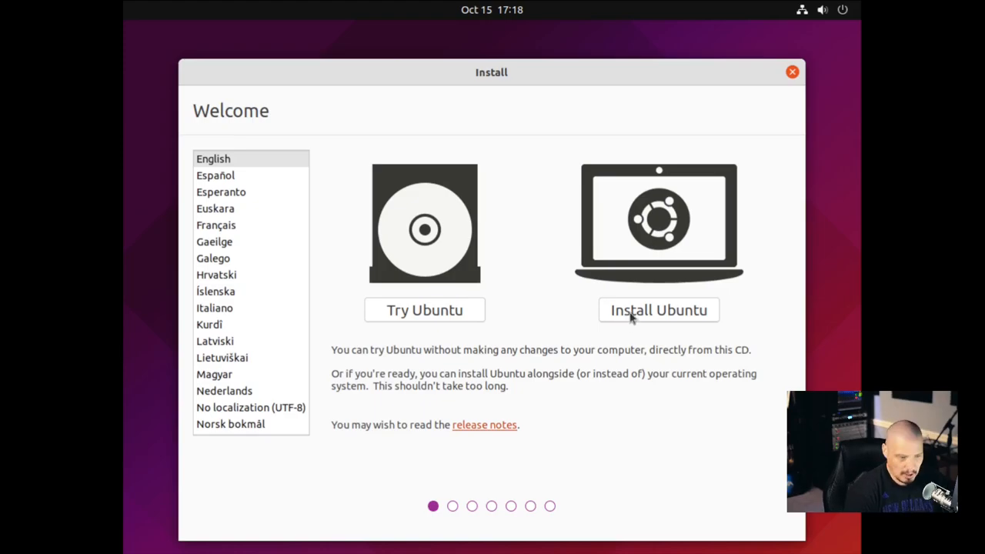
left_click(659, 309)
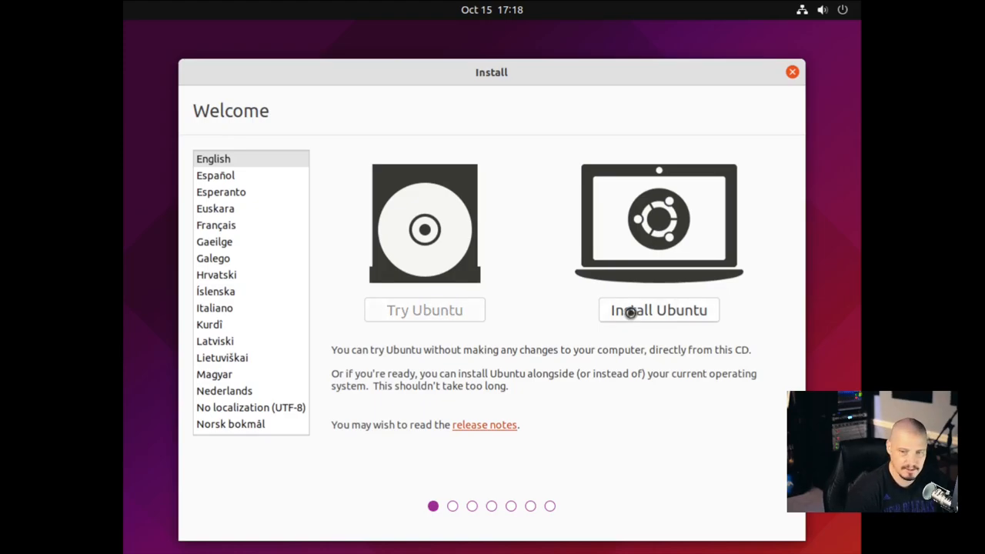
left_click(659, 310)
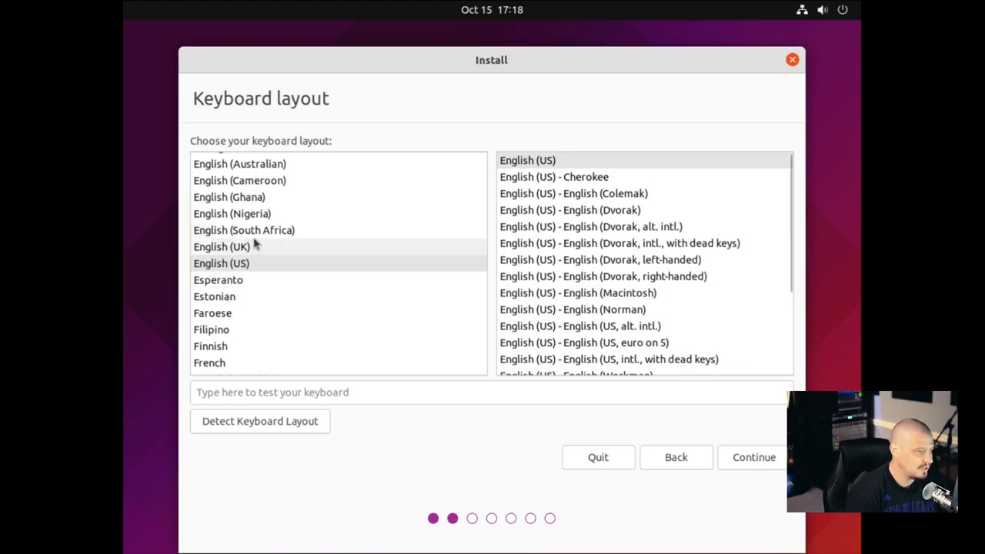
mouse_move(453, 326)
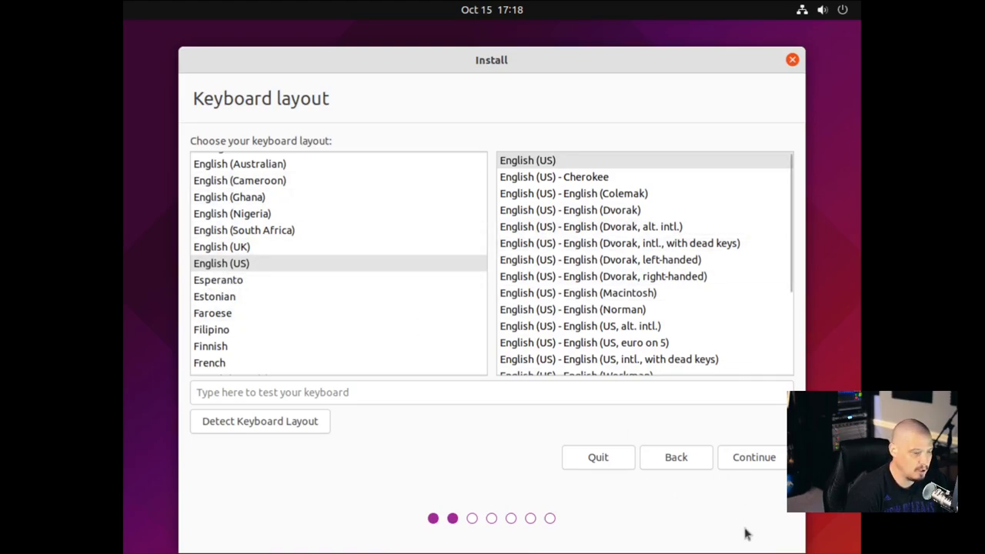
Accept the English (US) layout, keep normal installation with updates plus third-party software, and continue
left_click(754, 456)
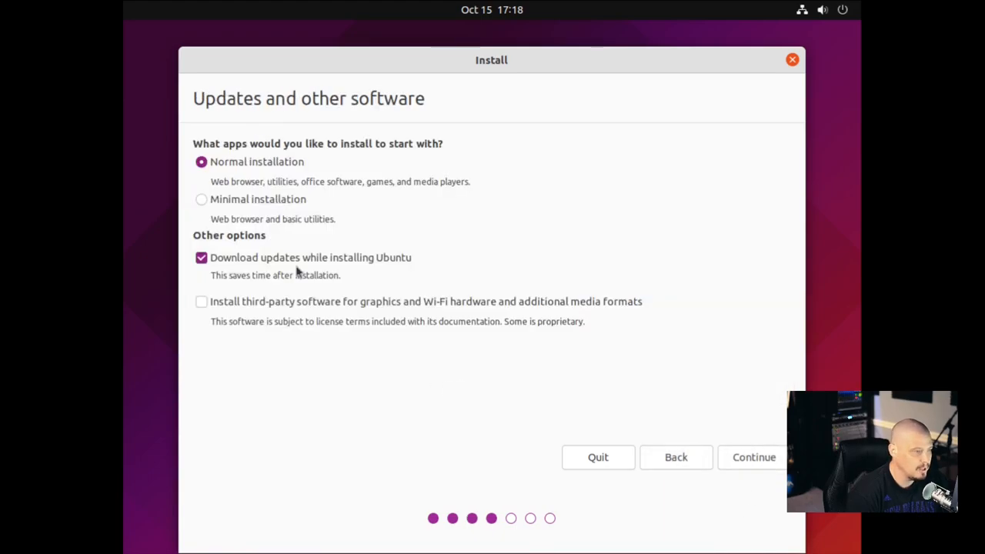
mouse_move(316, 177)
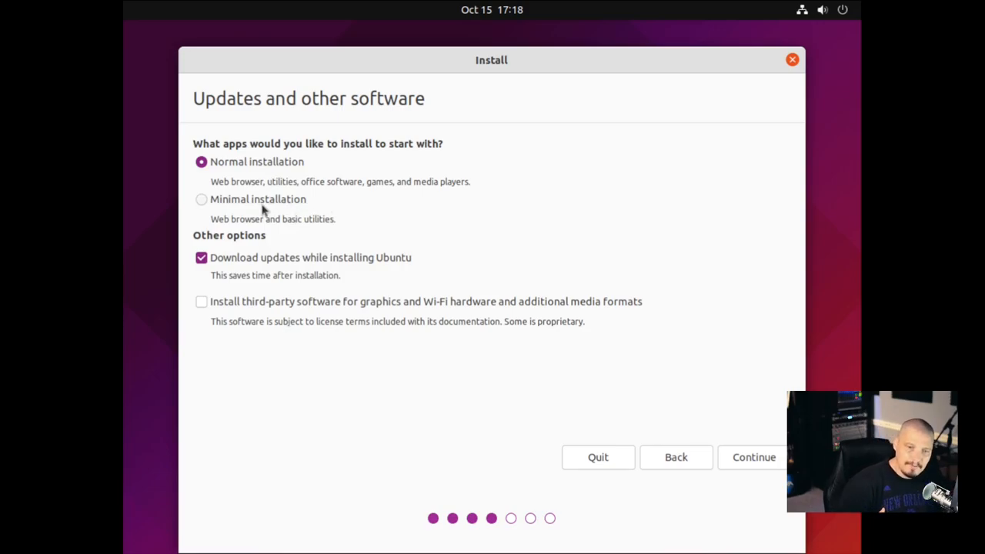
mouse_move(208, 222)
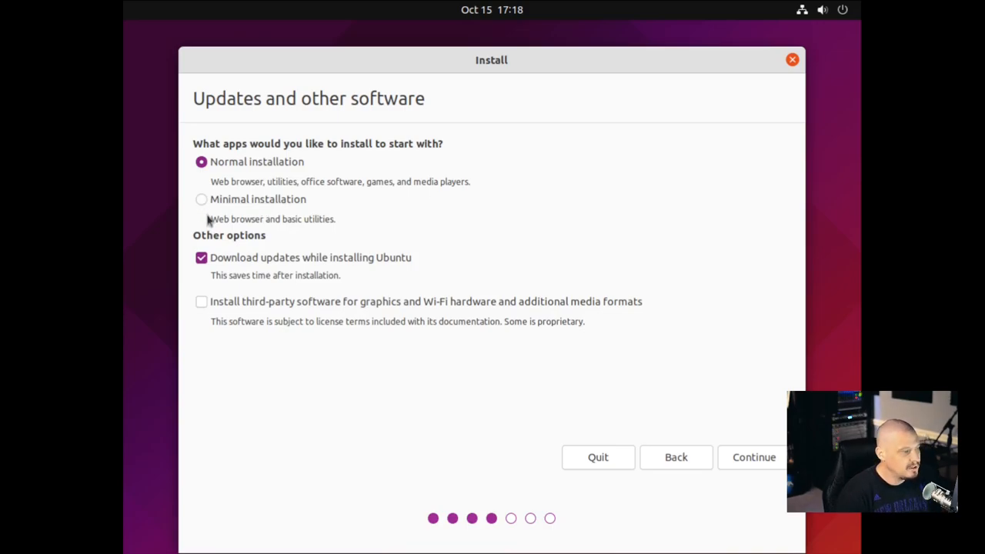
mouse_move(223, 219)
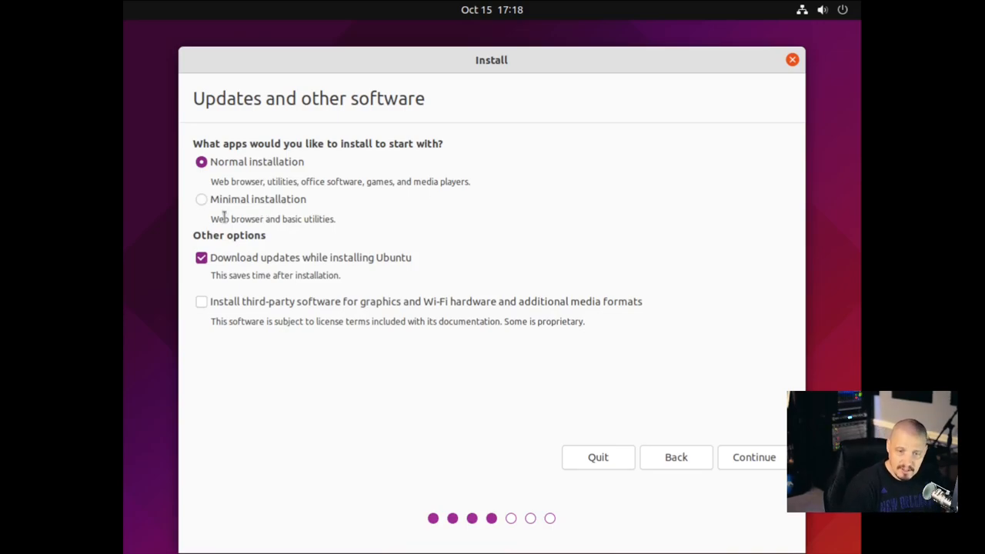
mouse_move(283, 182)
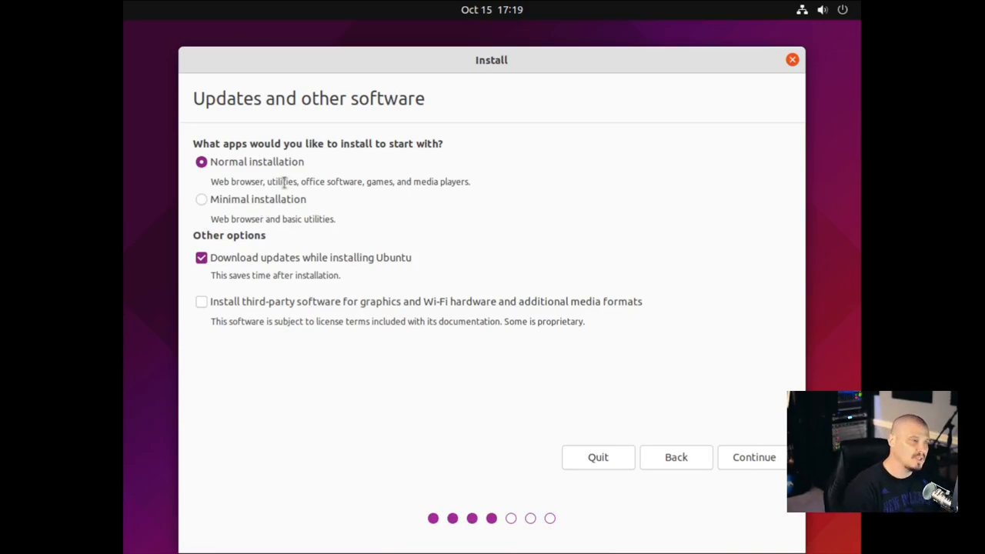
mouse_move(301, 203)
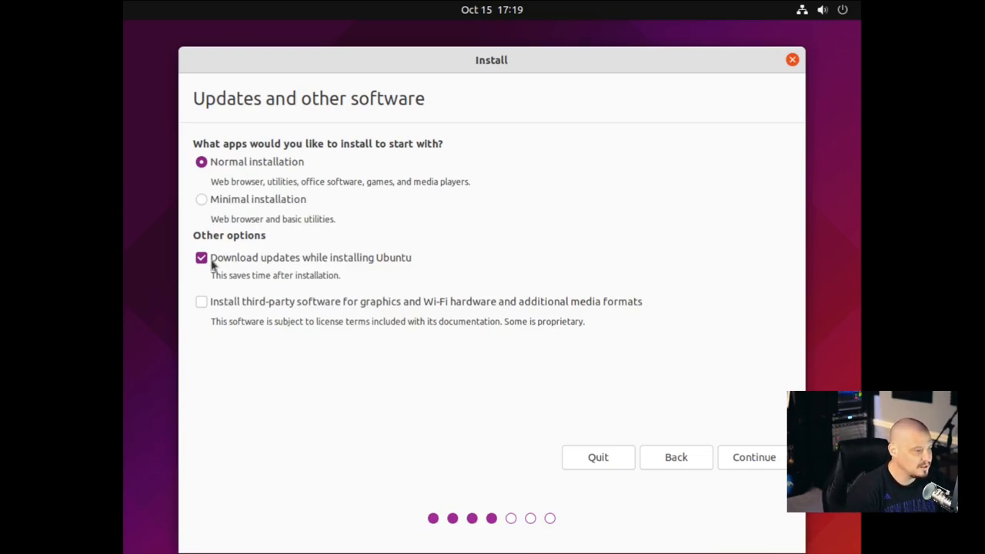
mouse_move(398, 275)
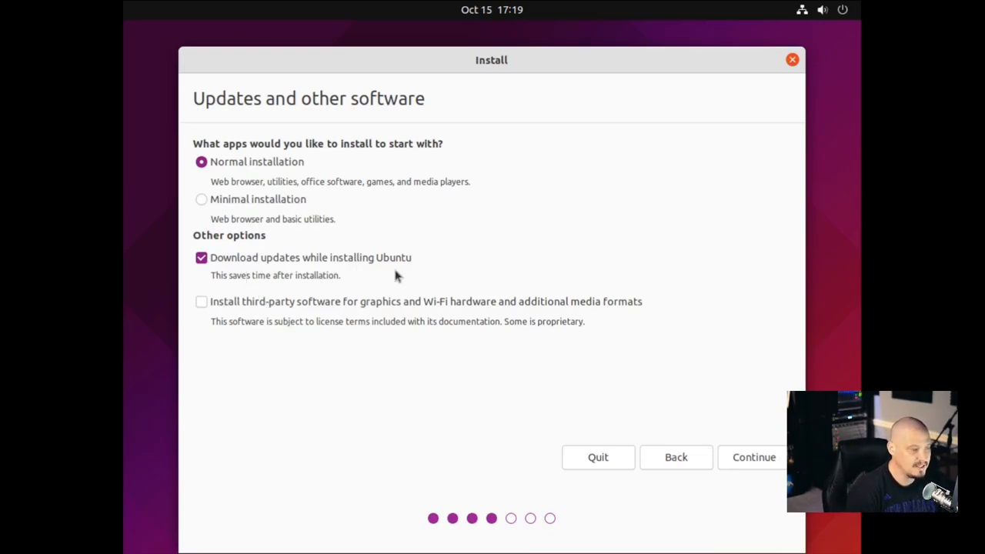
mouse_move(175, 353)
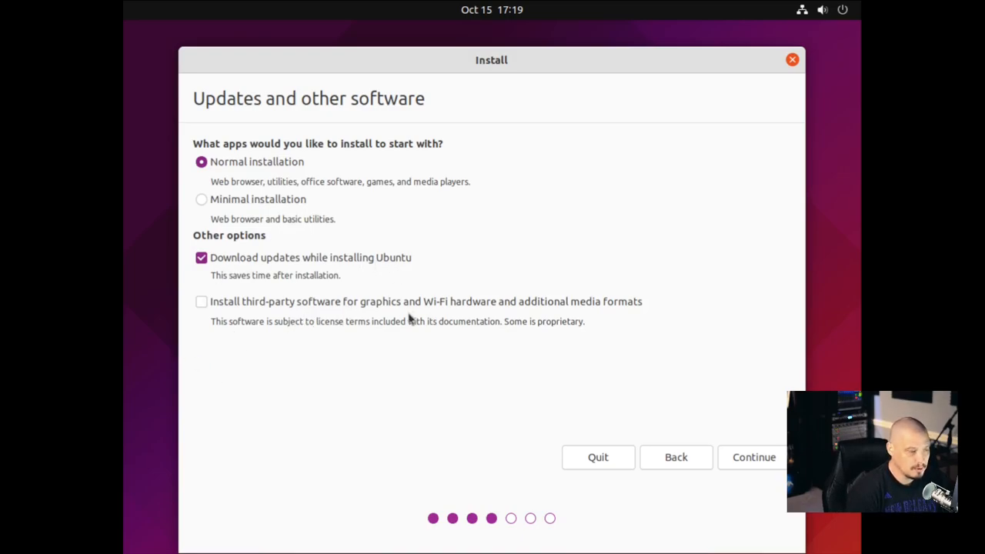
mouse_move(566, 342)
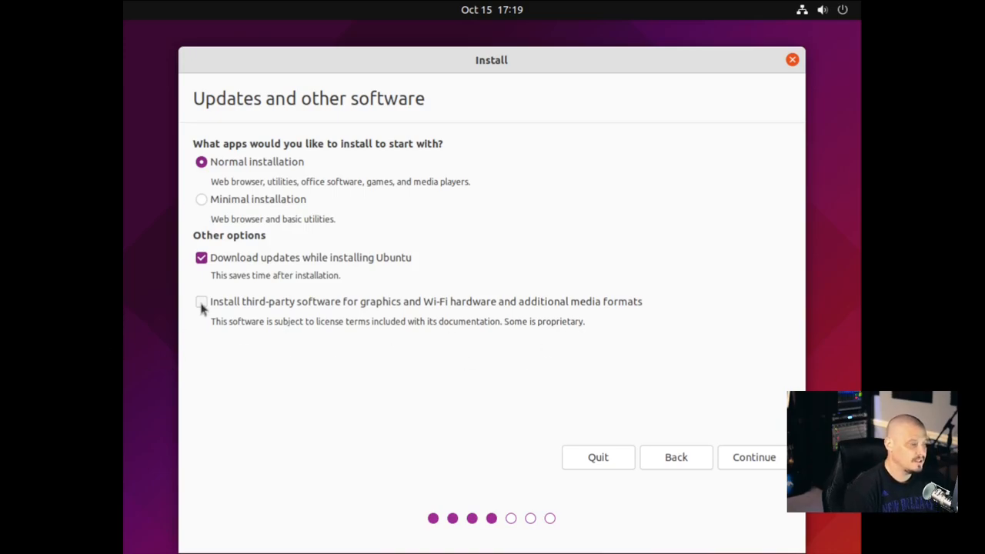
left_click(200, 300)
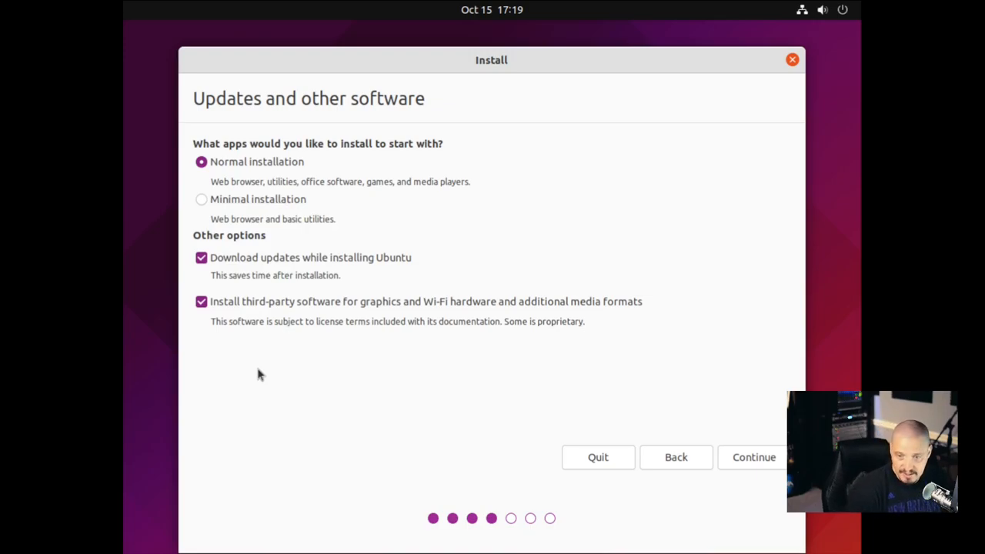
mouse_move(239, 371)
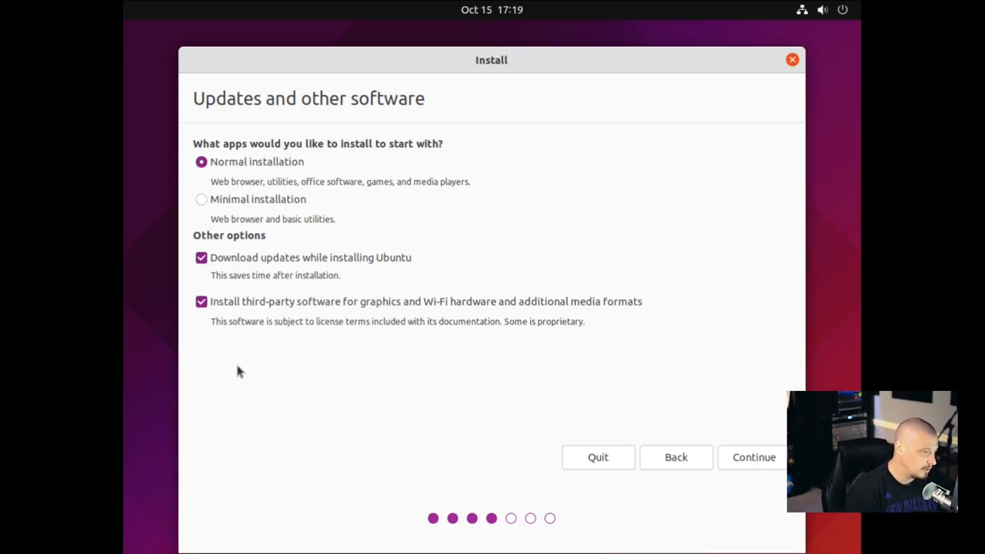
mouse_move(243, 345)
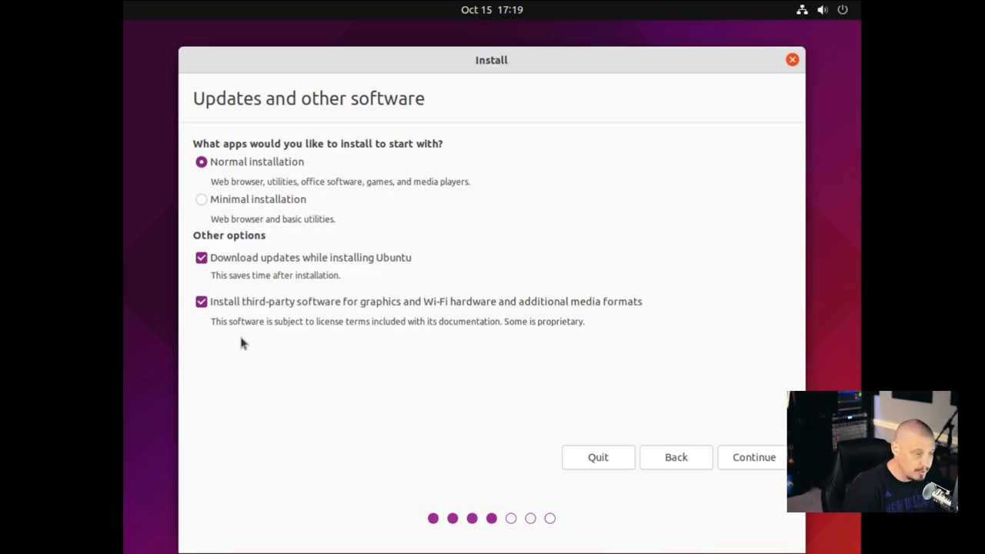
mouse_move(244, 347)
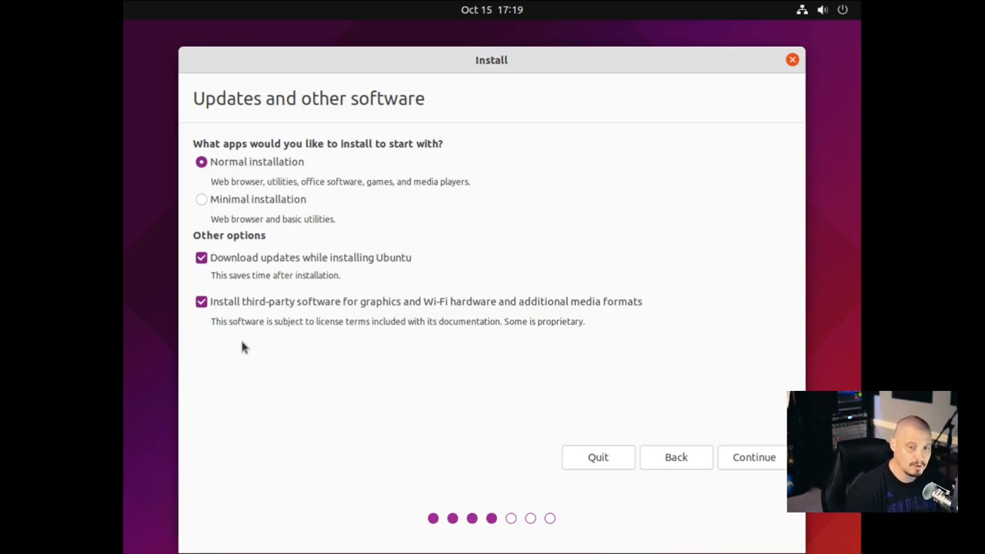
left_click(754, 456)
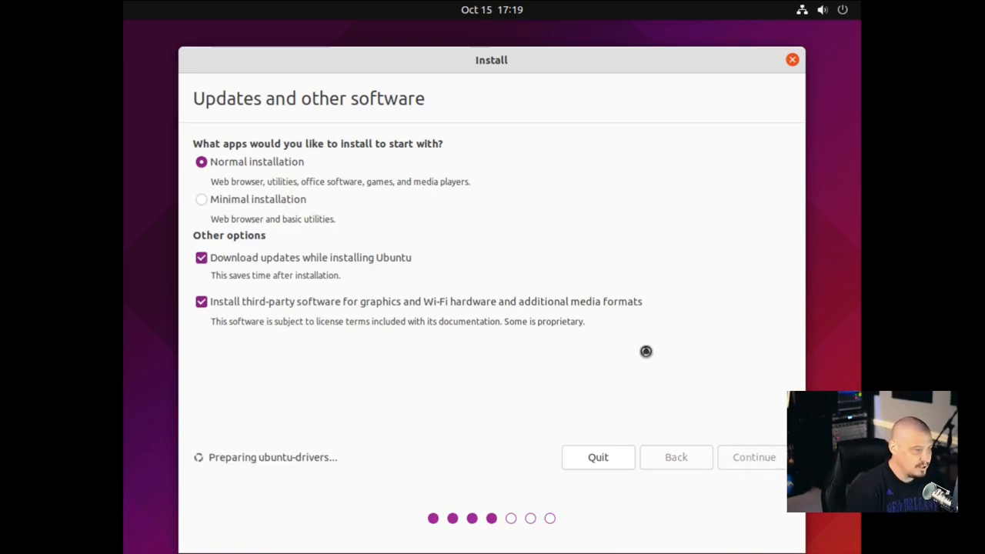
Choose Erase disk and install Ubuntu using ZFS from Advanced Features, then start Install Now
left_click(754, 456)
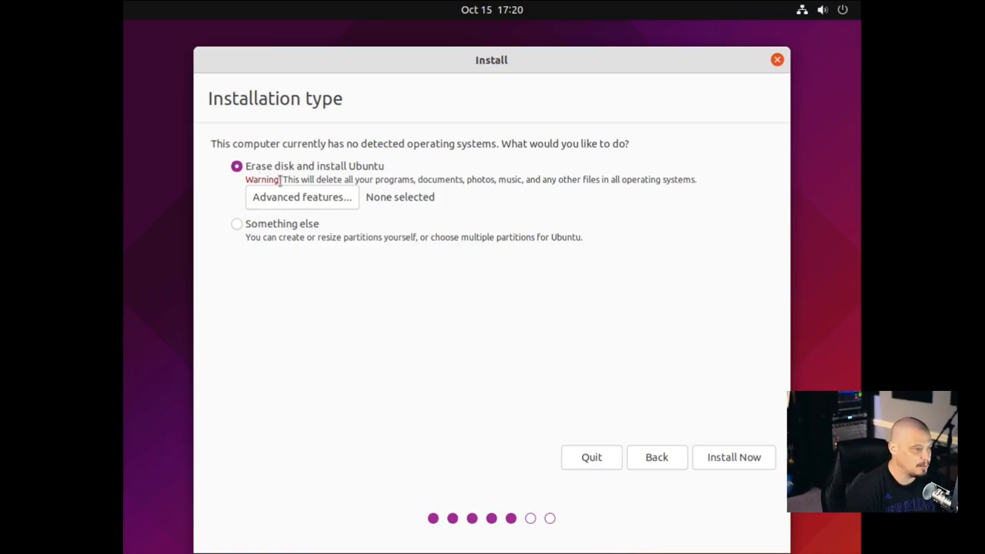
mouse_move(223, 186)
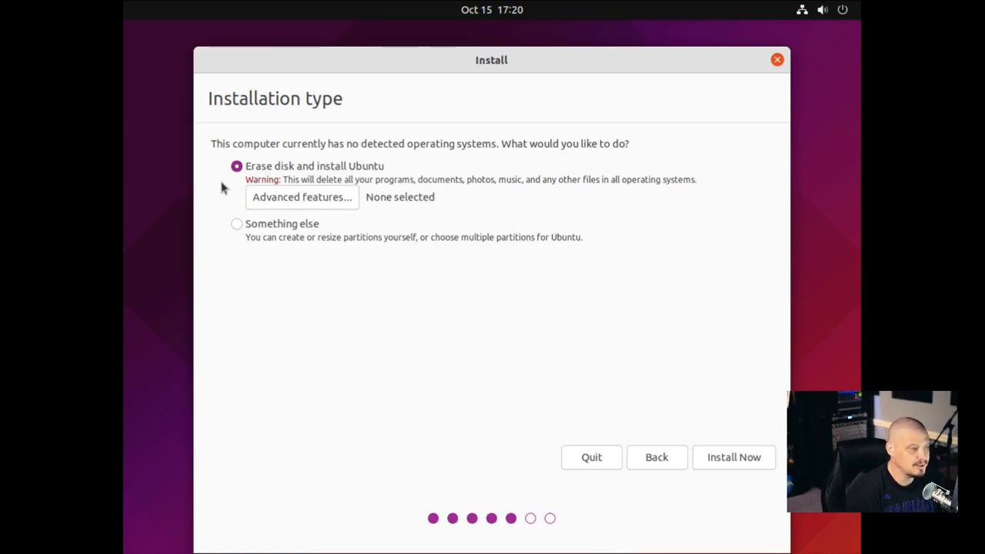
mouse_move(379, 226)
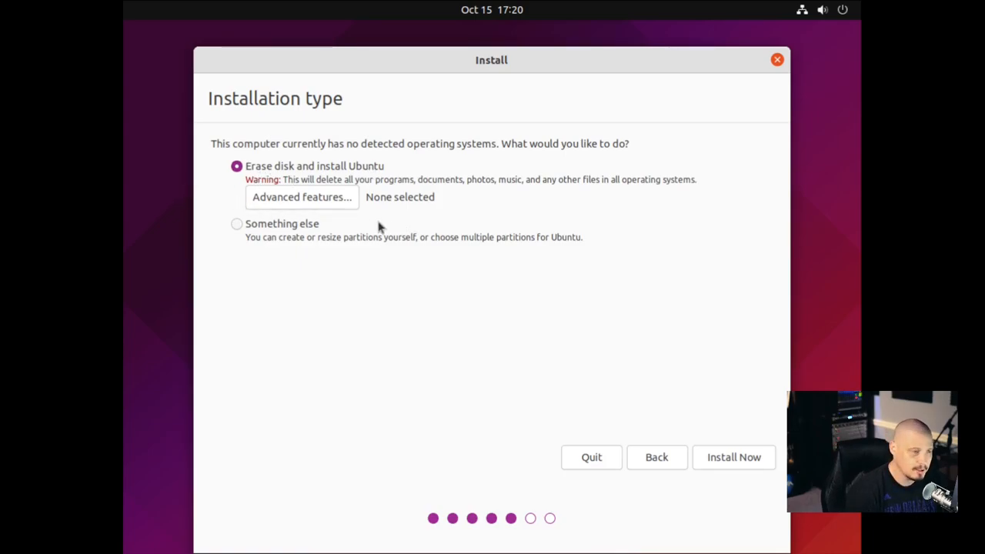
mouse_move(323, 219)
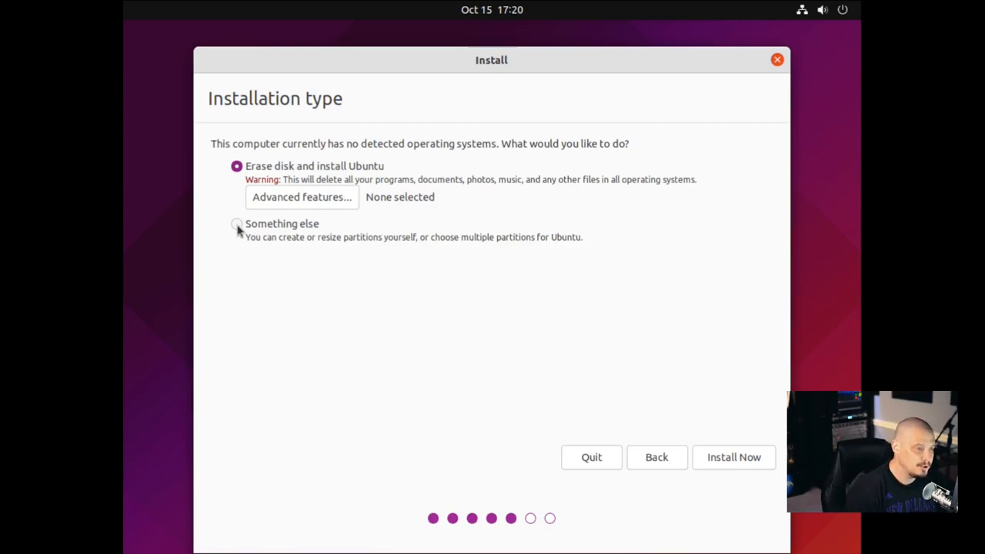
left_click(237, 224)
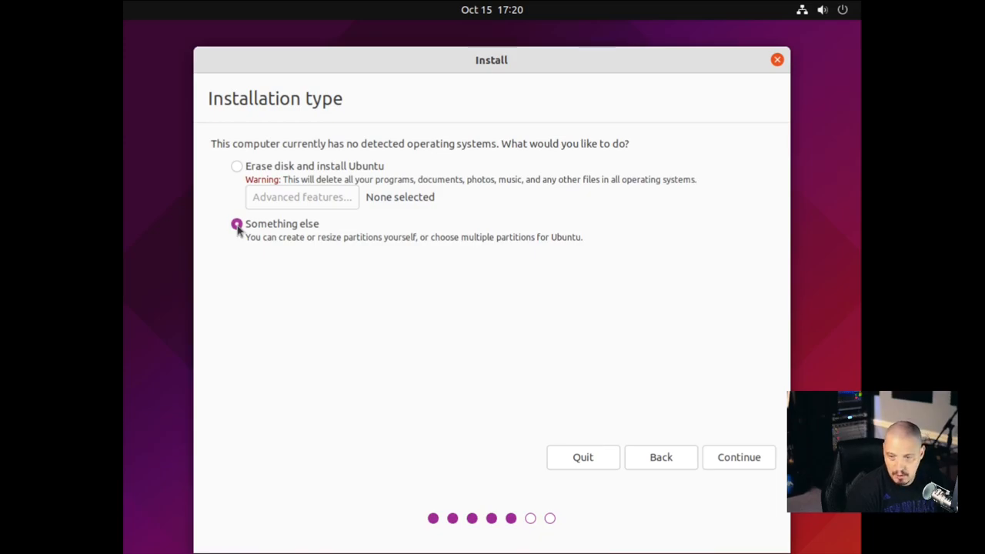
left_click(238, 167)
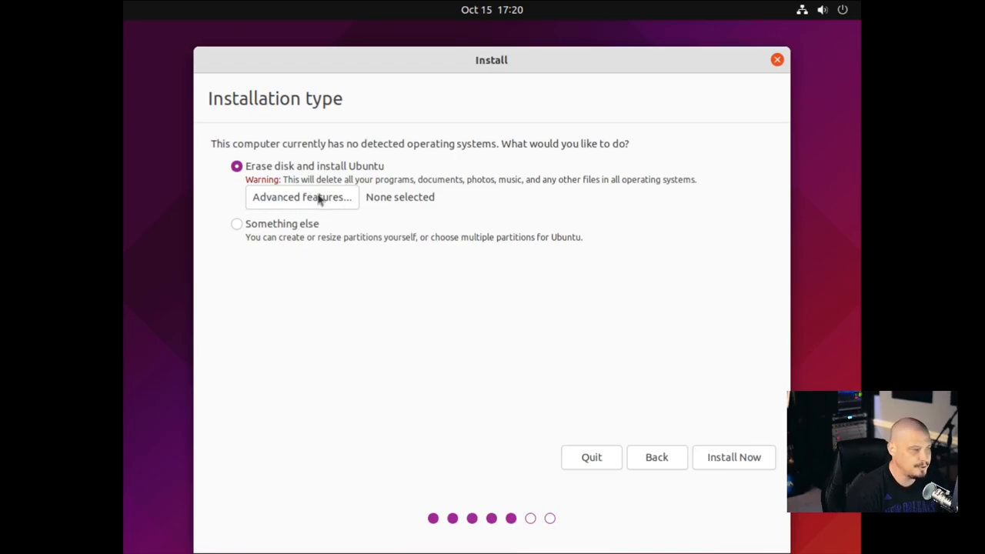
left_click(302, 197)
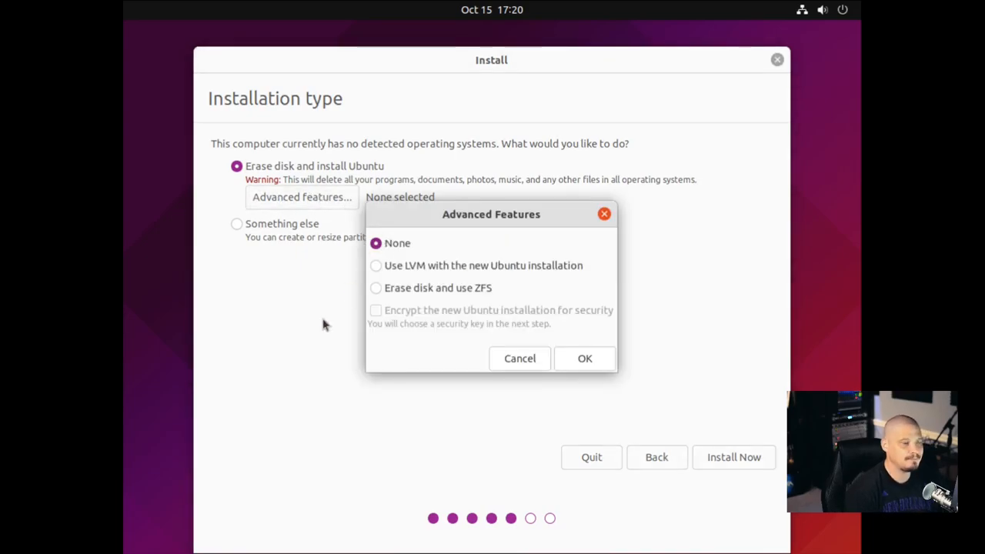
mouse_move(437, 300)
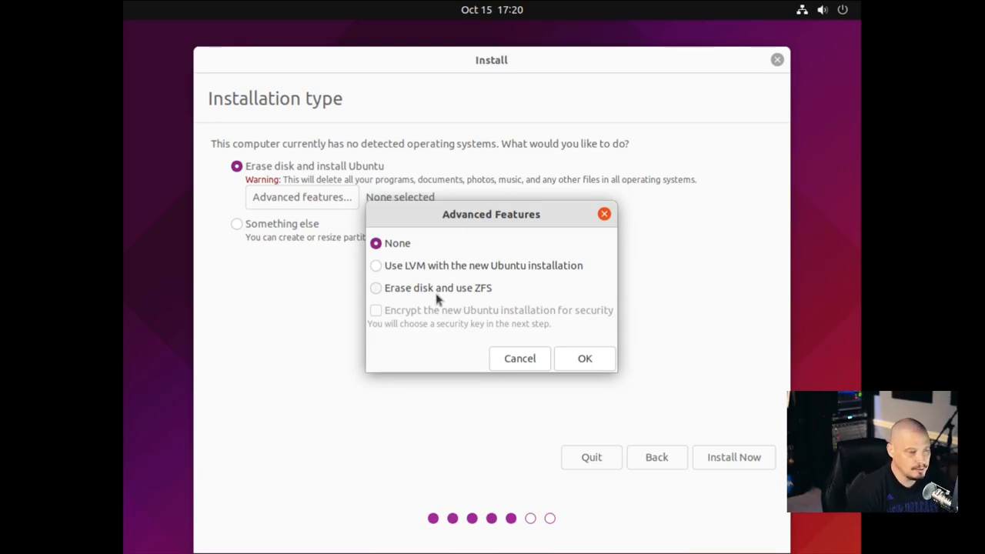
mouse_move(491, 299)
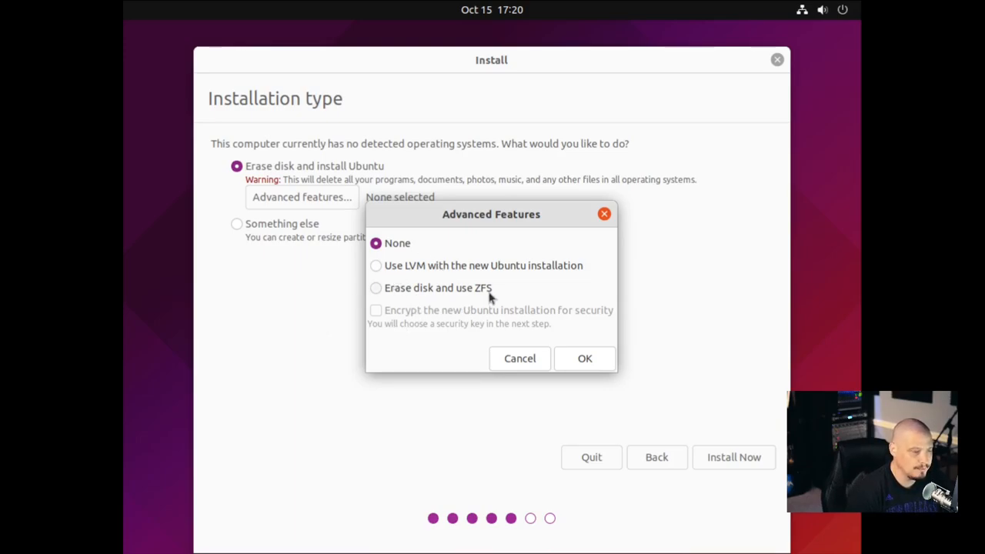
mouse_move(462, 305)
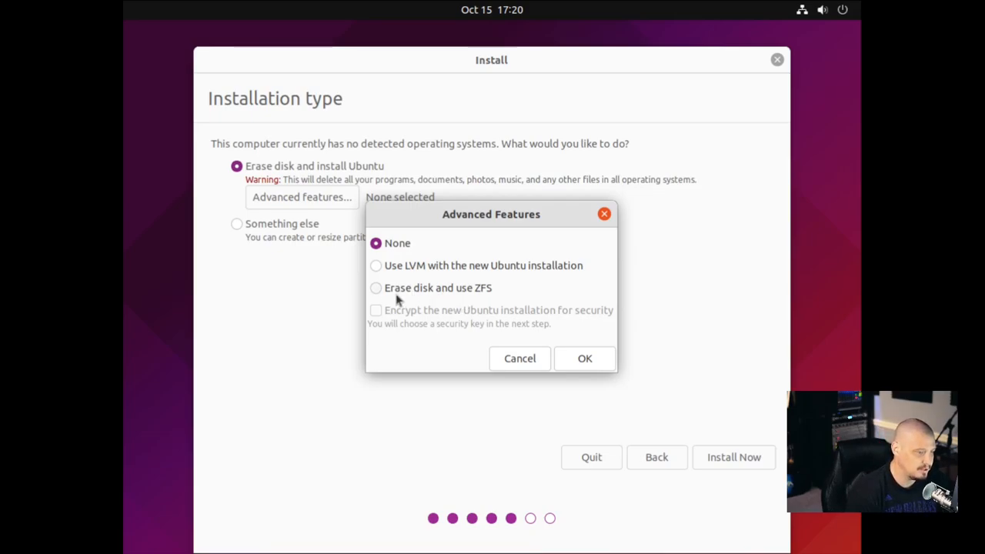
left_click(375, 287)
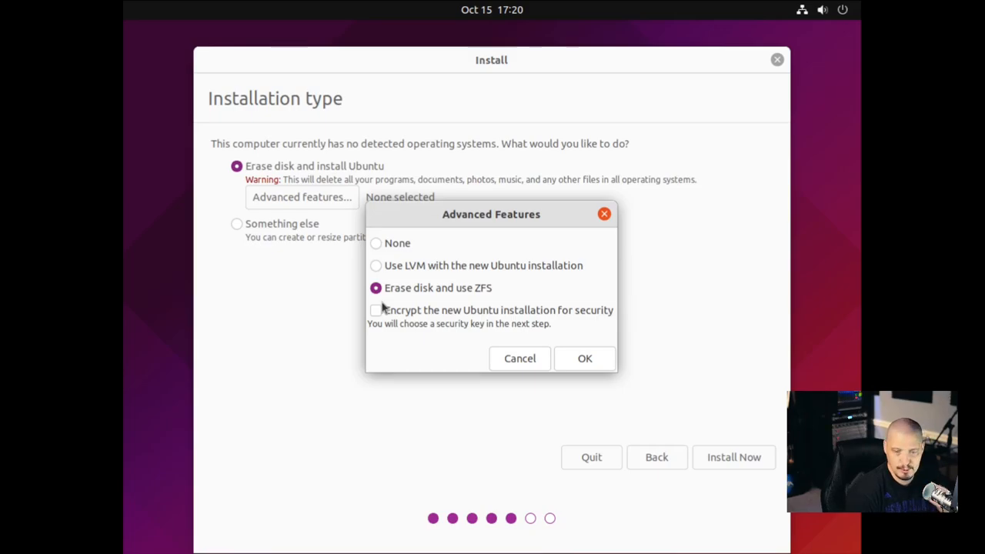
left_click(585, 357)
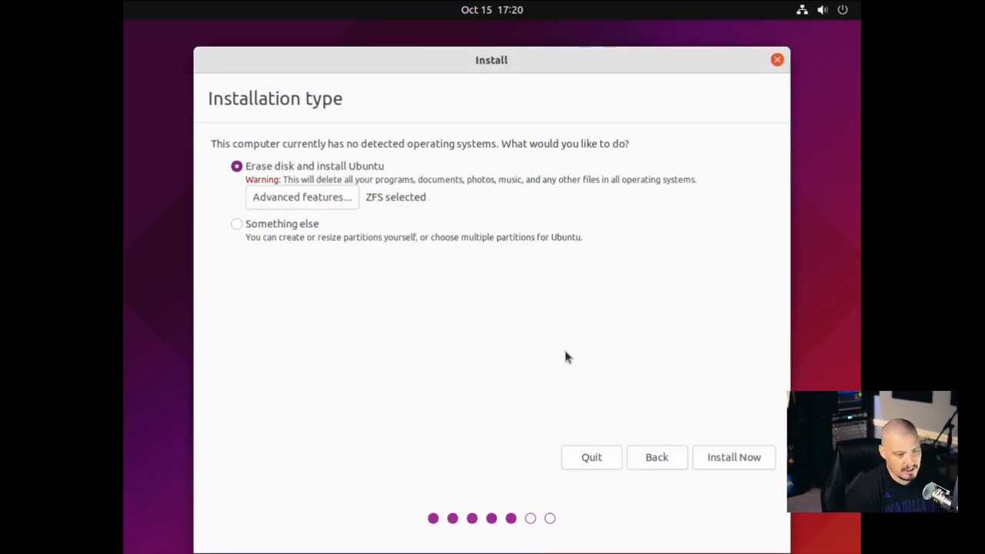
mouse_move(723, 453)
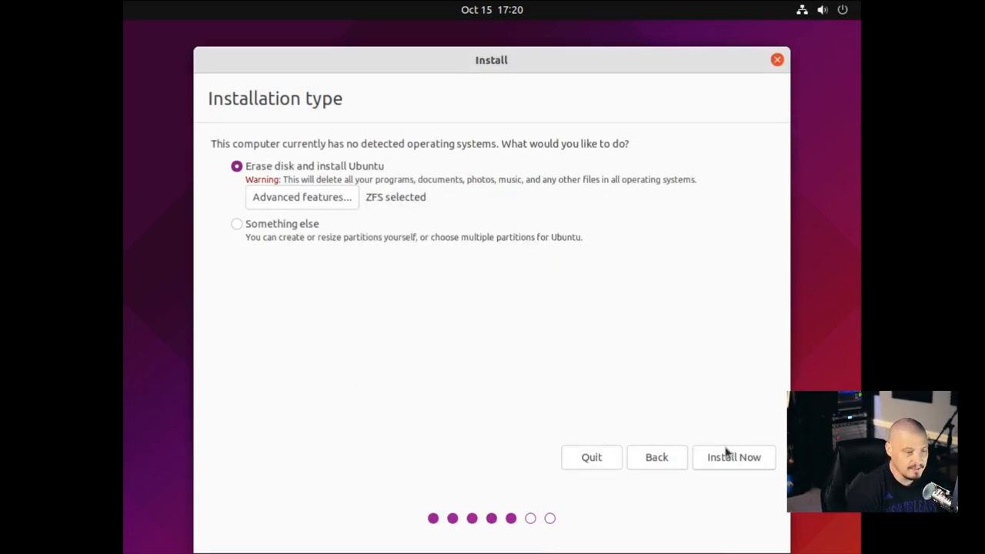
left_click(732, 456)
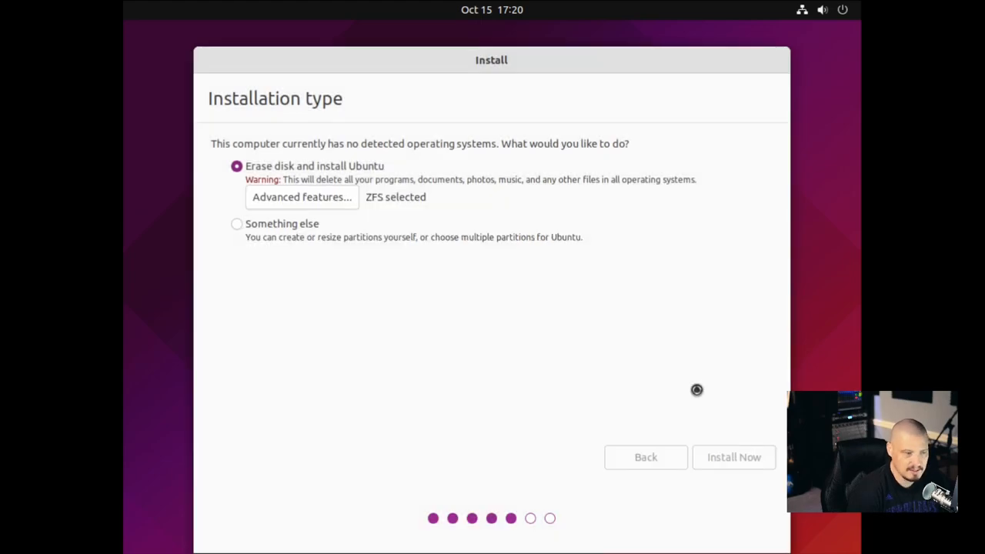
Confirm the disk changes and keep Chicago as the location
left_click(732, 457)
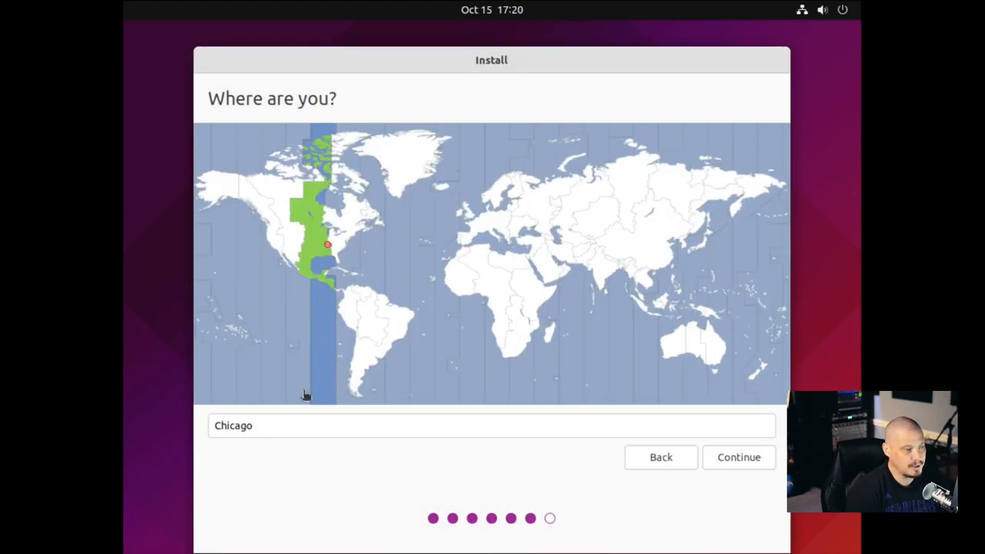
mouse_move(711, 460)
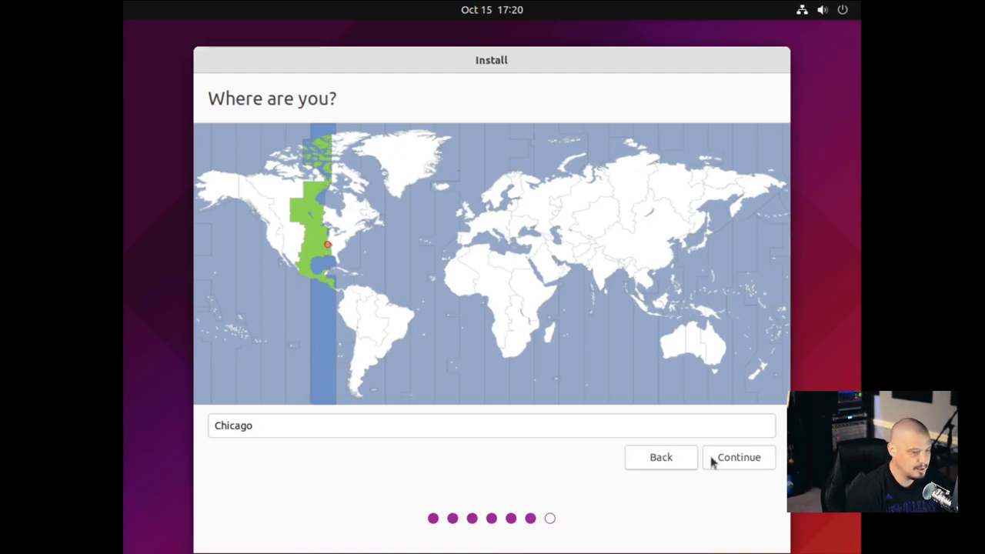
left_click(739, 455)
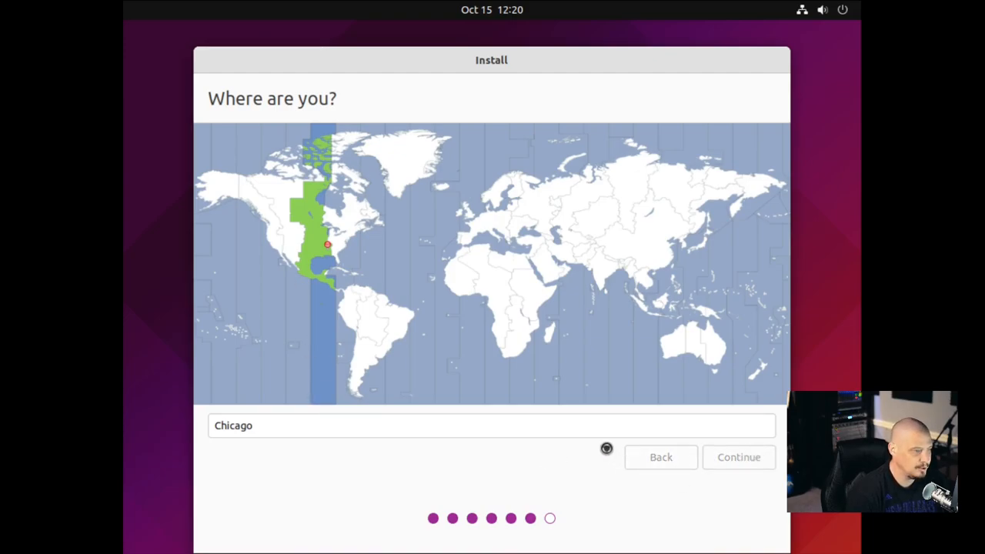
Name the computer ubuntu-virt for user dt and enter a matching login password
left_click(738, 455)
type("dt")
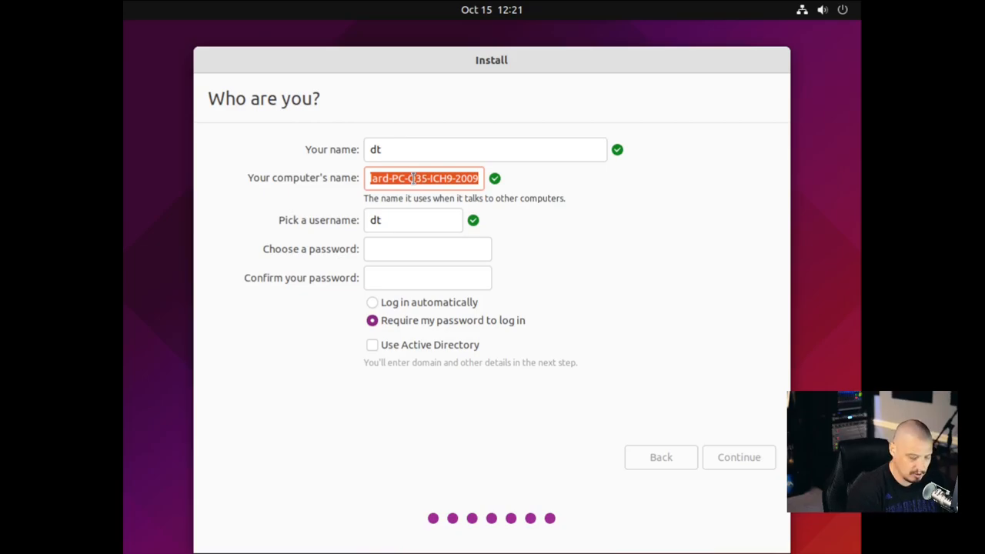
type("ubuntu-virt")
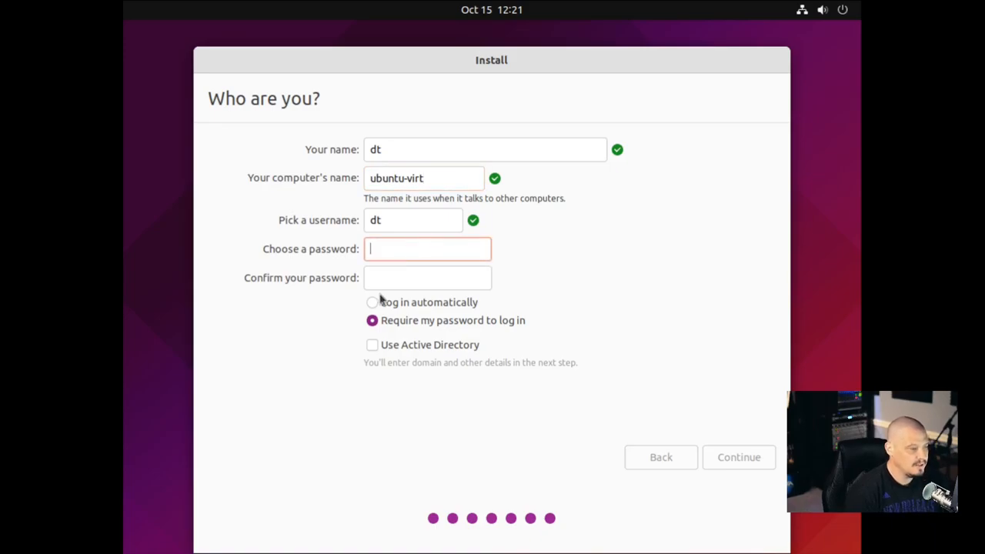
mouse_move(550, 323)
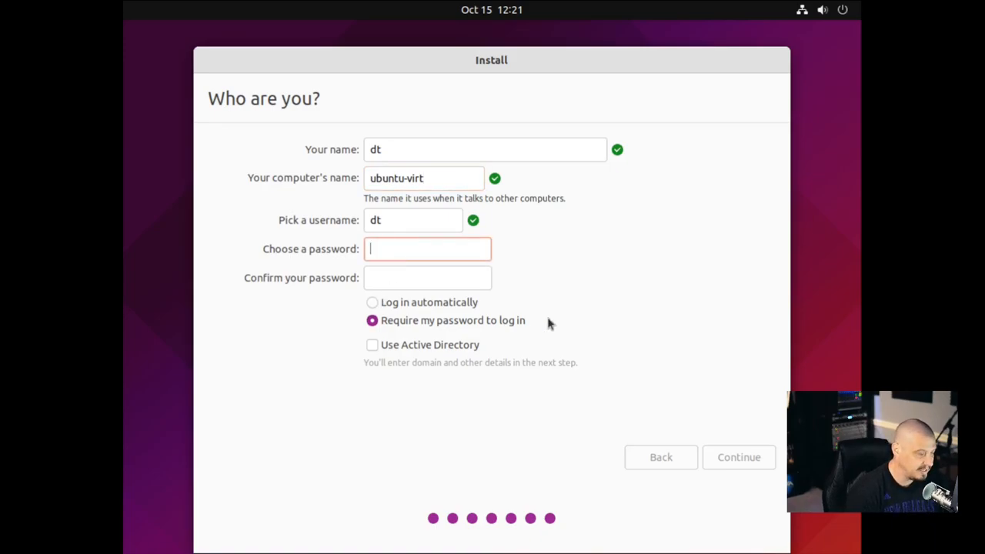
type("••")
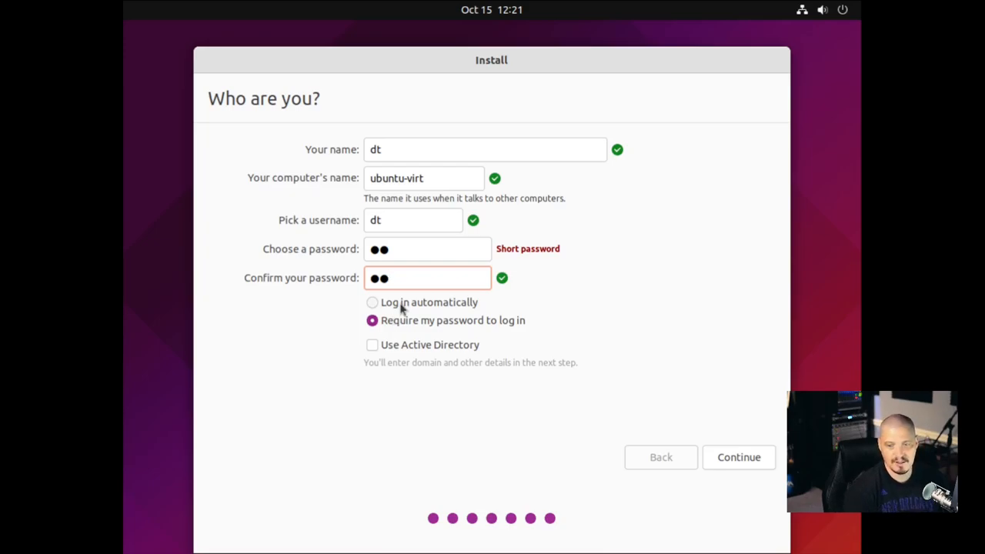
left_click(428, 277)
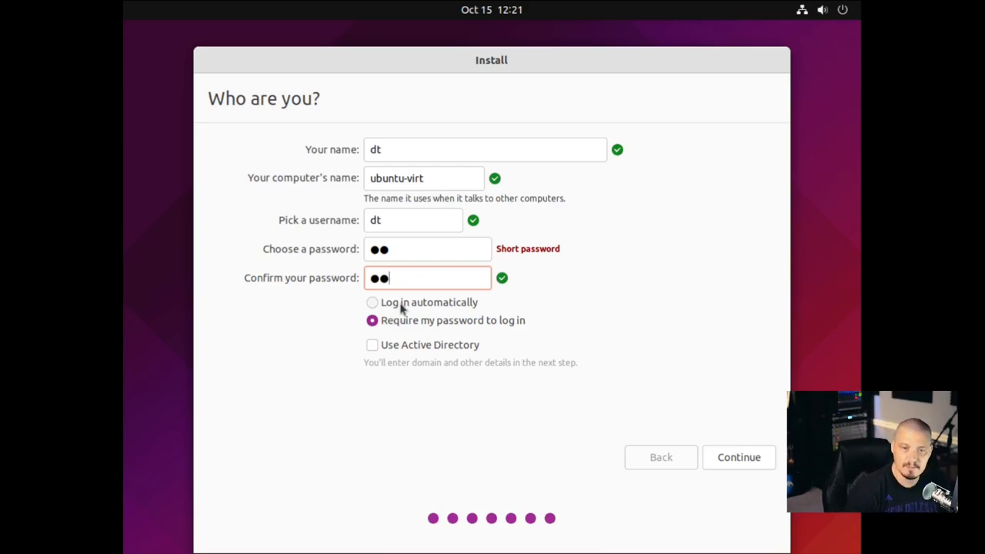
mouse_move(408, 366)
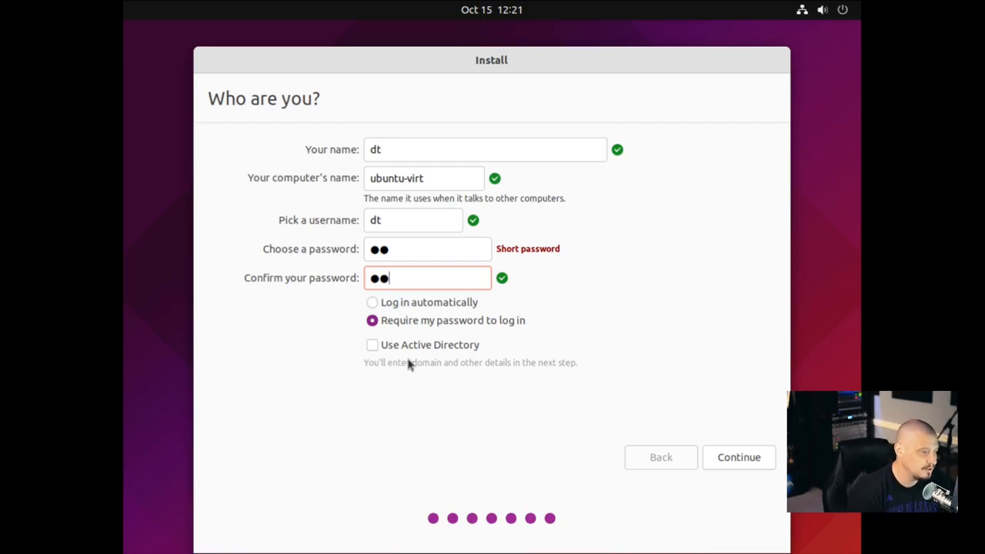
mouse_move(505, 327)
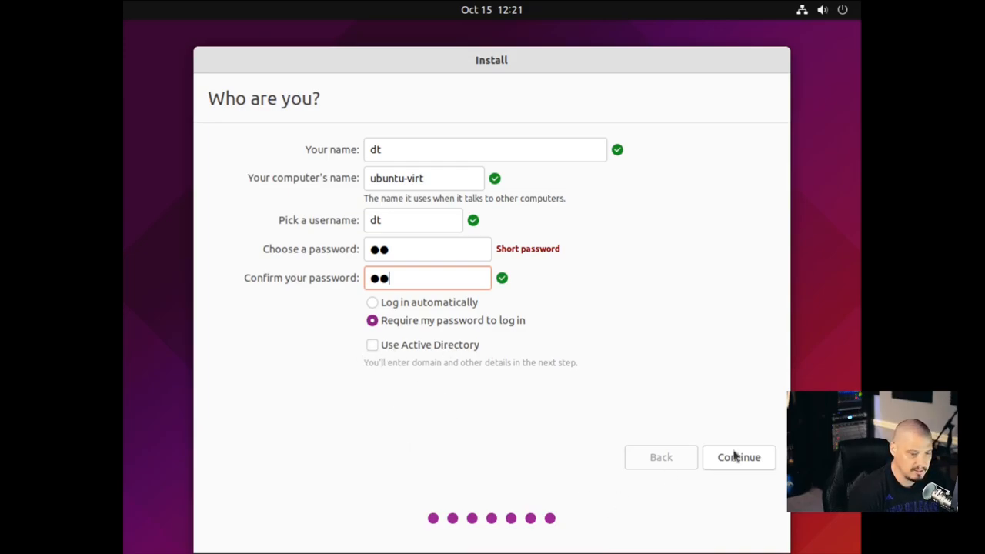
Submit the account details, browse the install slideshow, and restart once installation completes
left_click(739, 456)
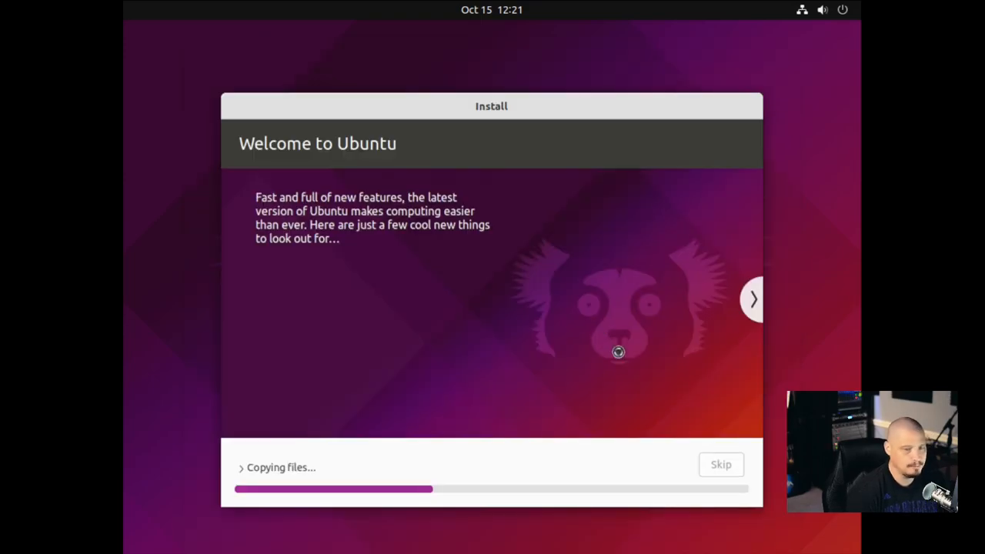
mouse_move(677, 401)
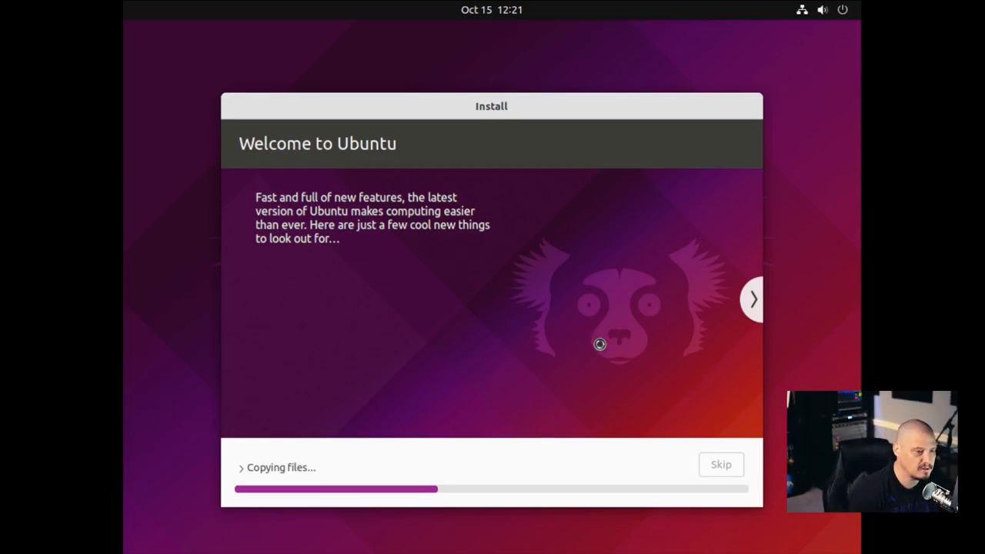
left_click(752, 298)
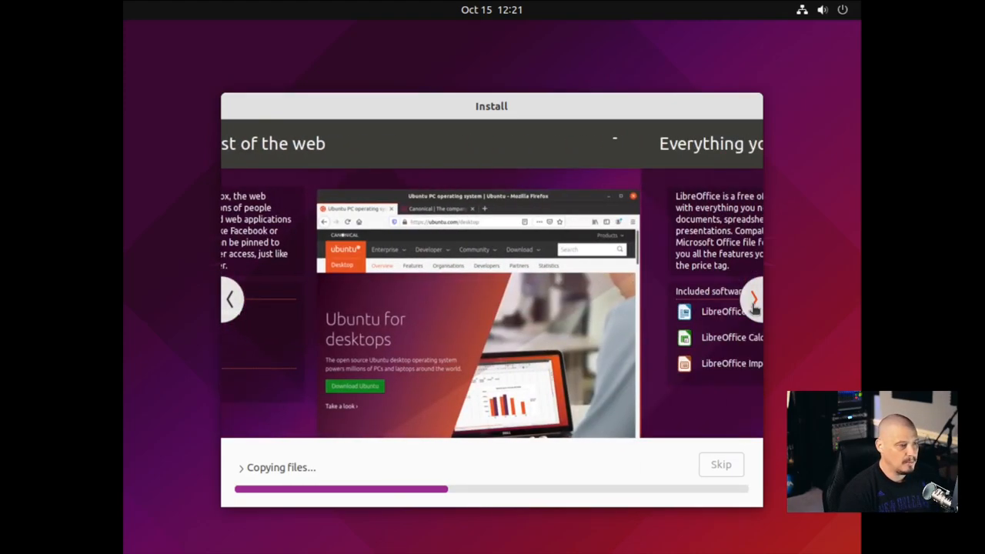
left_click(753, 299)
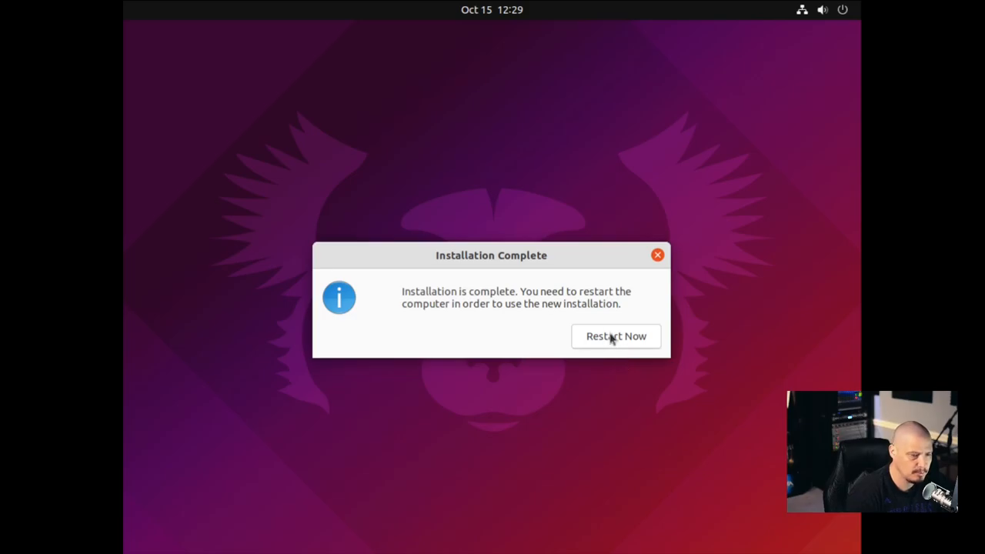
left_click(616, 335)
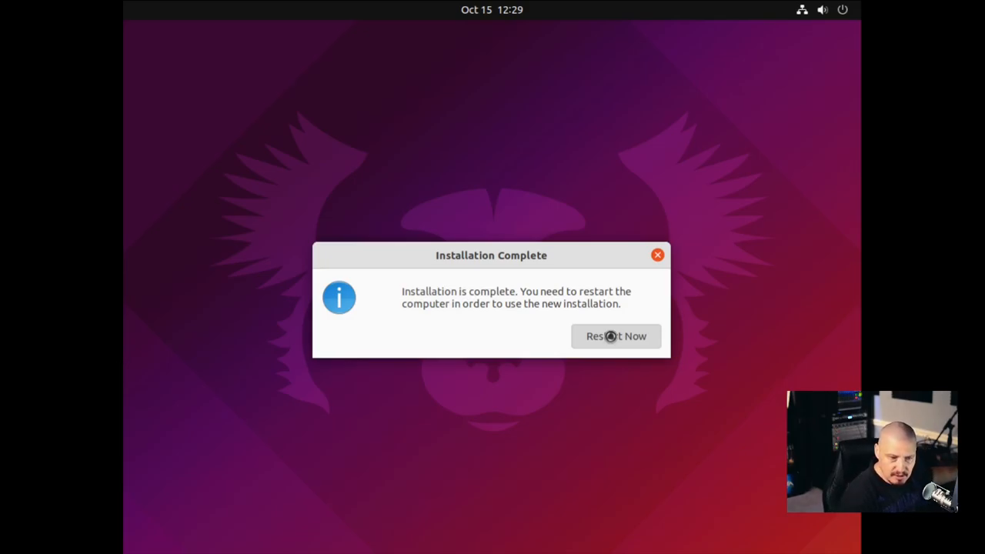
left_click(616, 335)
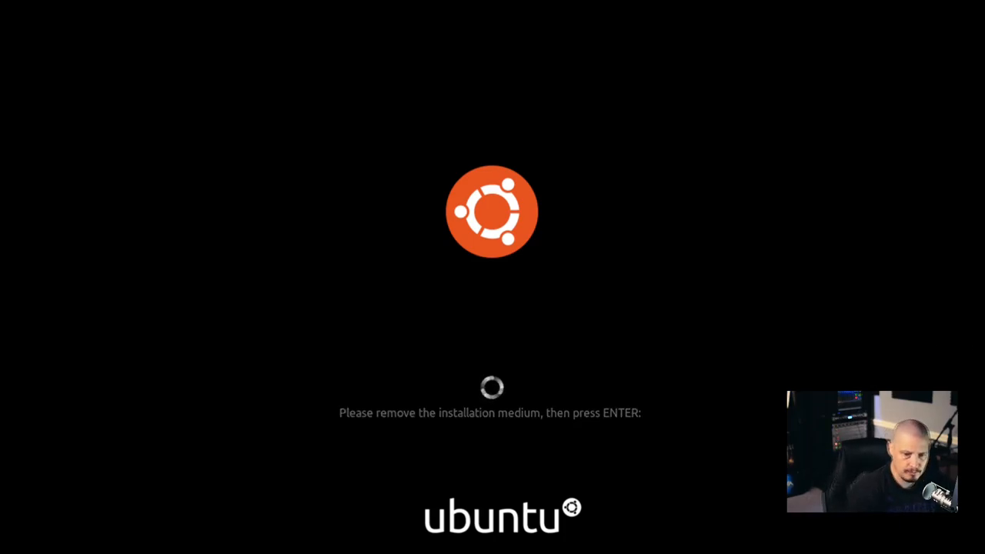
Continue past the remove-medium prompt and sign in as dt with the password
key("enter")
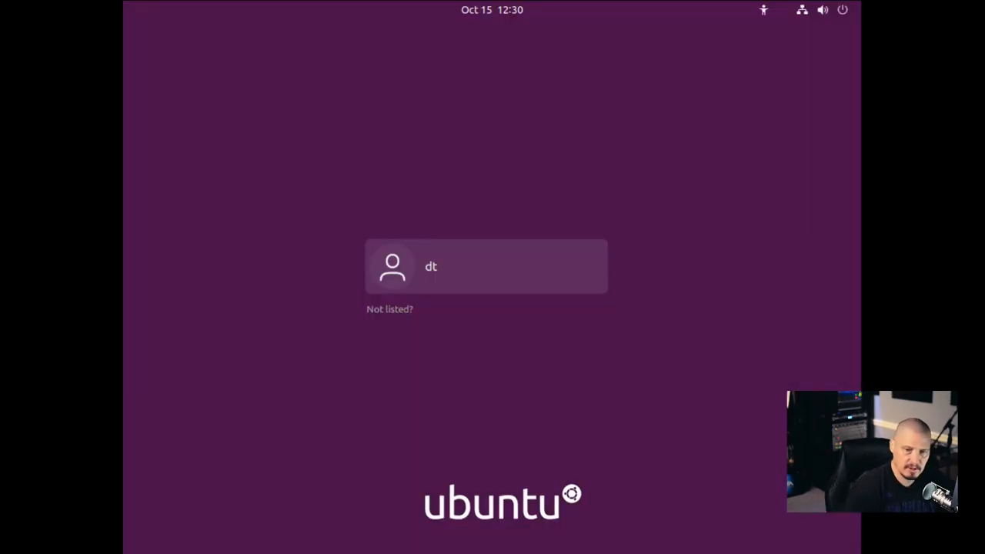
mouse_move(770, 429)
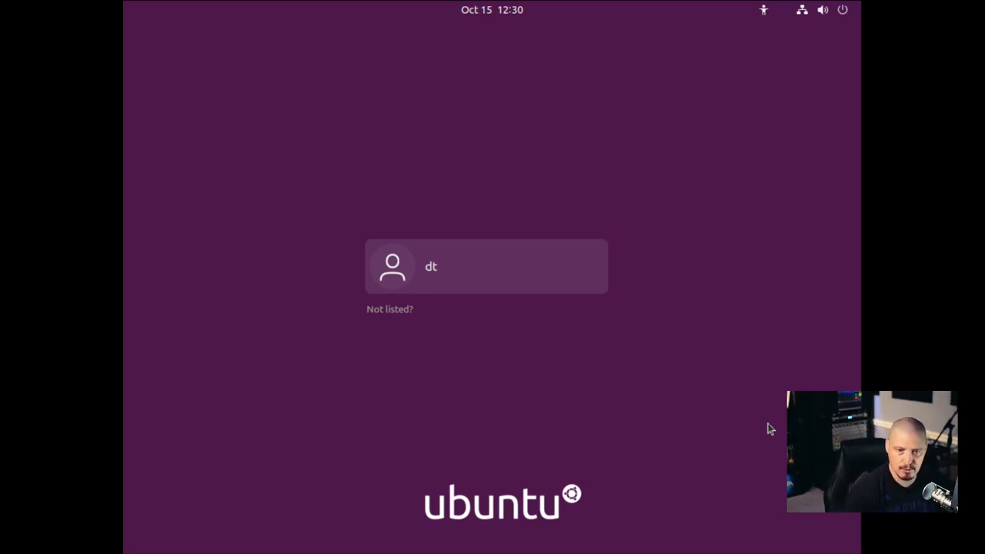
left_click(487, 266)
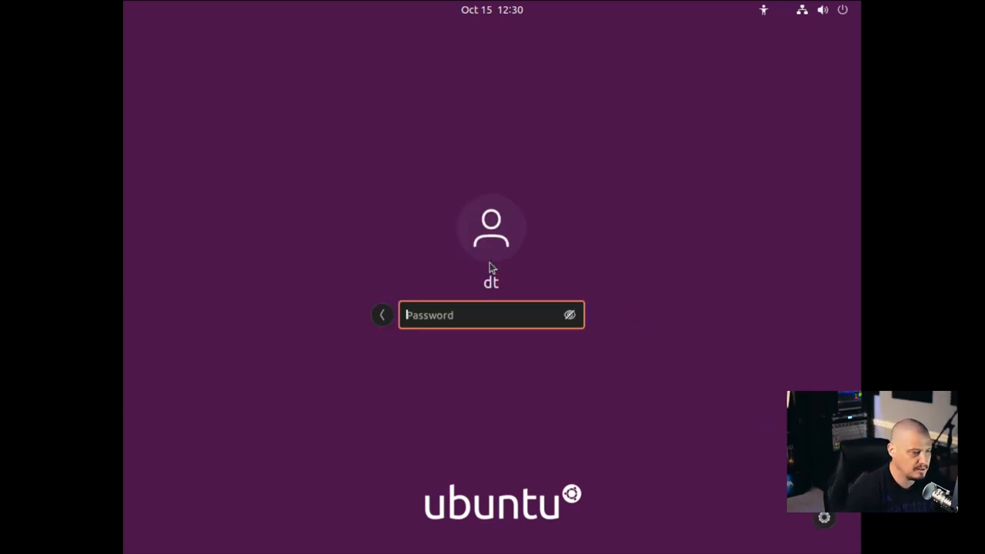
type("••")
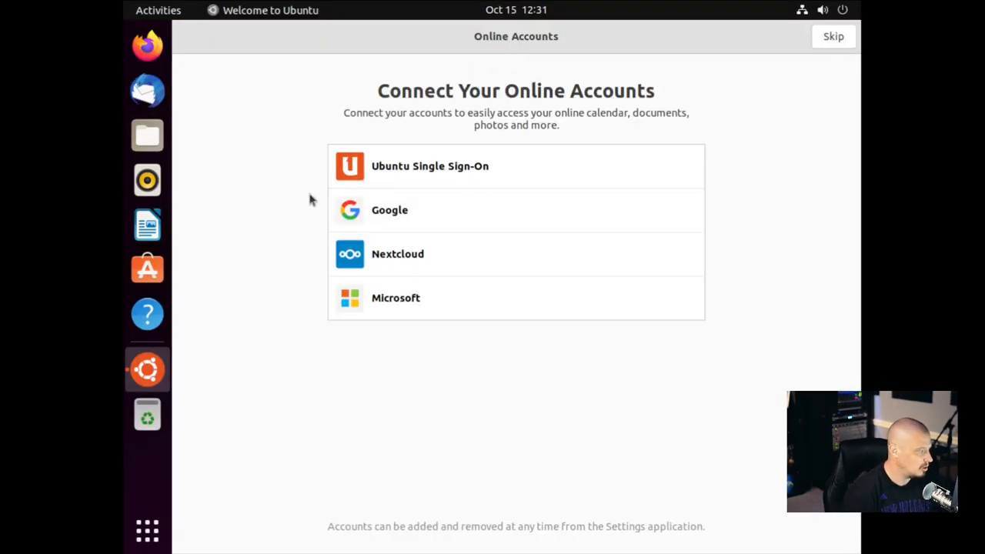
mouse_move(259, 126)
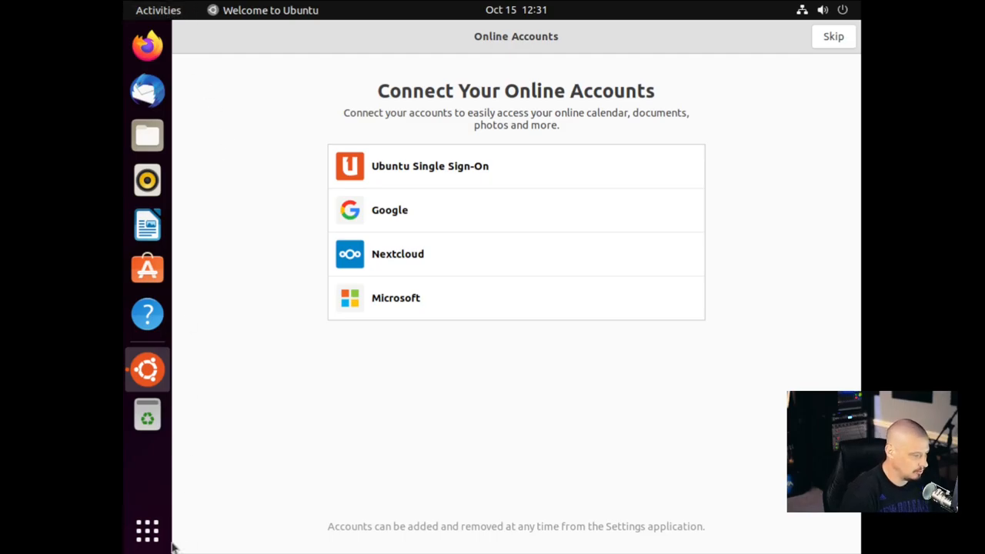
Find and open the Displays settings via Activities search, dismissing the Software Updater prompt
left_click(147, 530)
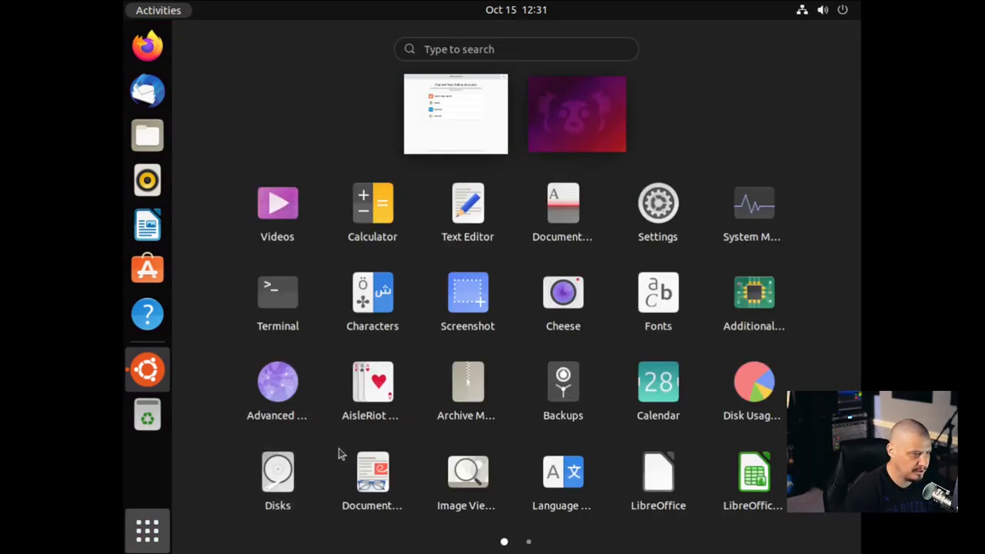
left_click(515, 48)
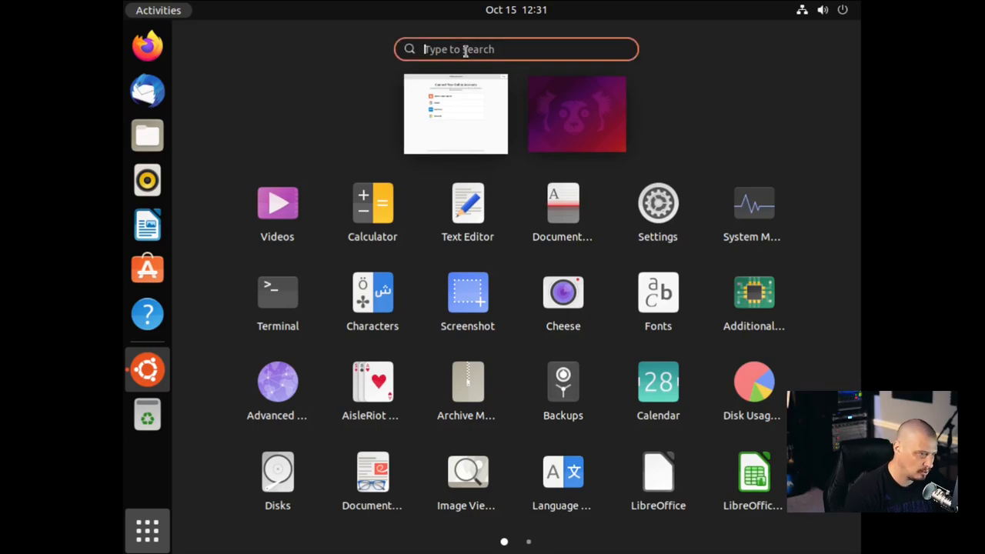
type("displ")
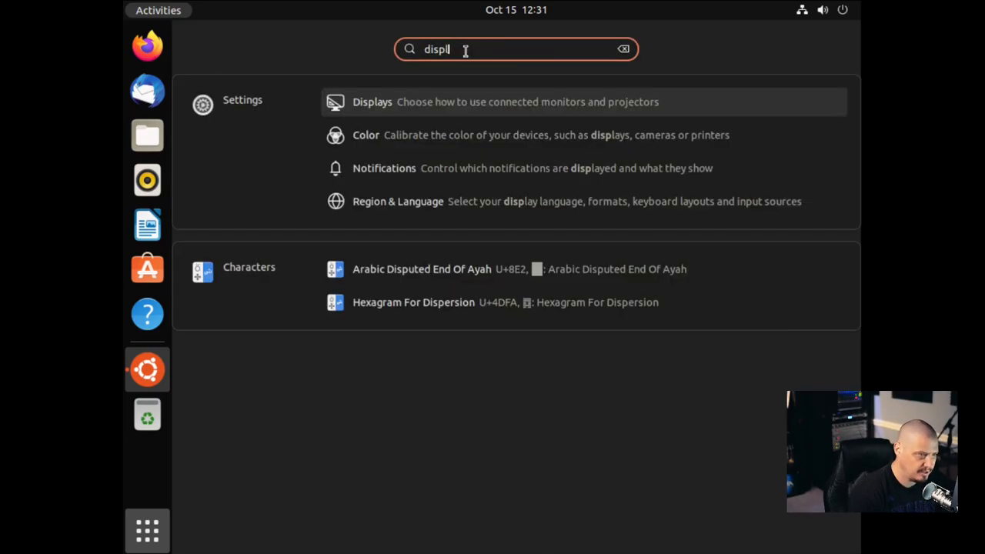
left_click(373, 101)
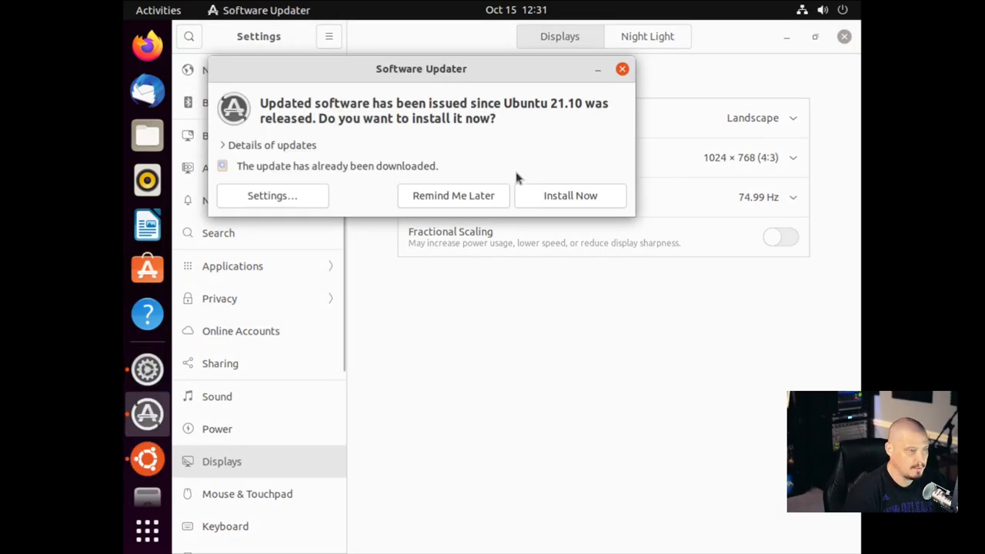
left_click(622, 67)
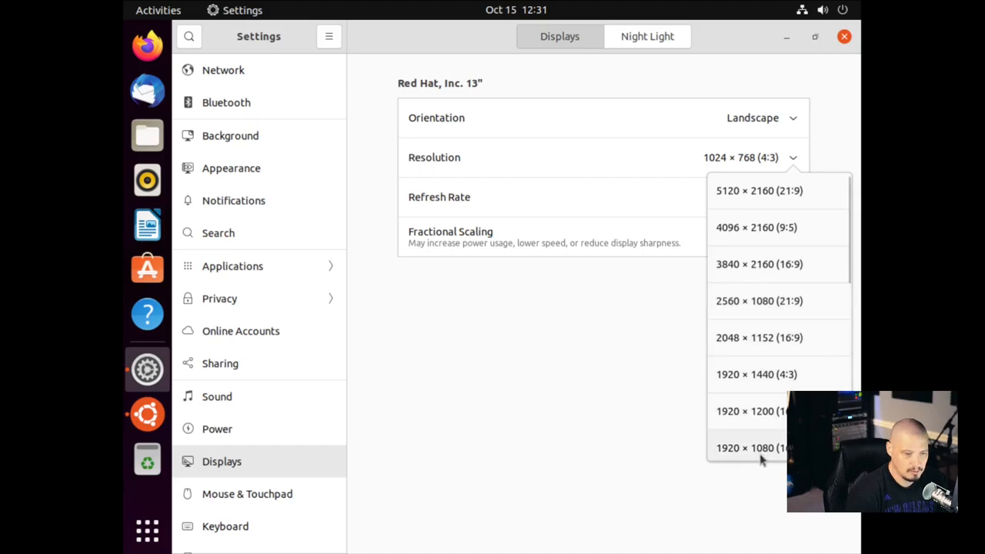
Set the resolution to 1920 × 1080 (16:9) and apply it
left_click(745, 447)
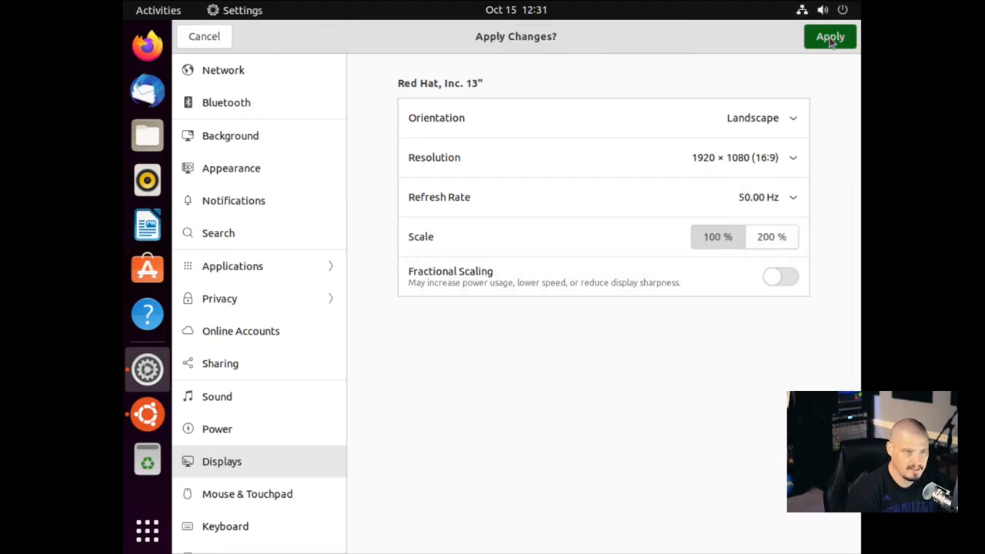
left_click(830, 37)
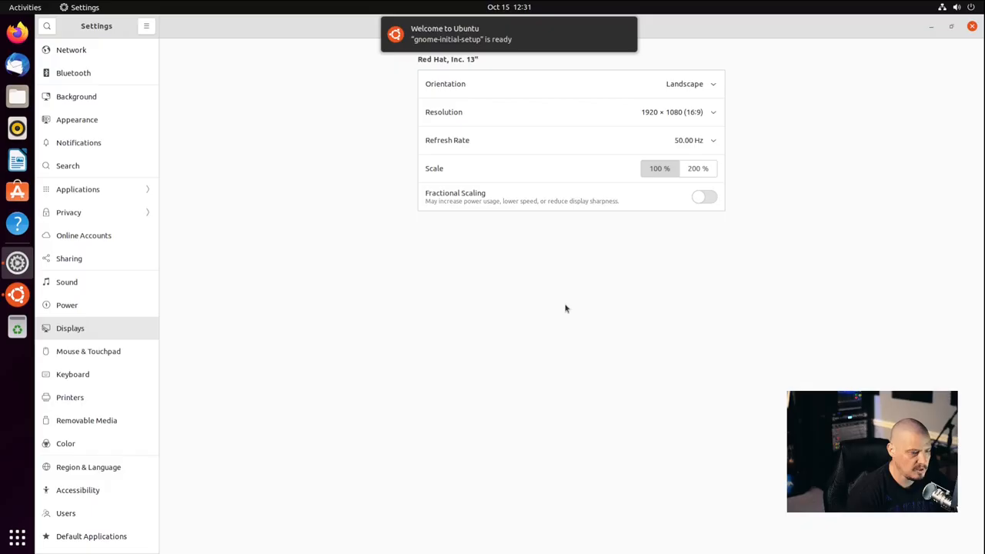
mouse_move(853, 9)
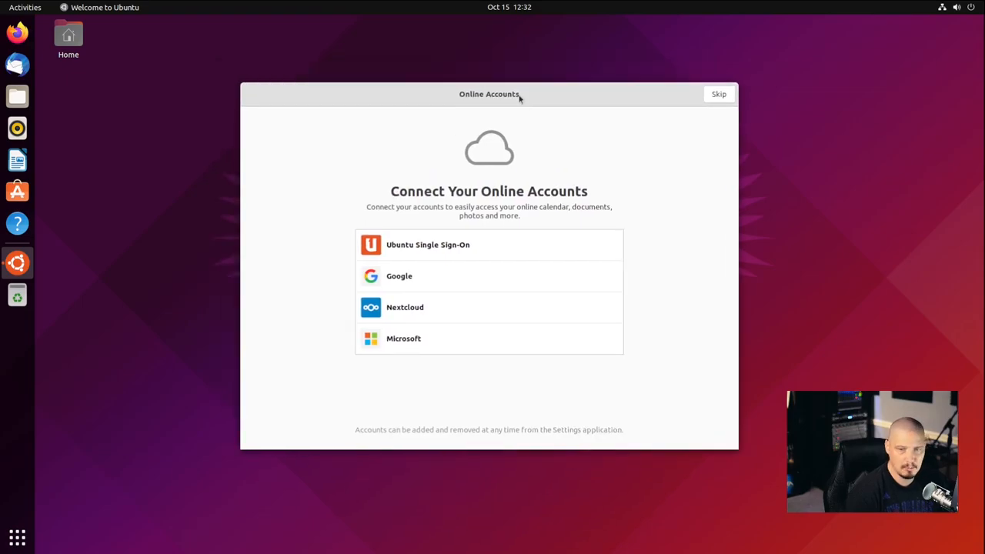
mouse_move(570, 153)
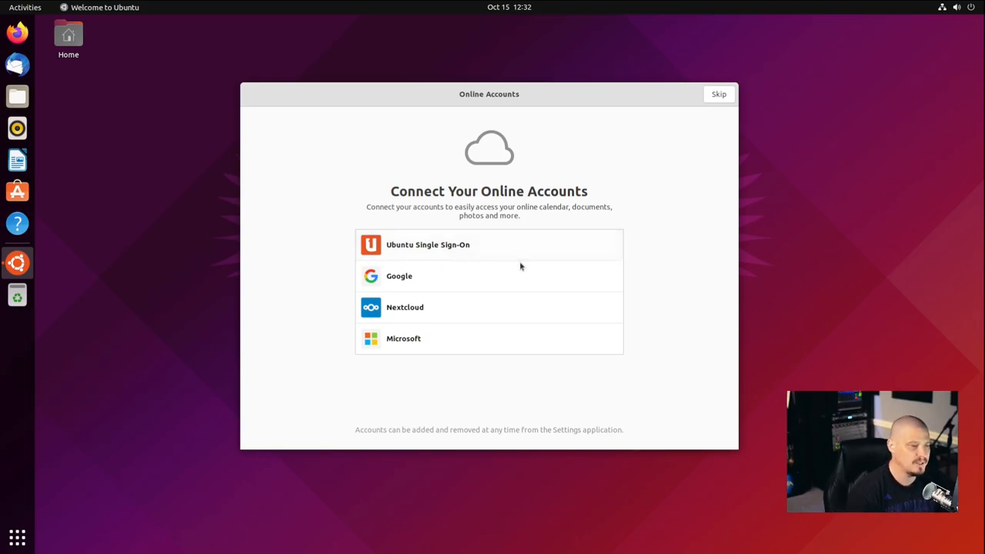
mouse_move(438, 275)
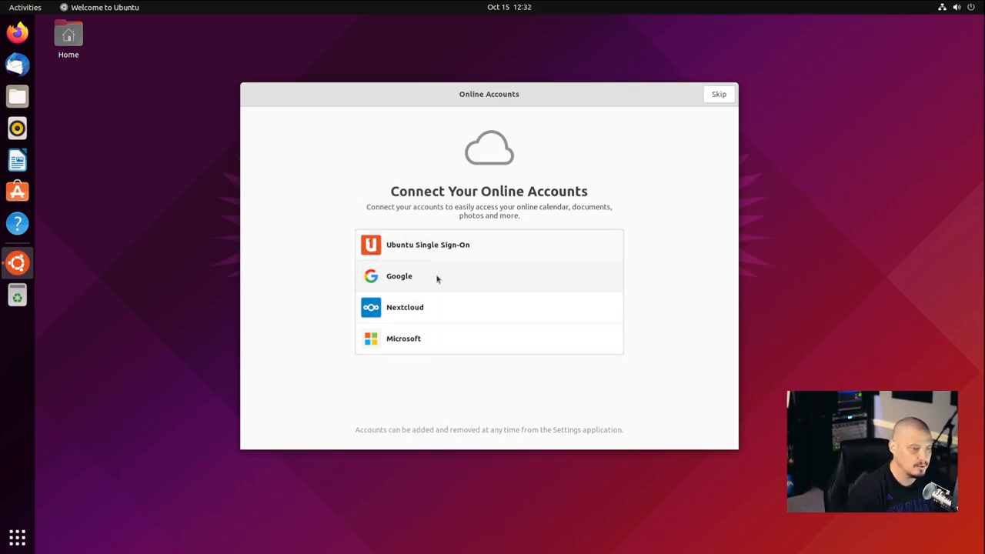
mouse_move(431, 348)
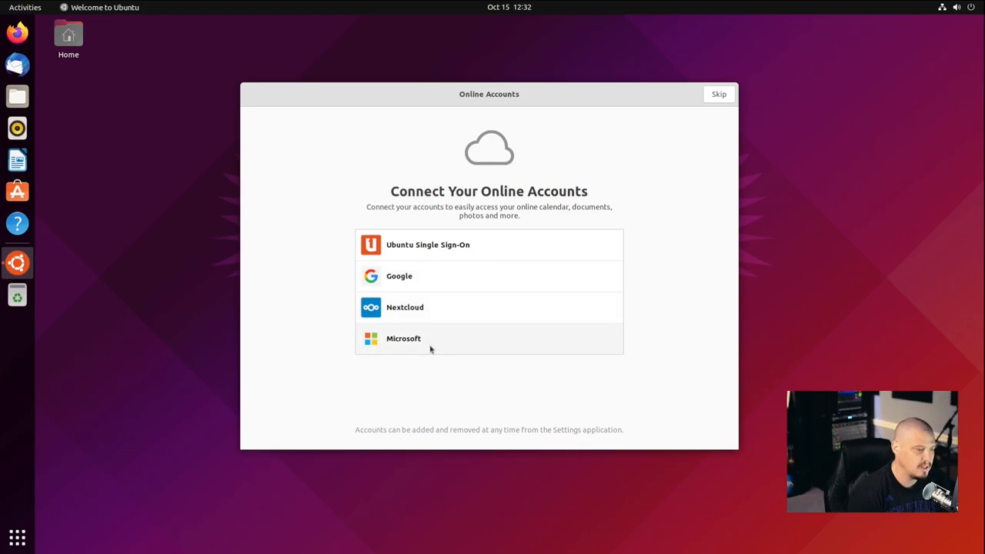
mouse_move(396, 348)
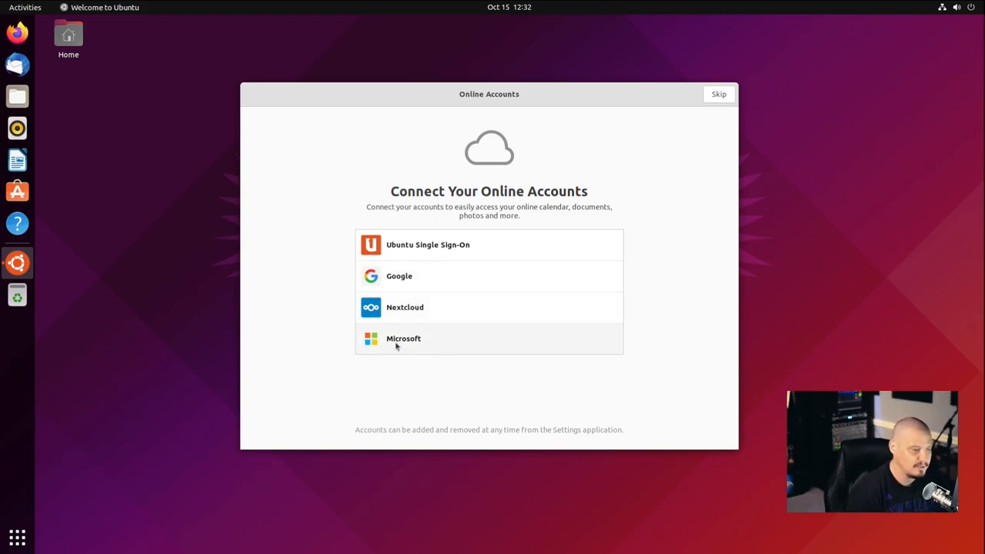
mouse_move(731, 94)
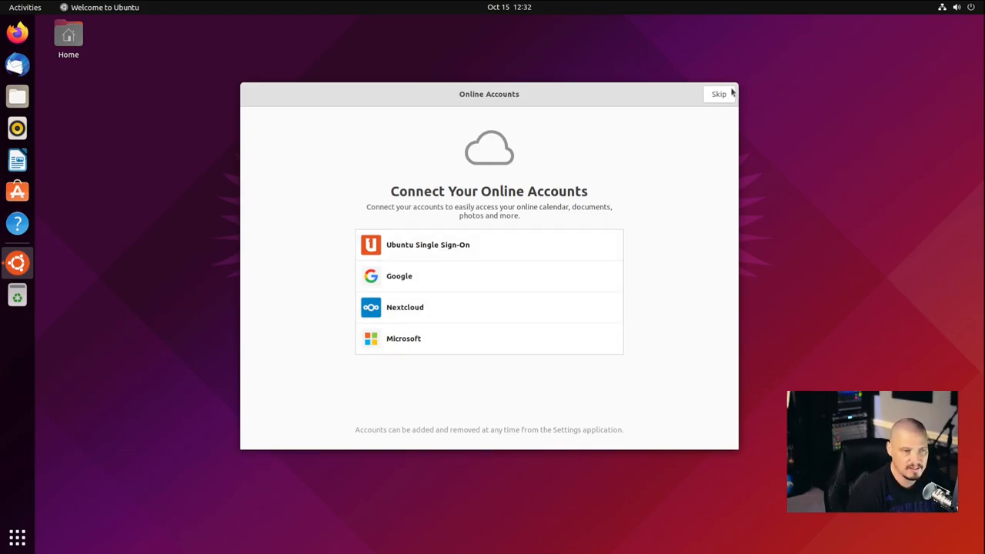
Skip connecting online accounts in Welcome to Ubuntu
left_click(718, 94)
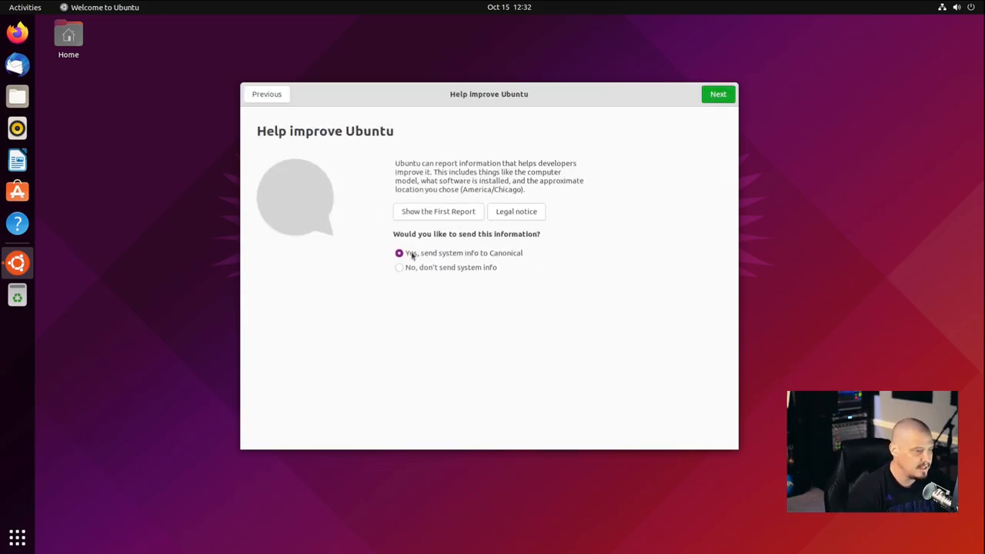
mouse_move(413, 283)
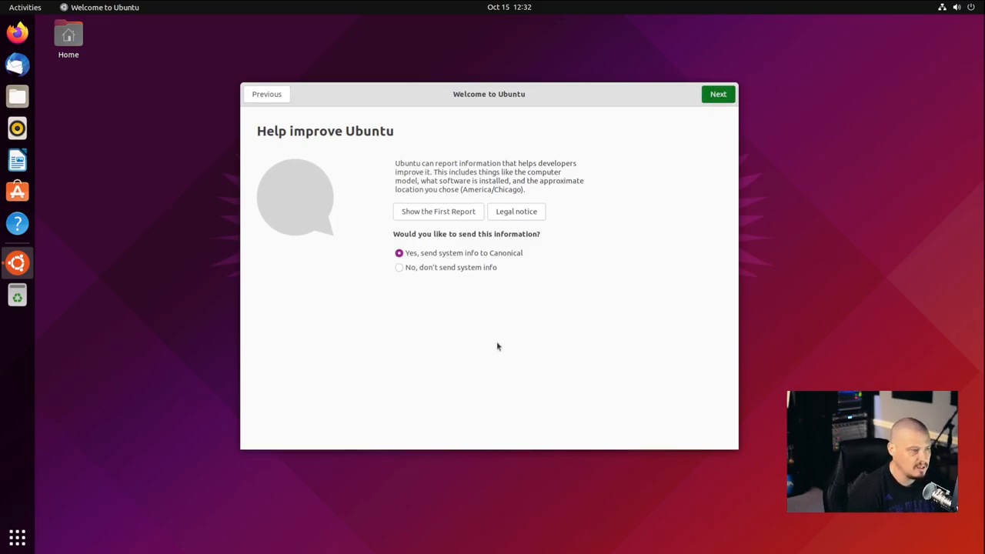
Continue past system-info sharing and Privacy with location services left off
left_click(718, 94)
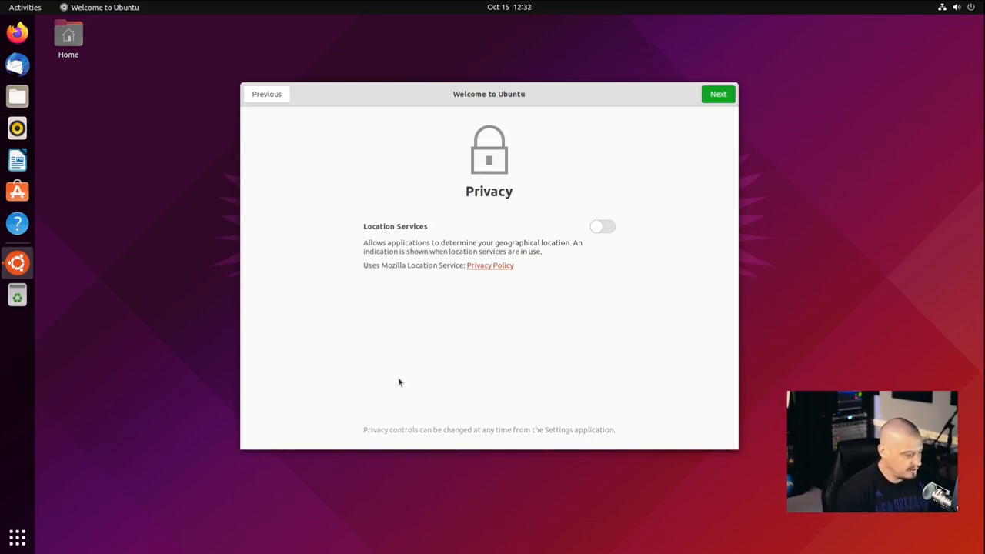
mouse_move(382, 250)
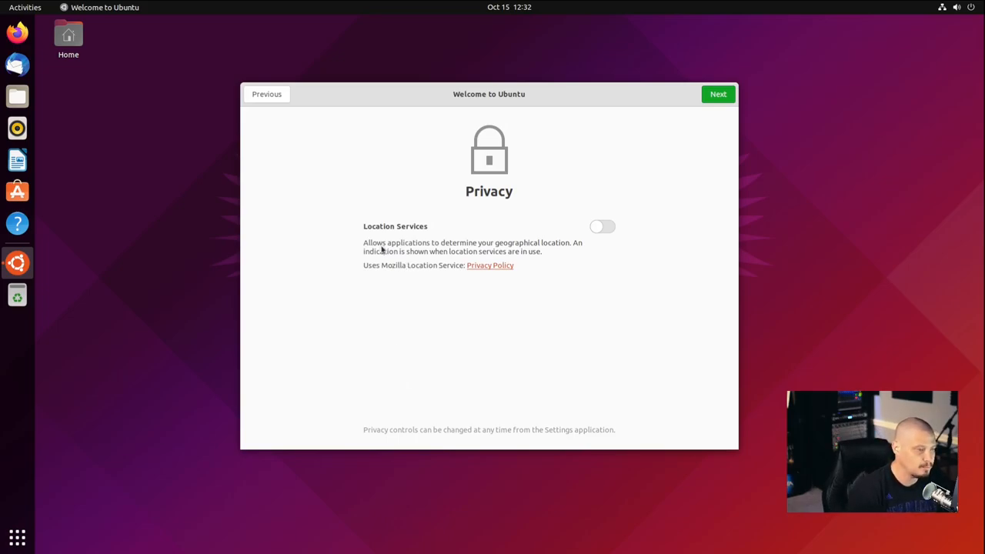
mouse_move(420, 315)
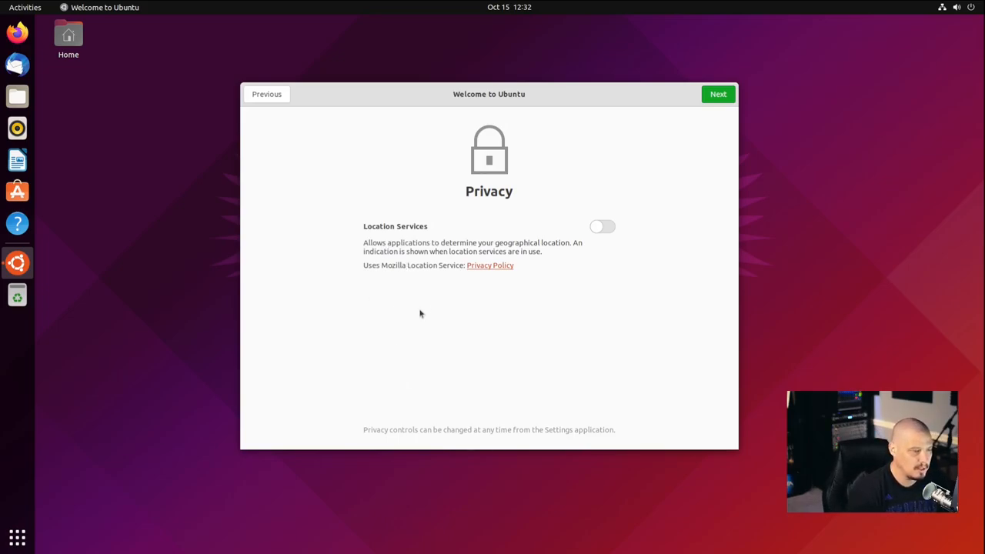
mouse_move(576, 206)
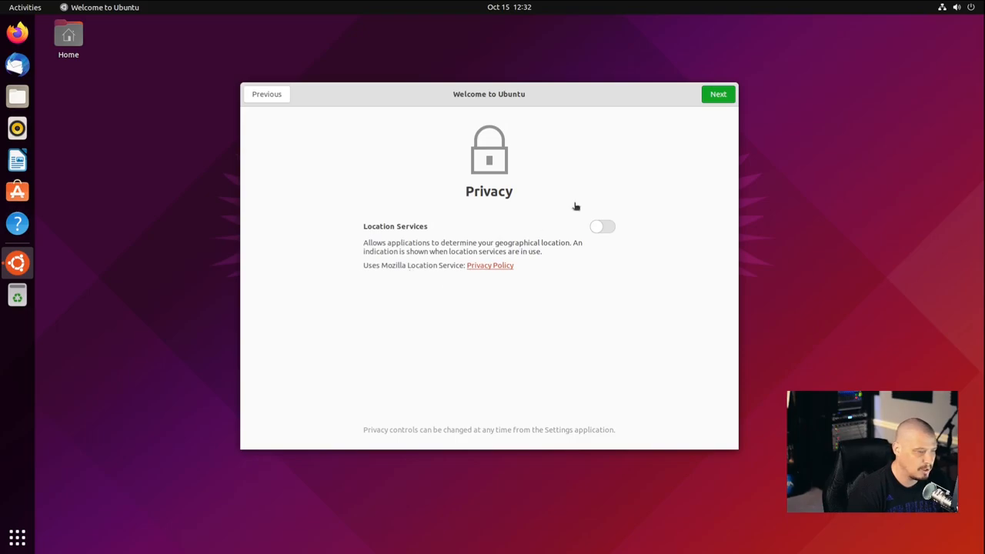
left_click(718, 94)
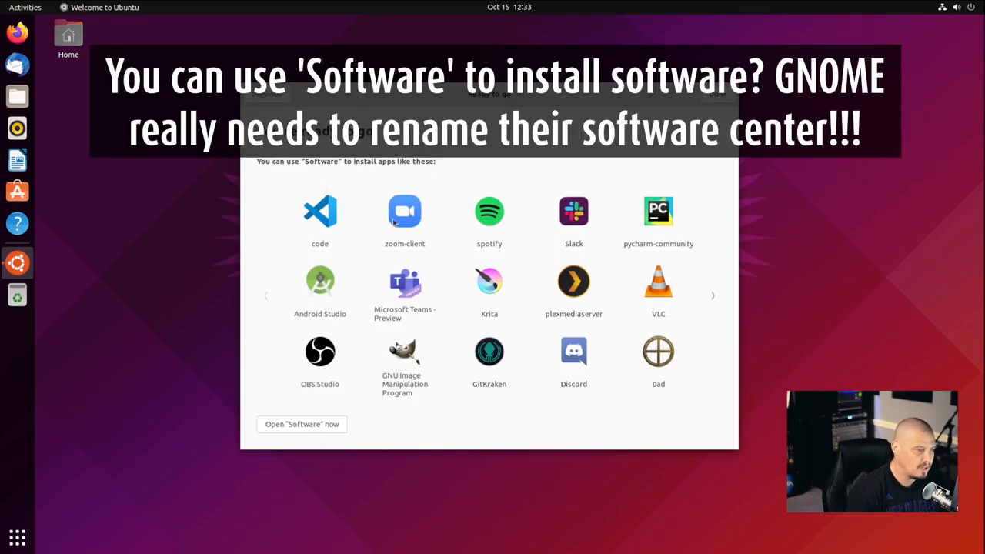
mouse_move(439, 268)
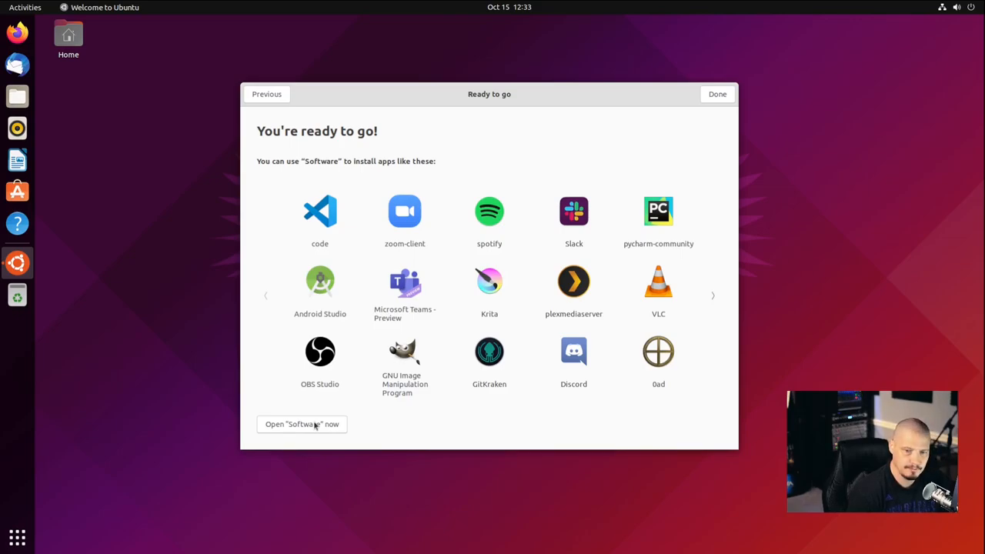
Launch Ubuntu Software from the welcome wizard and scroll the Explore page down to Categories
left_click(302, 425)
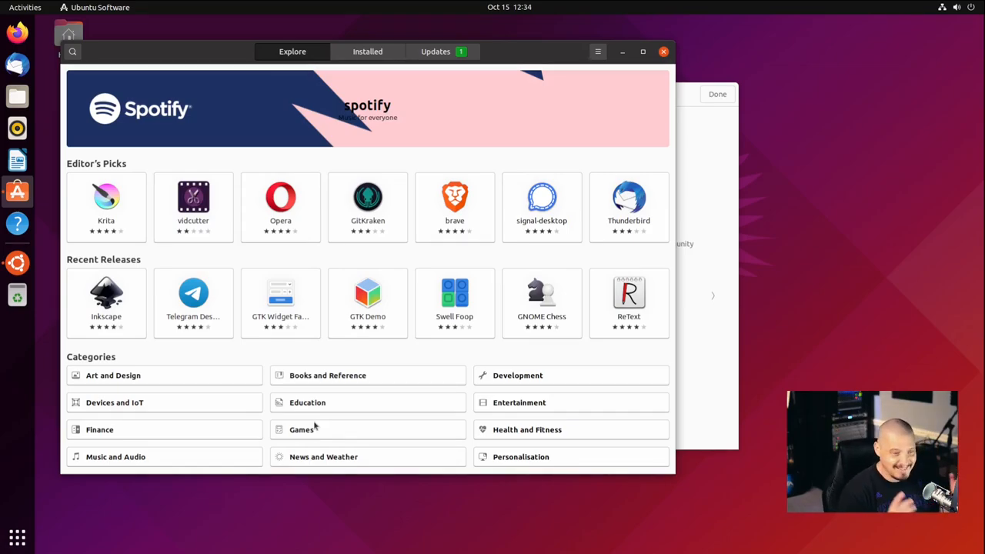
mouse_move(493, 77)
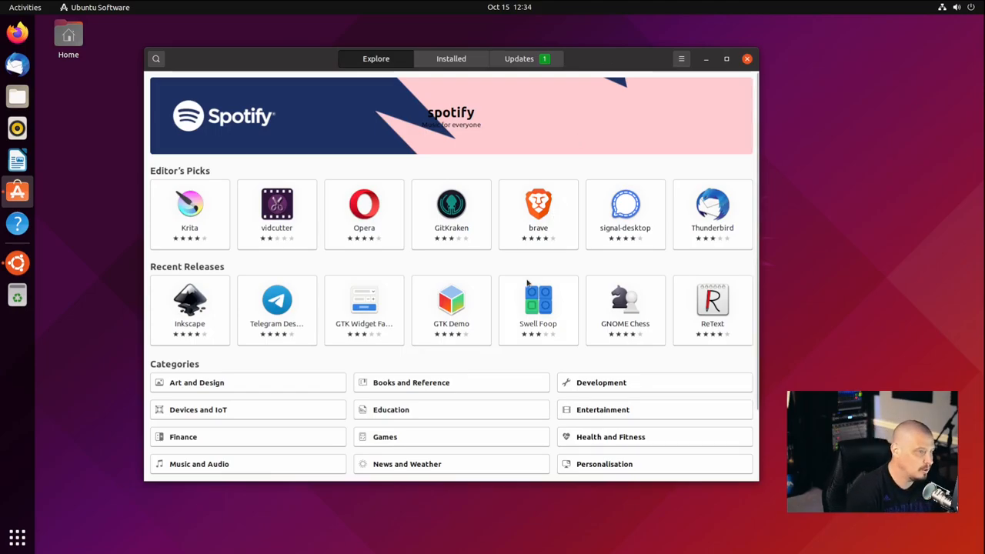
scroll("down", 3)
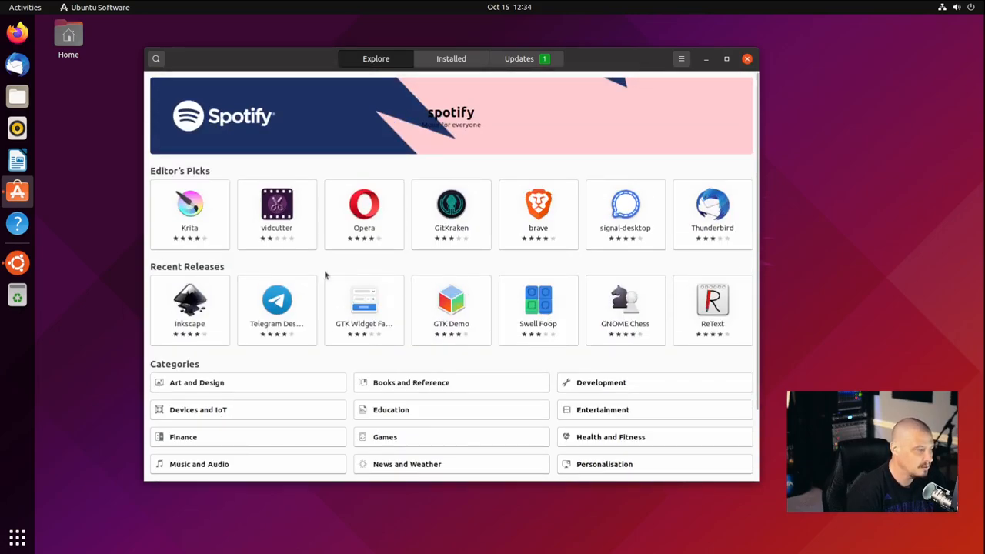
mouse_move(312, 308)
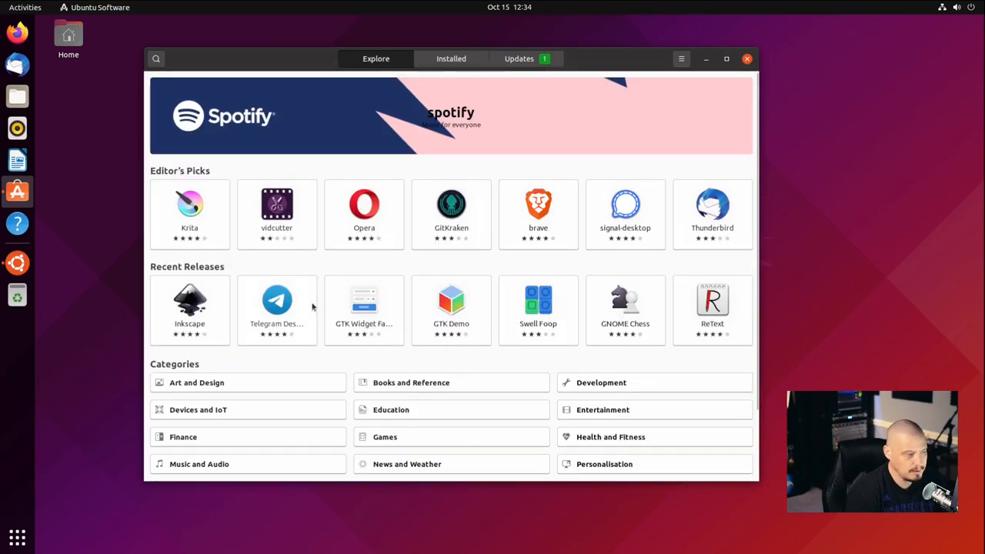
scroll("down", 3)
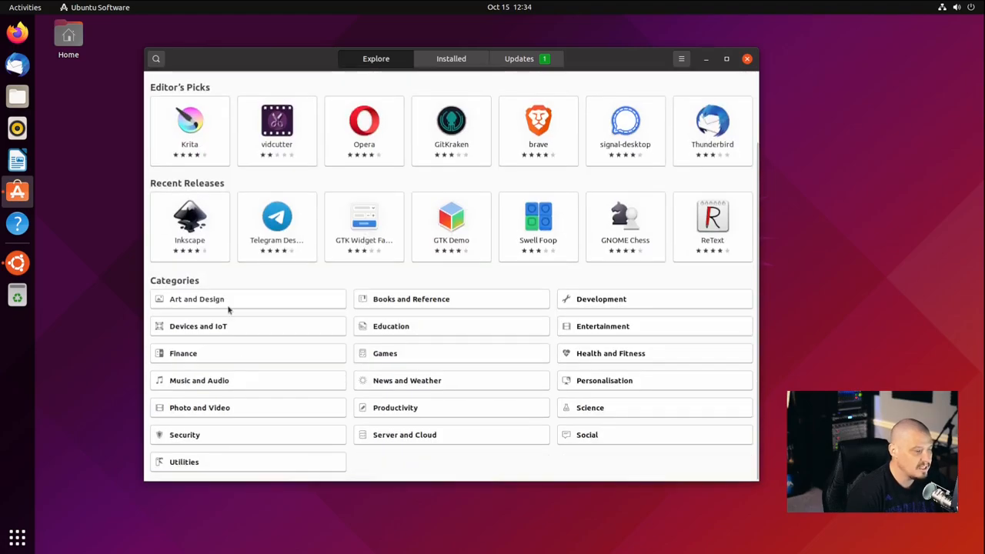
mouse_move(362, 448)
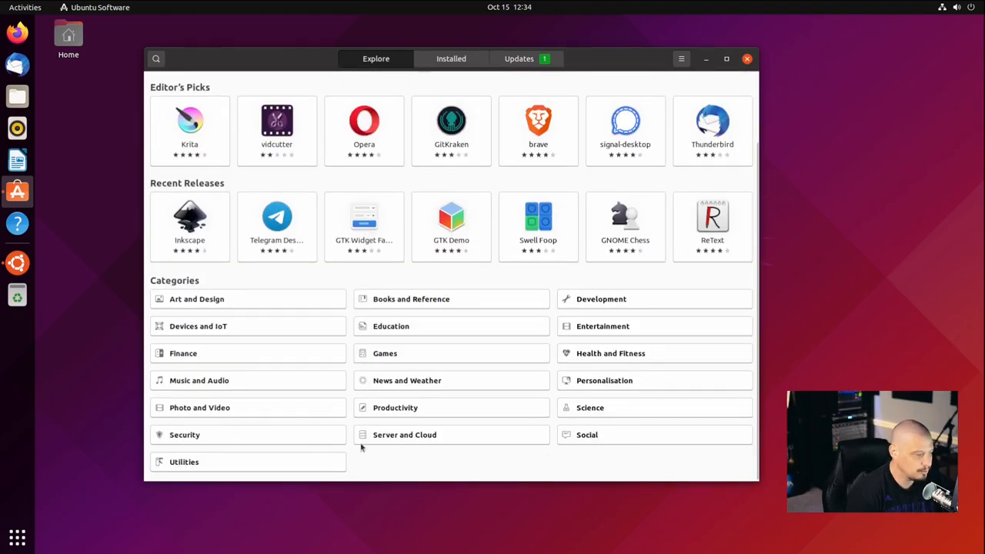
Browse the Games, Finance and Music and Audio categories, returning to the main store page
left_click(385, 353)
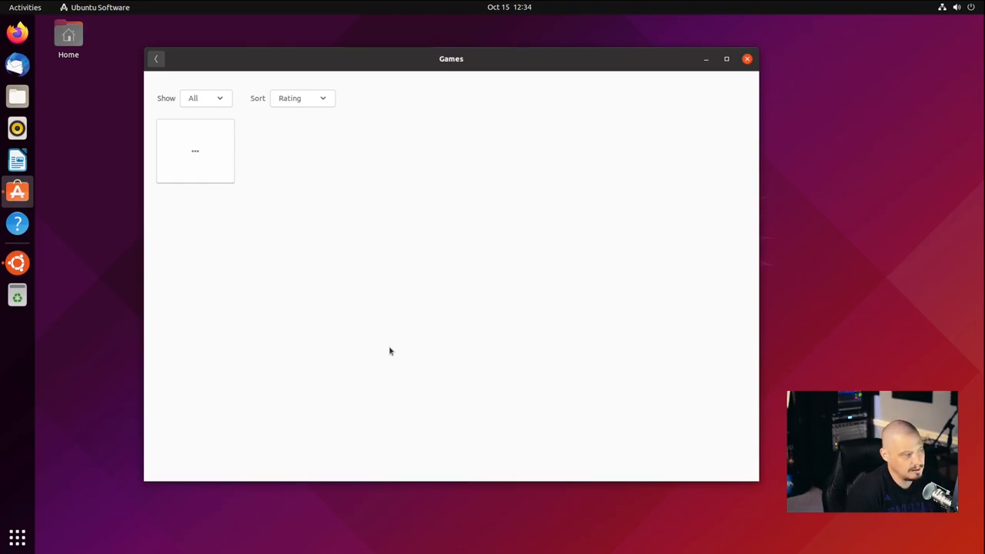
mouse_move(215, 150)
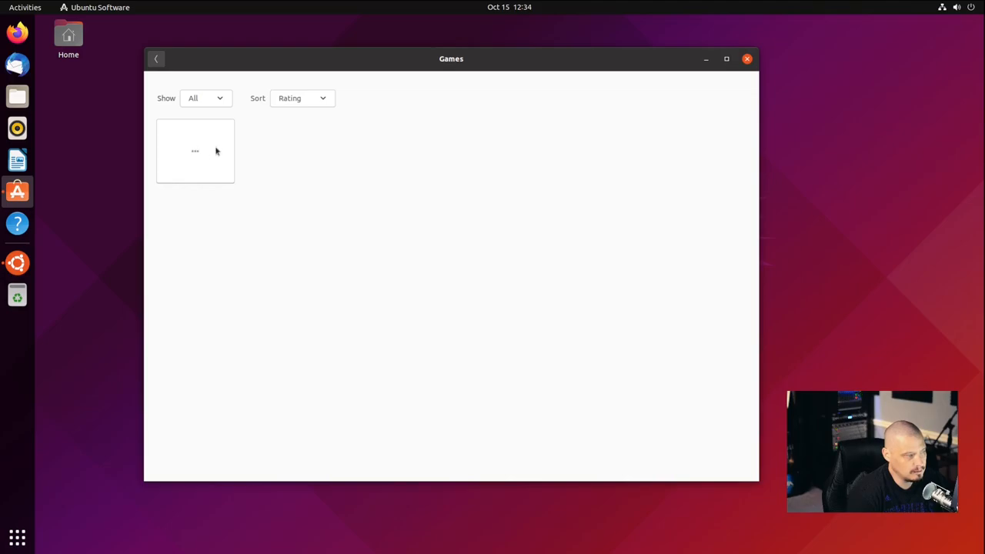
mouse_move(302, 234)
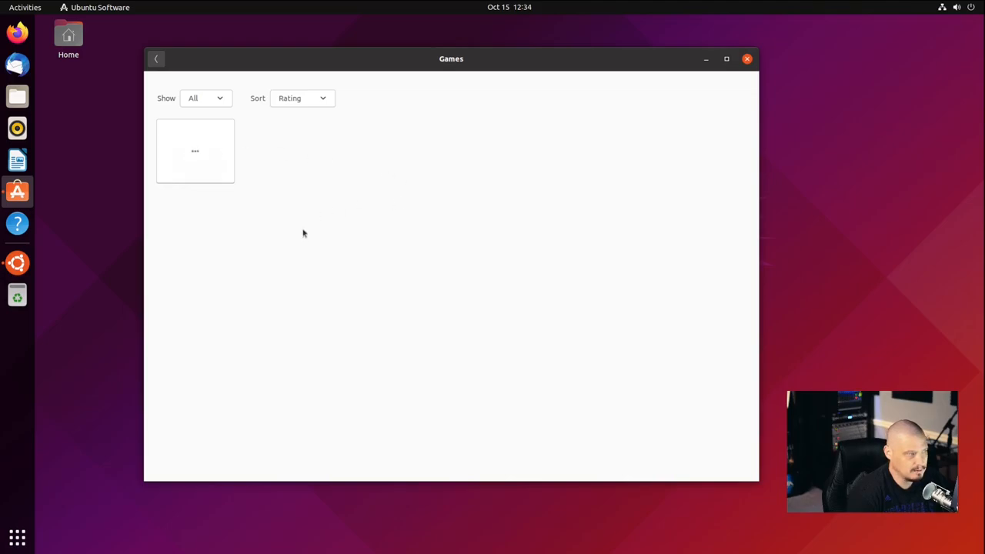
mouse_move(198, 149)
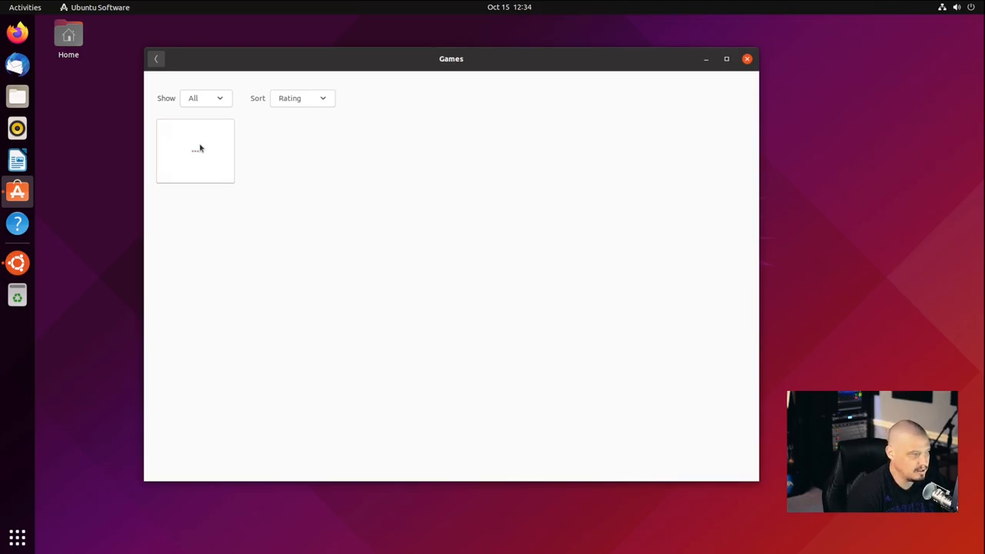
left_click(155, 58)
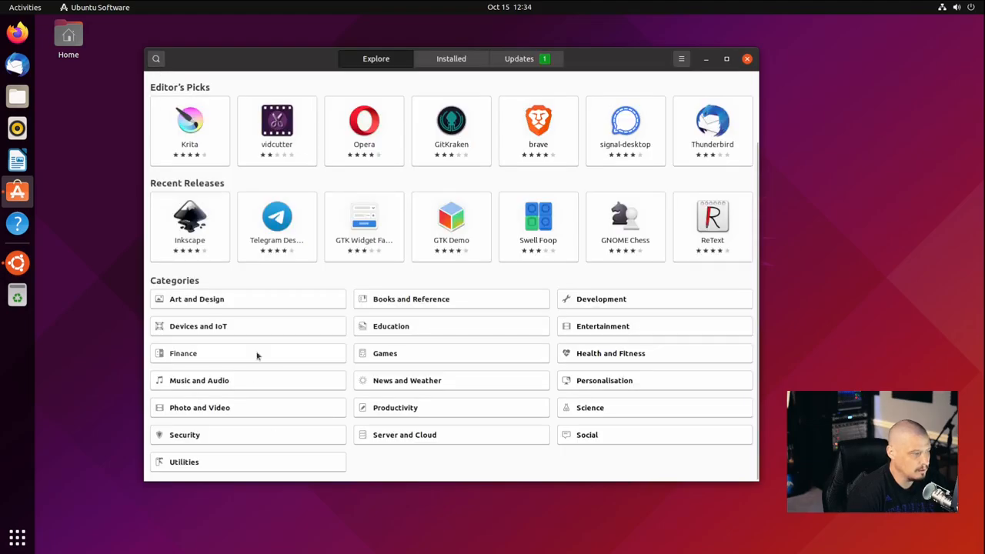
left_click(183, 353)
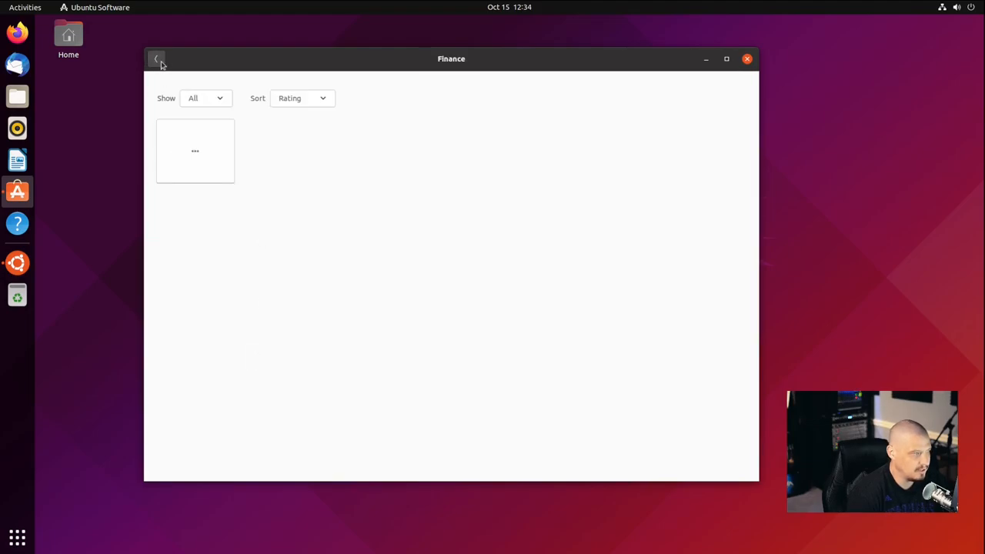
left_click(157, 58)
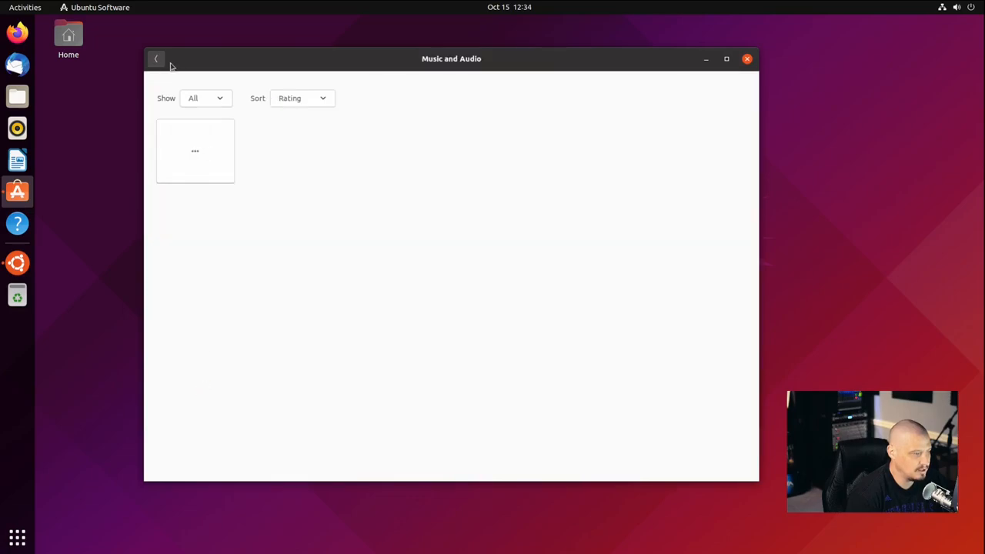
left_click(157, 58)
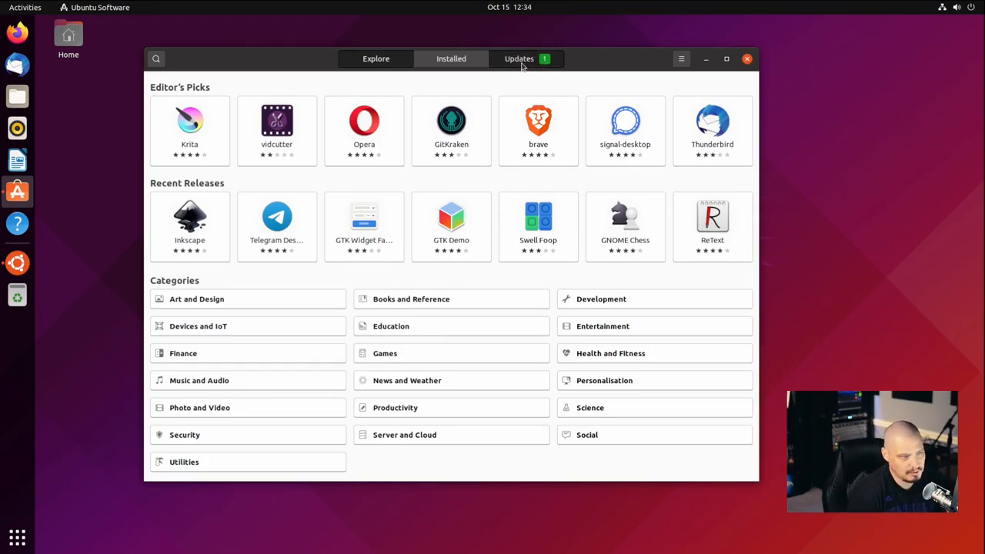
On the Updates tab, start the core snapd runtime update and authenticate it
left_click(518, 59)
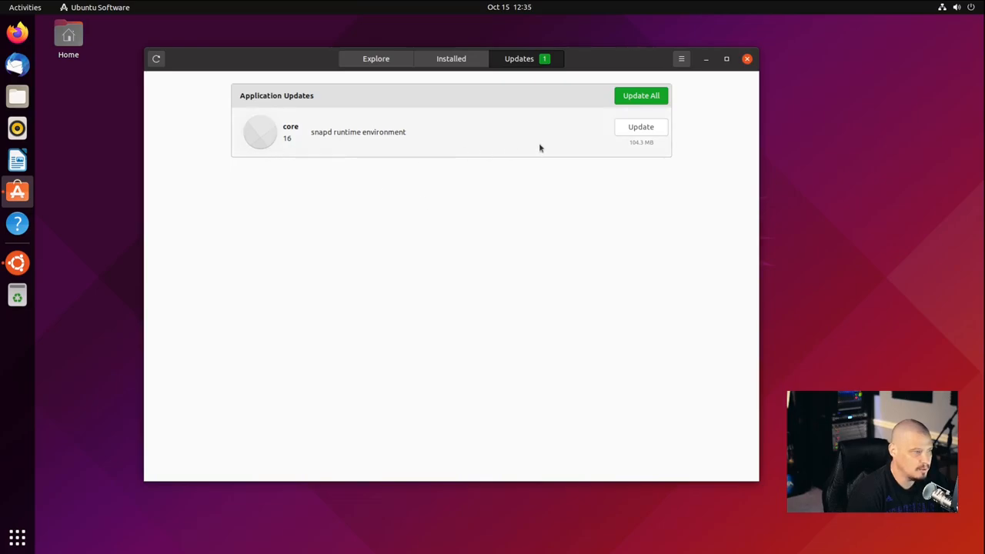
left_click(640, 96)
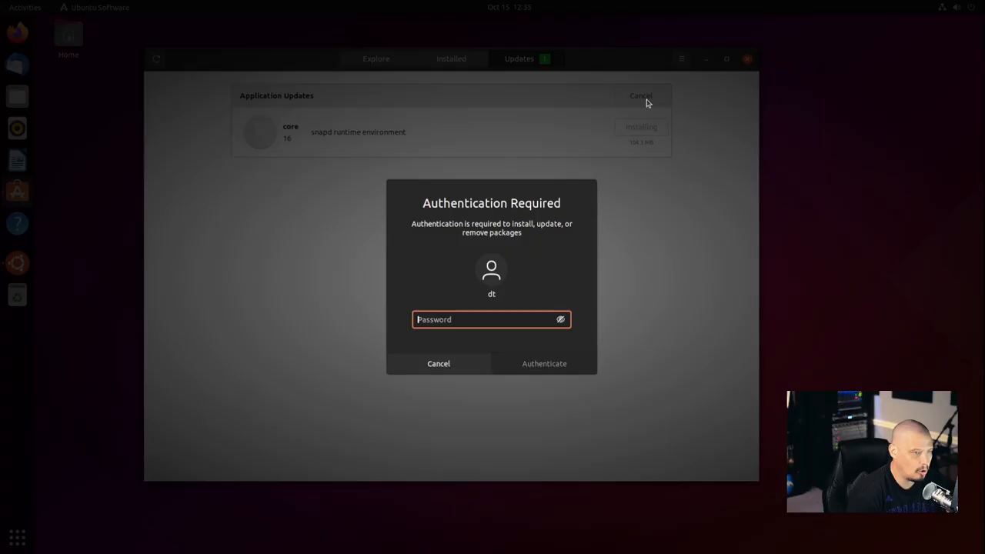
left_click(437, 363)
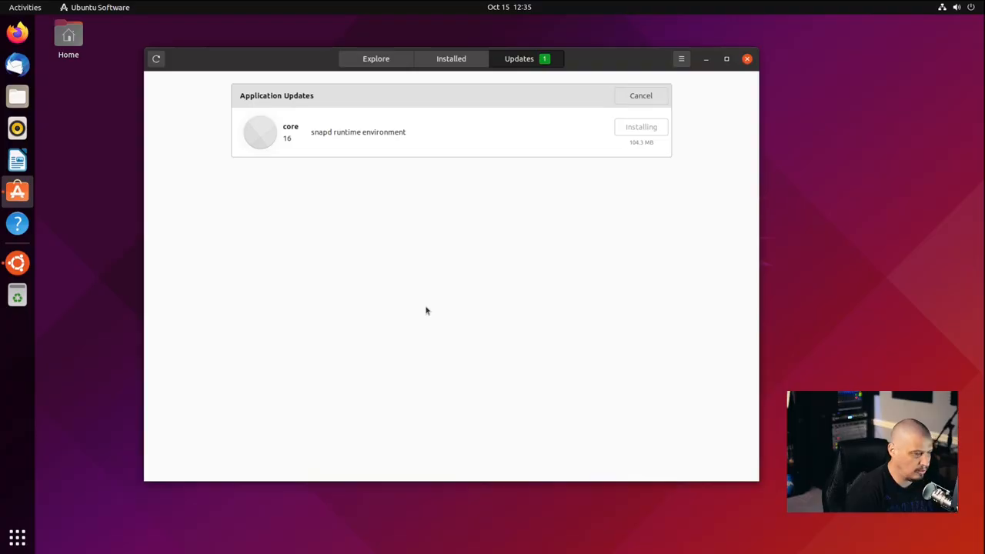
mouse_move(393, 230)
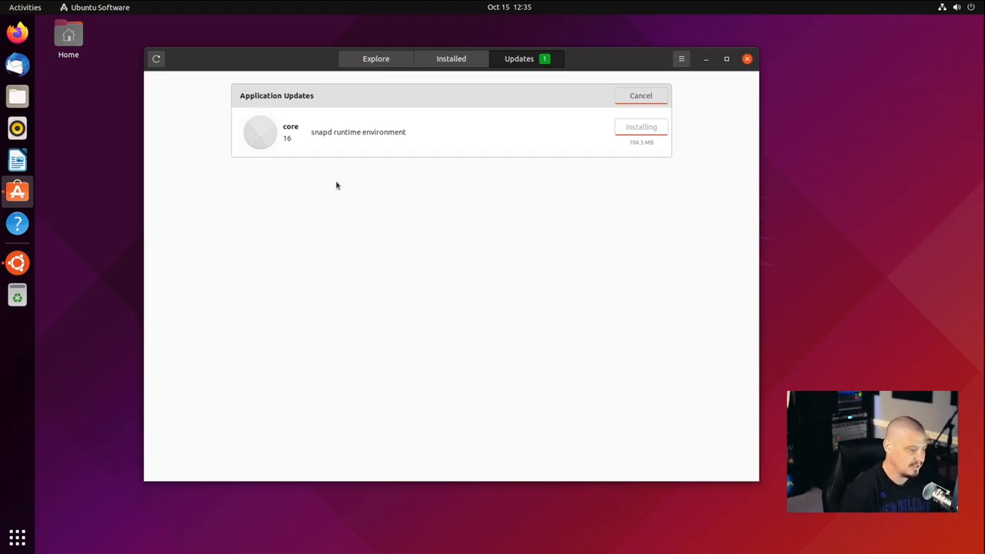
mouse_move(663, 370)
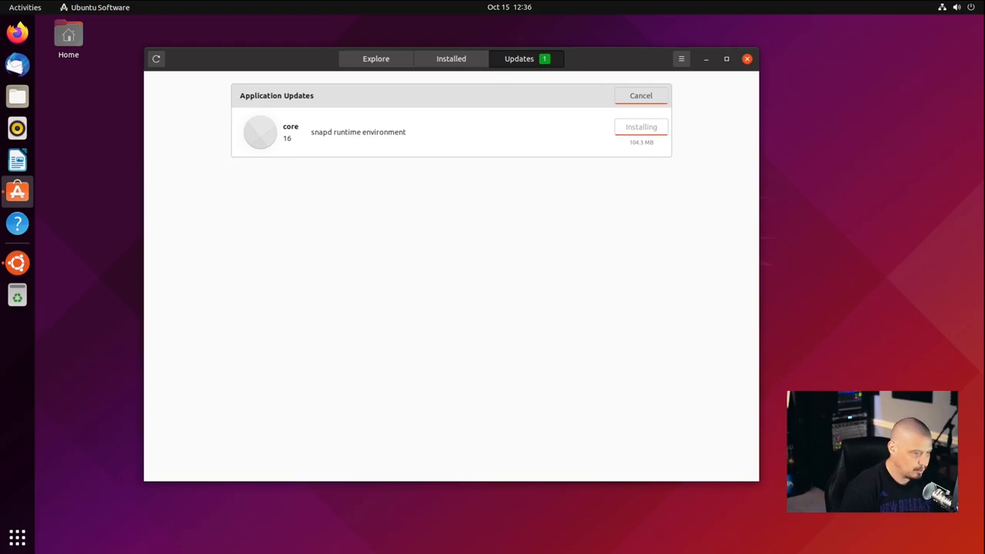
mouse_move(733, 358)
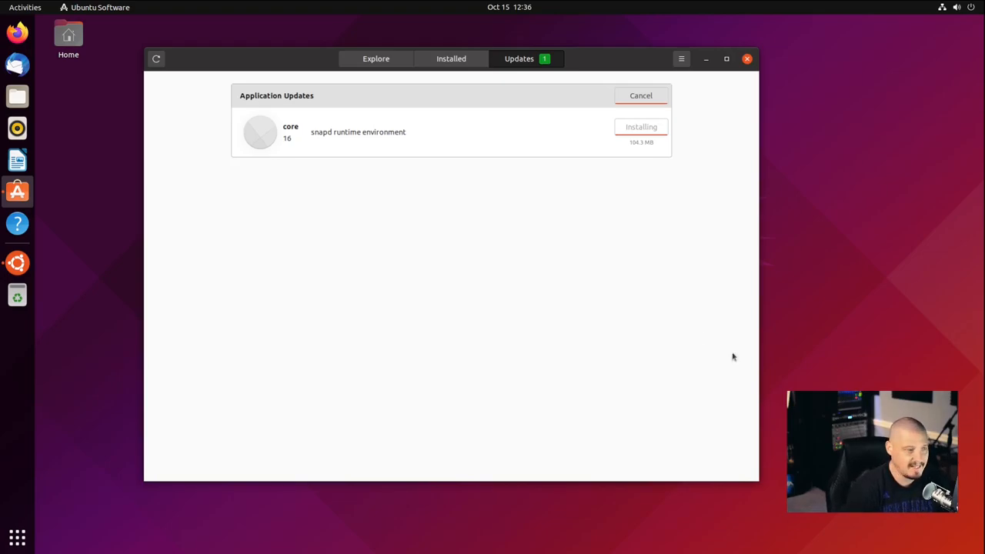
mouse_move(335, 177)
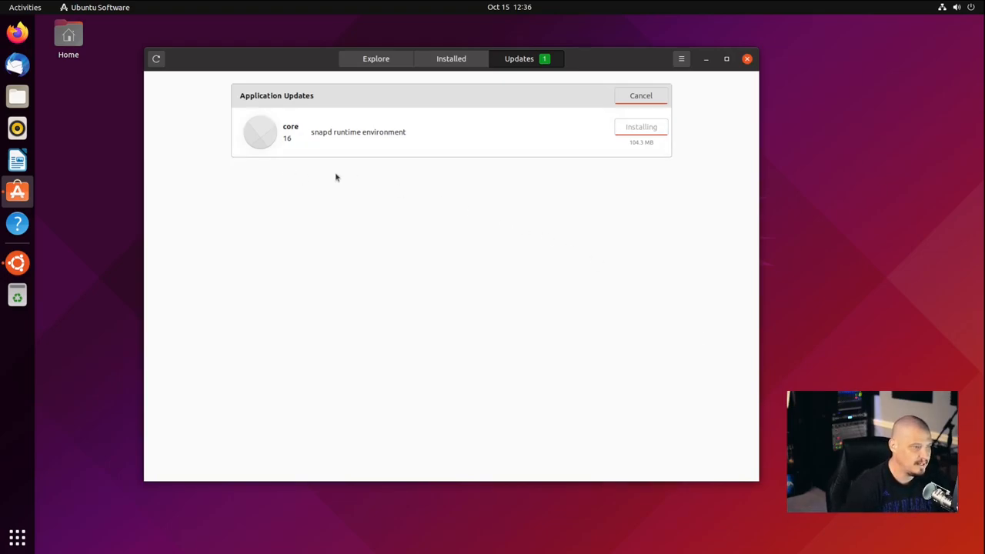
mouse_move(385, 205)
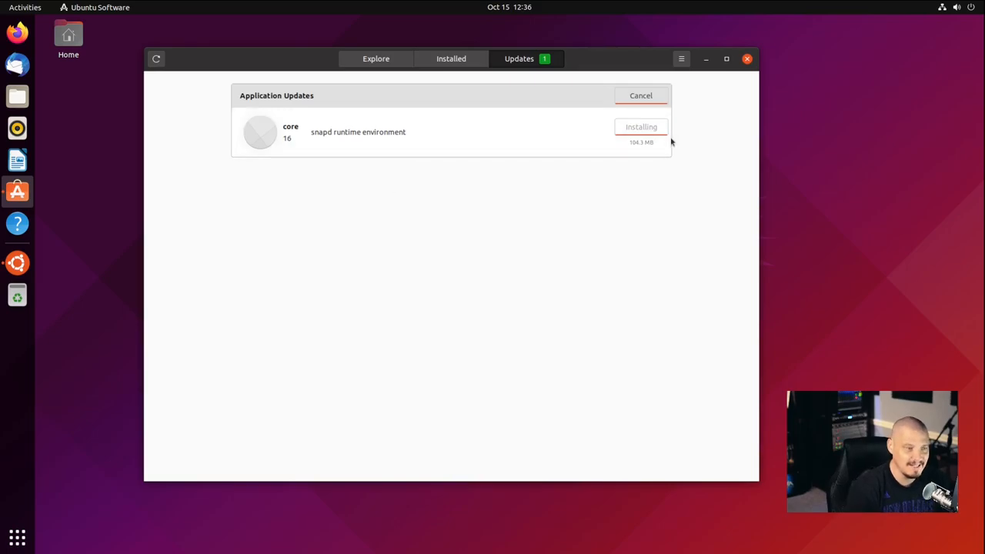
mouse_move(558, 255)
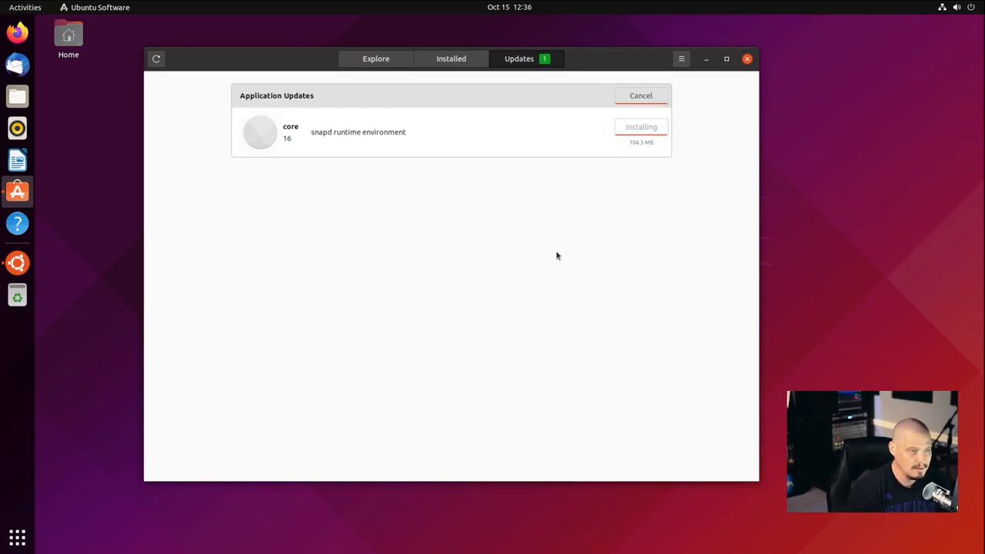
mouse_move(409, 255)
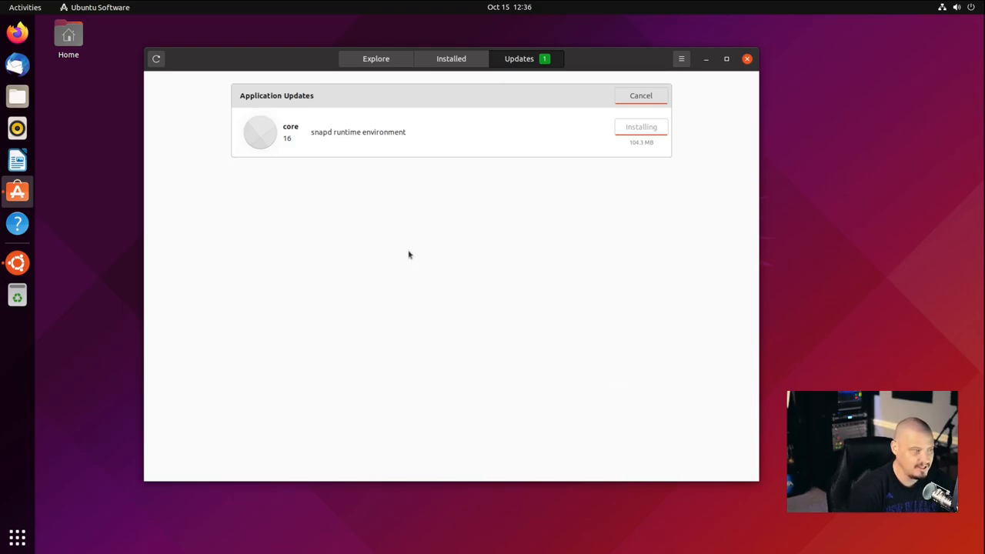
mouse_move(377, 161)
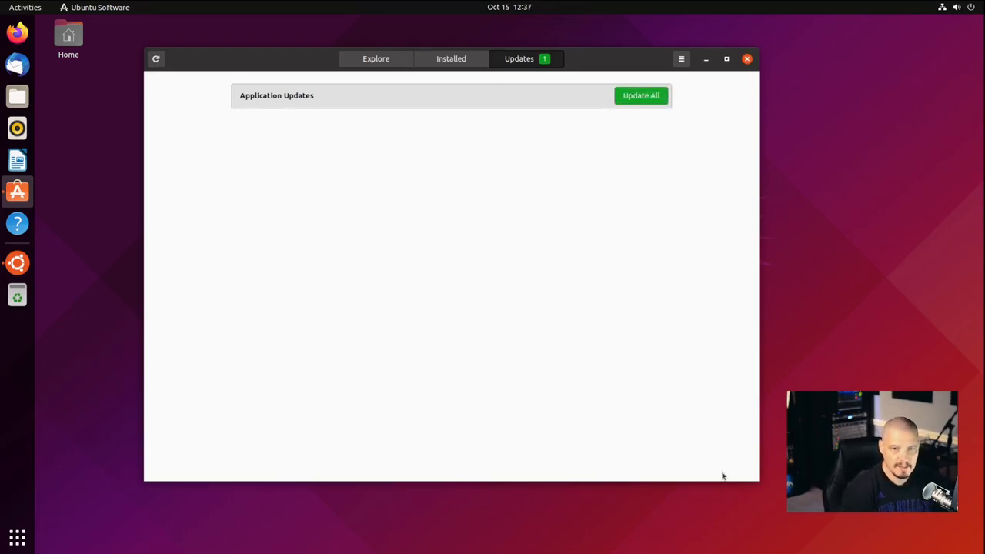
mouse_move(510, 185)
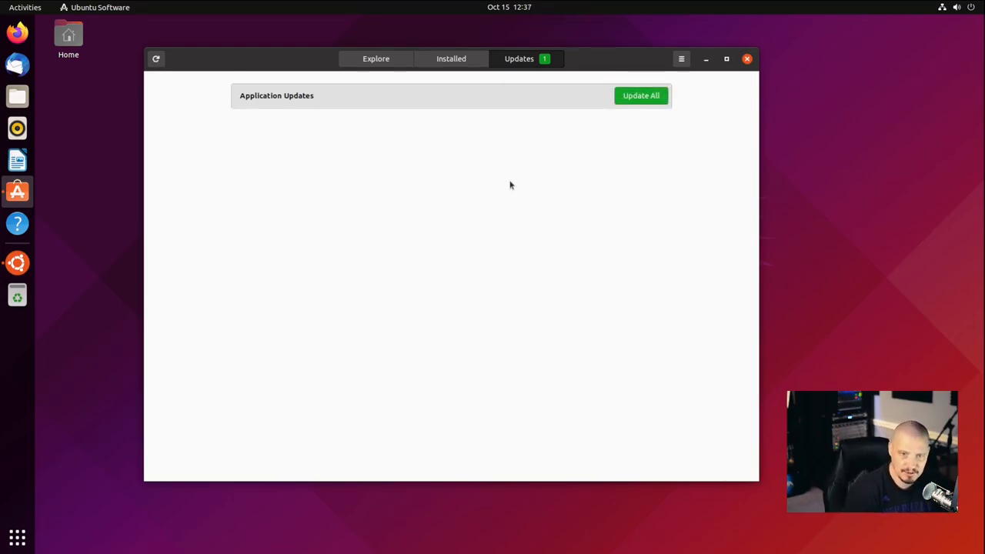
mouse_move(454, 158)
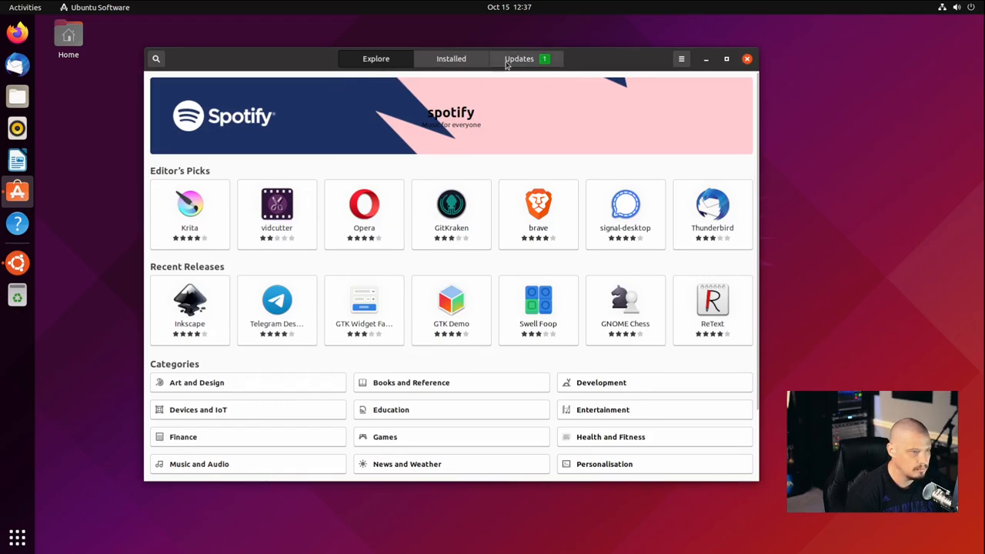
Run Update All, dismiss the 'no updates available' message and close Ubuntu Software
left_click(518, 59)
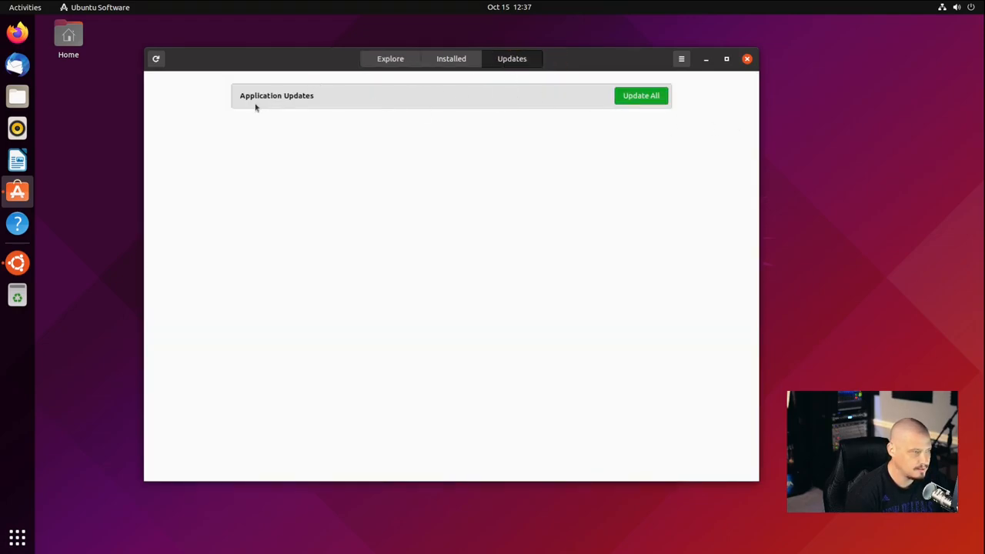
left_click(640, 96)
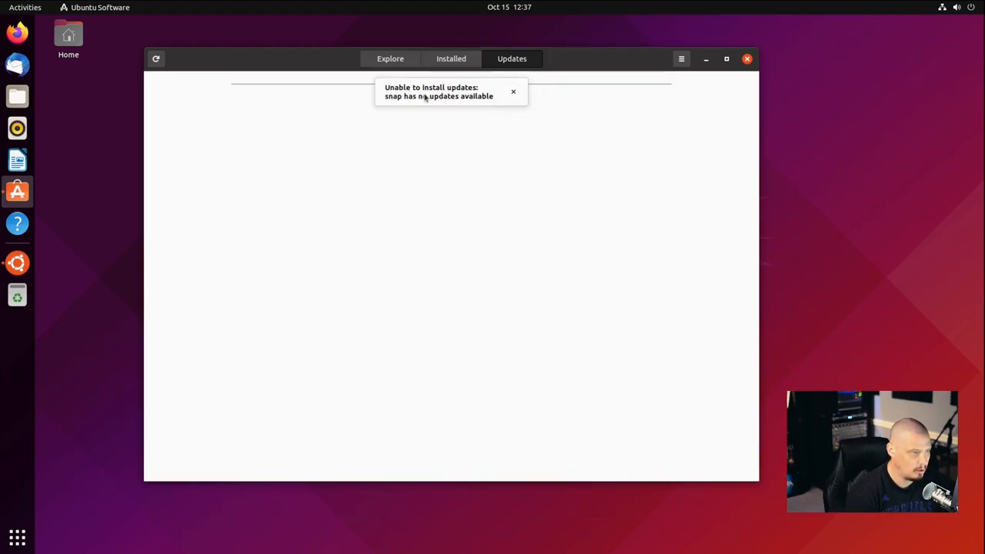
left_click(514, 93)
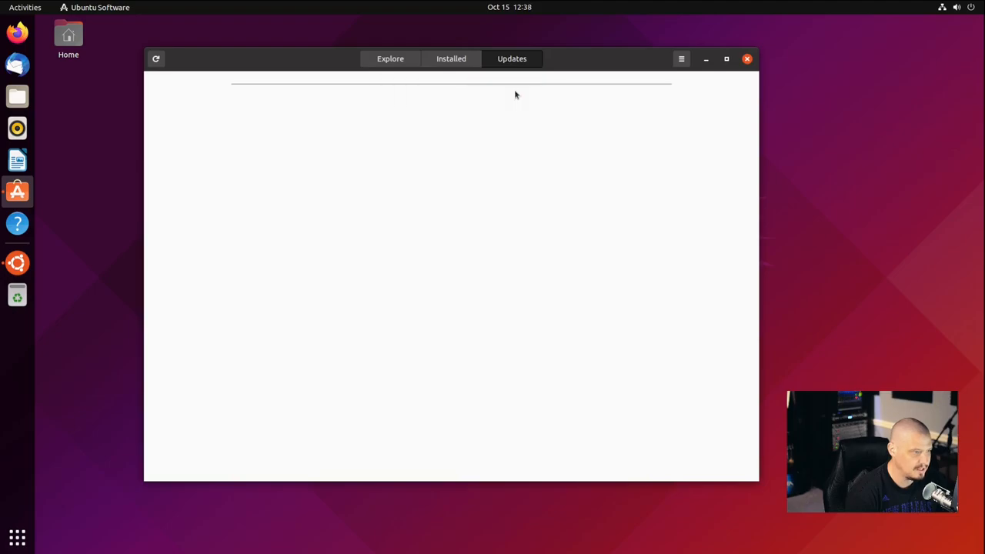
left_click(391, 58)
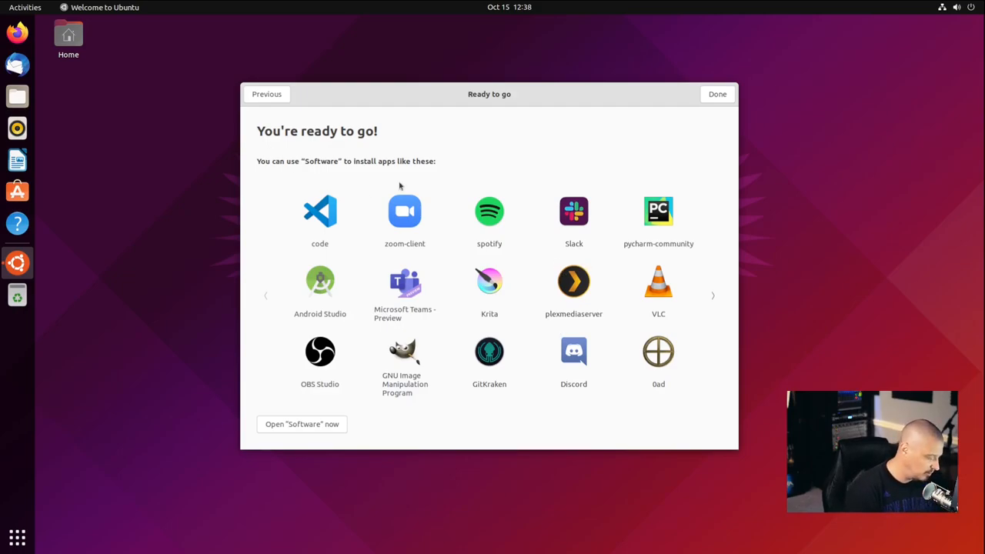
Launch a Terminal window and maximize it
left_click(17, 258)
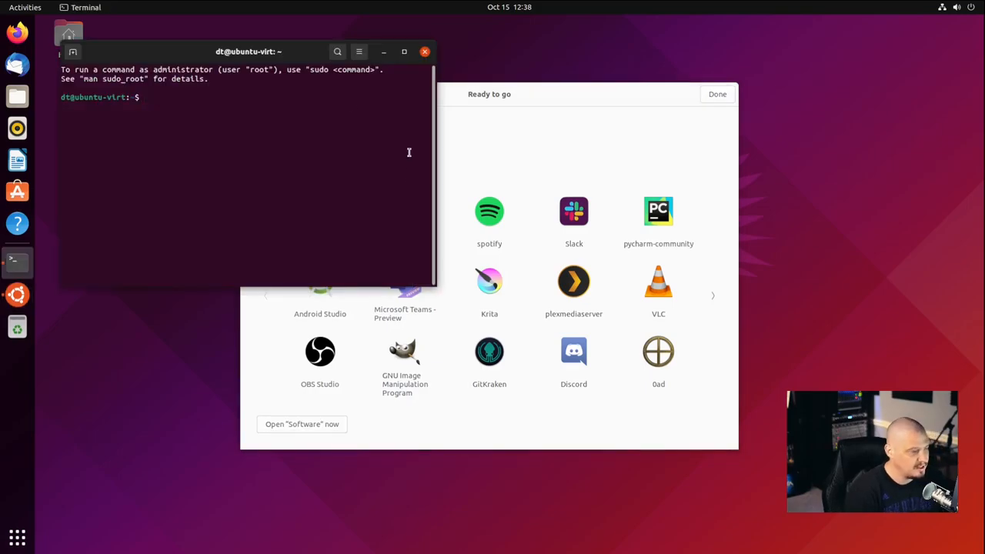
left_click(403, 52)
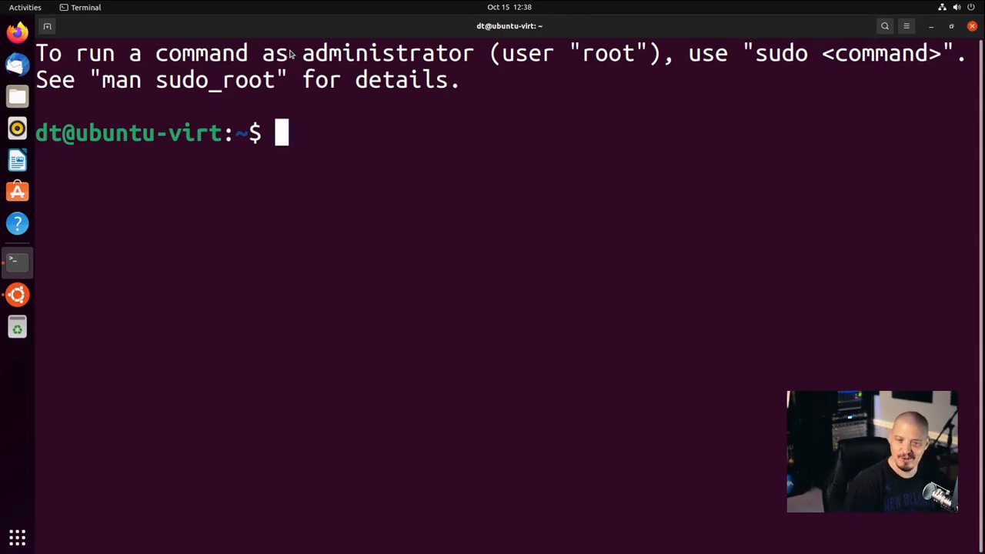
Run 'sudo apt update && sudo apt upgrade' and submit it at the sudo prompt
type("sudo apt update")
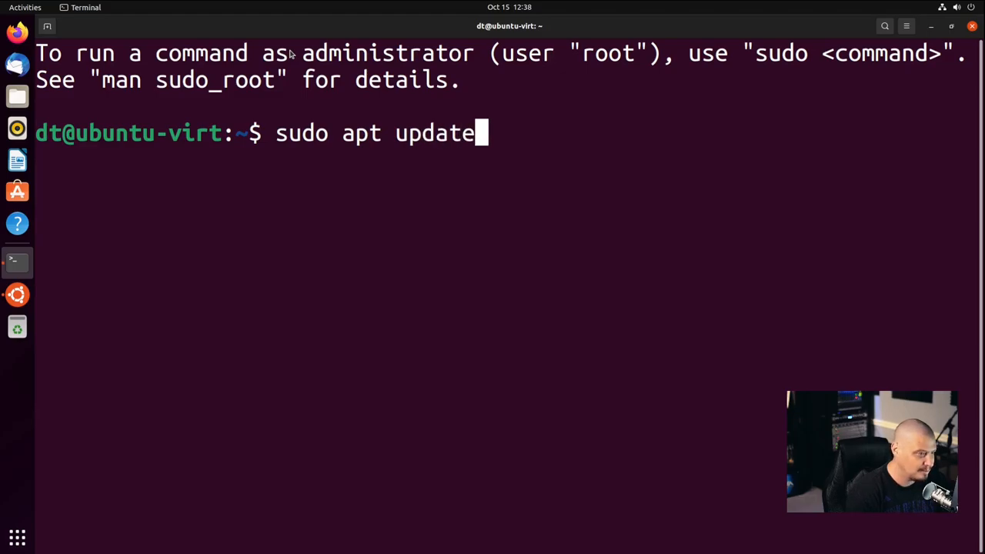
type("&& sudo")
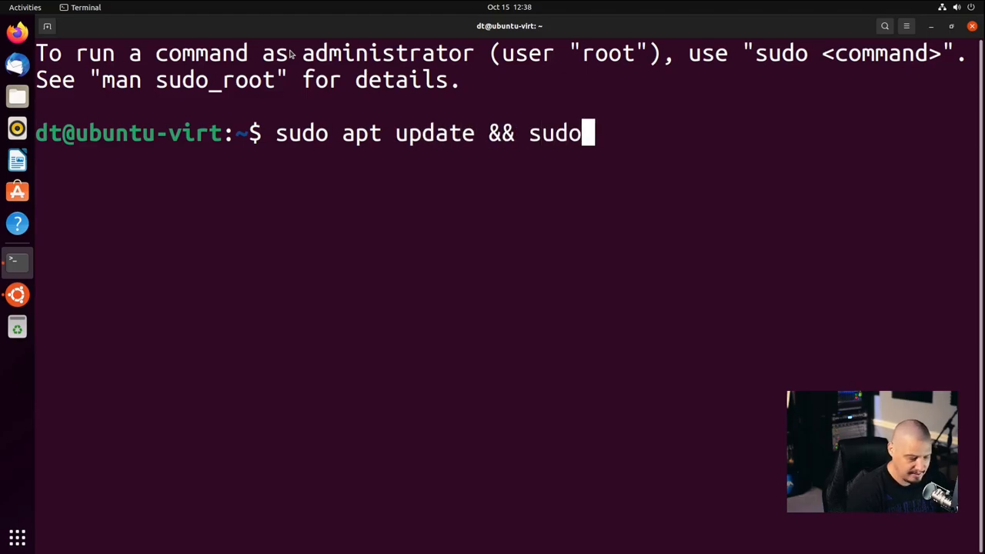
type("apt upgra")
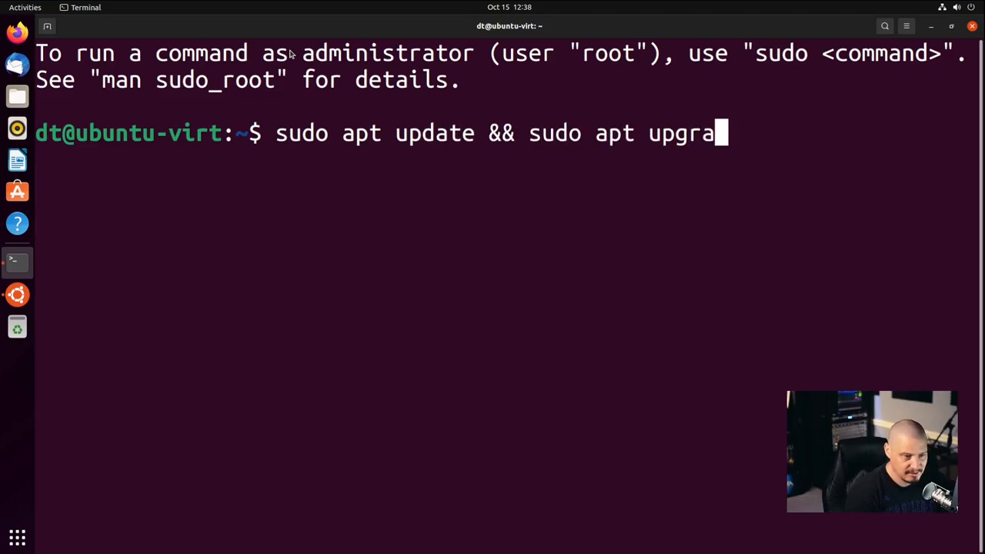
type("de")
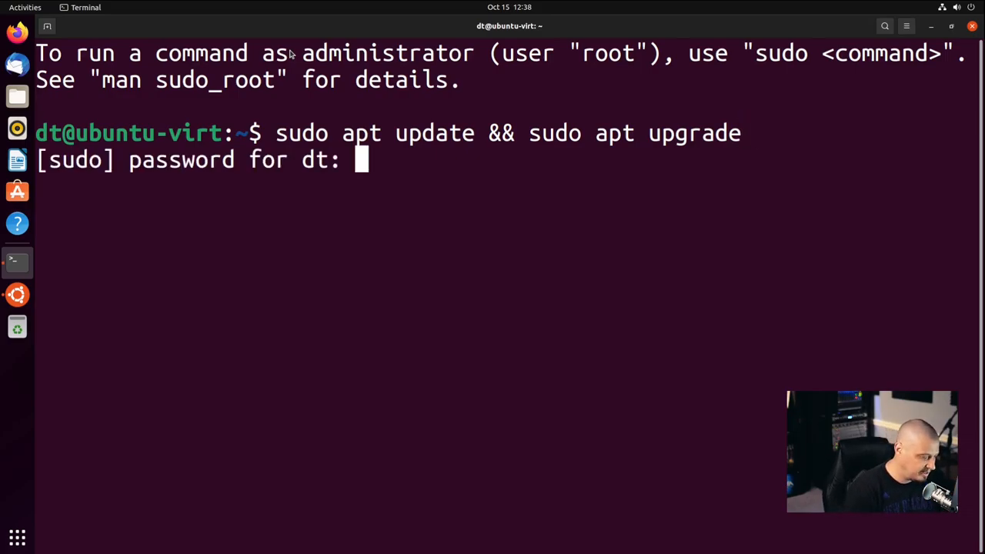
key("Return")
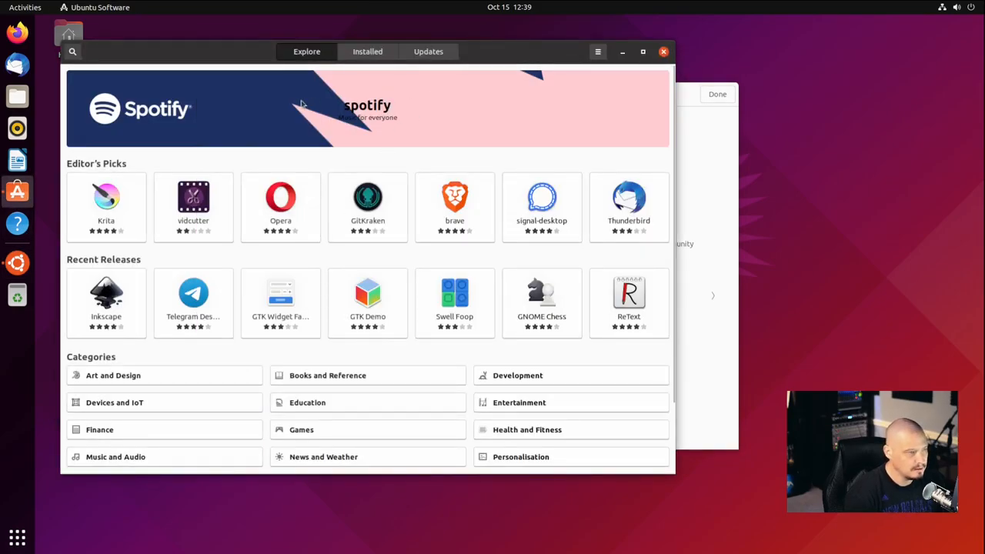
Browse the Art and Design category with the Show filter set to All
left_click(114, 376)
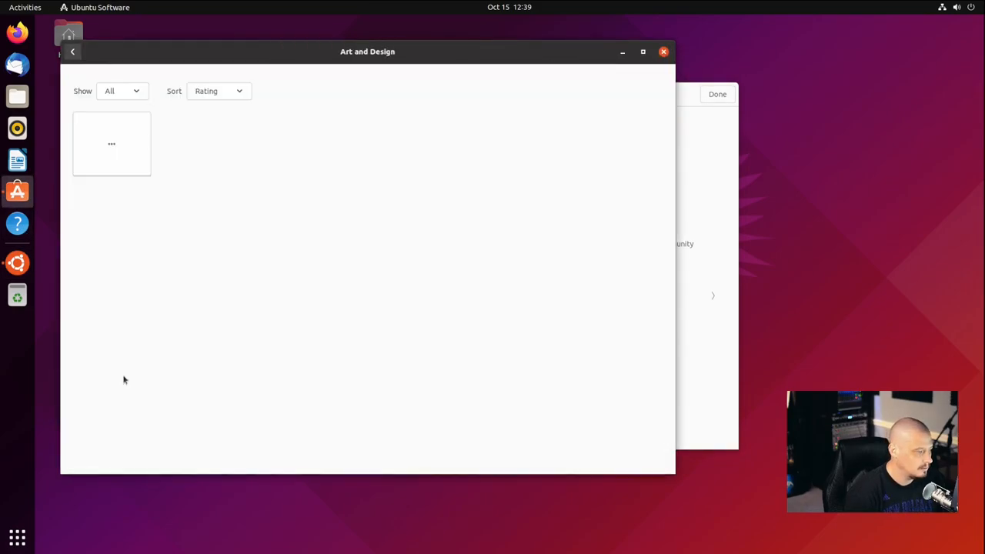
left_click(122, 90)
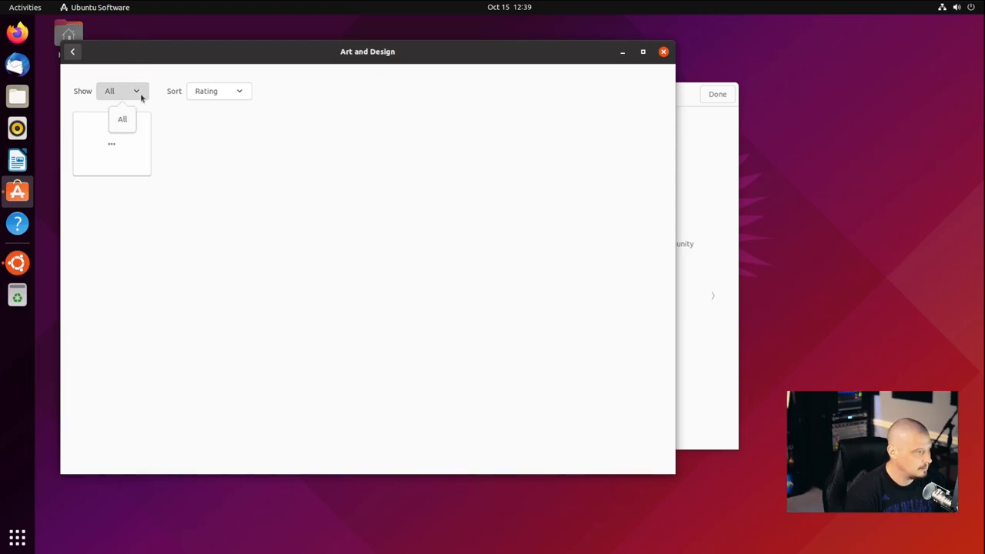
left_click(73, 52)
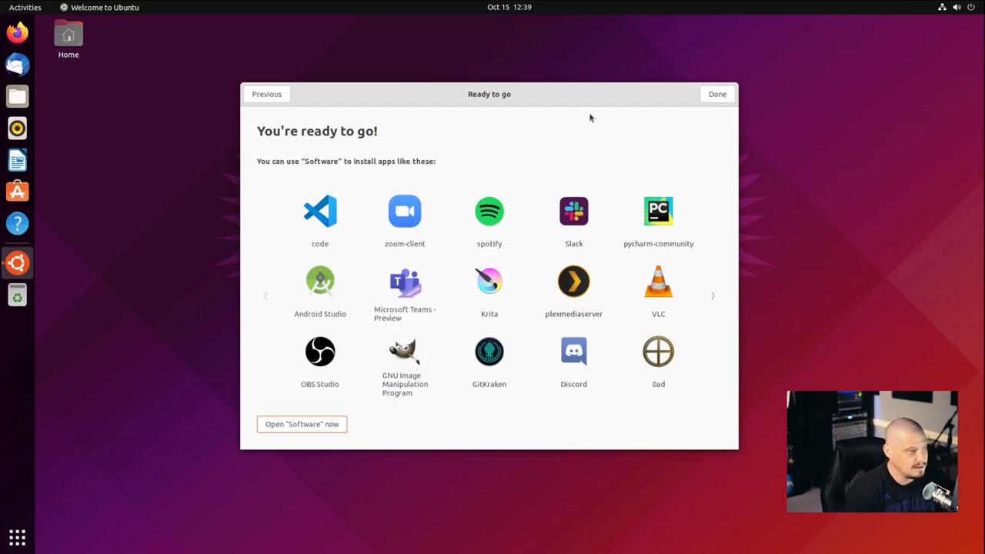
mouse_move(576, 157)
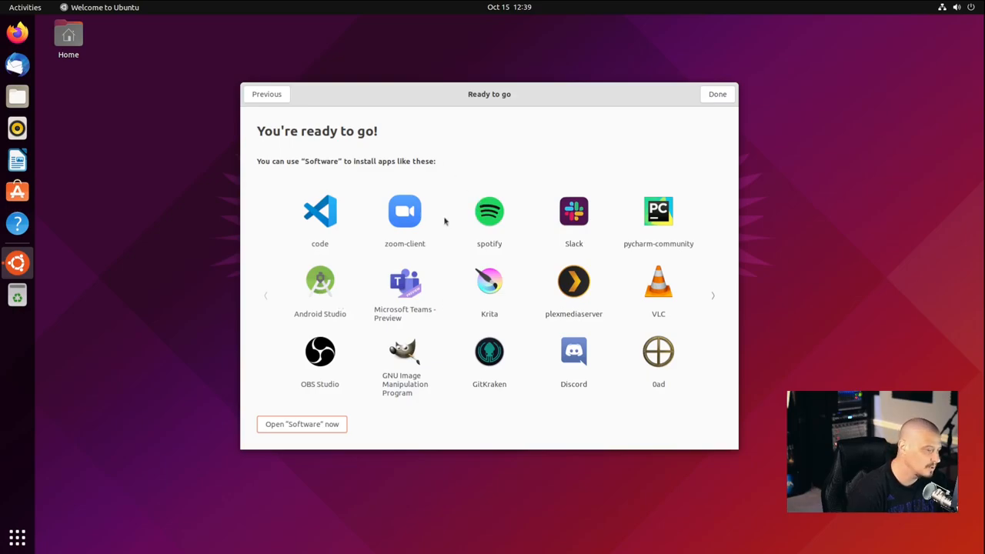
mouse_move(400, 358)
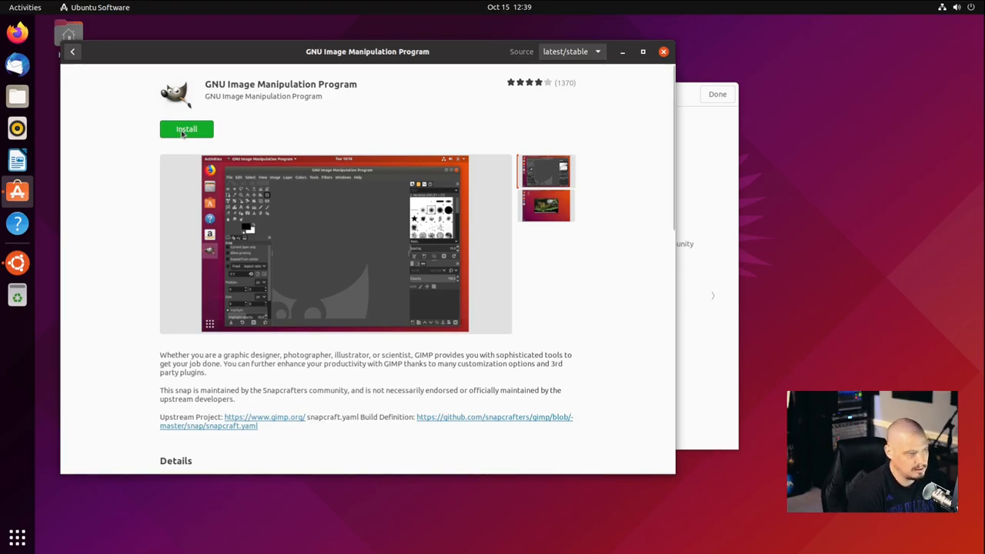
mouse_move(331, 133)
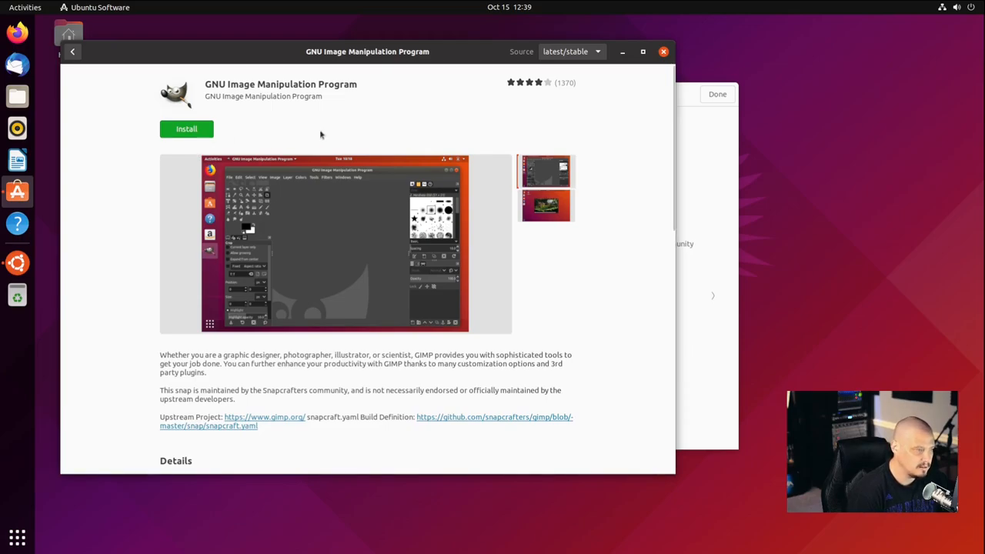
Attempt to install GIMP, which is refused as an install is in progress, then close the store
left_click(186, 129)
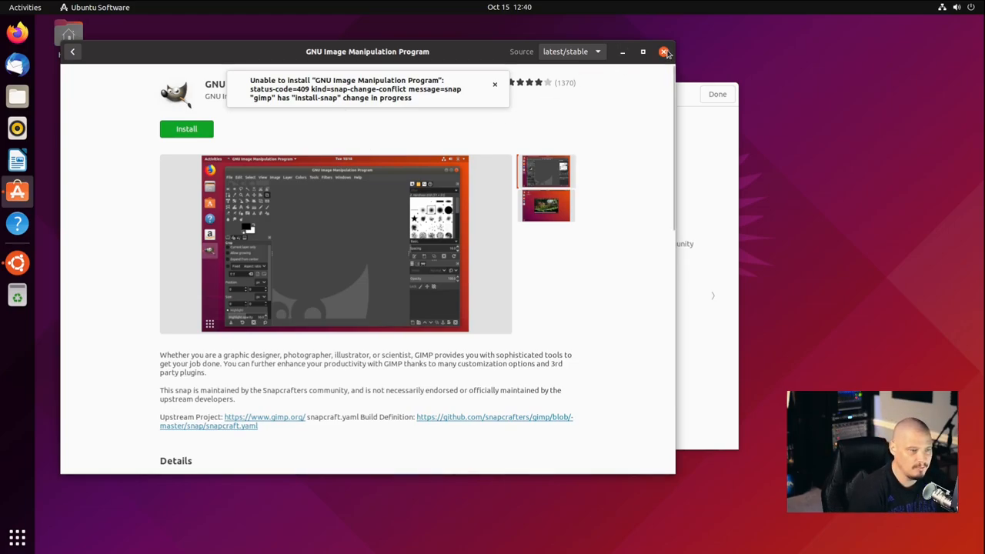
left_click(665, 52)
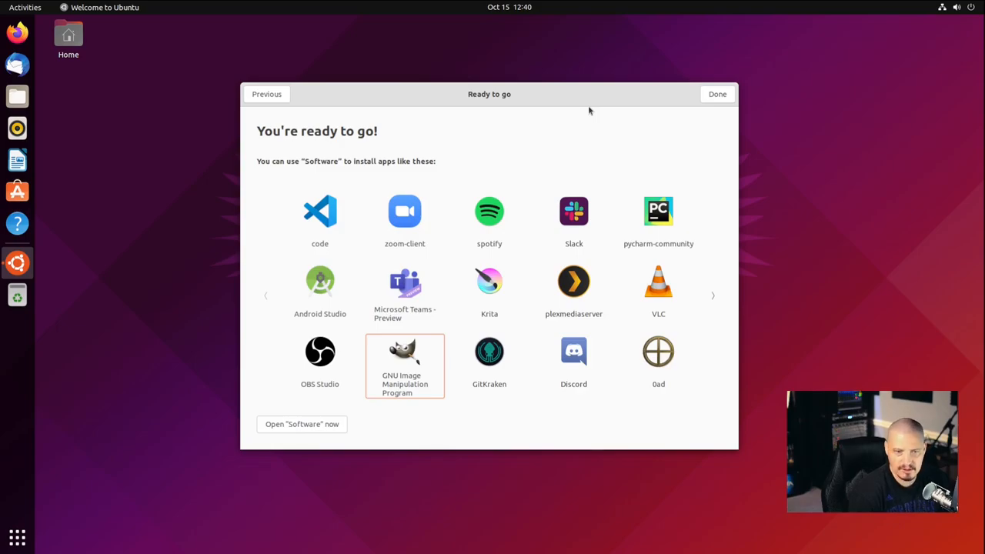
mouse_move(568, 161)
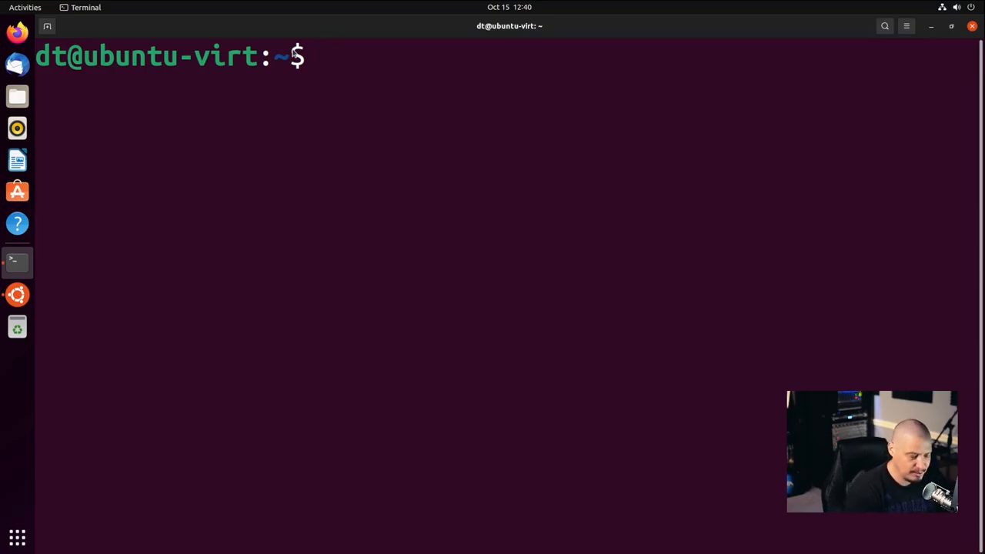
Enter a 'sudo apt in...' install command in the maximized Terminal
type("sudo apt in")
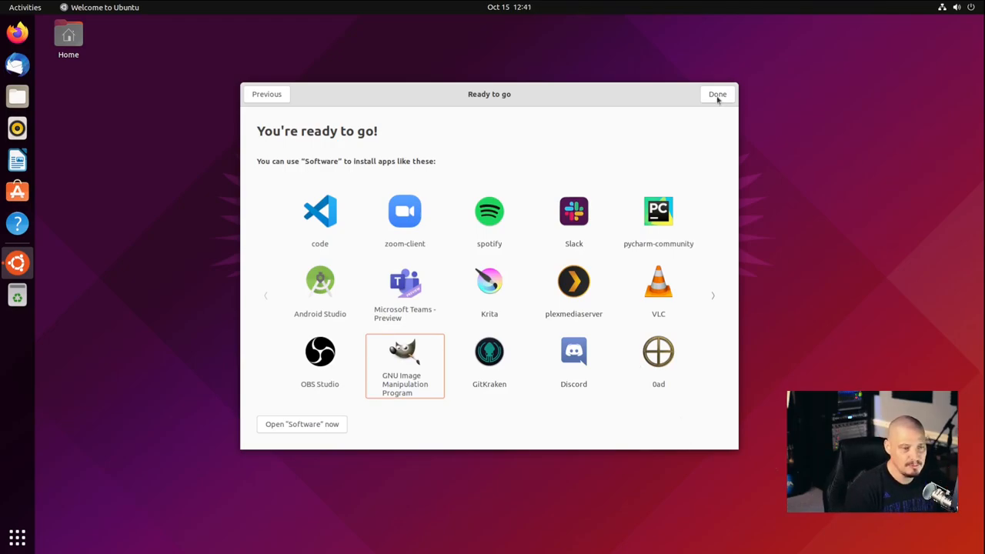
Close the Welcome to Ubuntu tour and launch Firefox from the dock
left_click(717, 94)
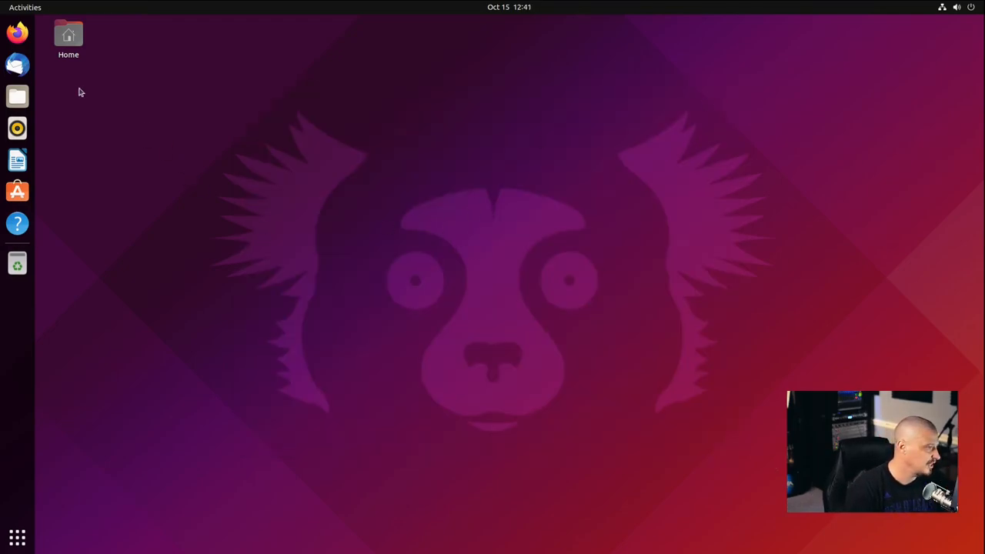
left_click(17, 30)
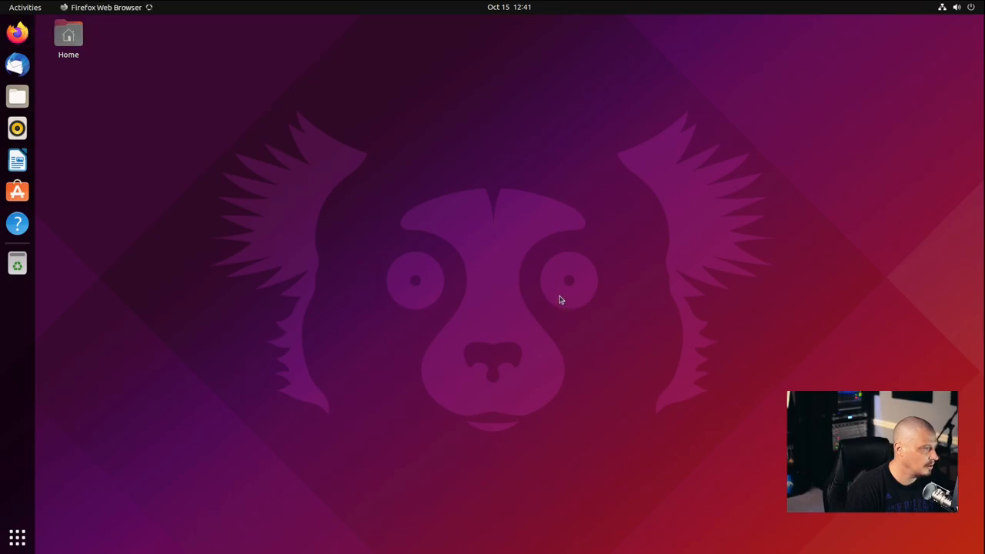
mouse_move(516, 274)
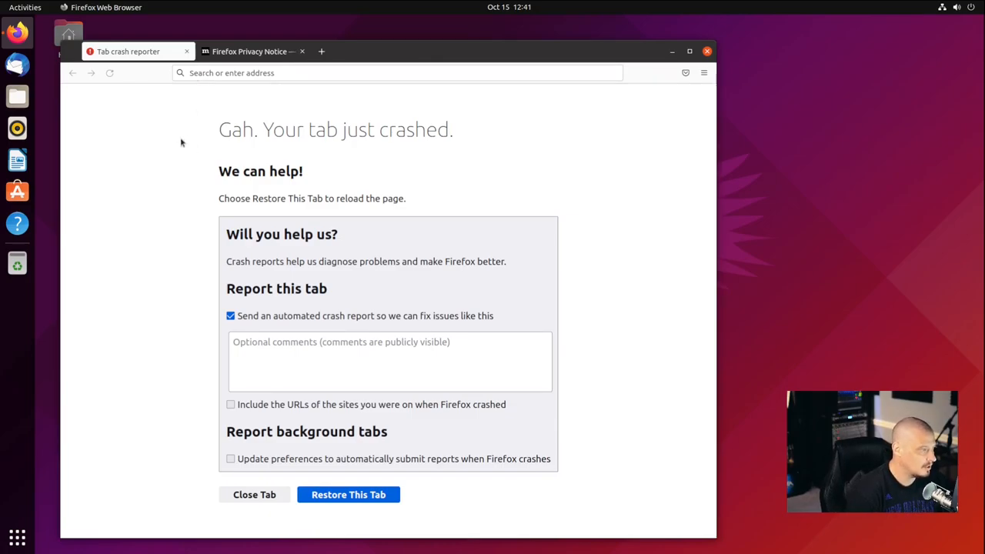
mouse_move(181, 154)
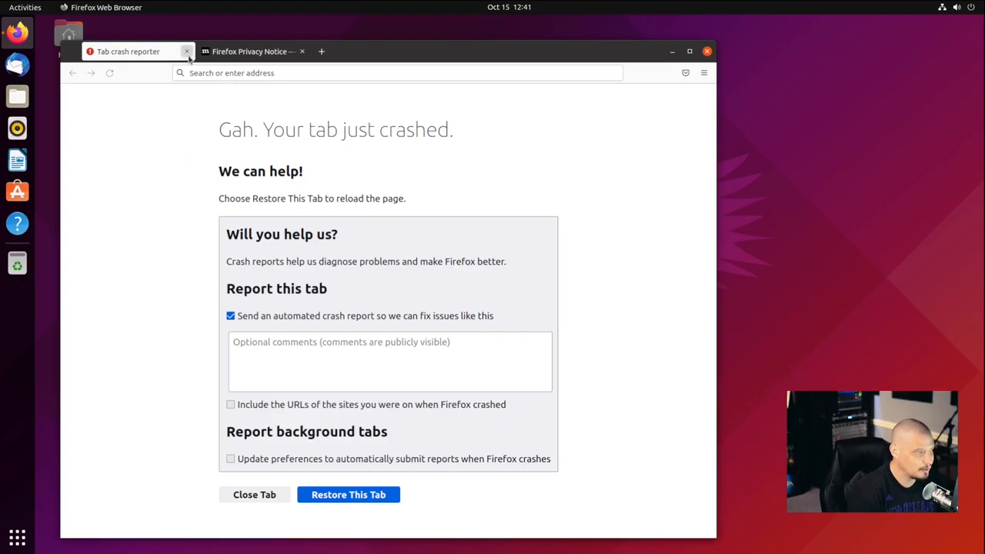
Discard the crashed tab and show About Firefox via the menu's Help section
left_click(186, 51)
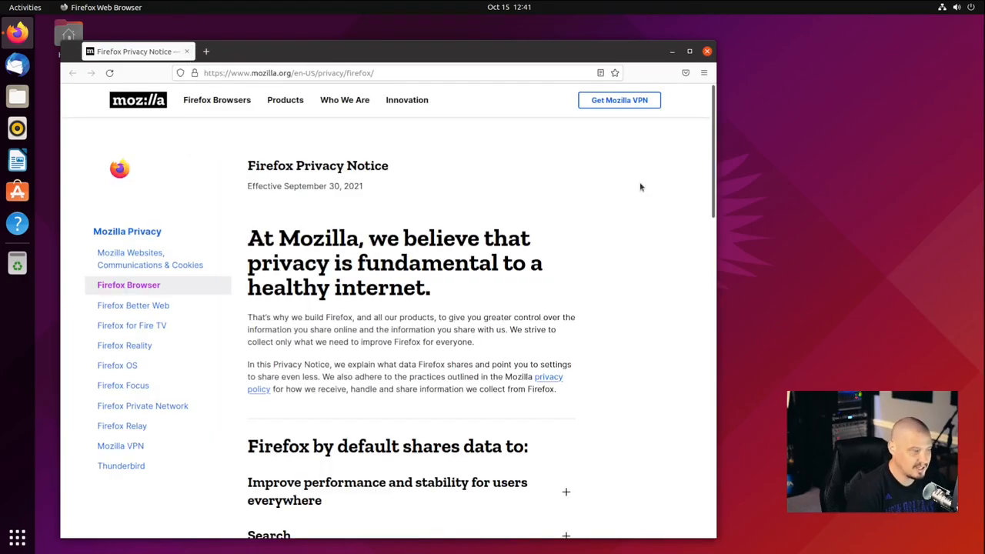
left_click(702, 72)
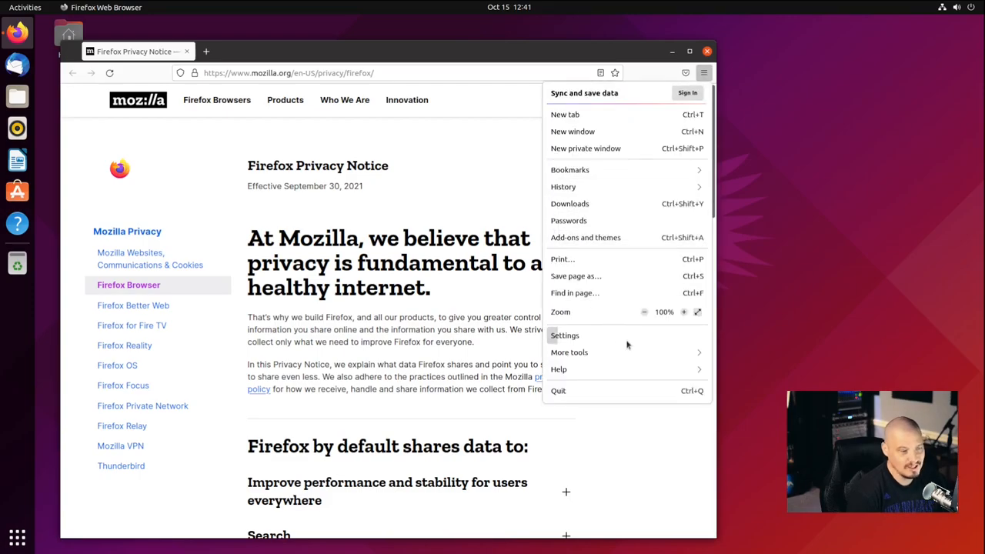
mouse_move(576, 368)
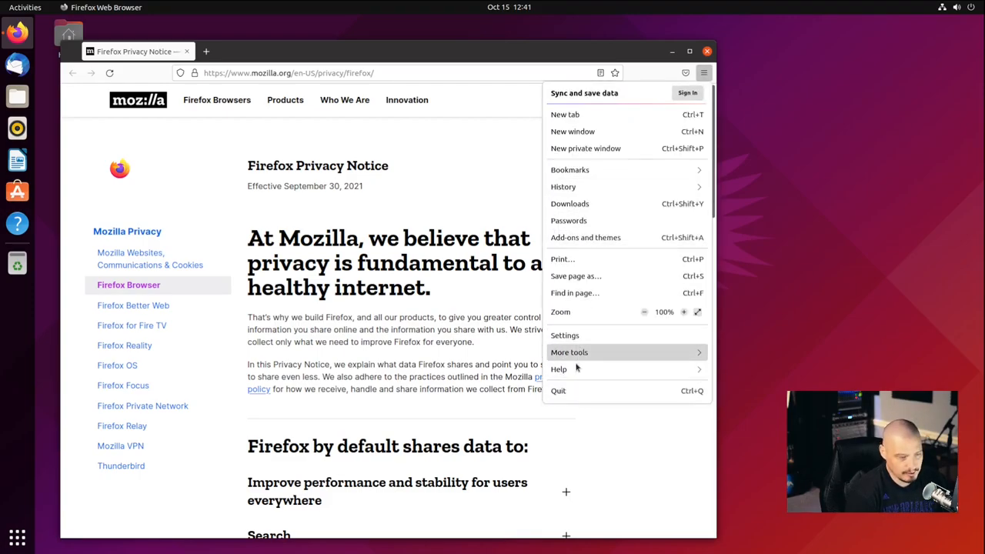
left_click(558, 369)
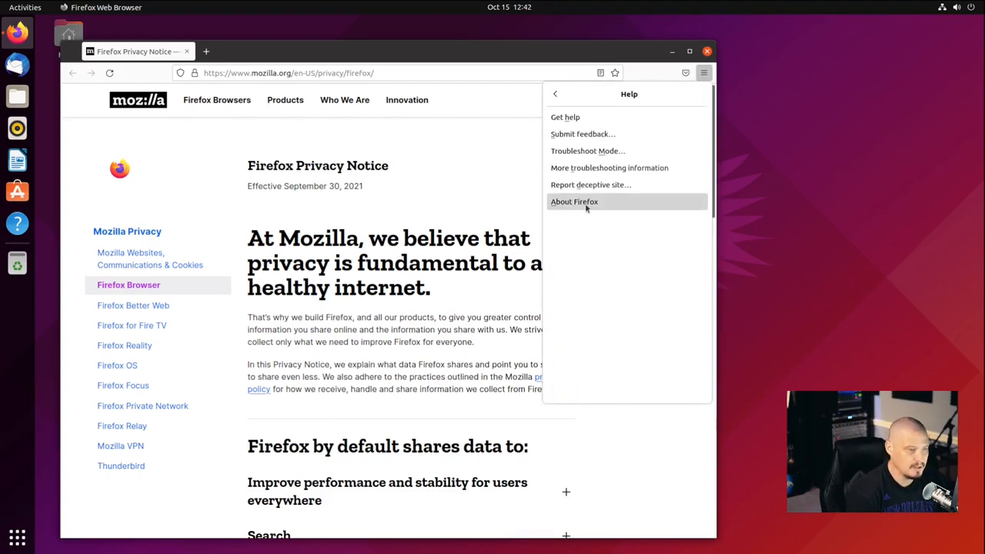
left_click(574, 200)
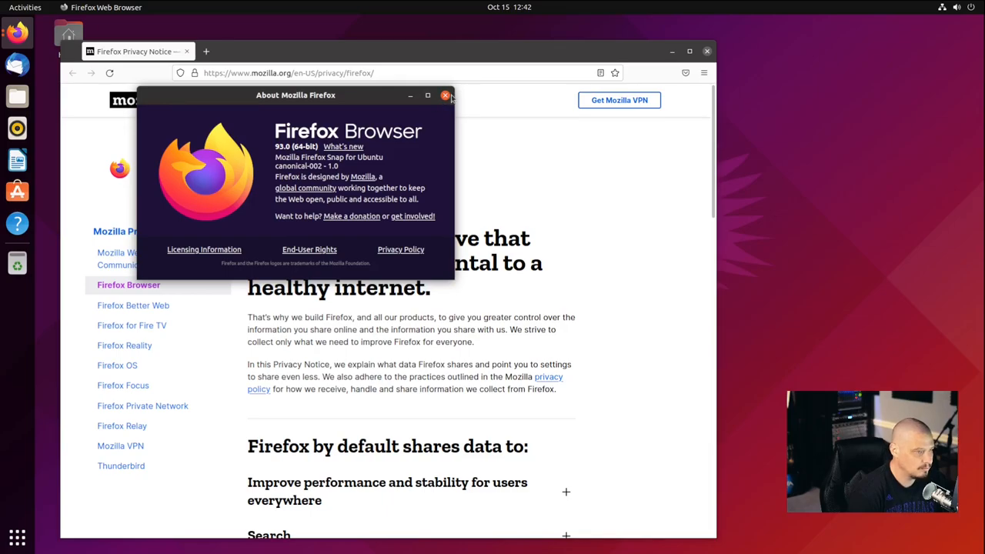
Dismiss the About window confirming version 93.0 and quit Firefox
left_click(445, 95)
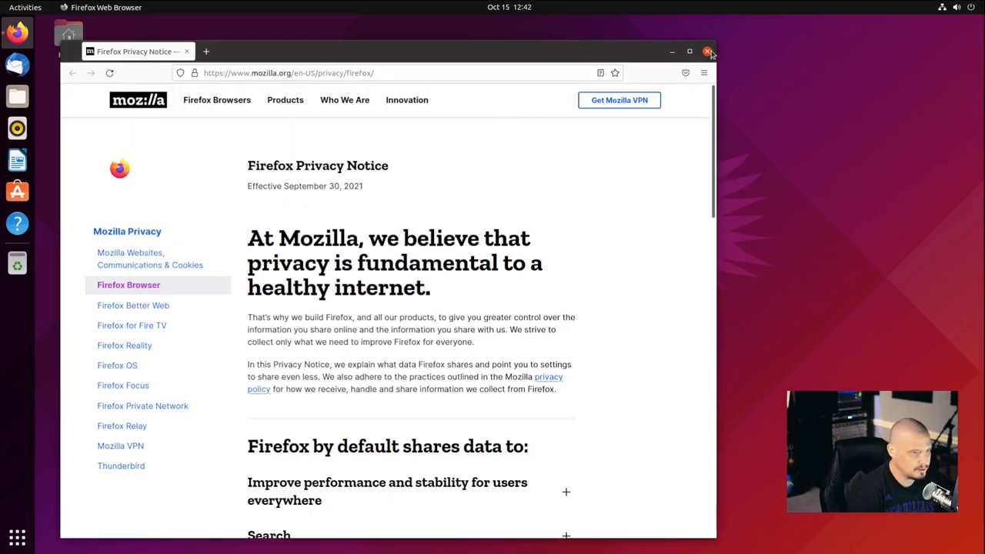
left_click(706, 51)
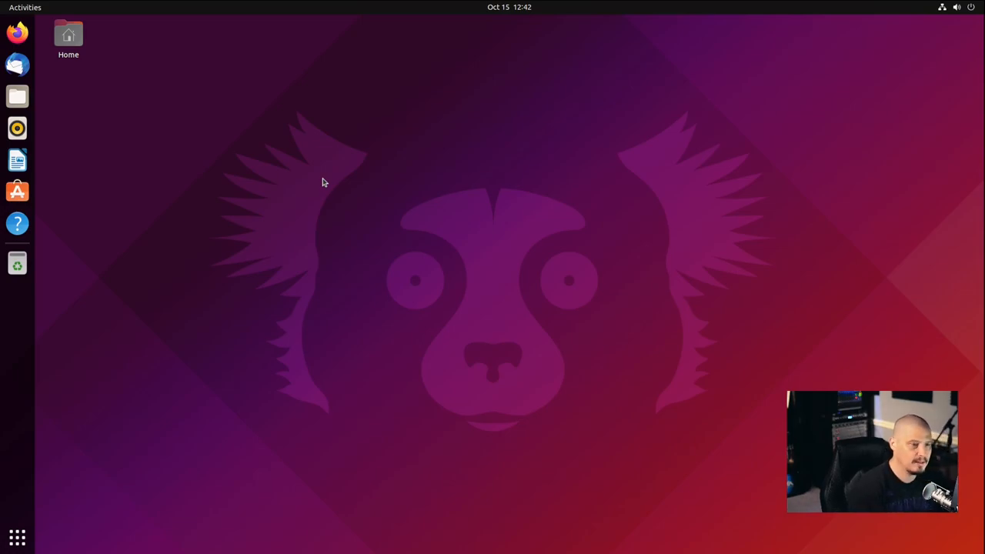
mouse_move(354, 185)
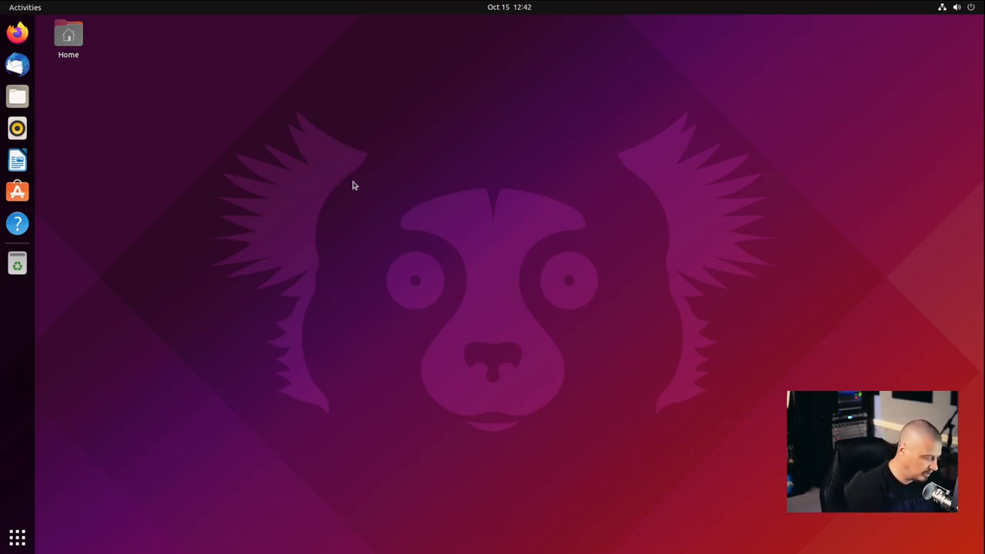
Run 'snap list' in a new Terminal to show the installed snap packages
left_click(17, 262)
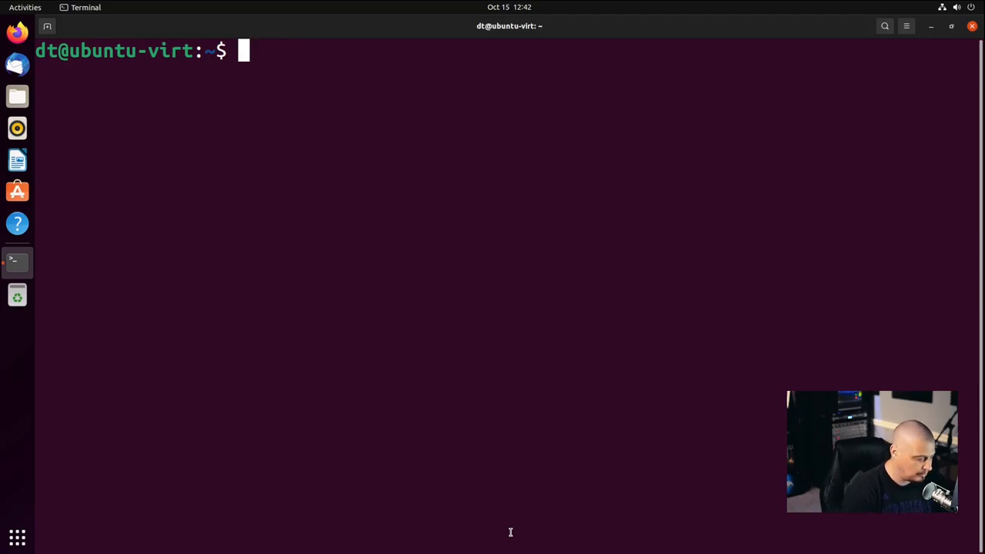
type("snap list")
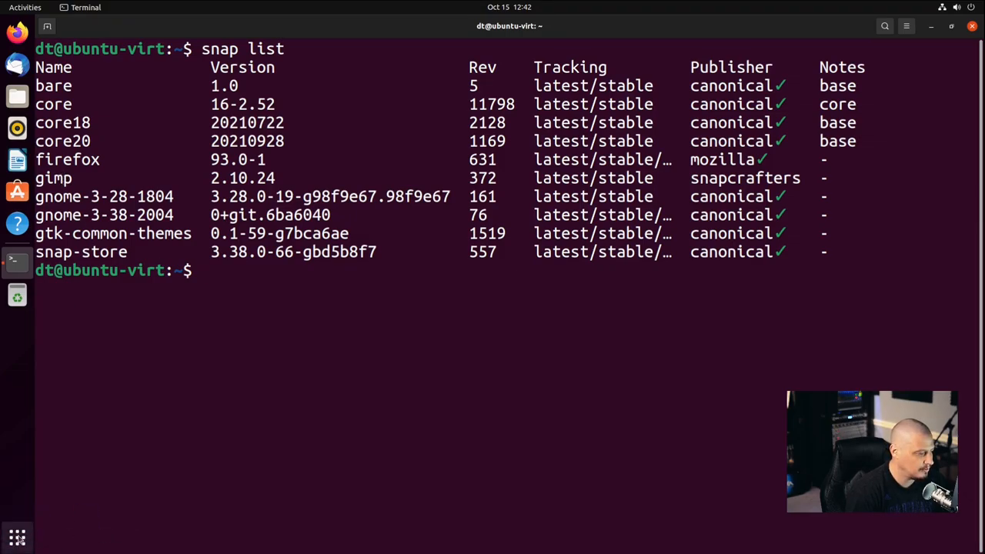
Search 'gimp' in the Activities overview to launch GIMP
left_click(24, 6)
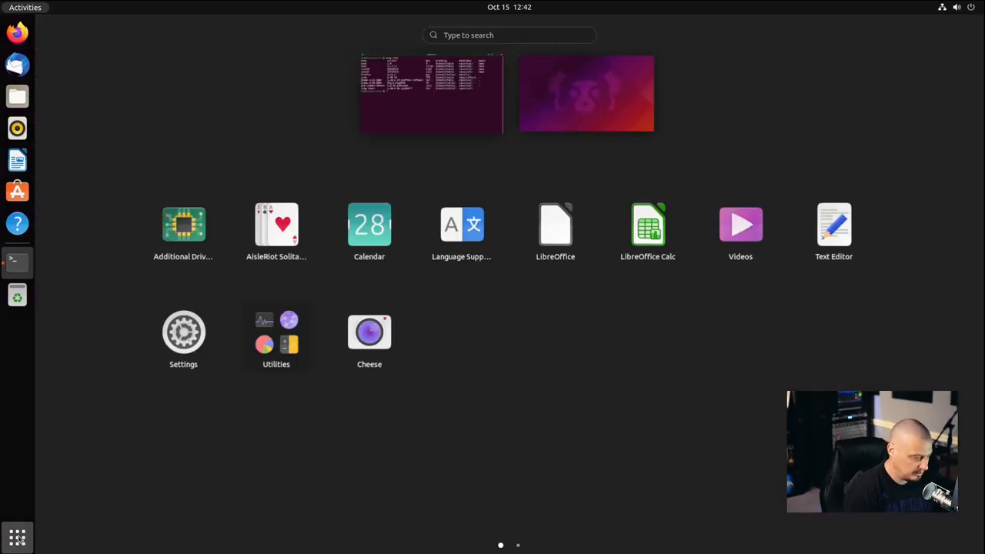
type("gimp")
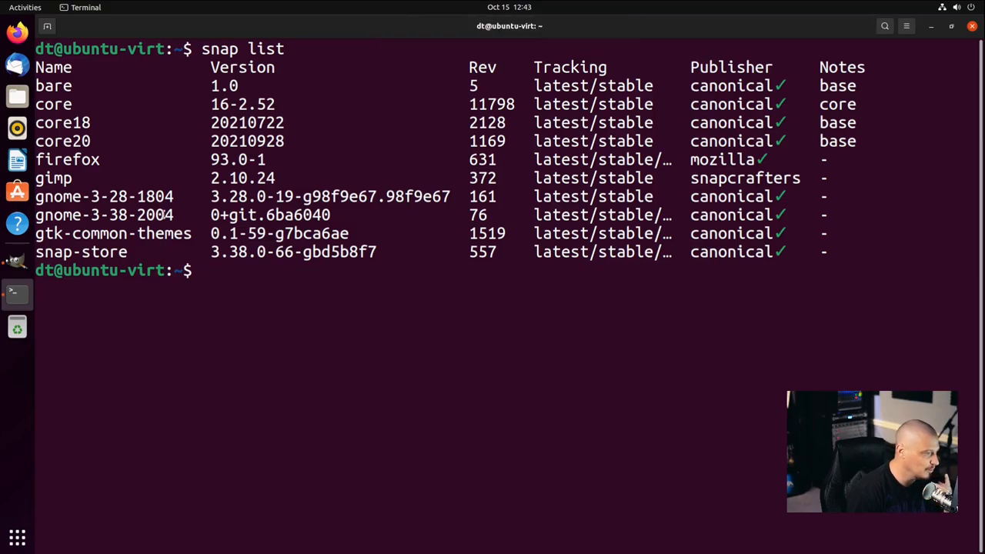
left_click(17, 263)
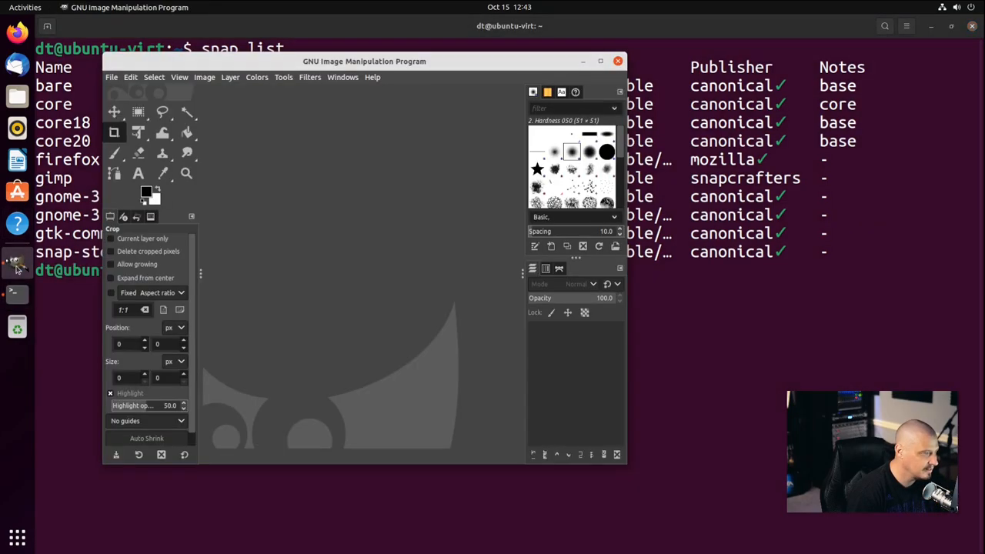
left_click(617, 61)
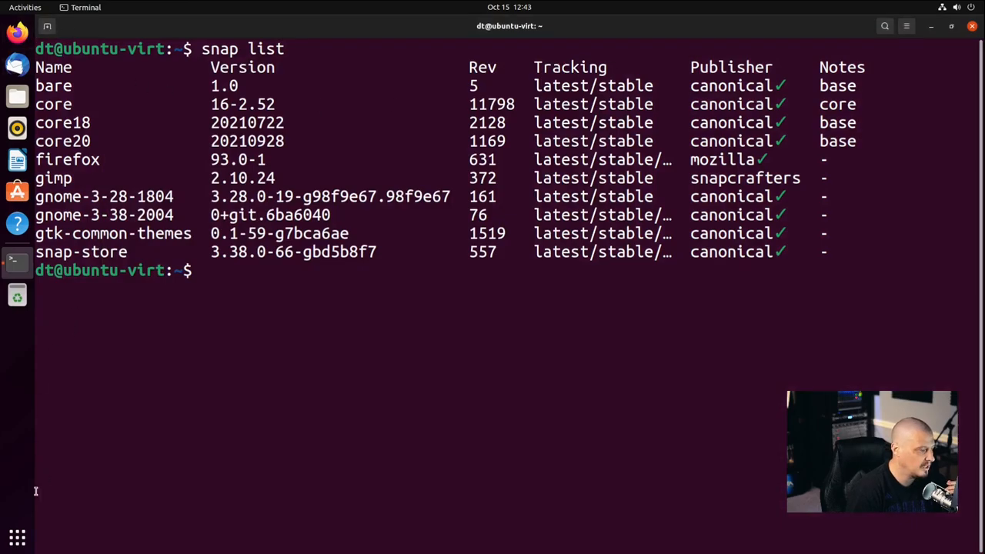
left_click(25, 6)
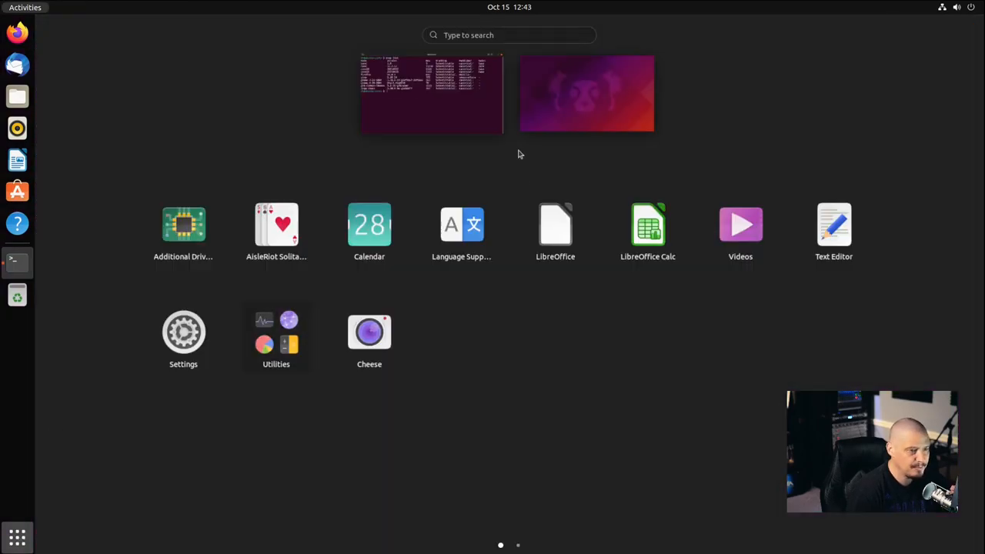
type("gimp")
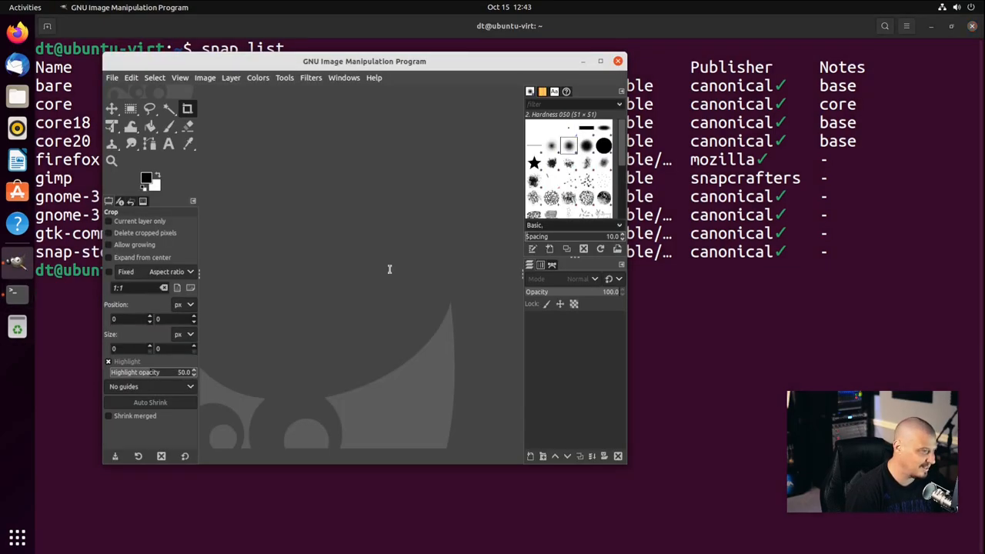
left_click(619, 62)
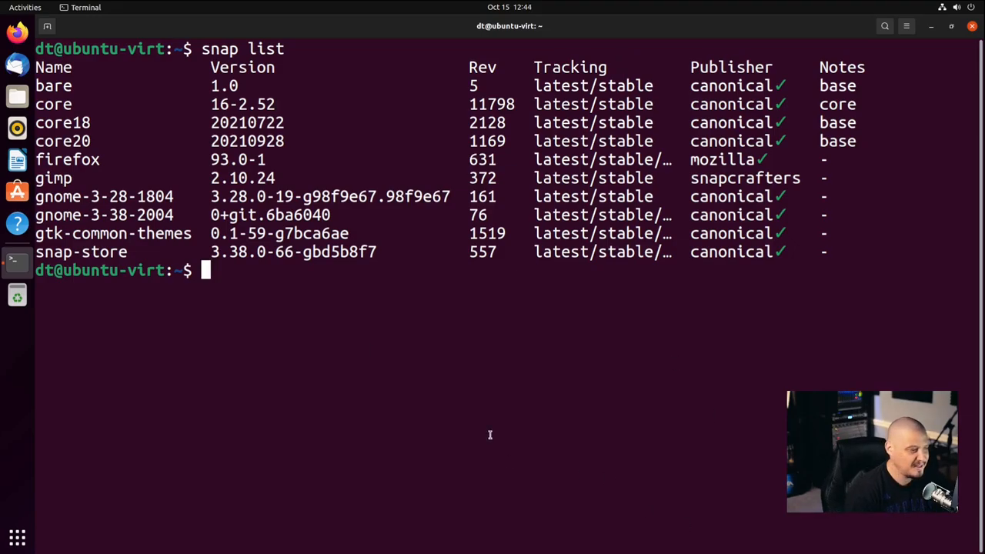
mouse_move(231, 290)
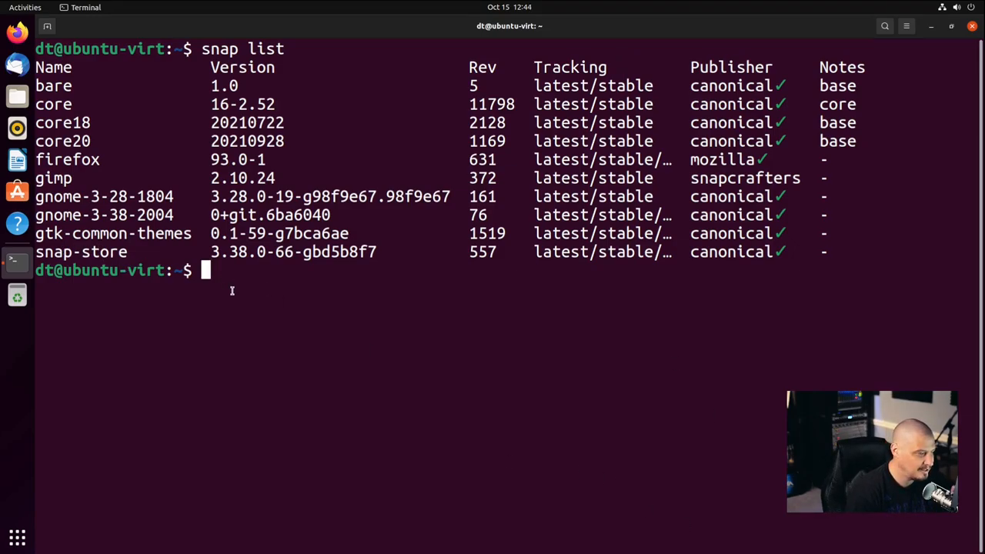
Launch Ubuntu Software from the terminal with the snap-store command
type("snap-store")
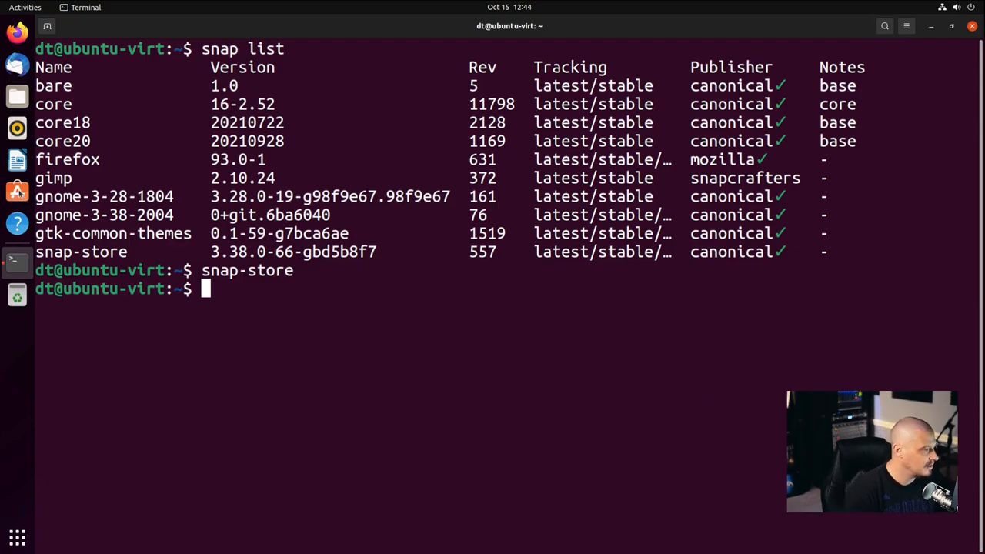
key("Return")
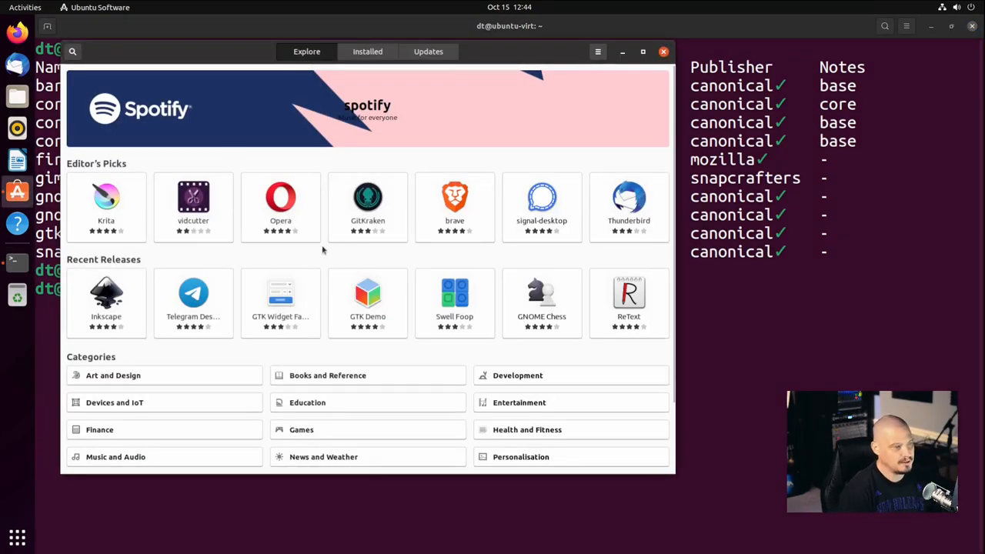
mouse_move(470, 48)
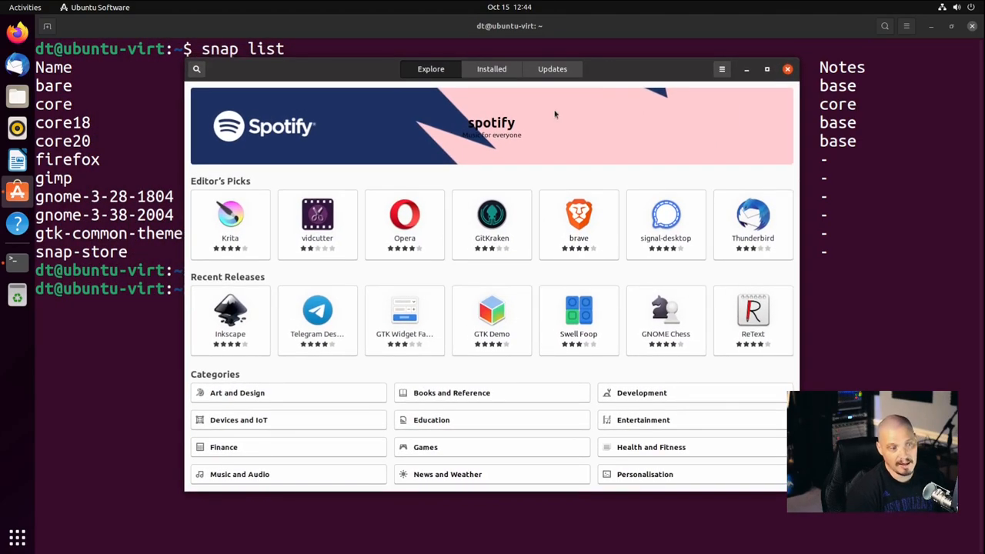
Browse the Explore page into the Music and Audio category and reposition the store window
scroll("down", 3)
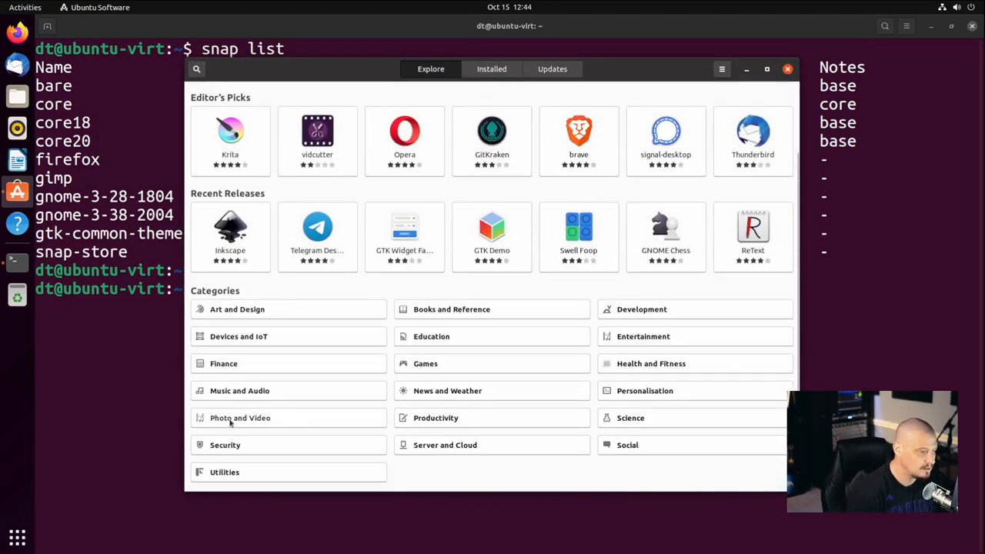
left_click(240, 391)
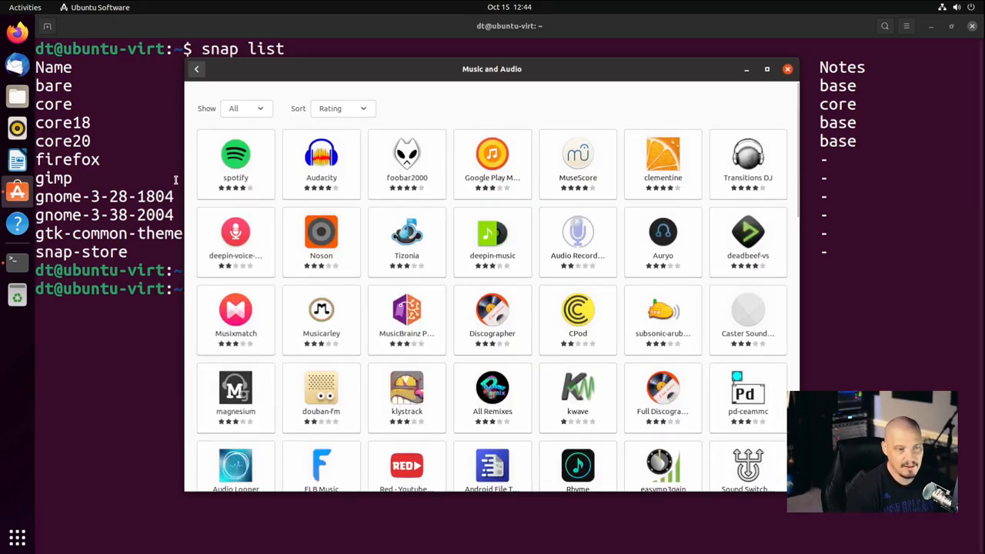
mouse_move(298, 190)
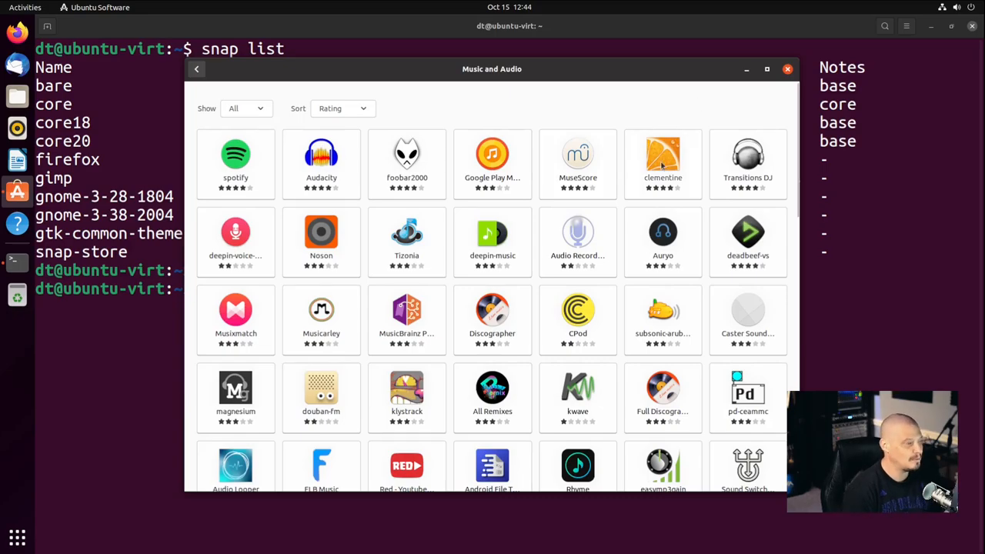
mouse_move(277, 86)
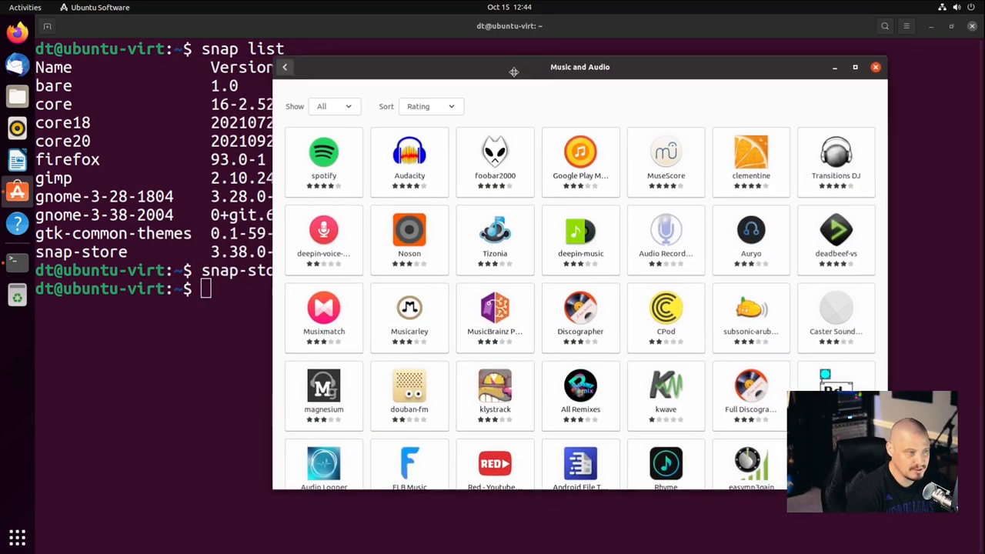
left_click_drag(579, 68, 527, 64)
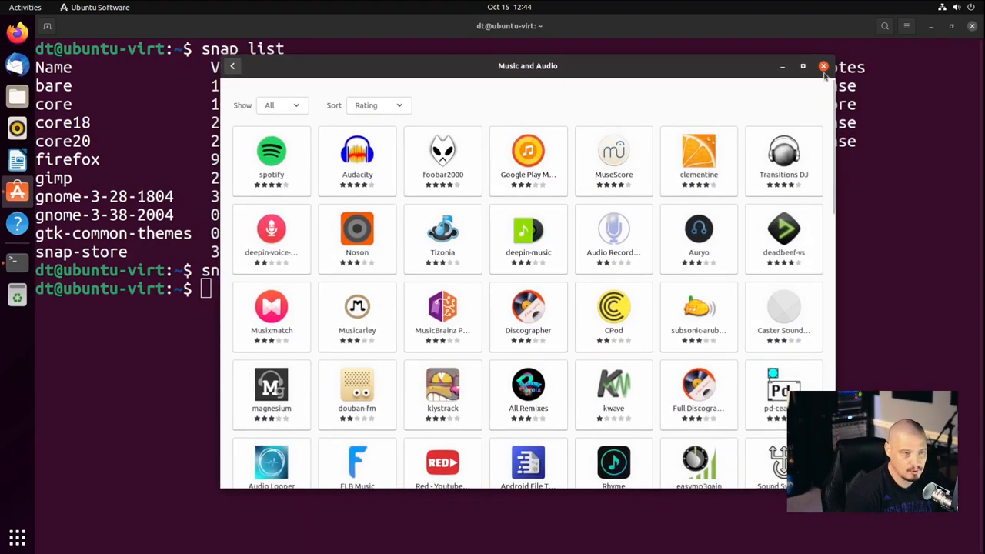
mouse_move(570, 197)
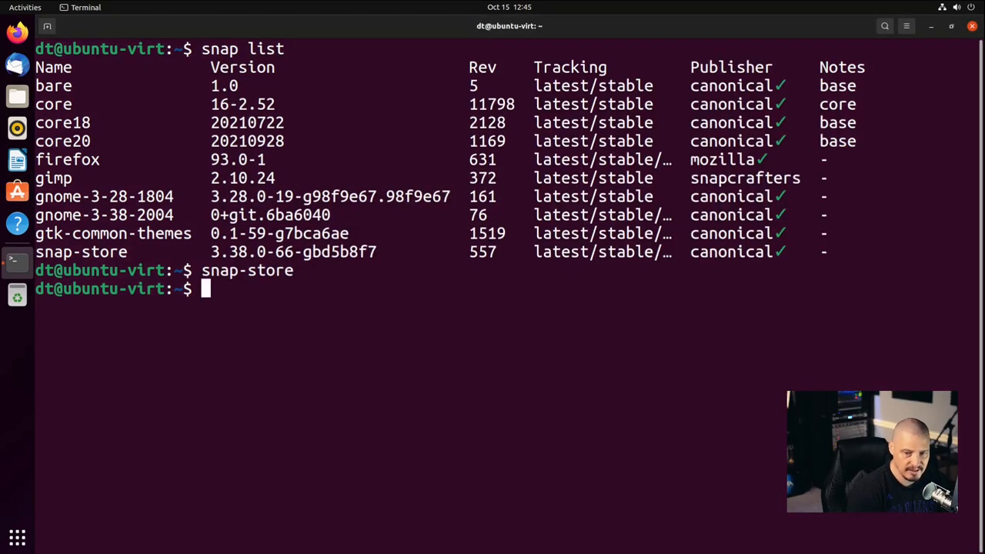
mouse_move(517, 444)
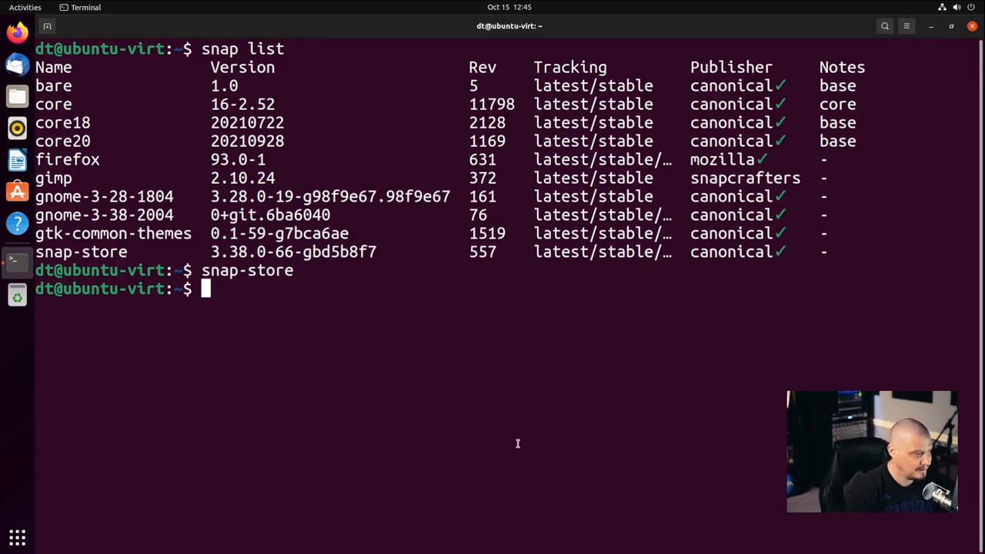
Remove the Firefox snap with sudo snap remove firefox, entering the password
type("sudo")
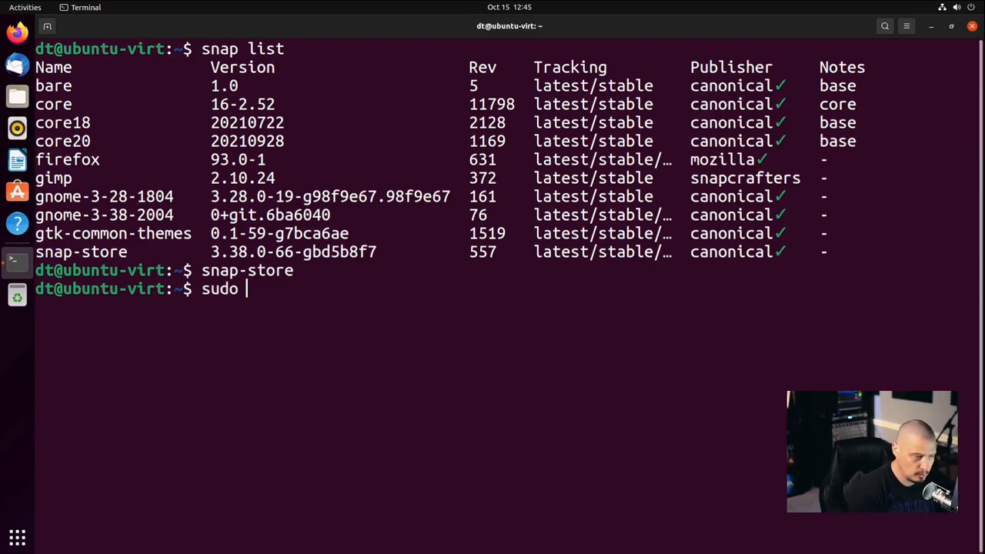
type("snap")
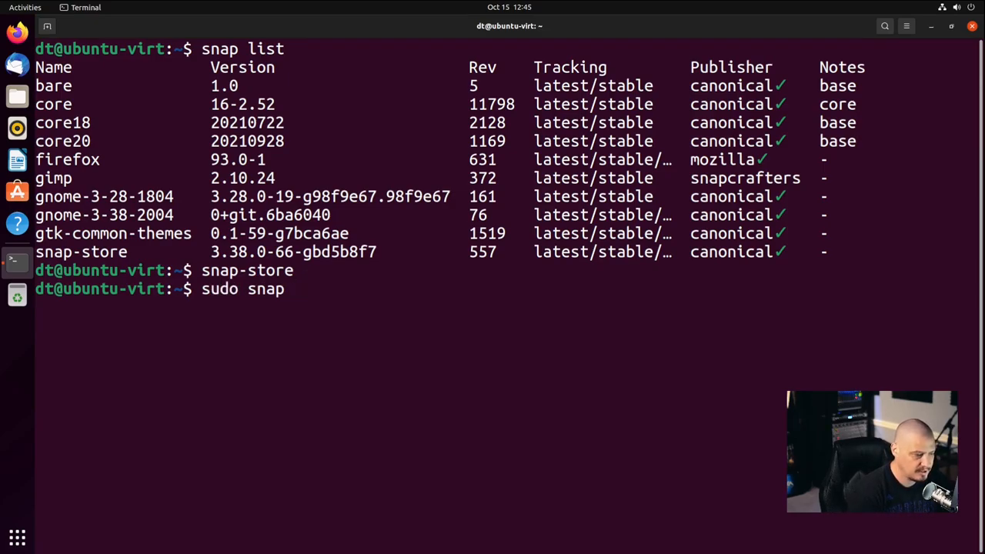
type("u")
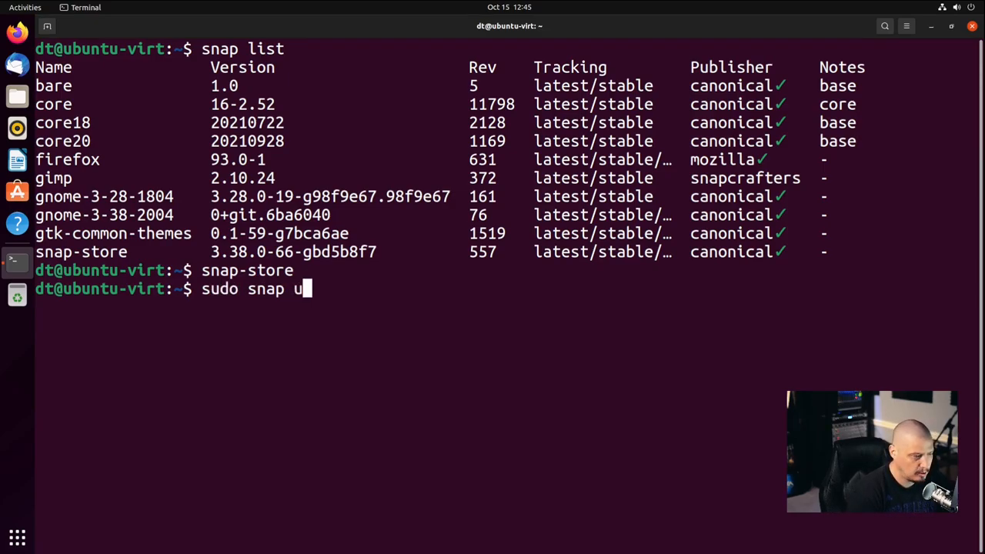
type("remove")
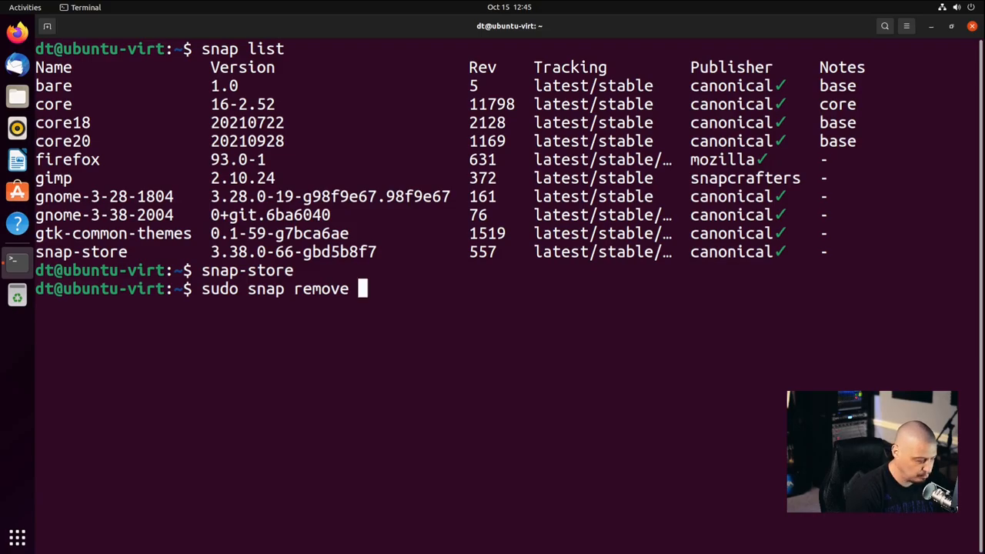
type("firefox")
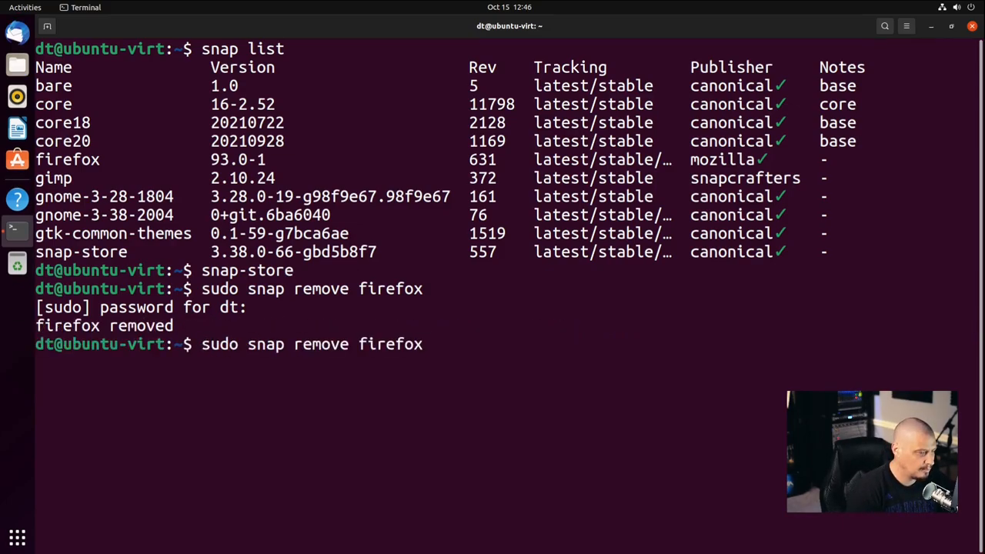
Remove the GIMP snap, then begin a sudo apt install command
type("gimp")
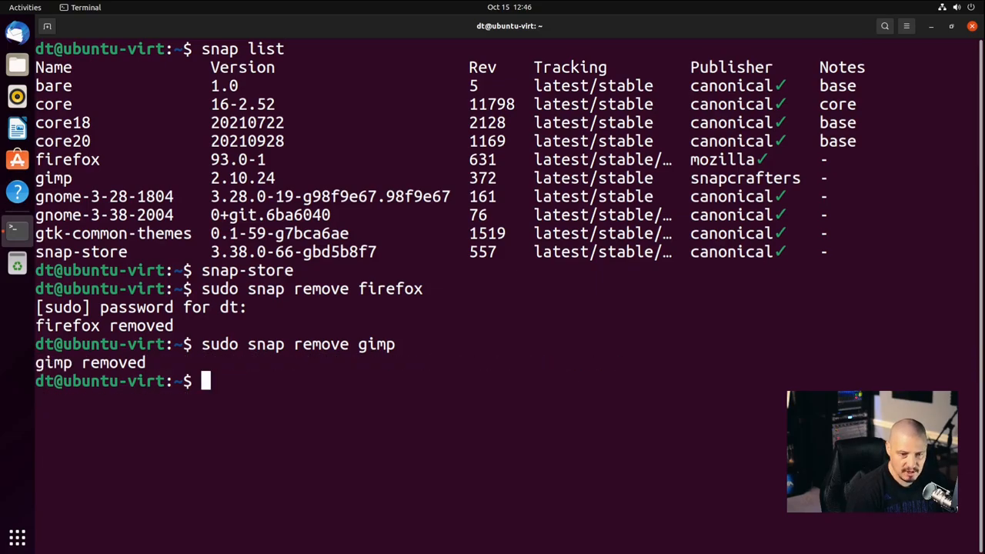
type("sudo")
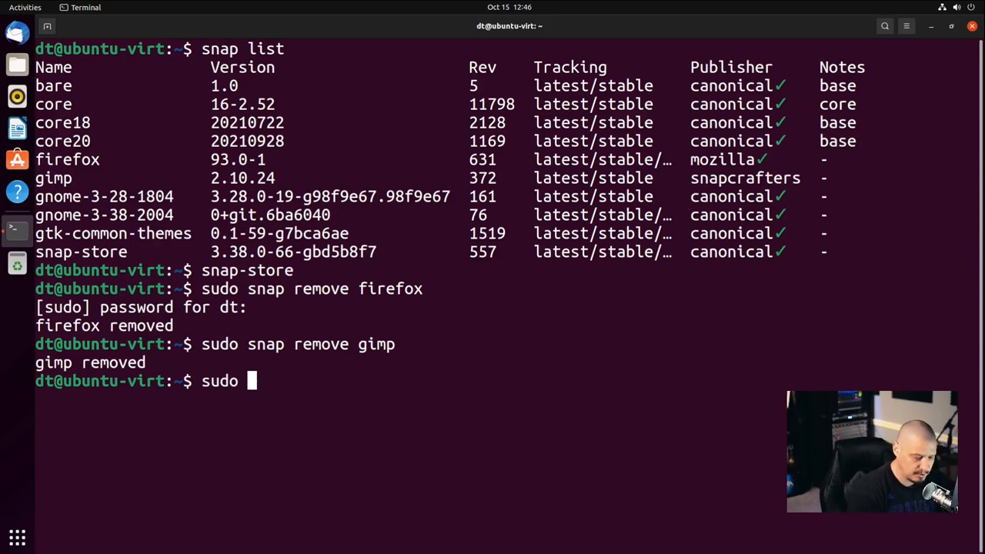
type("apt ins")
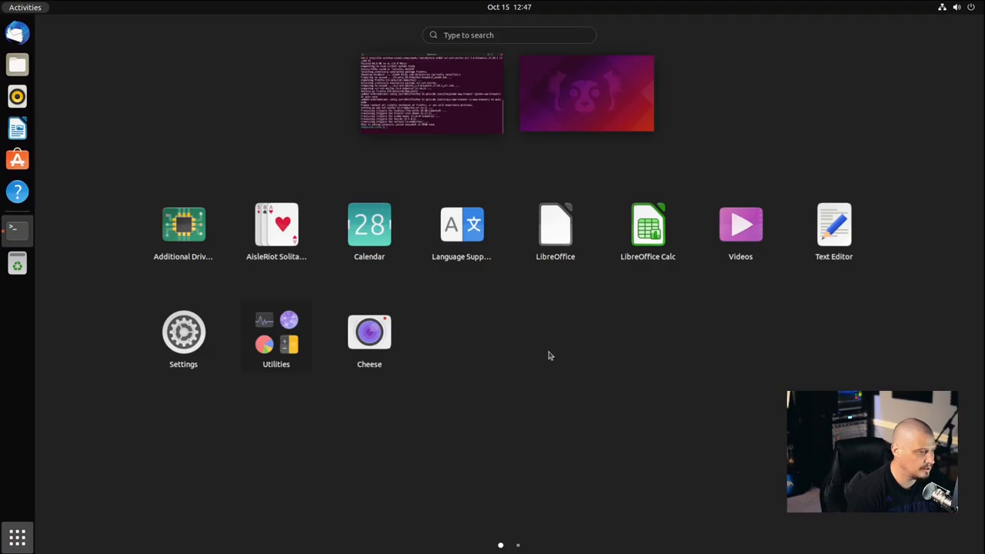
Search Activities for Firefox, add Firefox Web Browser to the dock favorites and return to Terminal
type("firef")
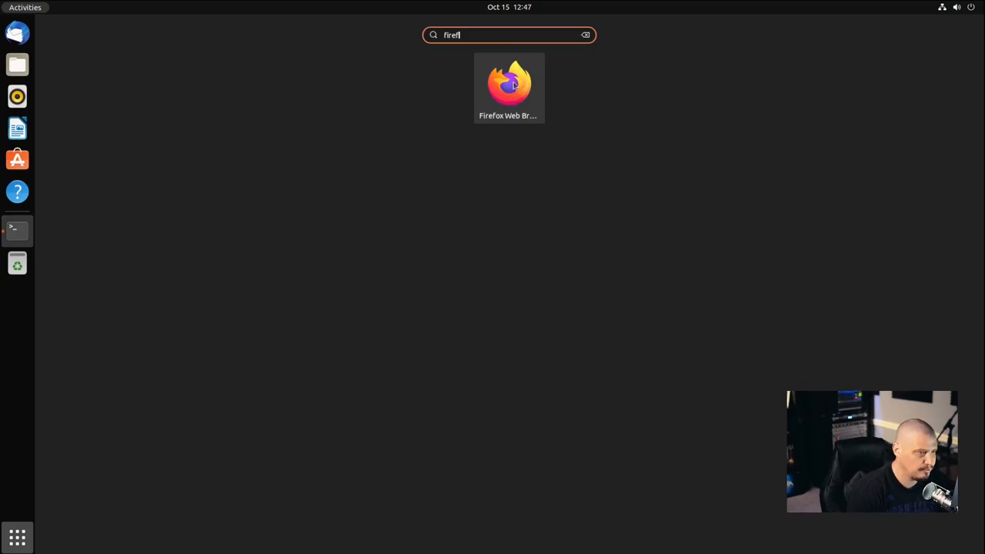
left_click(508, 85)
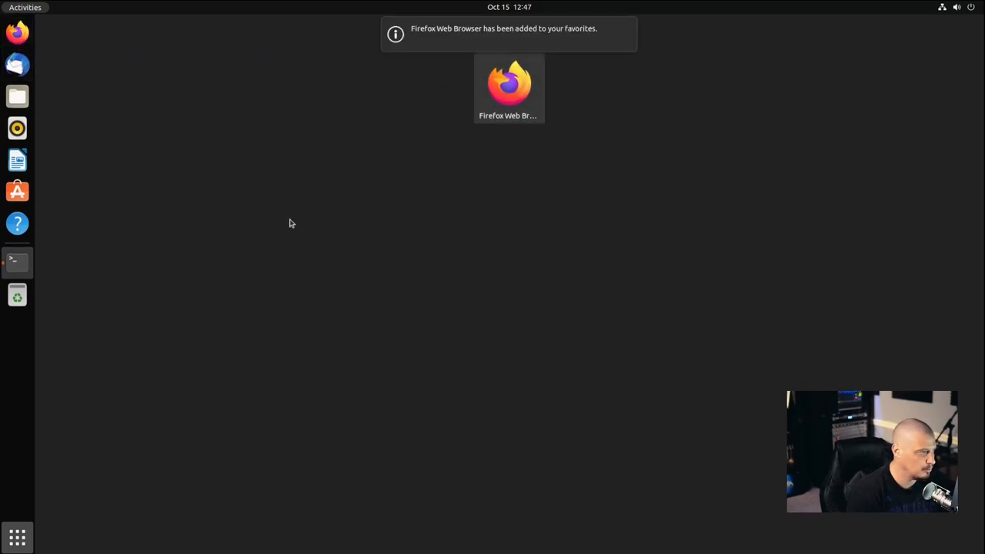
left_click(17, 260)
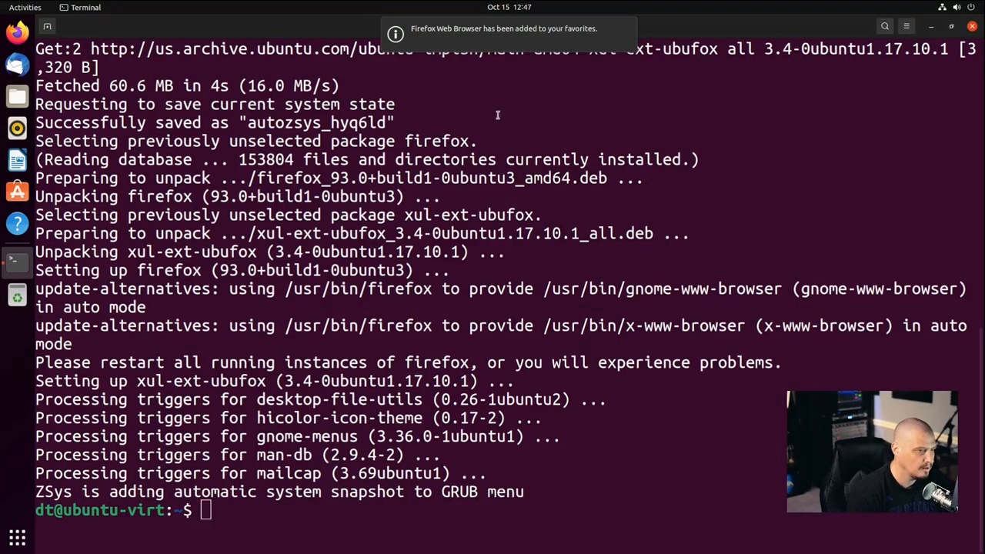
Launch Firefox and confirm version 93.0 in Help > About Firefox
left_click(17, 34)
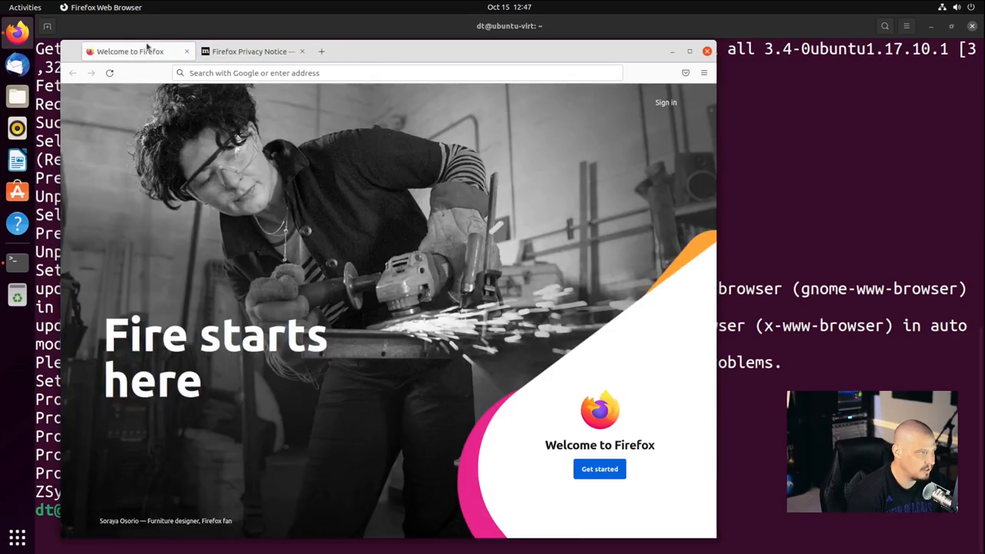
mouse_move(351, 96)
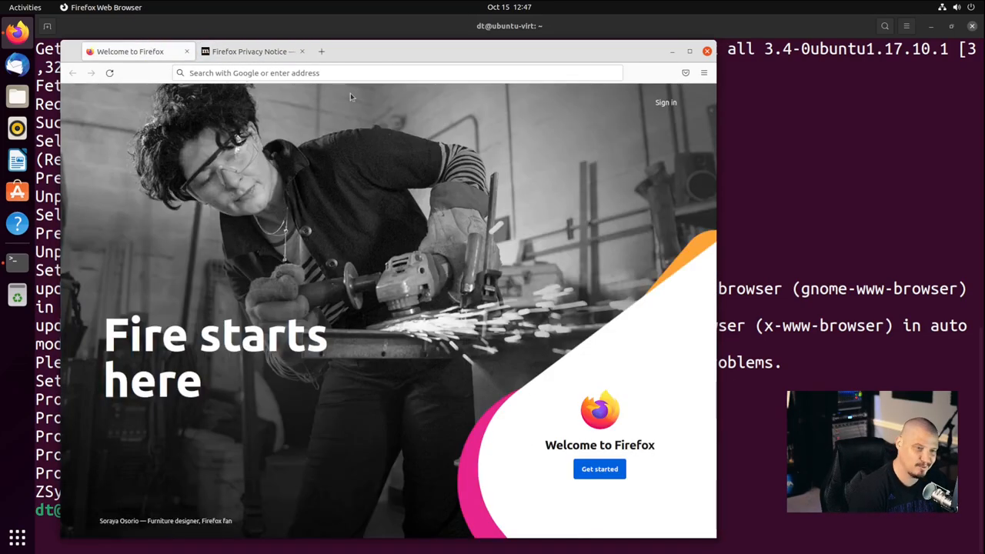
left_click(702, 72)
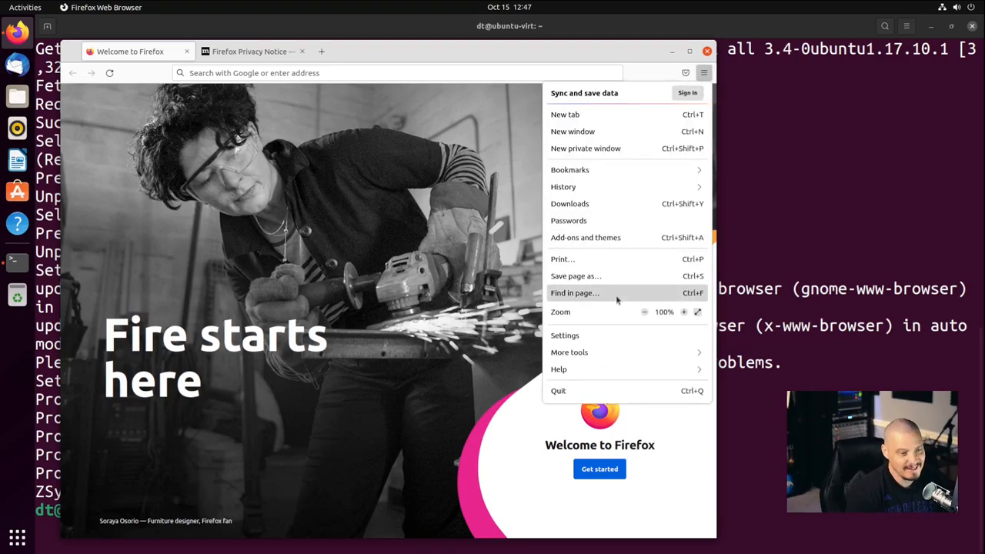
left_click(559, 370)
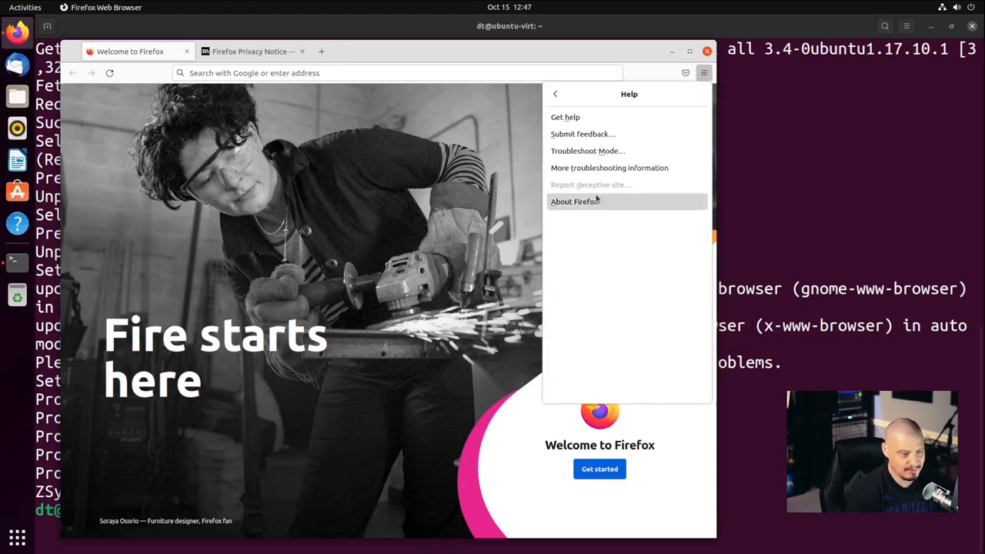
left_click(575, 200)
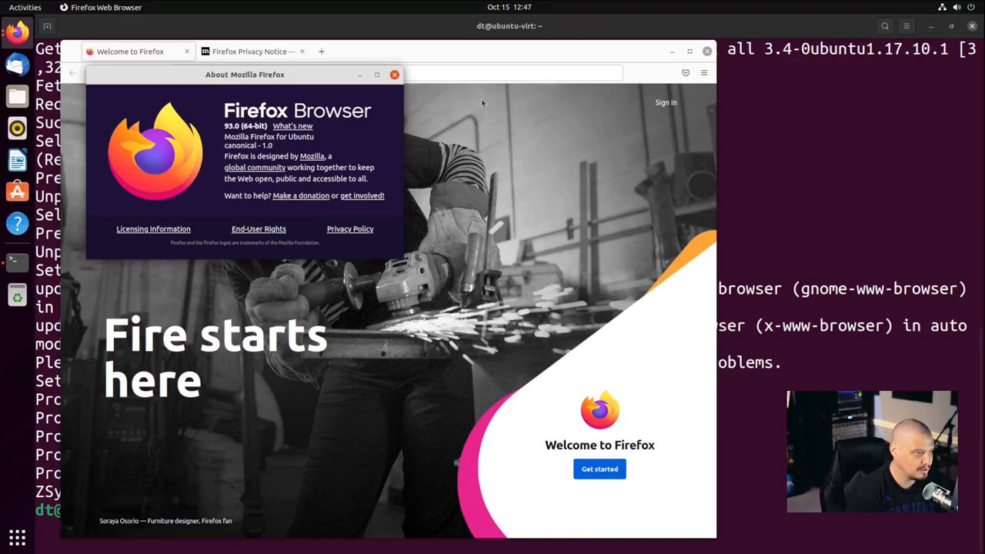
left_click(394, 74)
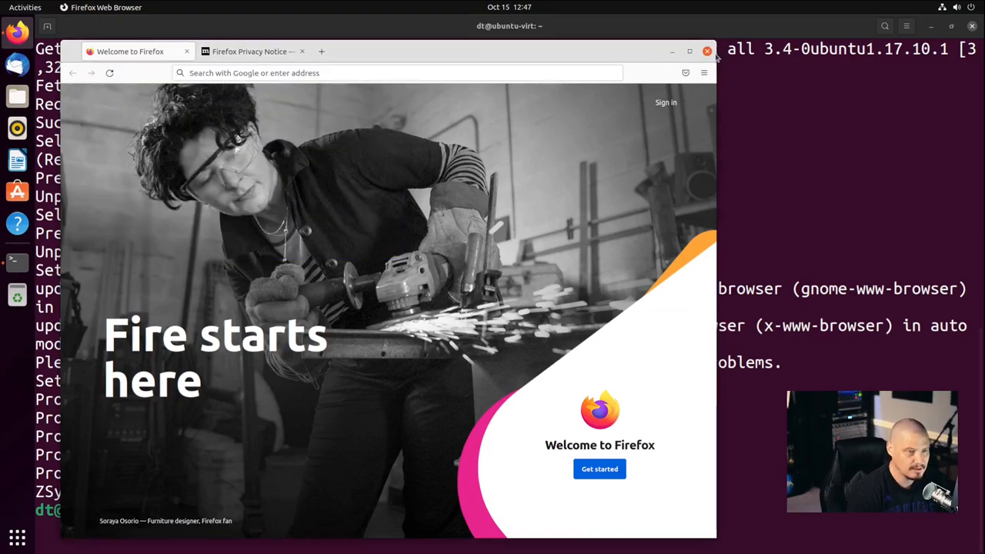
Maximize Firefox, then quit it, confirming closing both open tabs
left_click(690, 50)
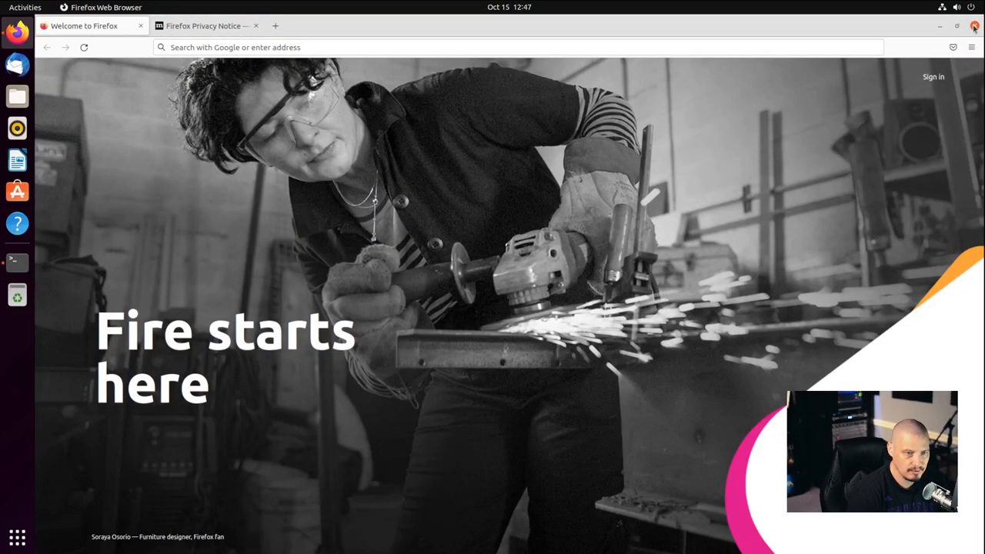
left_click(974, 25)
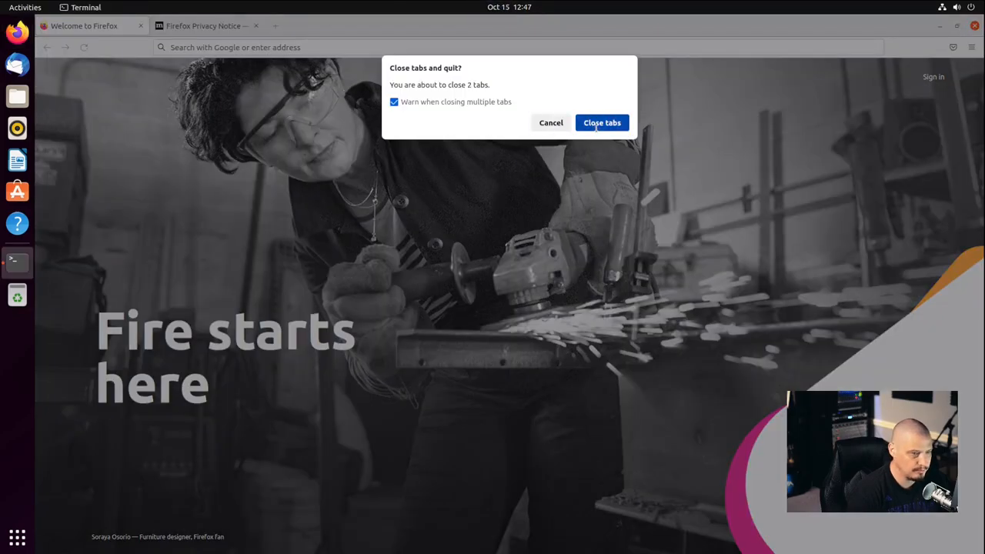
left_click(602, 124)
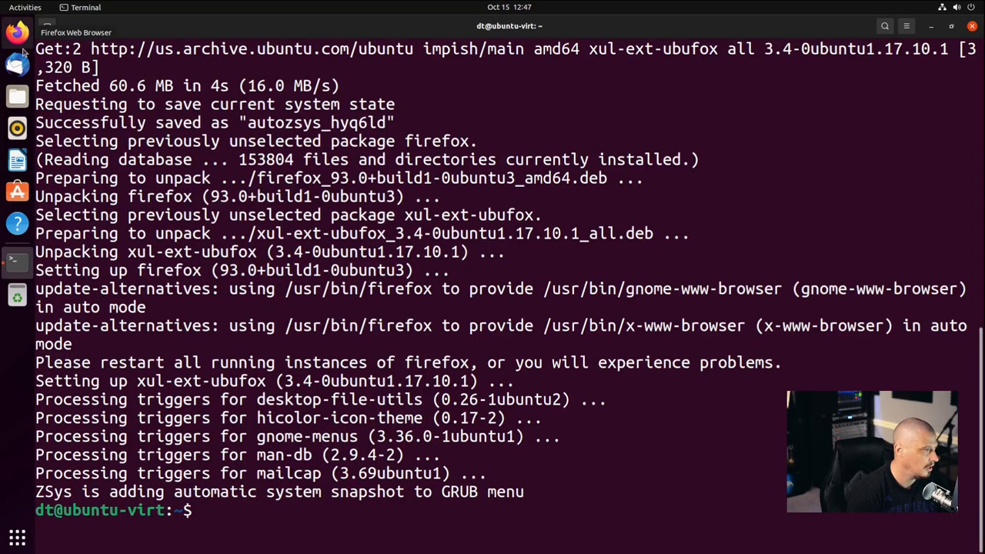
left_click(24, 6)
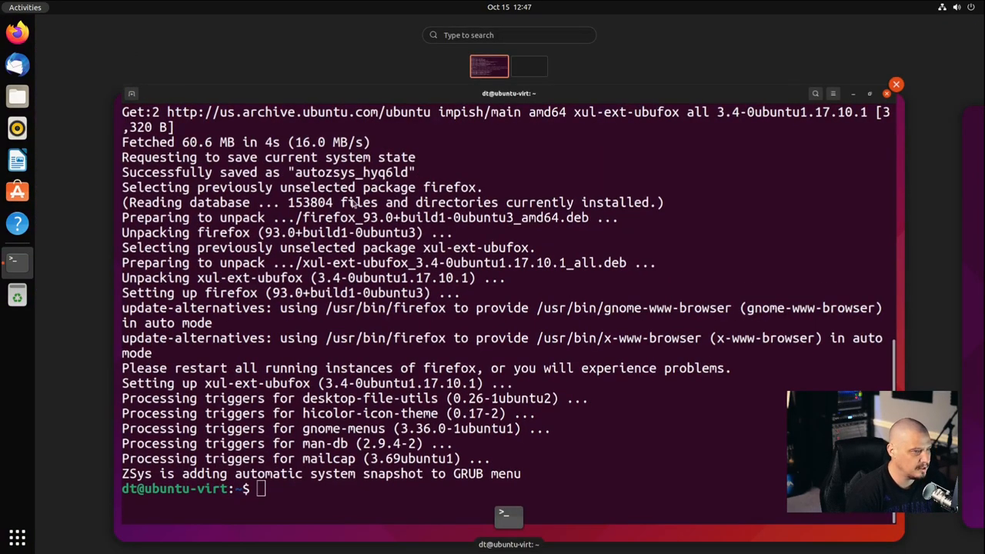
double_click(508, 94)
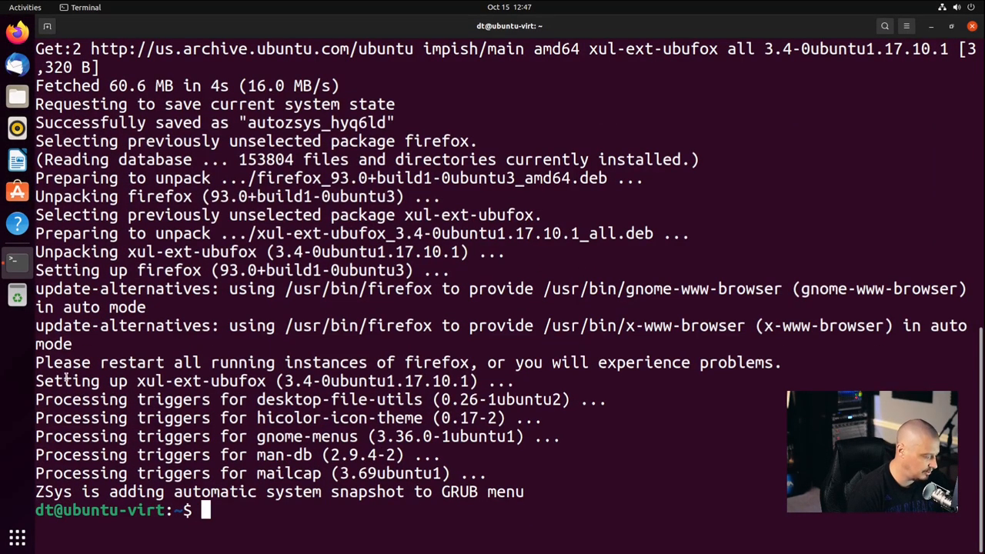
left_click(24, 6)
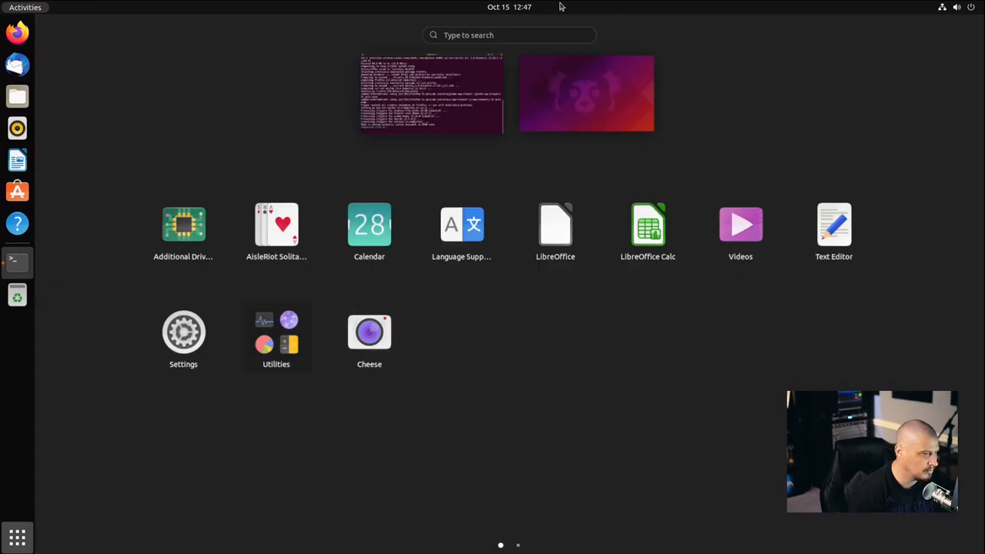
mouse_move(388, 163)
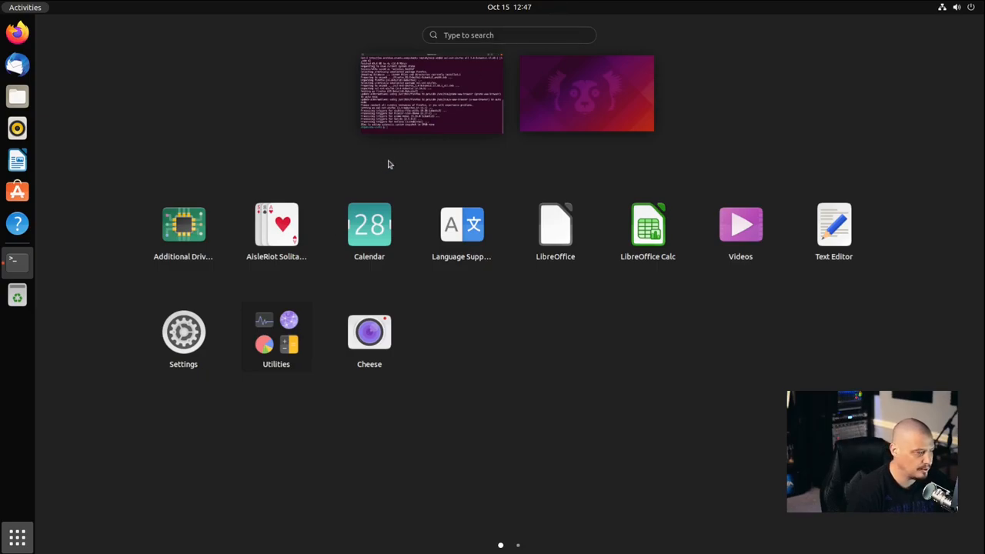
type("giml")
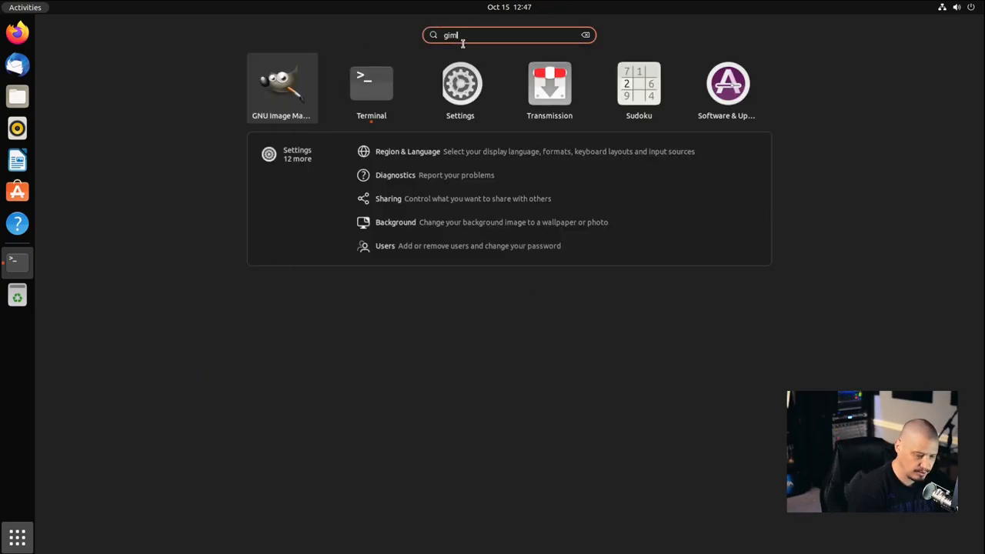
left_click(585, 34)
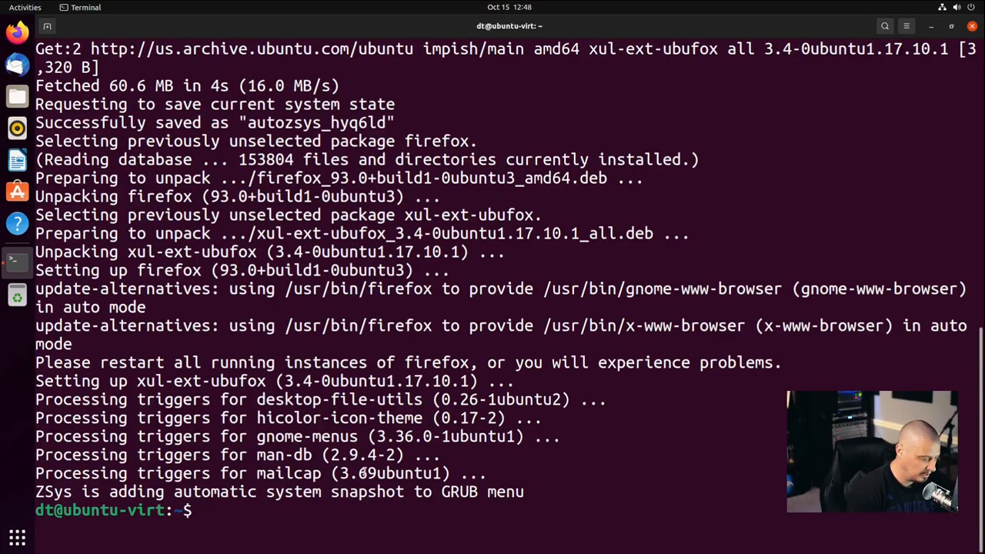
List installed snaps and check the kernel release with uname -r
type("snap list")
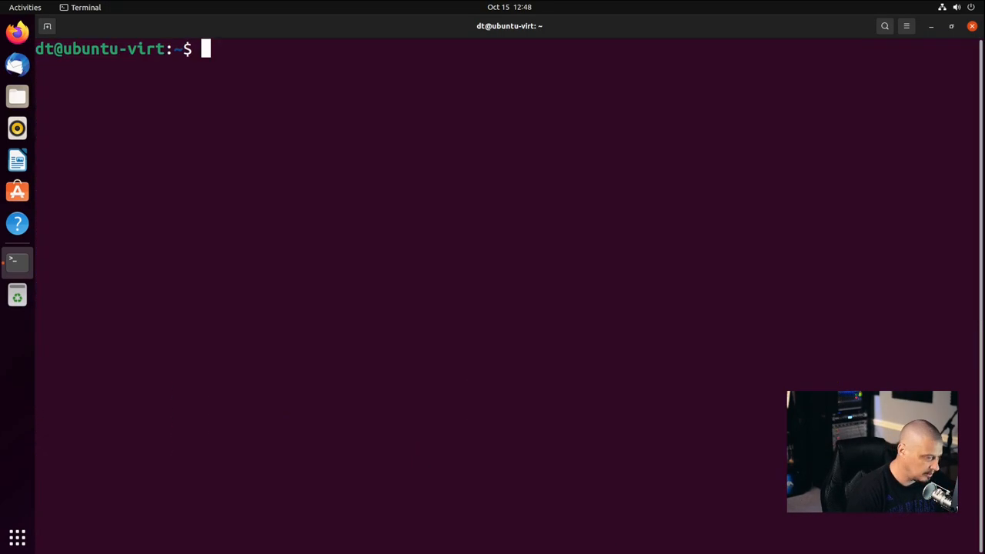
type("uname -r")
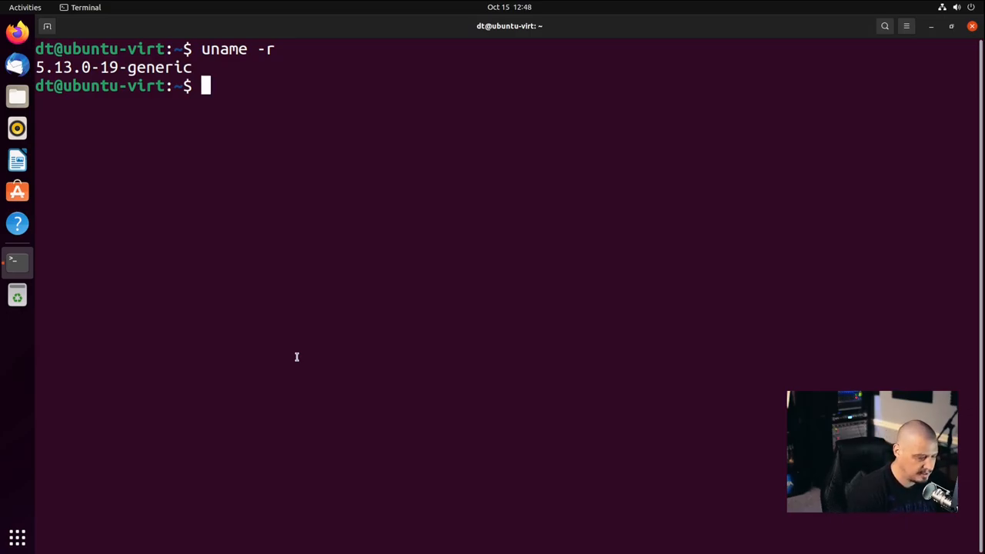
Count the 1734 installed packages with apt list --installed | wc -l
type("apt list")
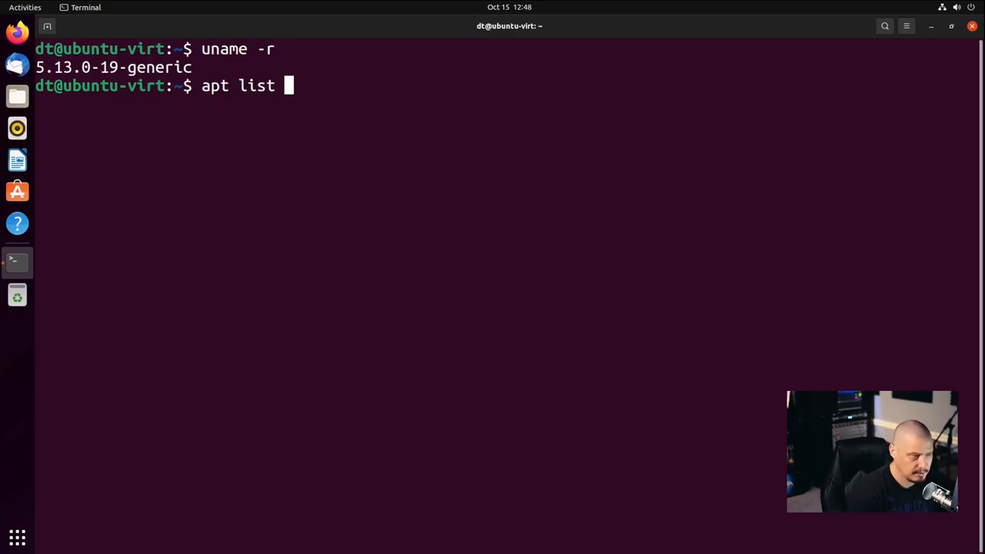
type("--installed")
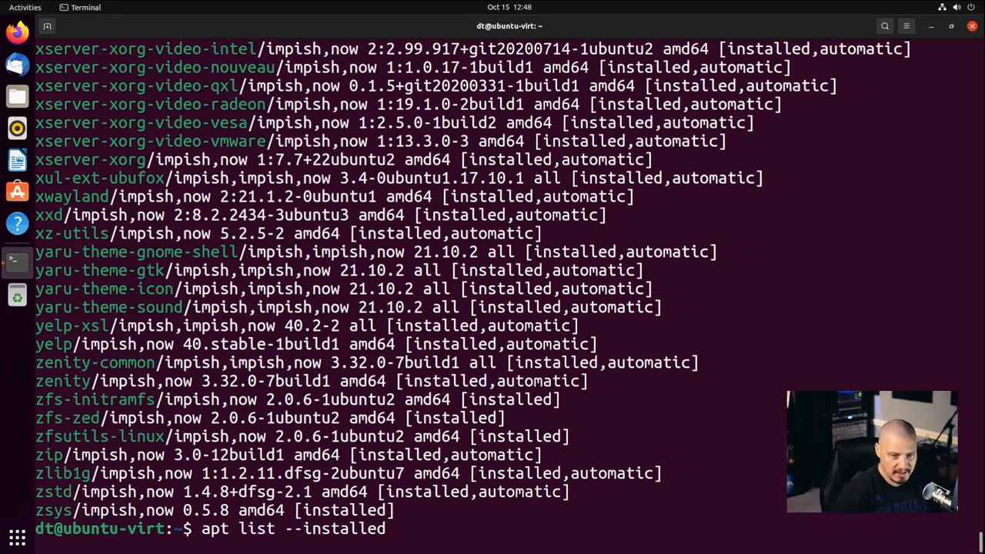
type("|")
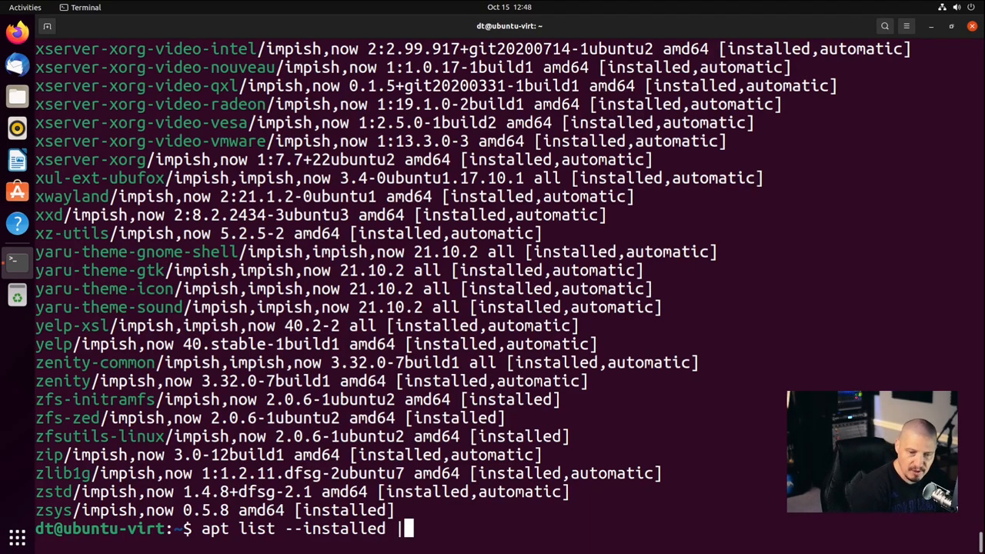
type("wc")
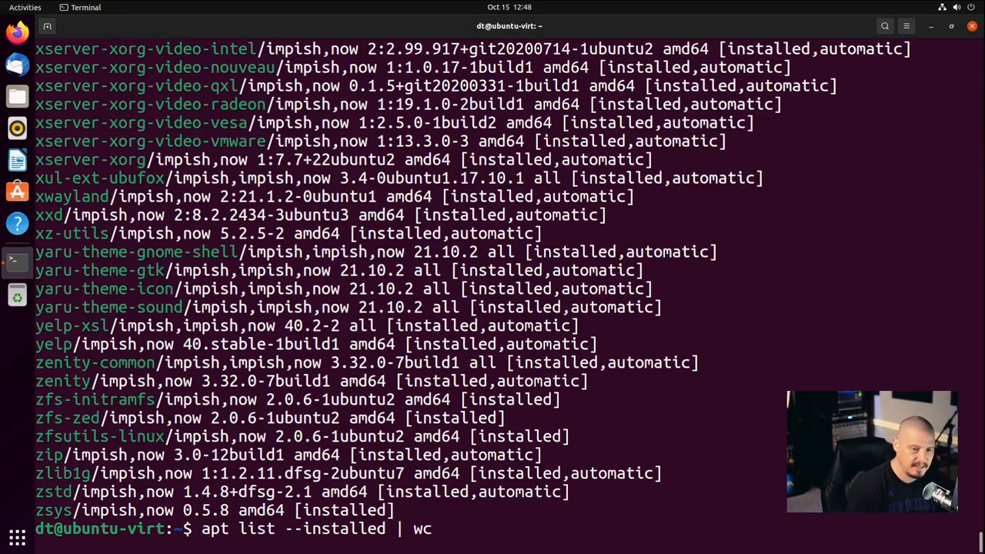
type("-")
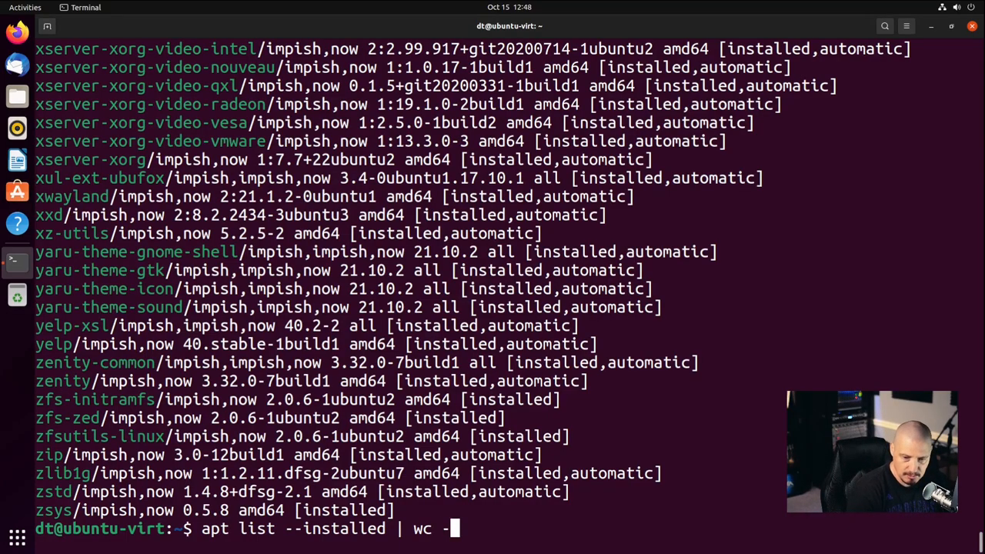
type("l")
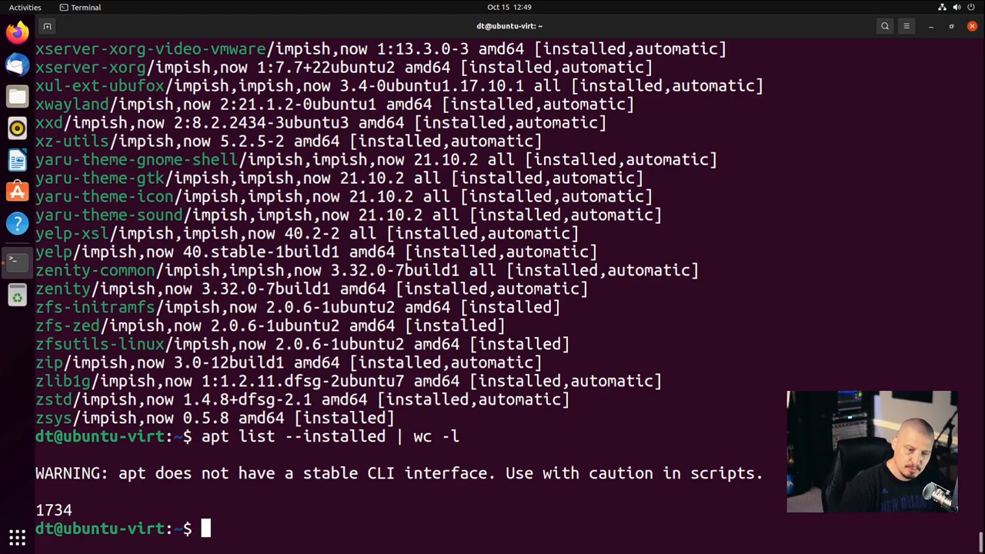
Try vim, htop and git to confirm they are not installed
type("vim")
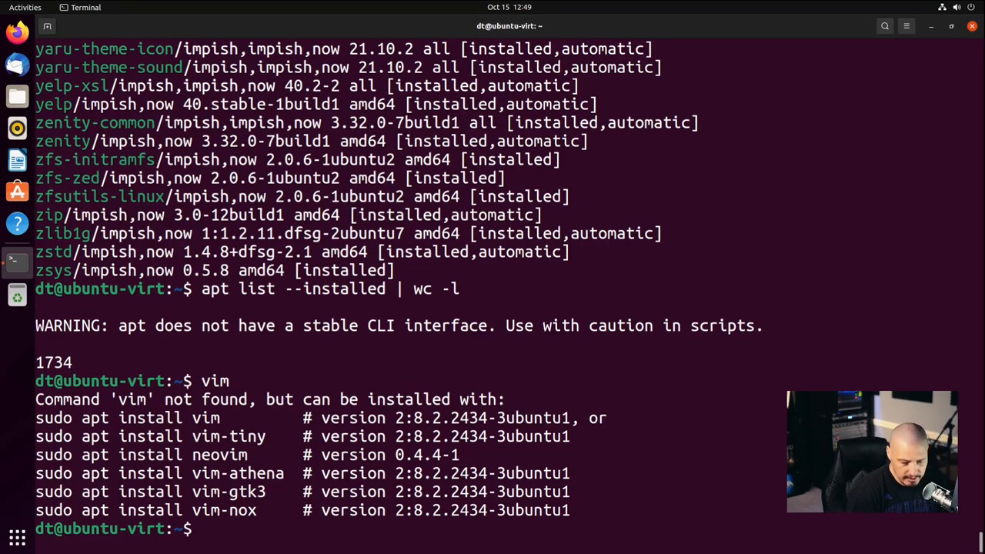
type("htop")
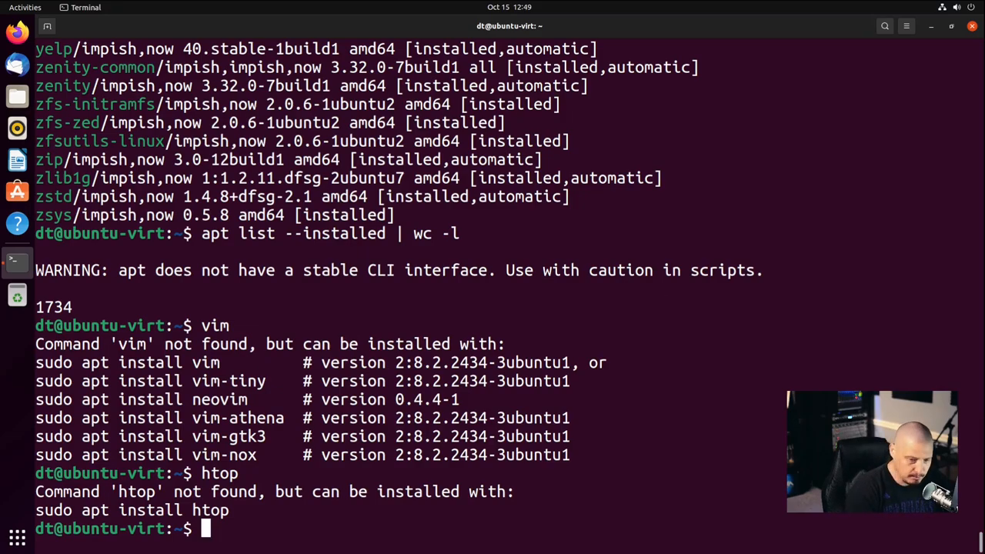
type("git")
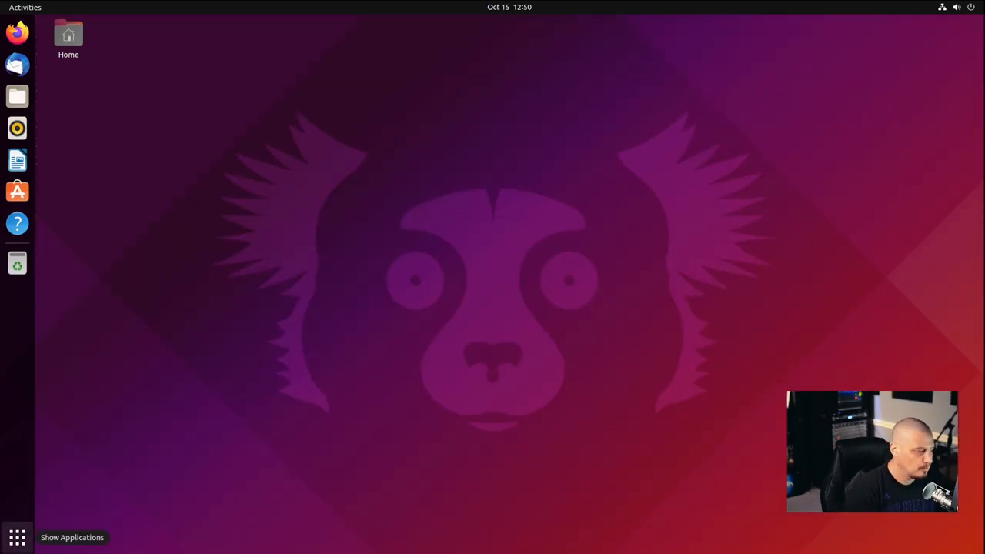
left_click(17, 538)
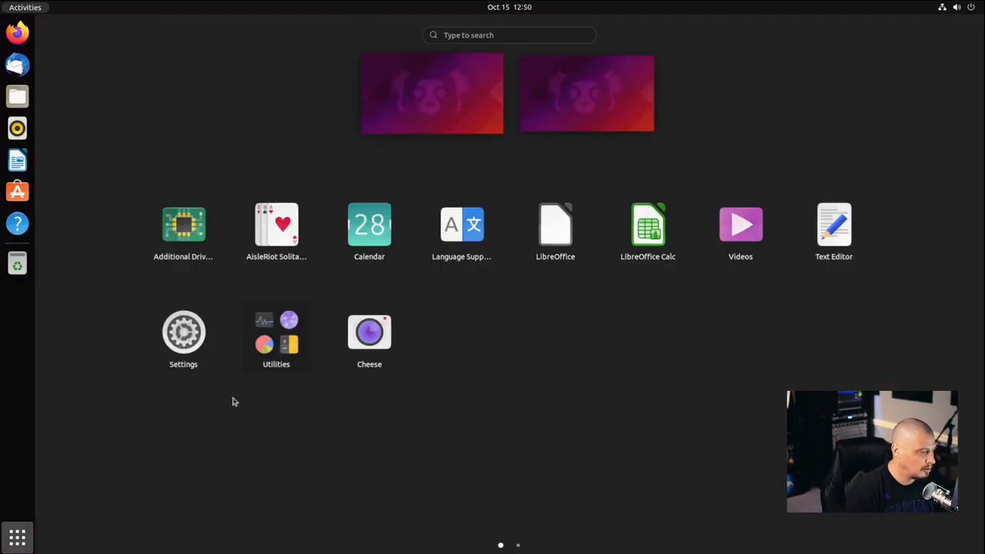
mouse_move(539, 363)
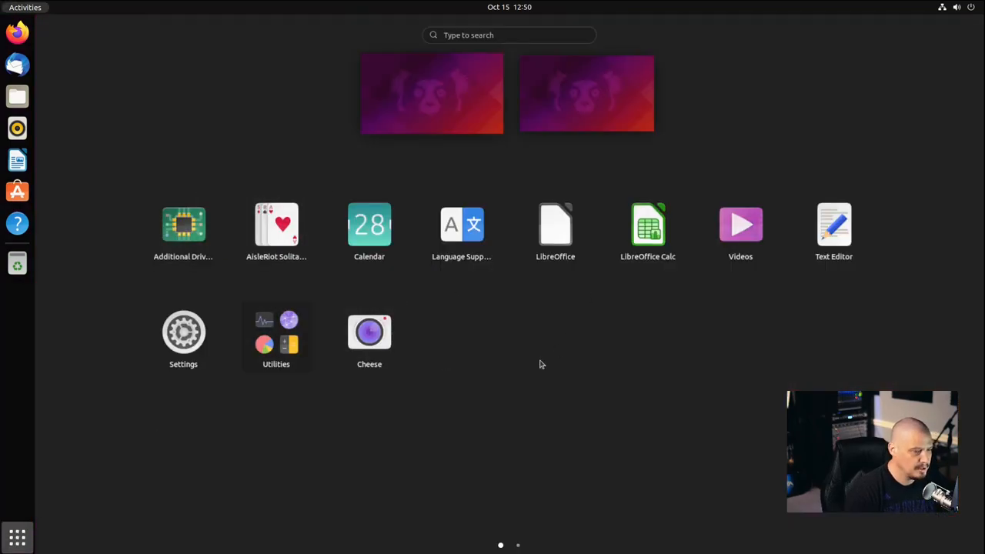
mouse_move(185, 231)
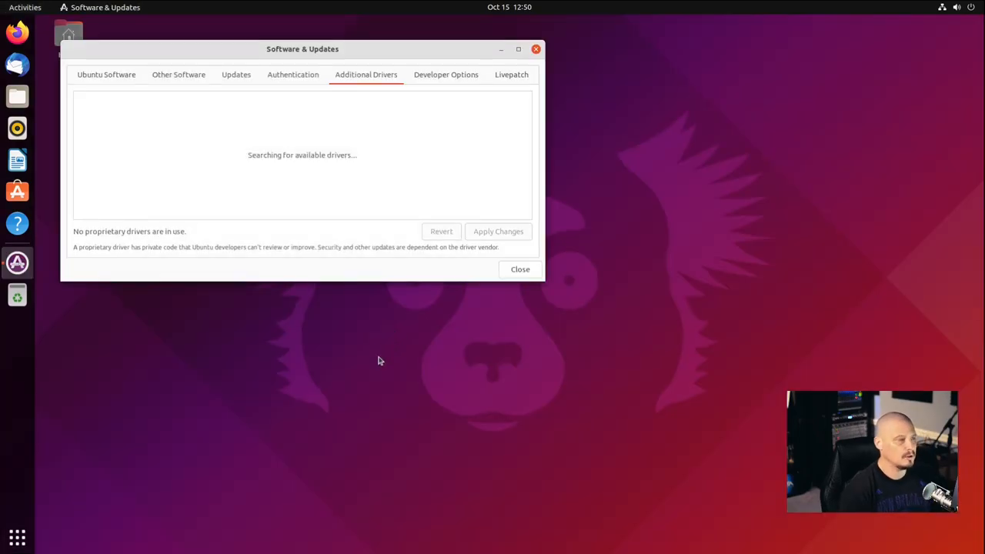
mouse_move(376, 62)
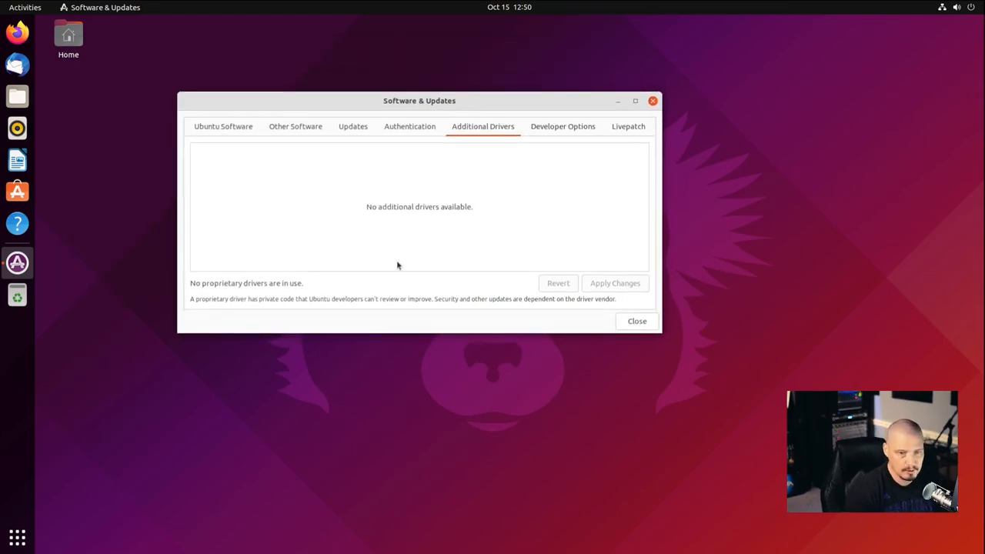
mouse_move(360, 185)
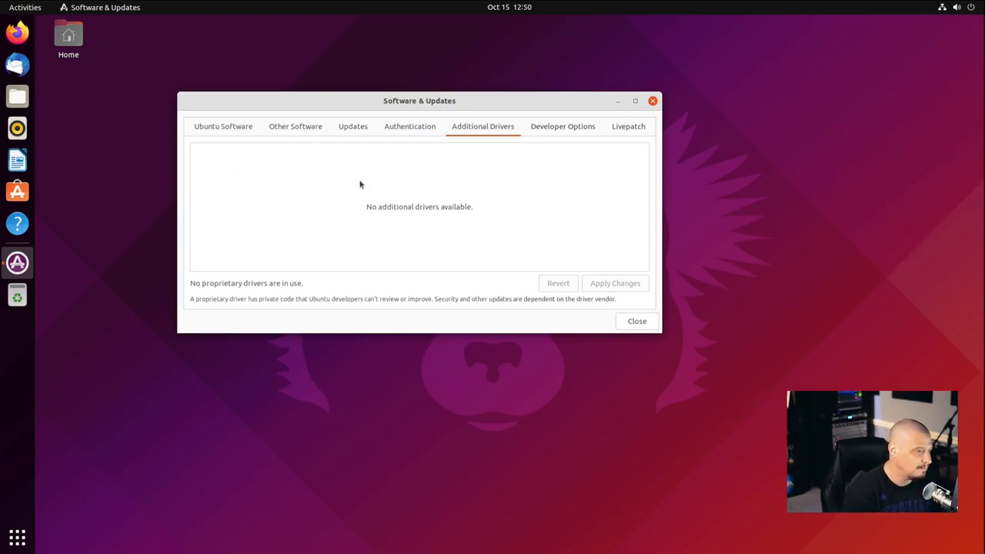
mouse_move(367, 204)
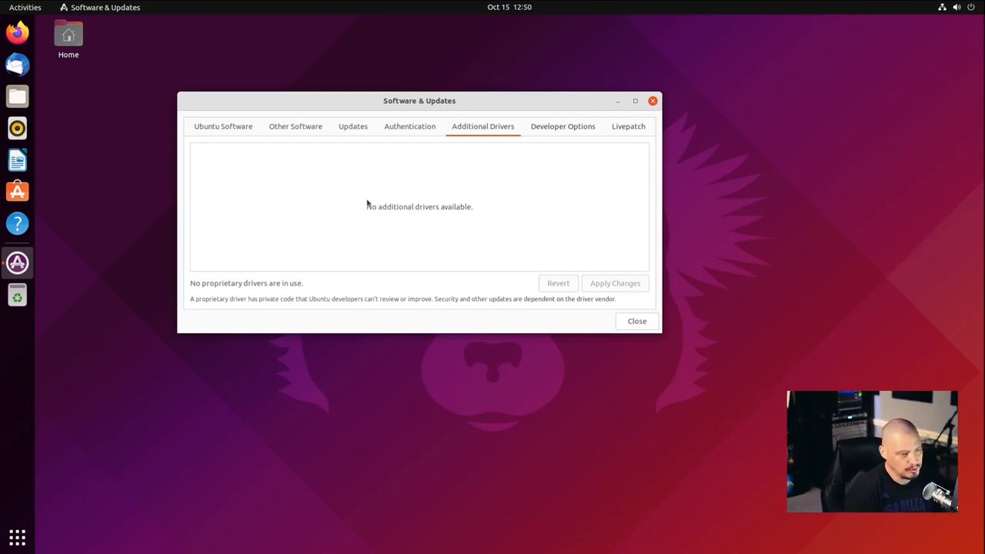
mouse_move(415, 240)
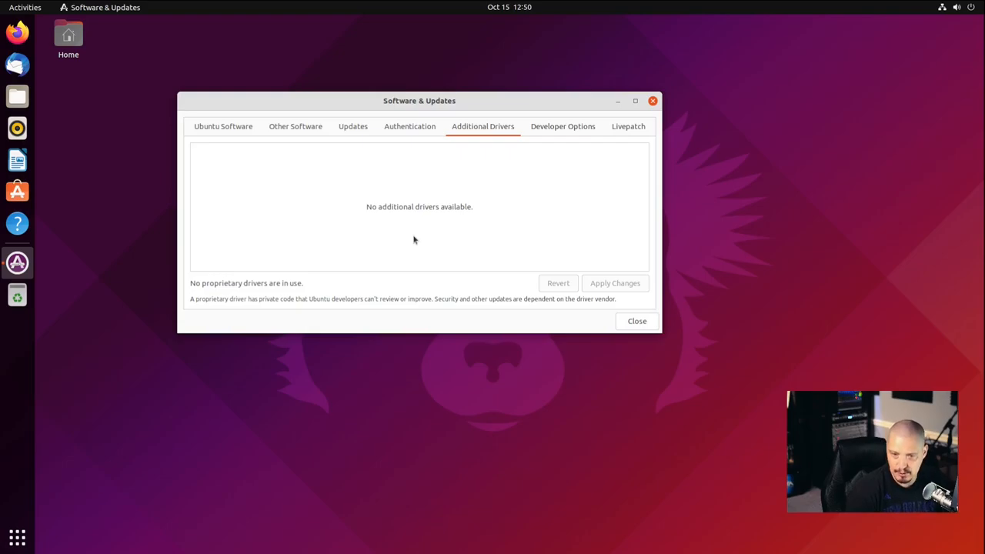
mouse_move(436, 231)
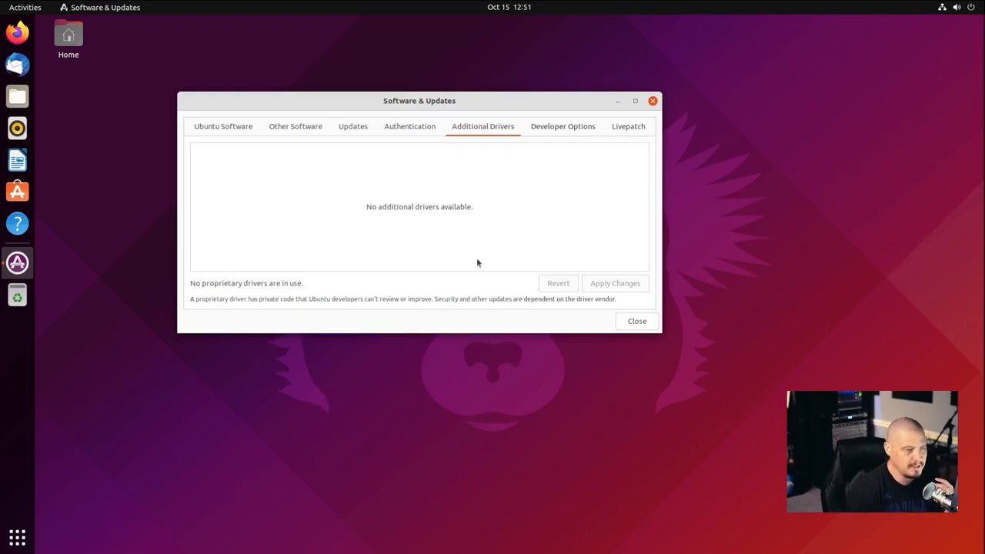
mouse_move(408, 260)
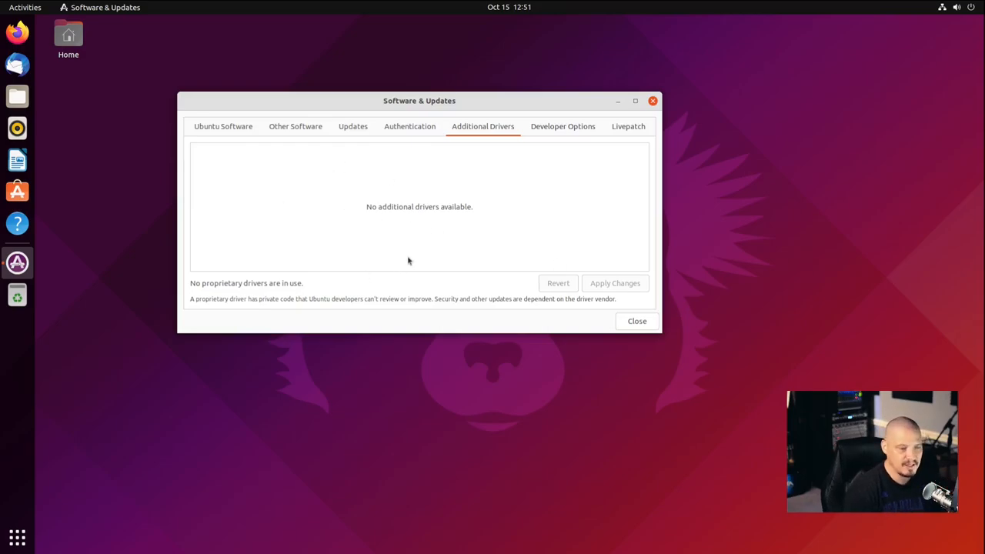
mouse_move(612, 148)
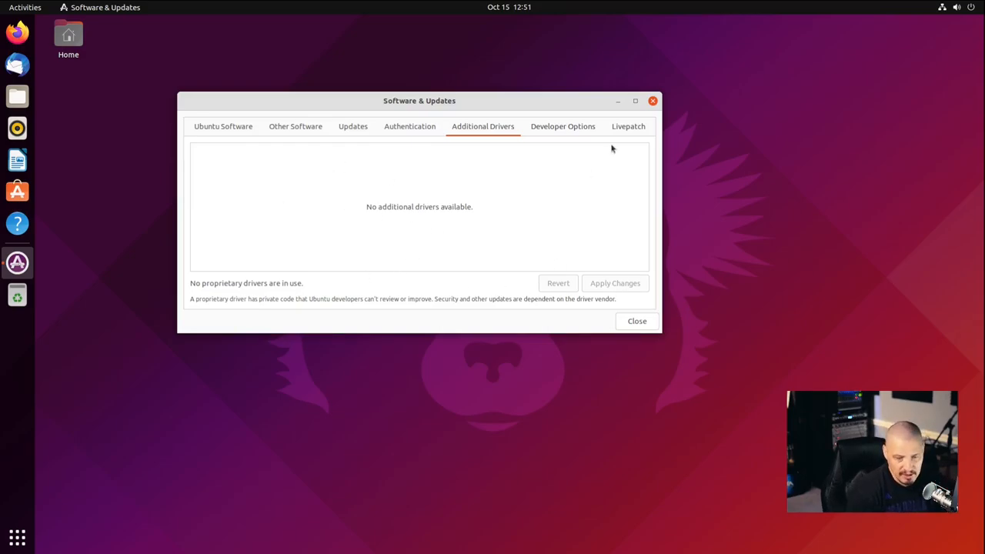
left_click(653, 101)
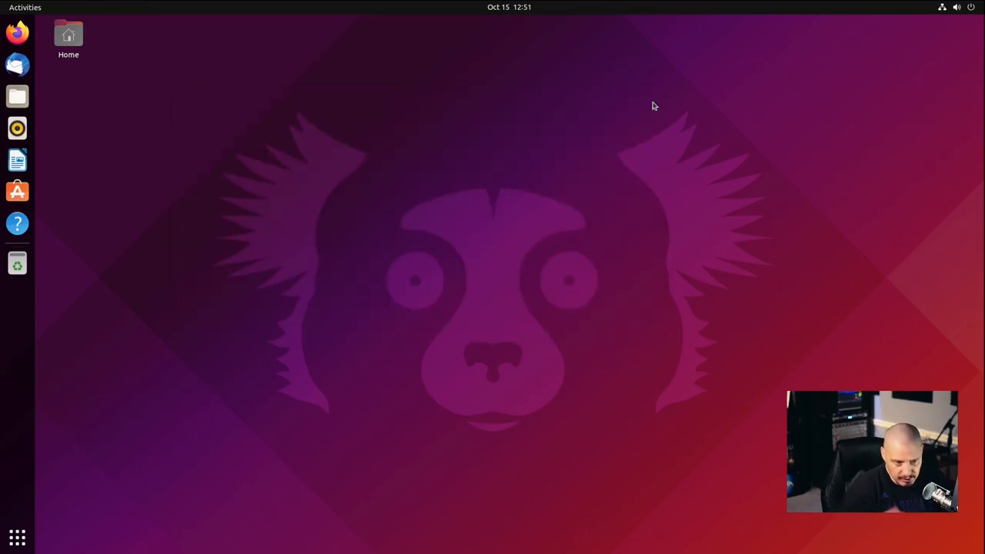
Bring up the app grid listing LibreOffice and the other installed apps
left_click(17, 538)
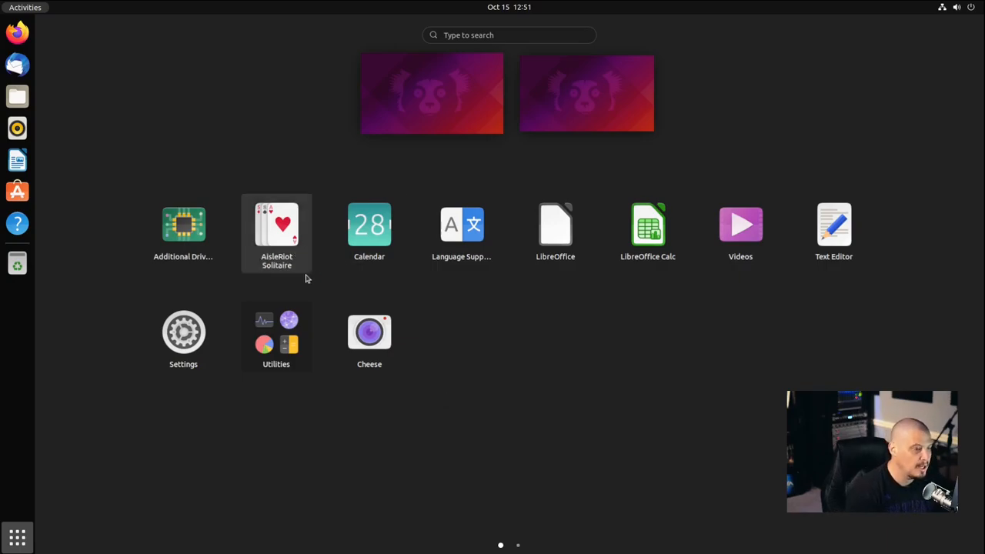
mouse_move(334, 289)
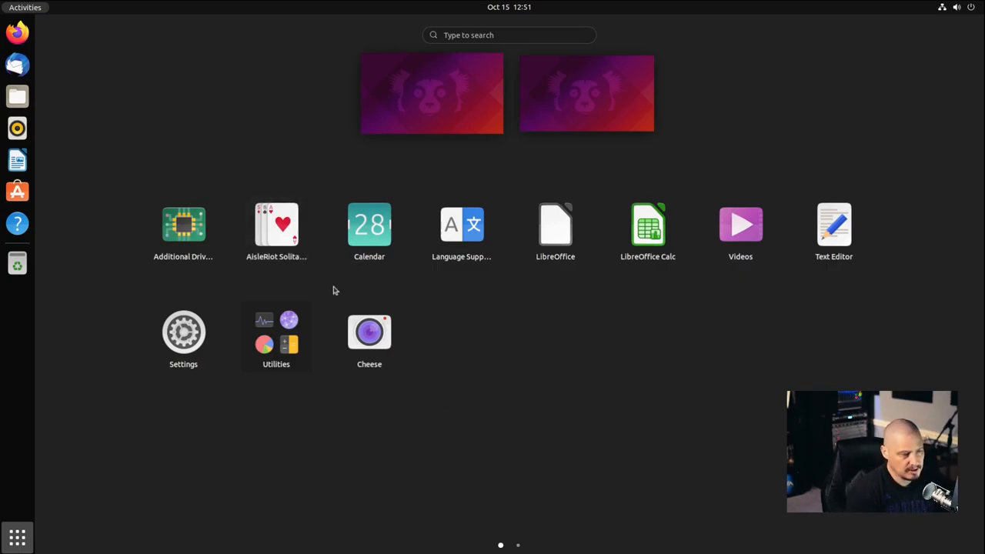
mouse_move(369, 225)
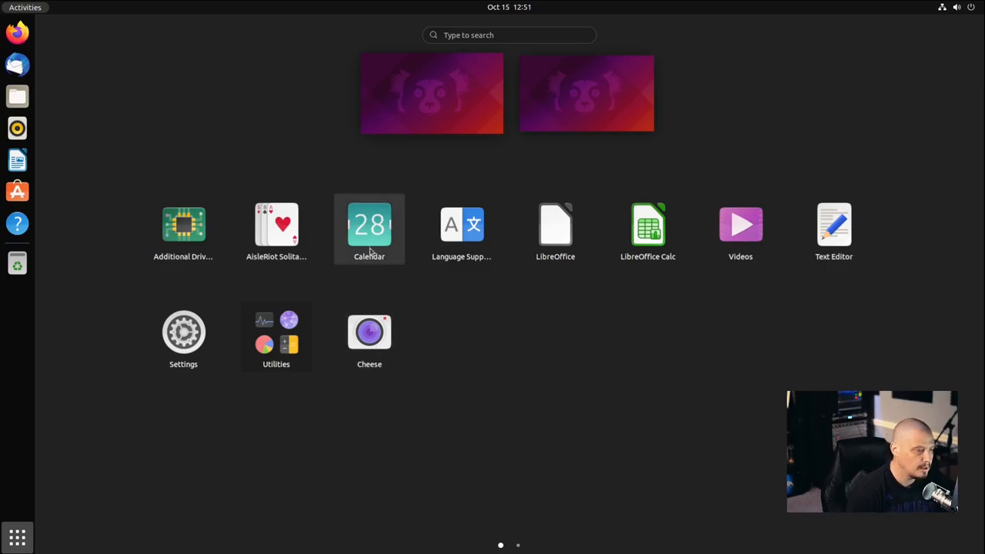
mouse_move(613, 314)
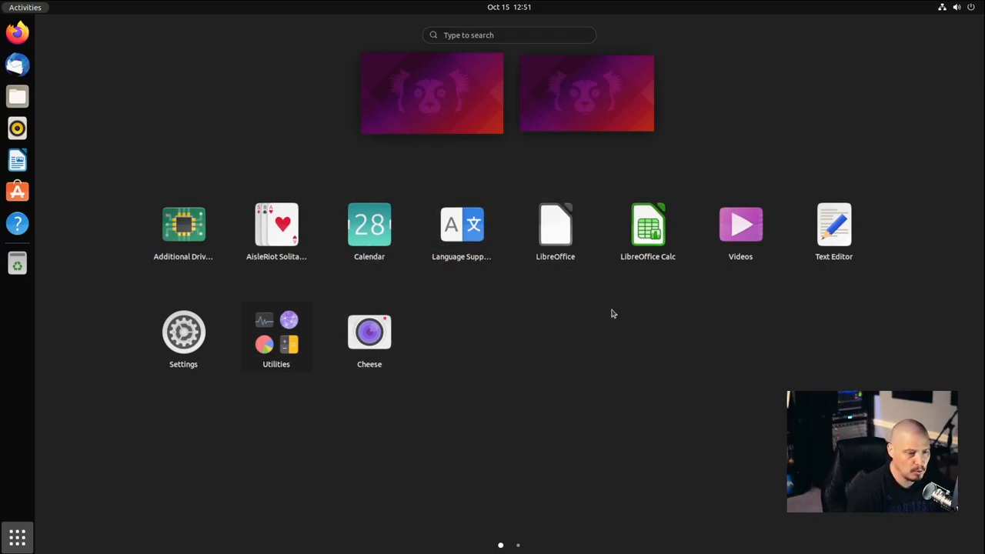
mouse_move(555, 228)
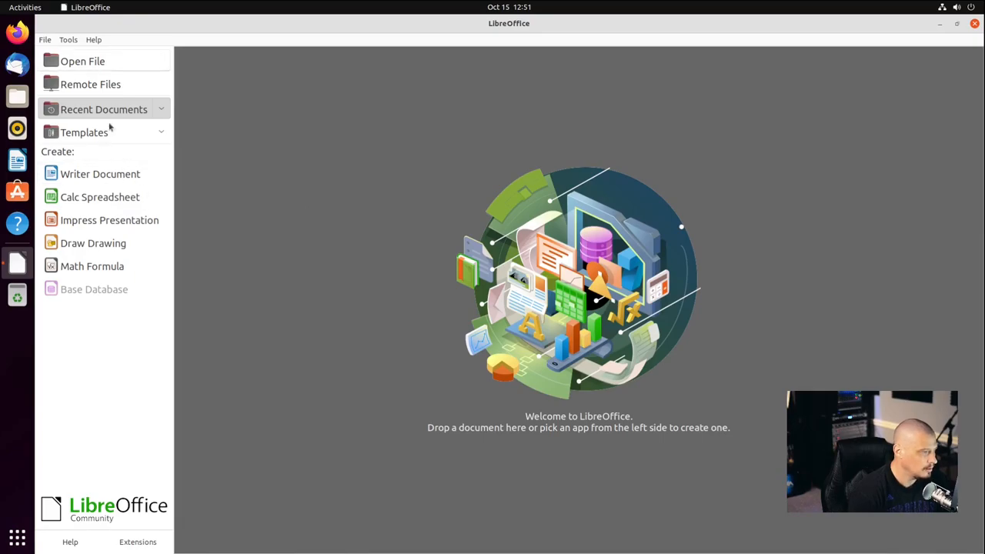
Create a blank Writer document, dismiss the Tip of the Day, glance at the Help menu and close Writer
left_click(100, 173)
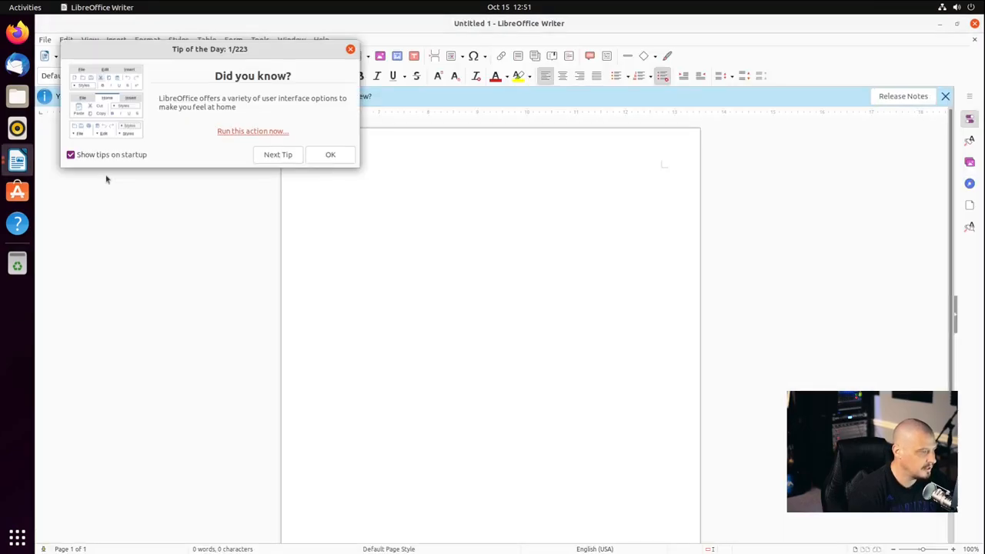
left_click(330, 154)
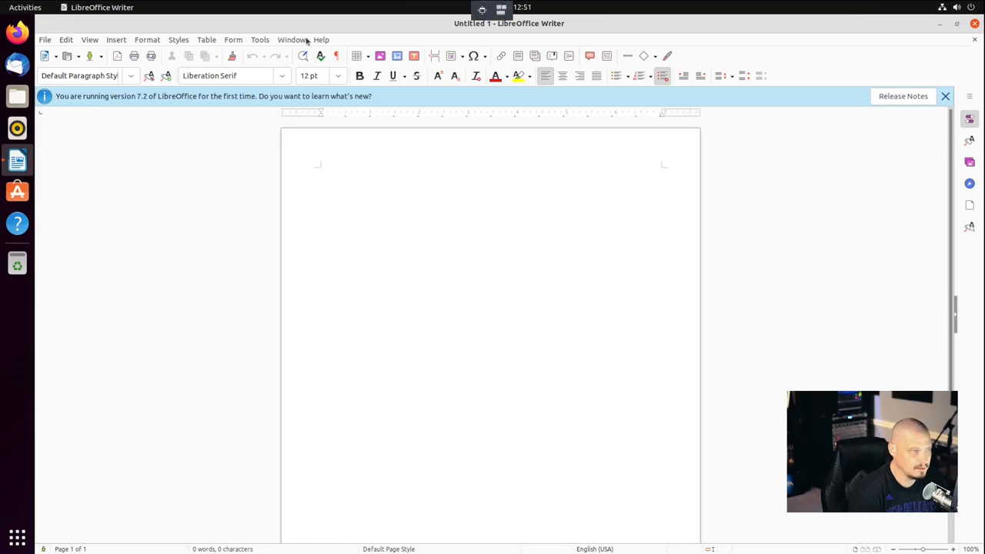
left_click(320, 40)
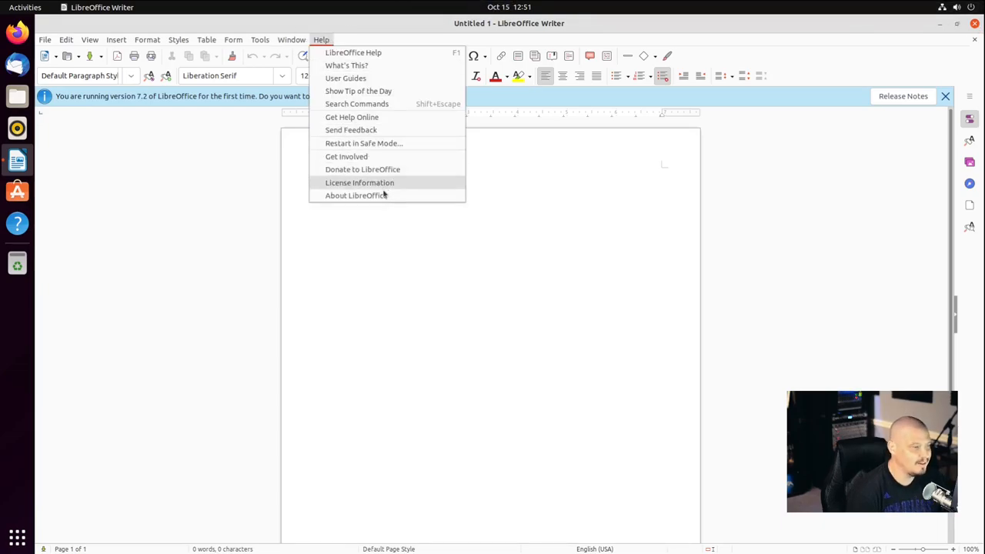
left_click(355, 194)
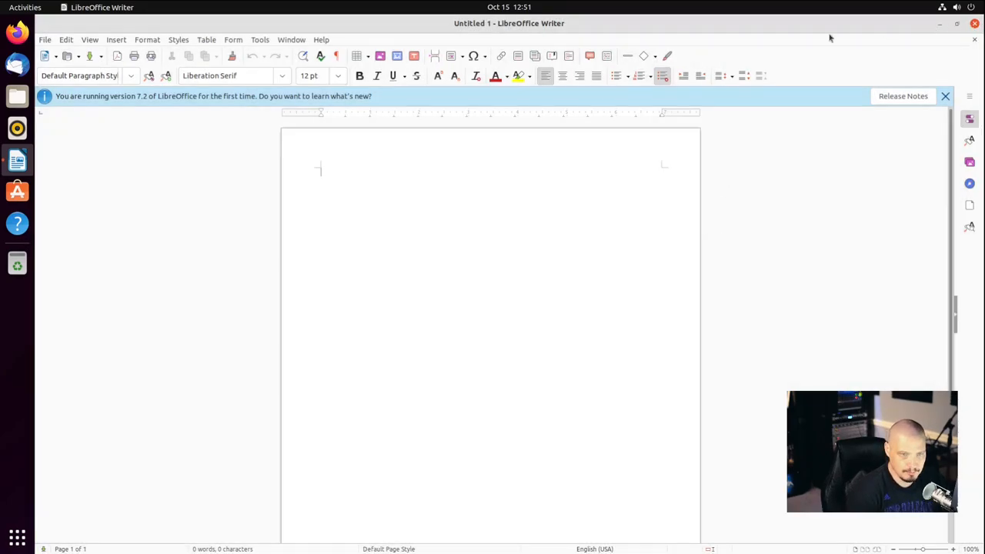
left_click(17, 537)
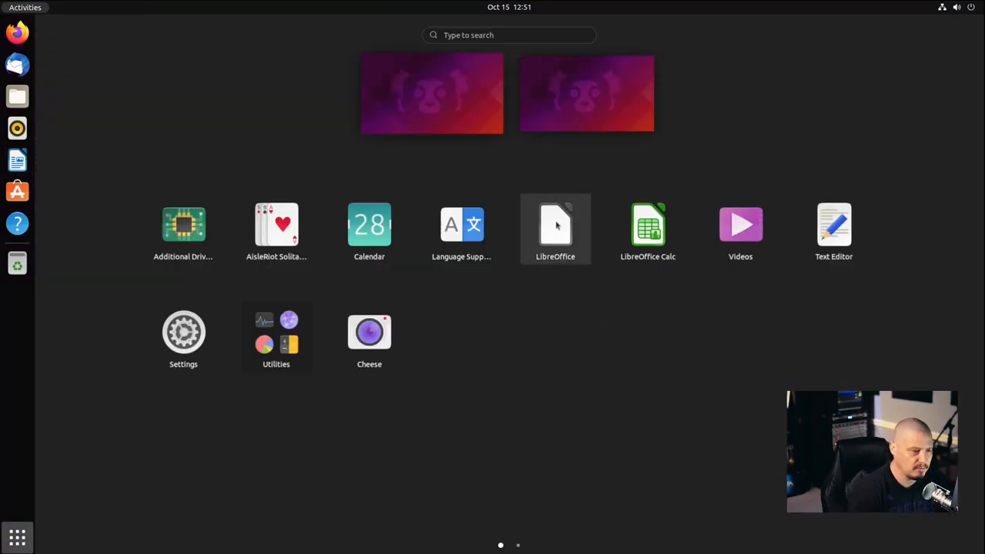
mouse_move(548, 290)
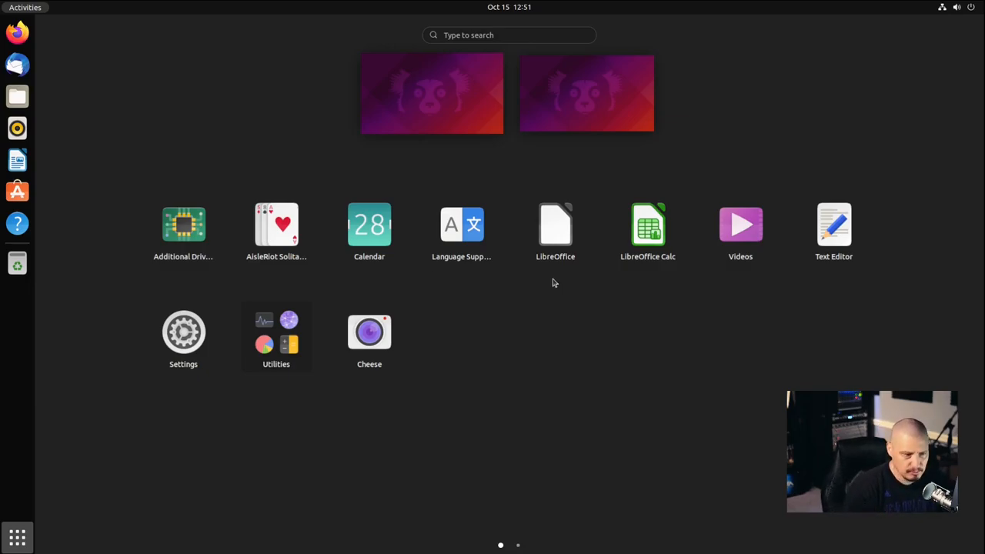
mouse_move(599, 278)
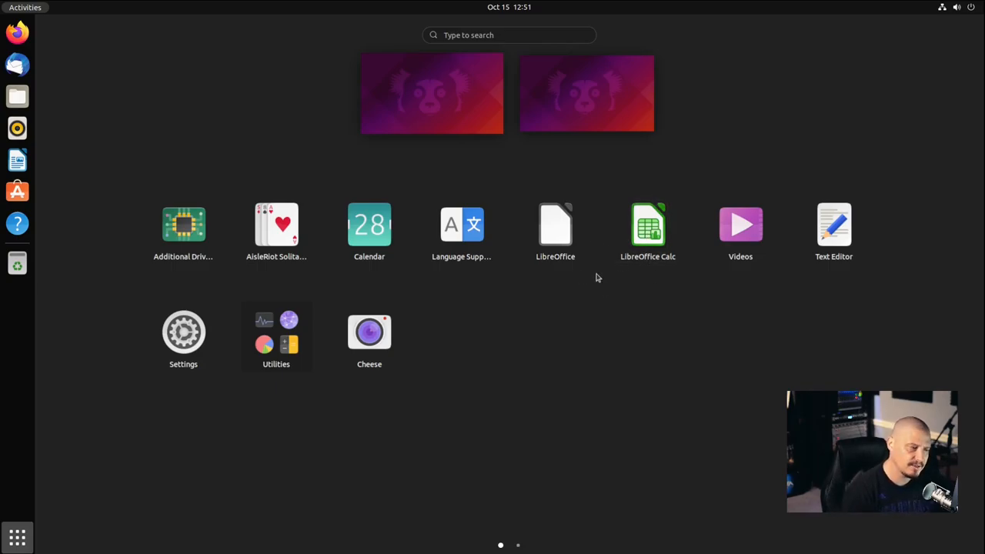
mouse_move(647, 227)
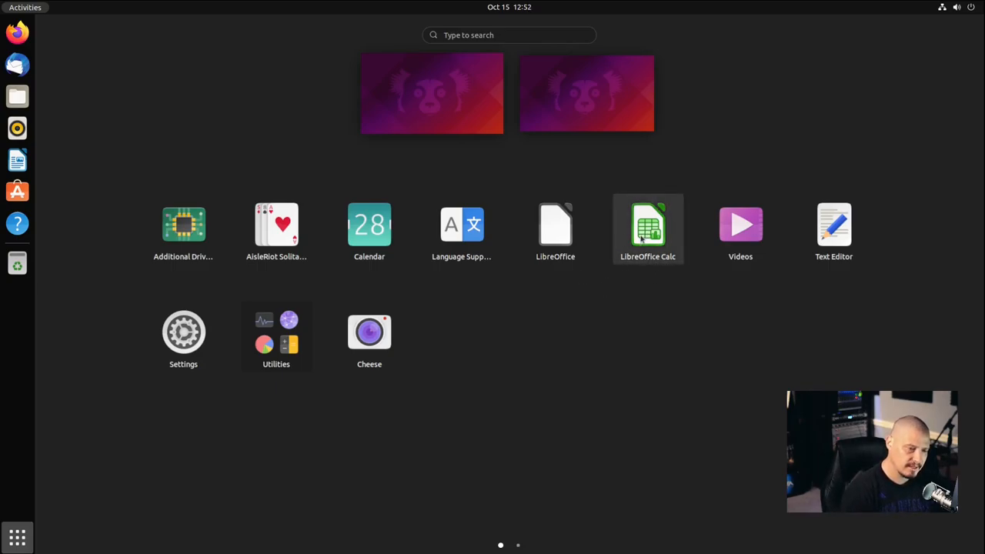
mouse_move(834, 227)
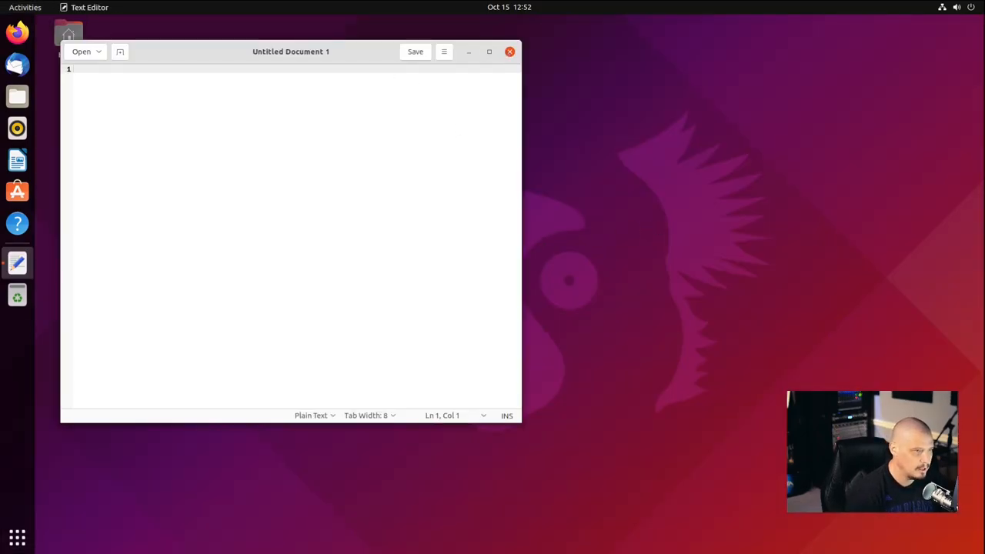
left_click(17, 537)
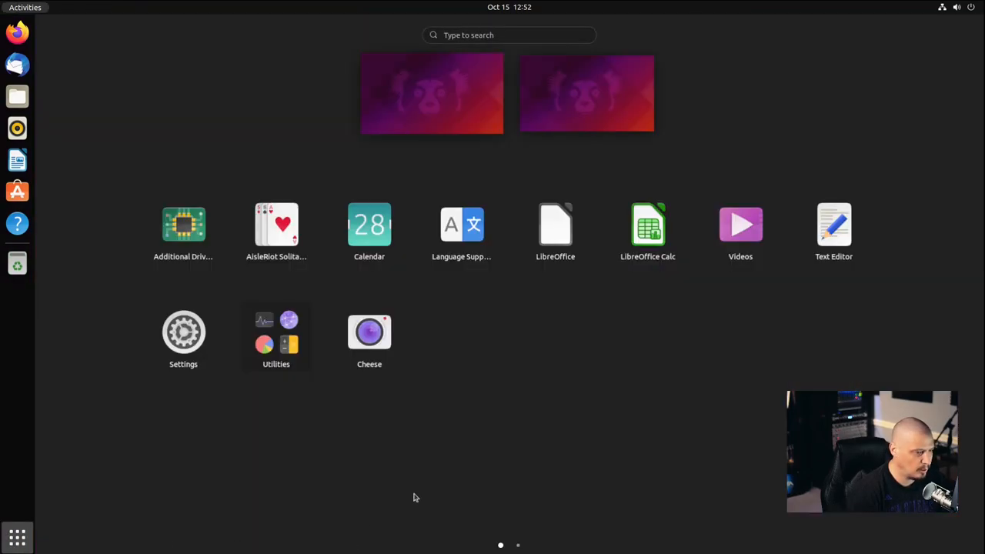
left_click(184, 332)
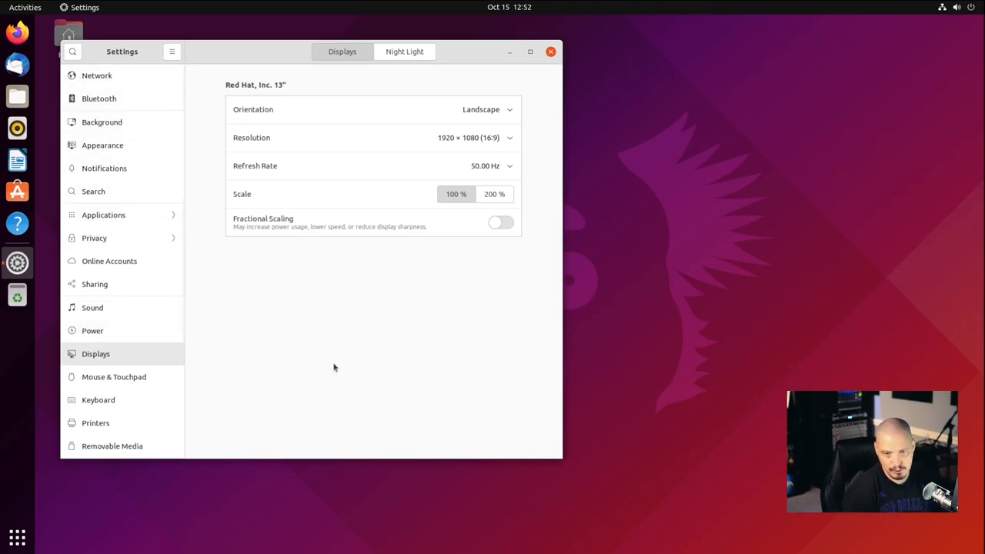
mouse_move(262, 283)
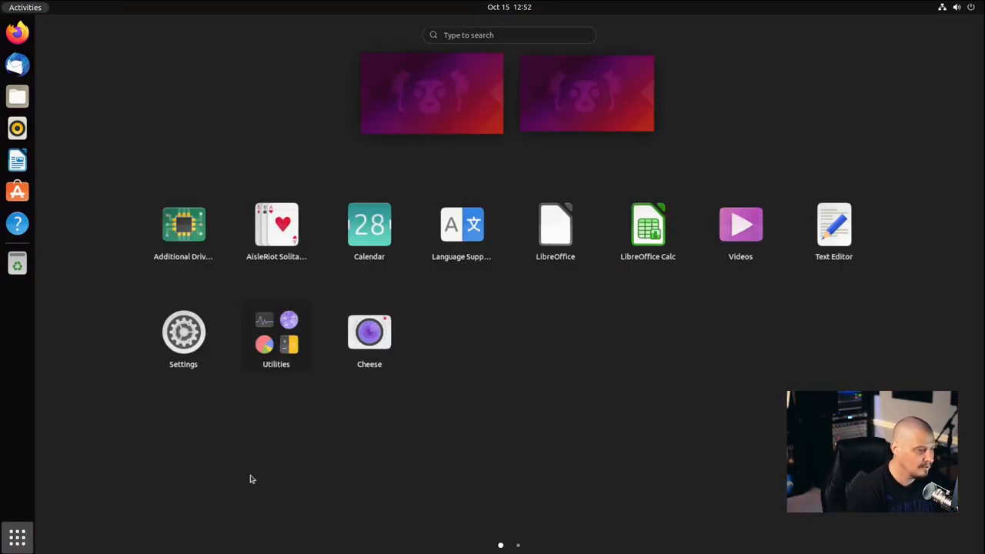
Launch System Monitor from the Utilities group, minimize it and restore it from the dock
left_click(276, 333)
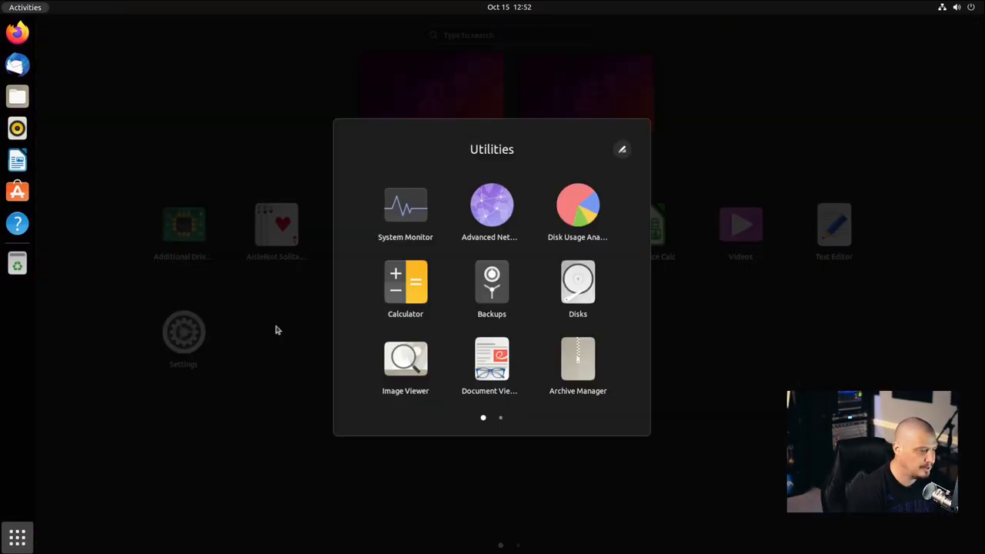
mouse_move(491, 285)
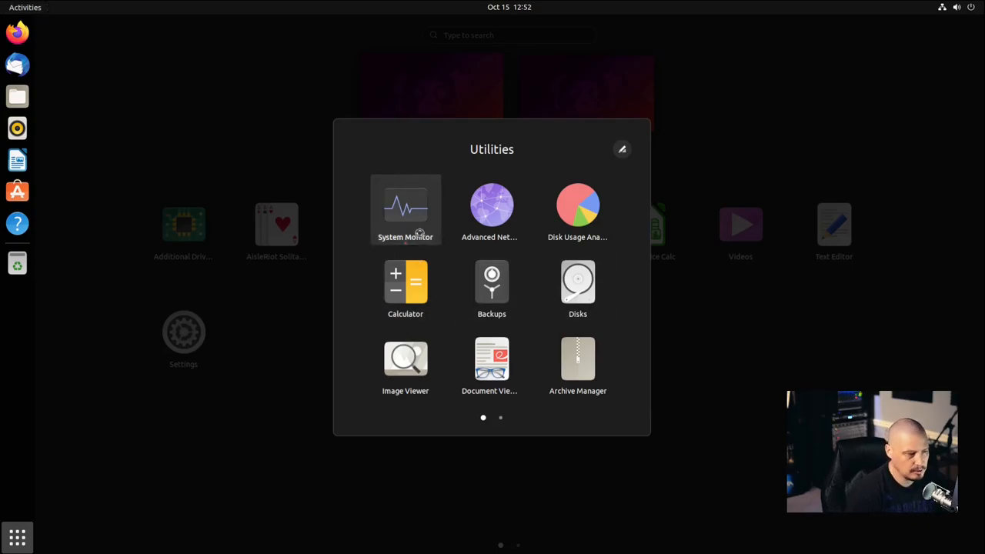
left_click(407, 208)
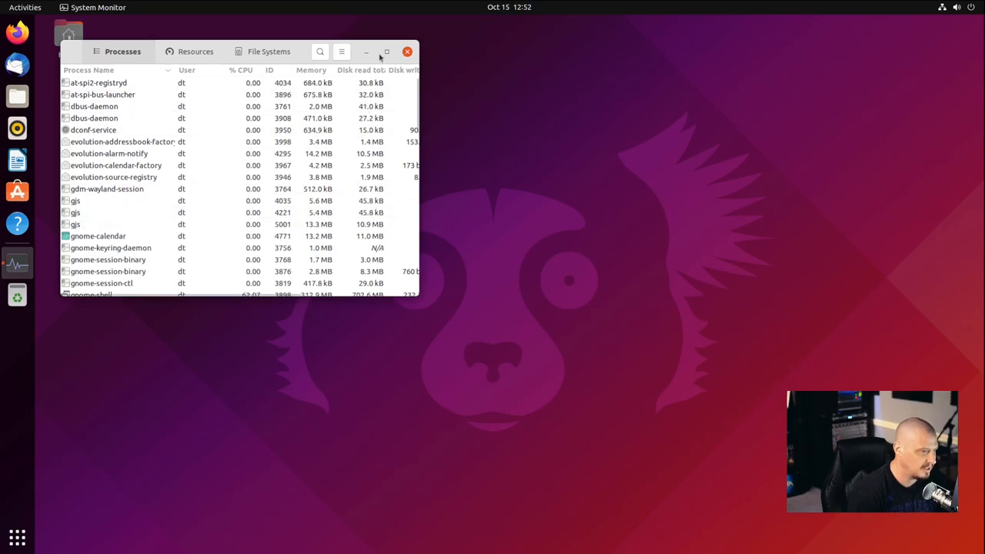
left_click(407, 52)
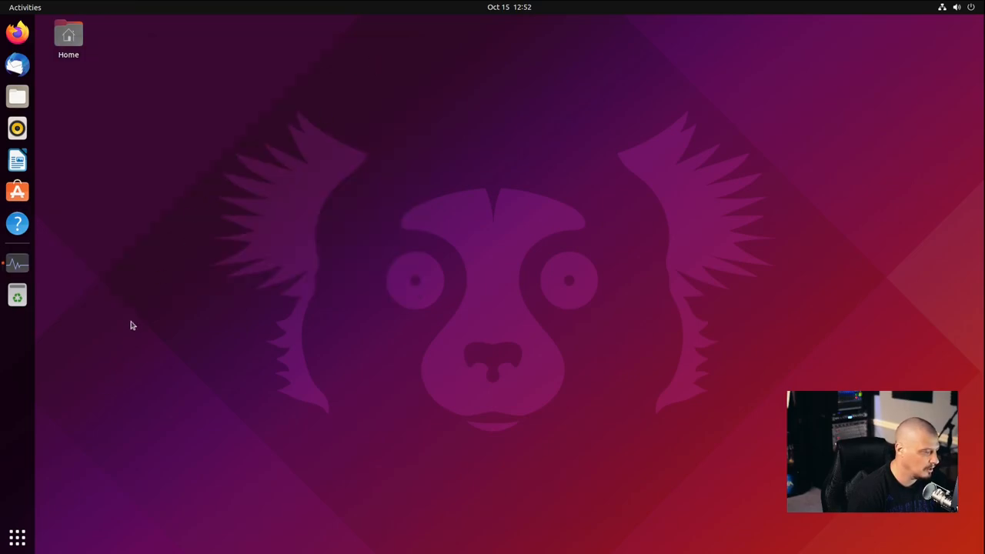
left_click(17, 264)
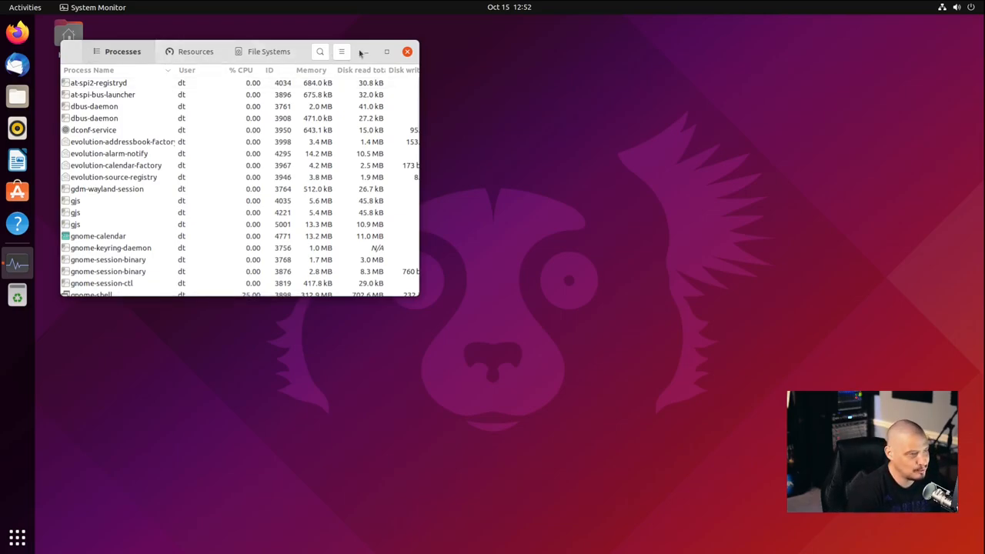
Move the System Monitor window around the screen, then close it
left_click_drag(231, 53, 446, 126)
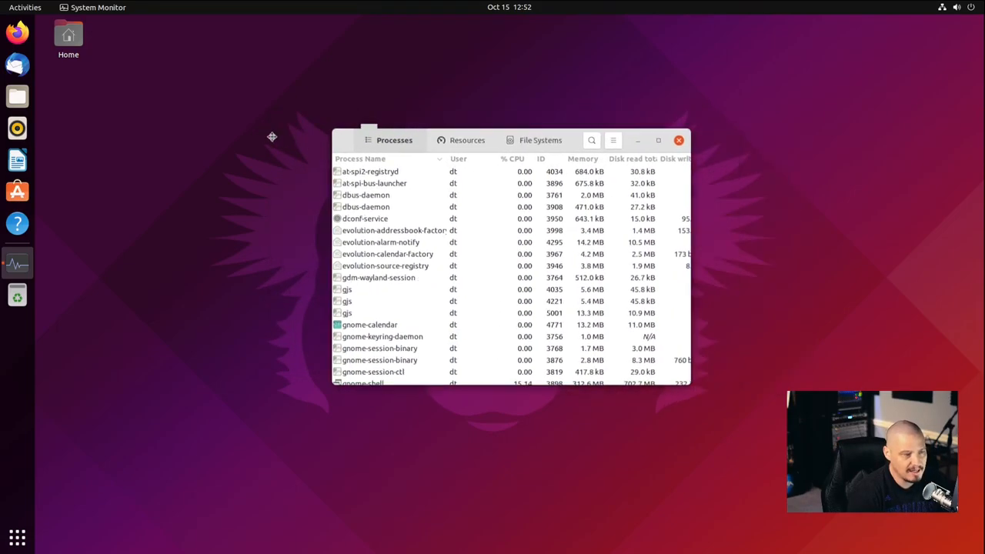
left_click_drag(508, 140, 388, 123)
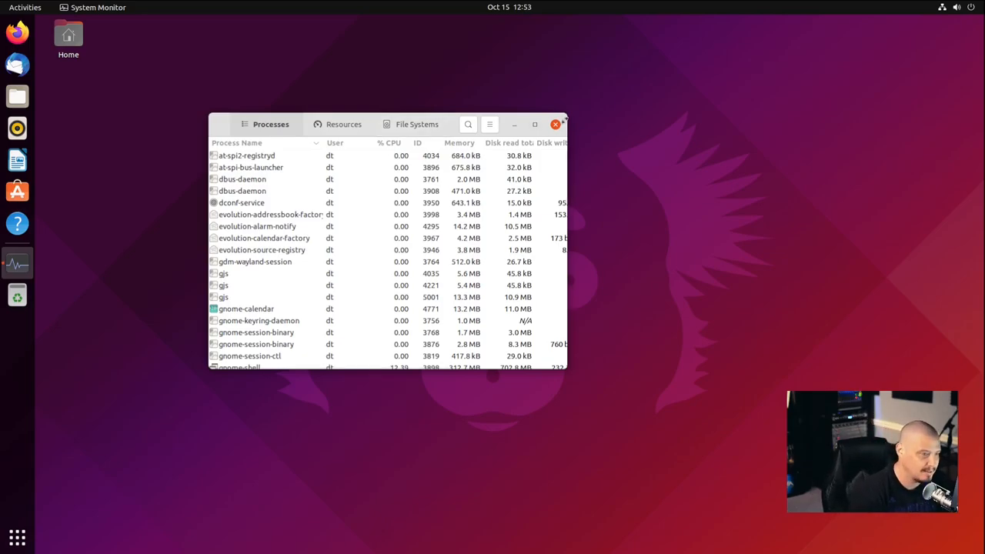
left_click(554, 123)
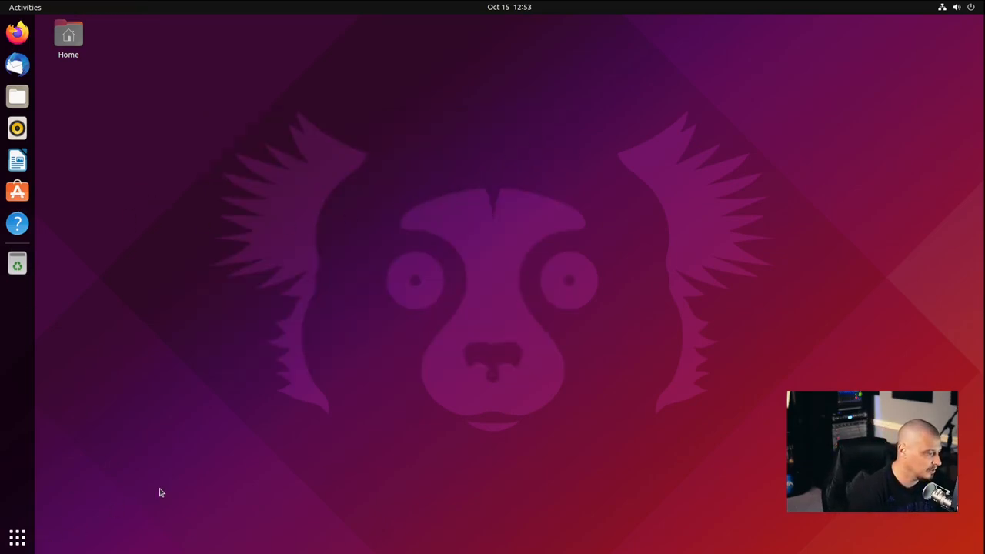
Install htop with sudo apt install htop, run it, then close the terminal
left_click(16, 260)
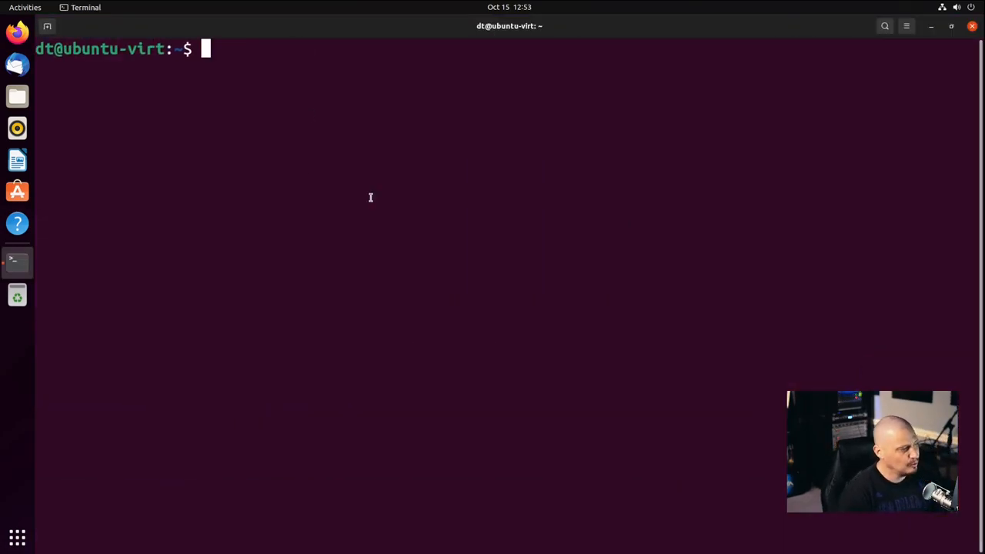
type("sudo")
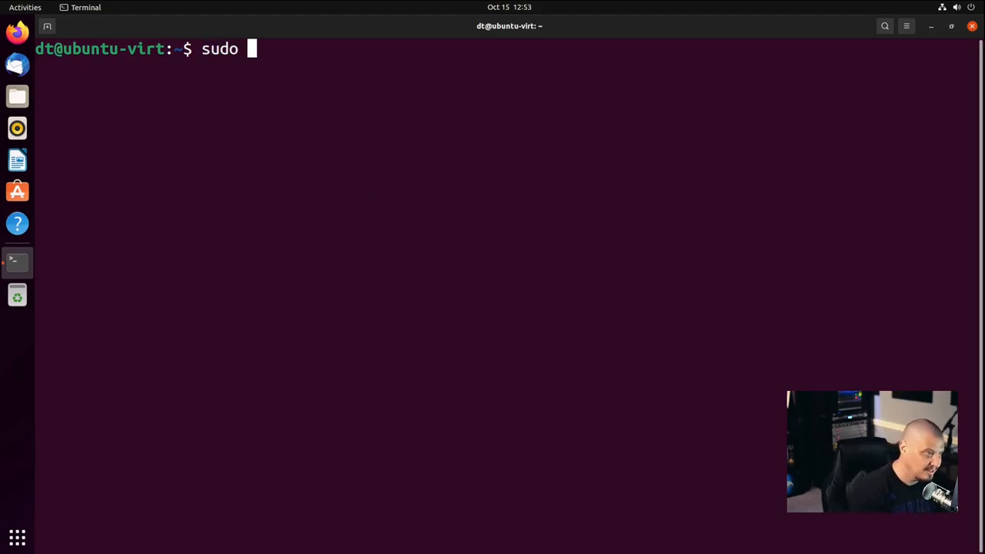
type("apt install")
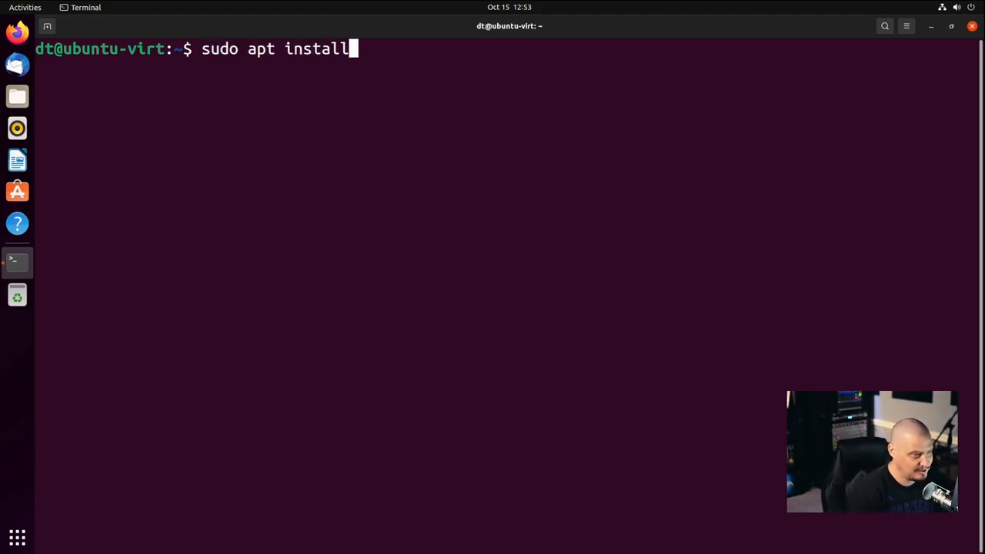
type("htop")
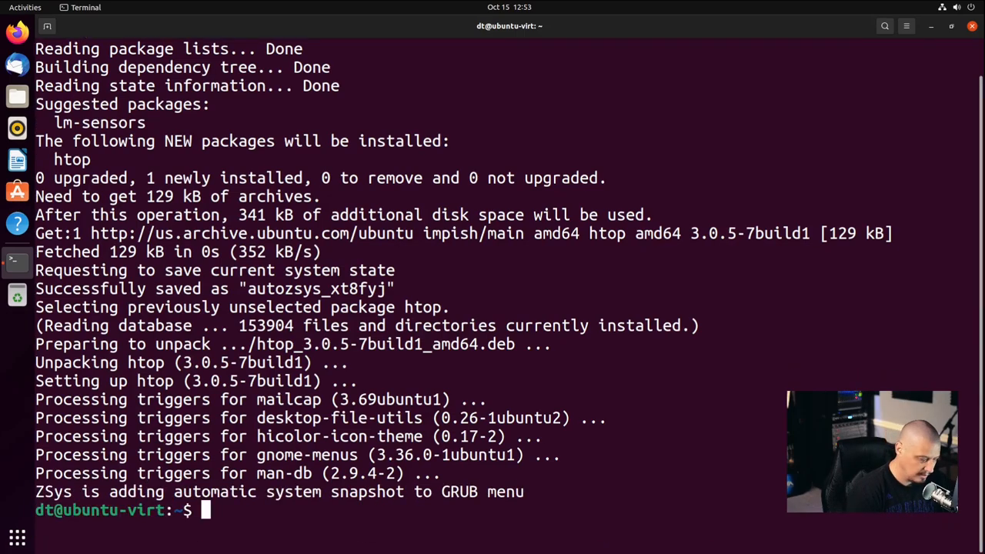
type("htop")
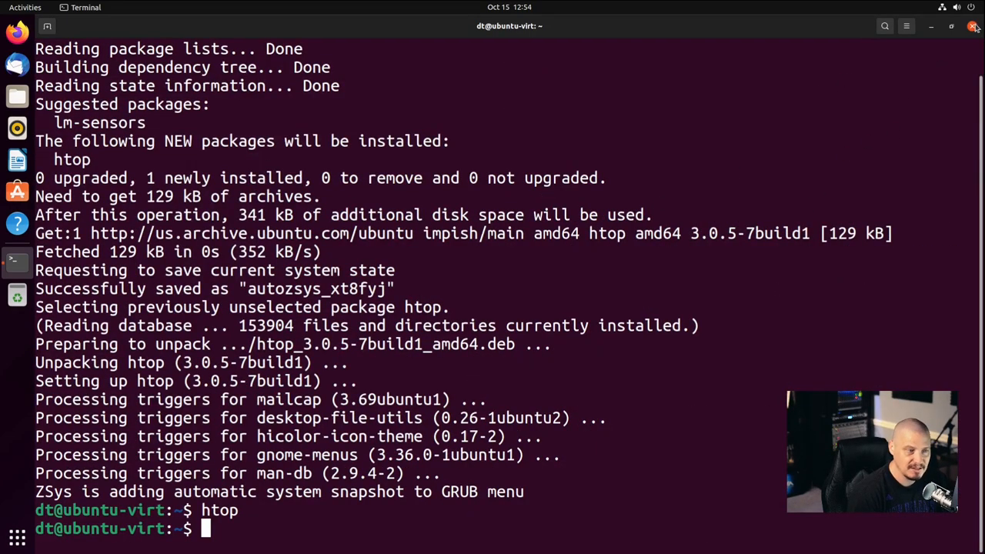
mouse_move(962, 40)
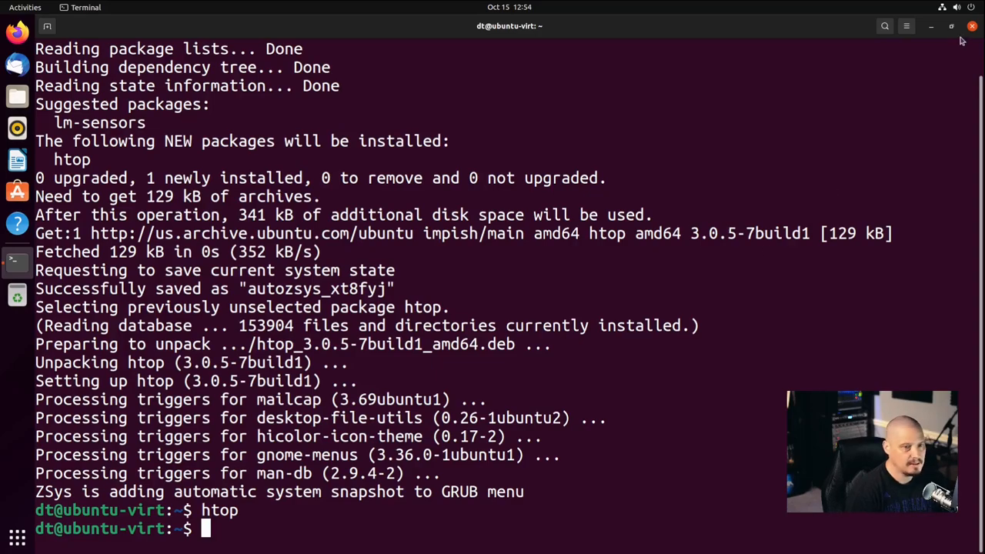
left_click(973, 24)
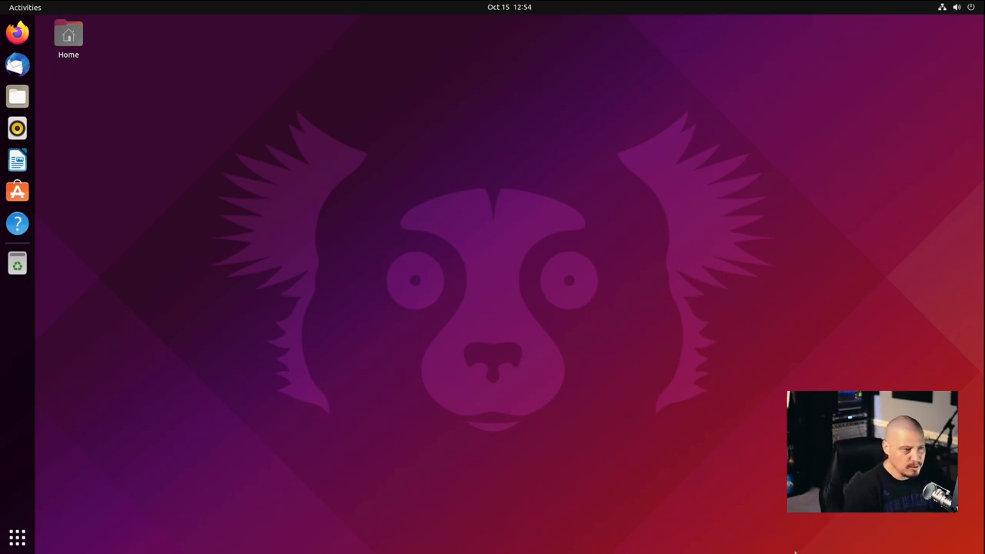
left_click(17, 538)
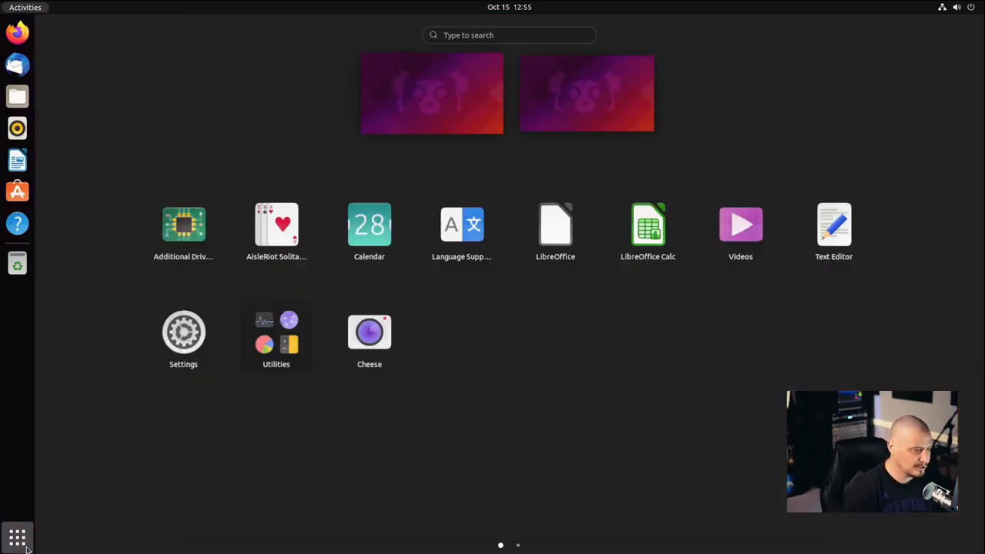
mouse_move(582, 348)
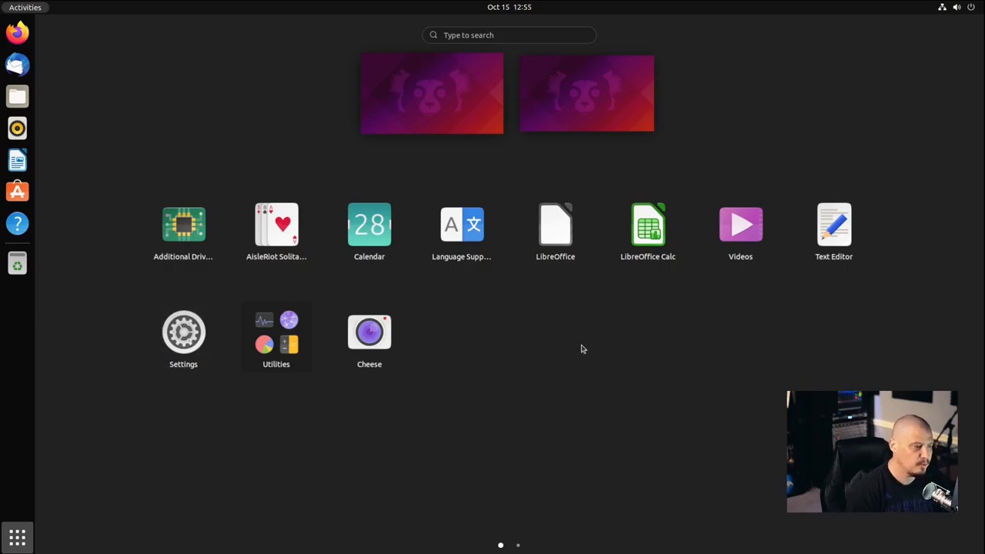
mouse_move(753, 301)
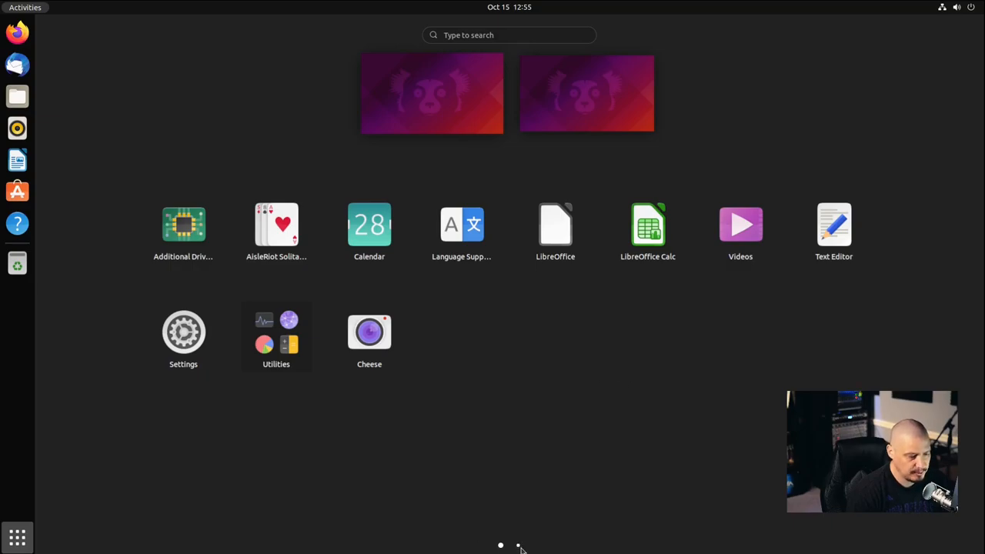
left_click(518, 545)
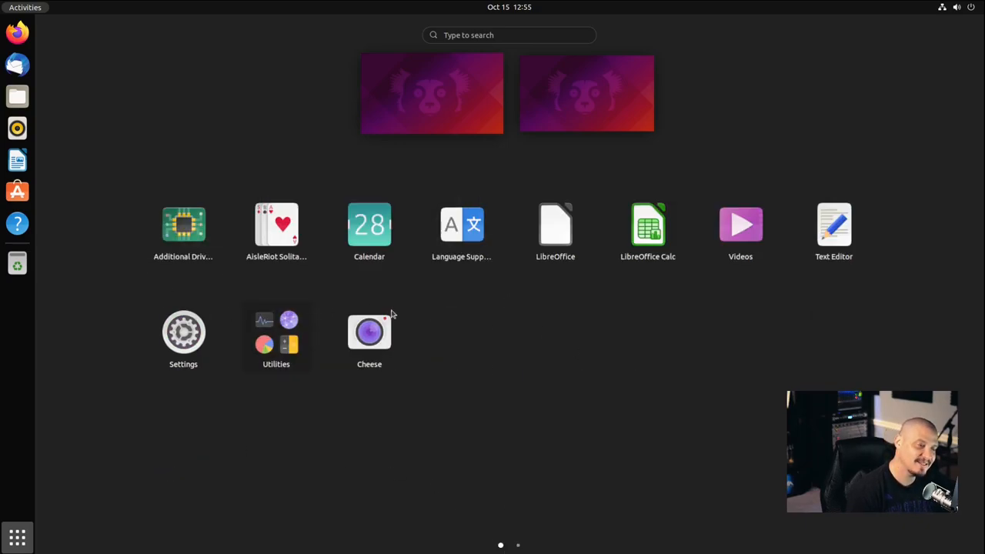
mouse_move(431, 348)
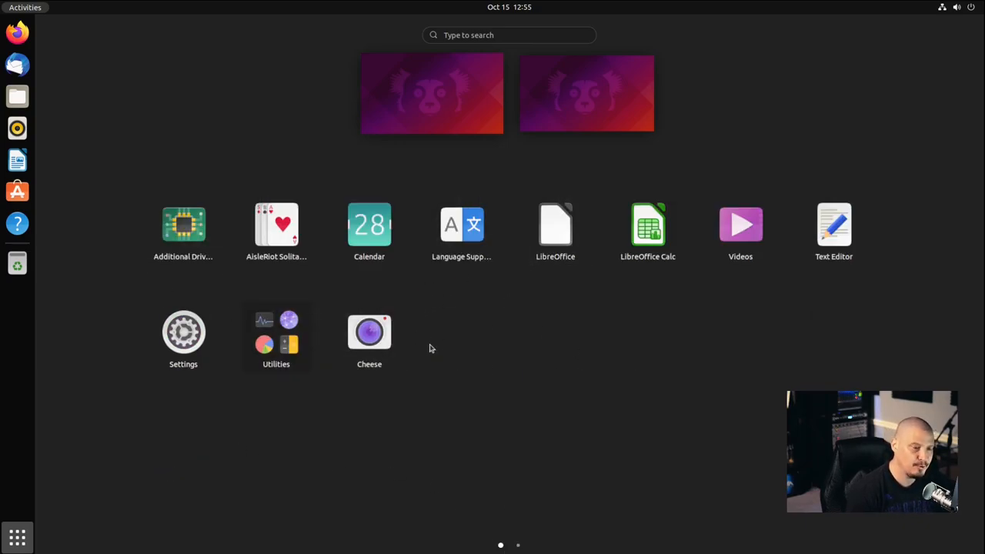
mouse_move(453, 449)
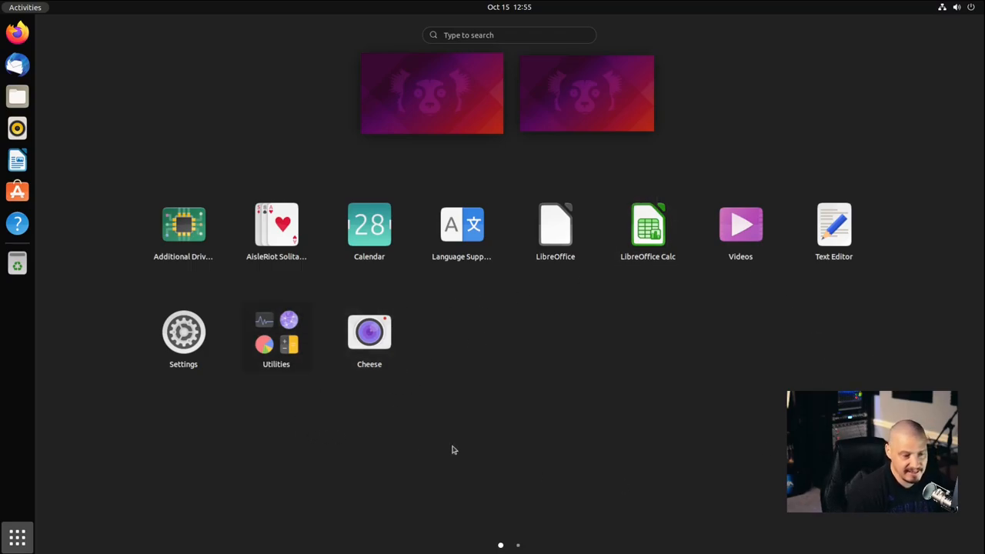
mouse_move(345, 403)
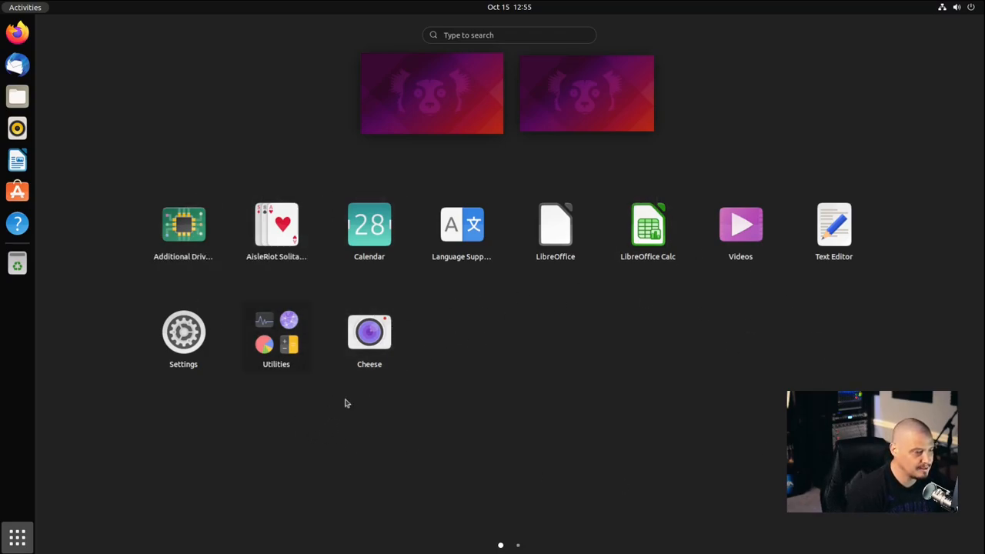
mouse_move(422, 480)
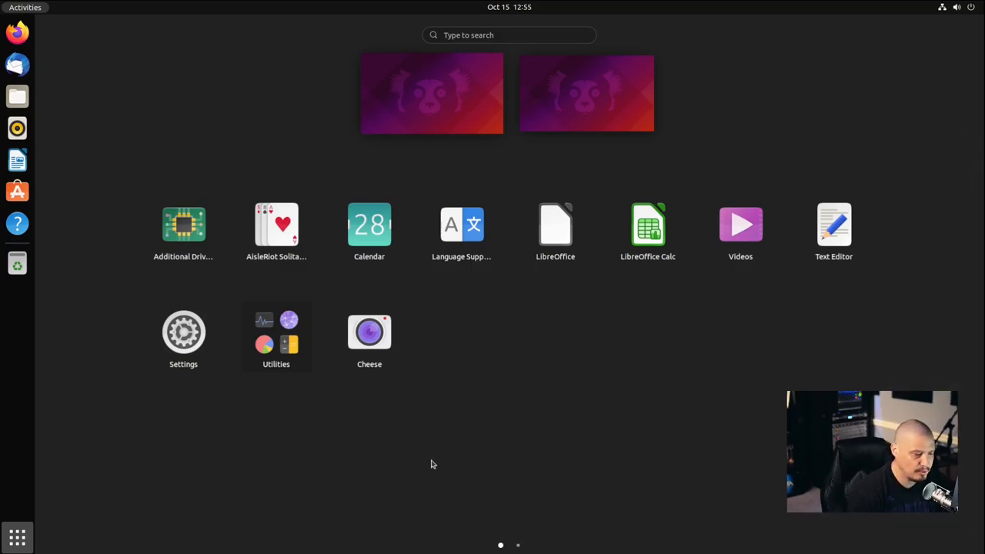
left_click(518, 545)
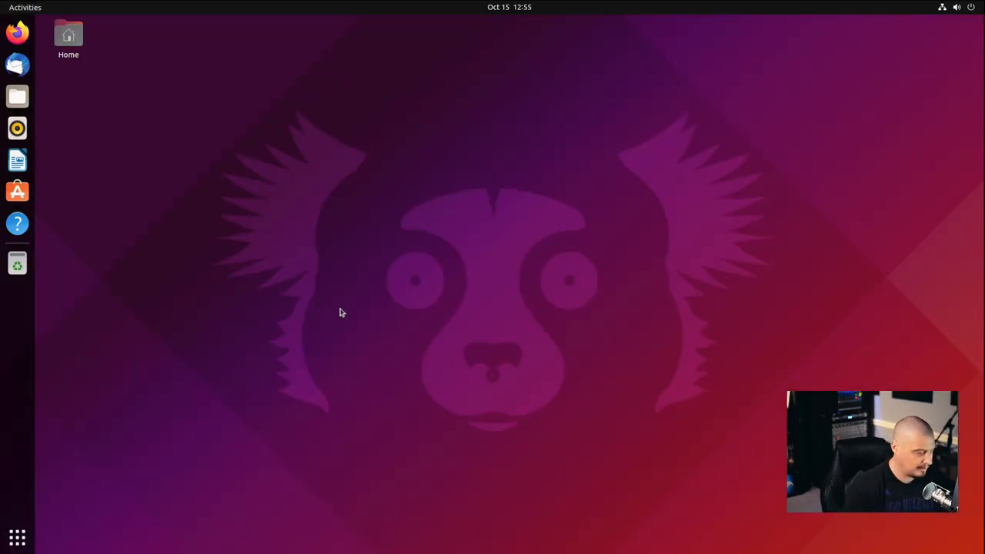
mouse_move(333, 311)
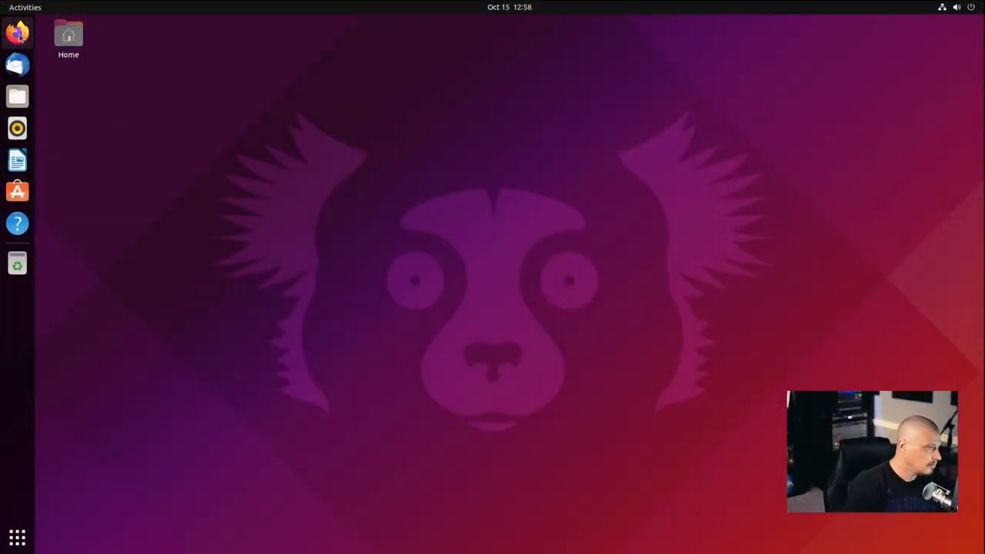
Launch Firefox from its dock icon, retrying until it starts
left_click(17, 32)
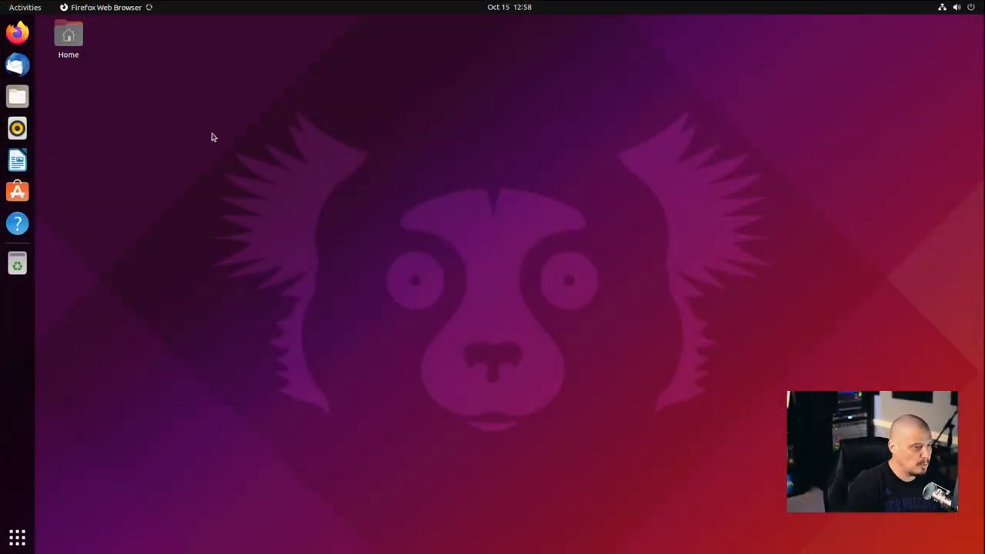
left_click(16, 31)
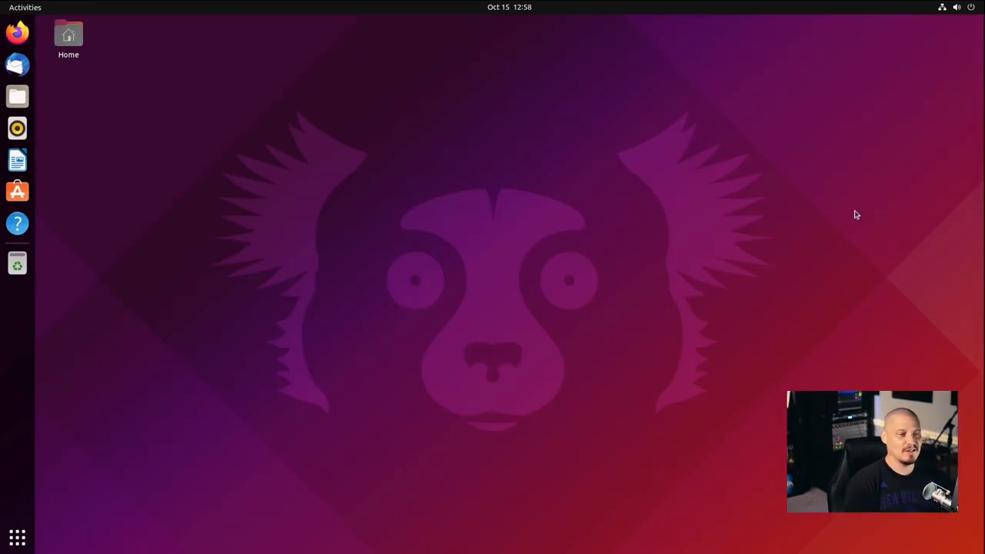
mouse_move(721, 334)
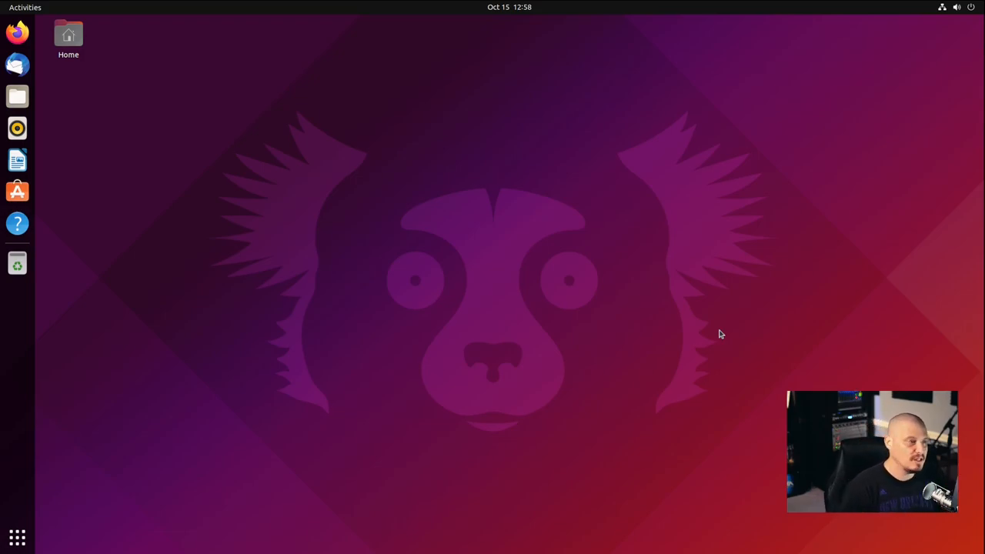
mouse_move(659, 299)
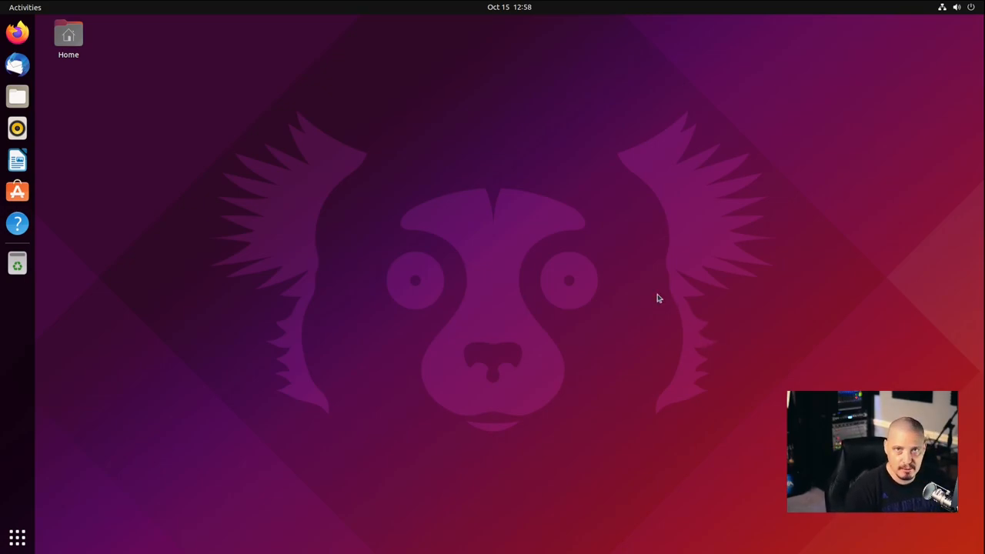
mouse_move(486, 246)
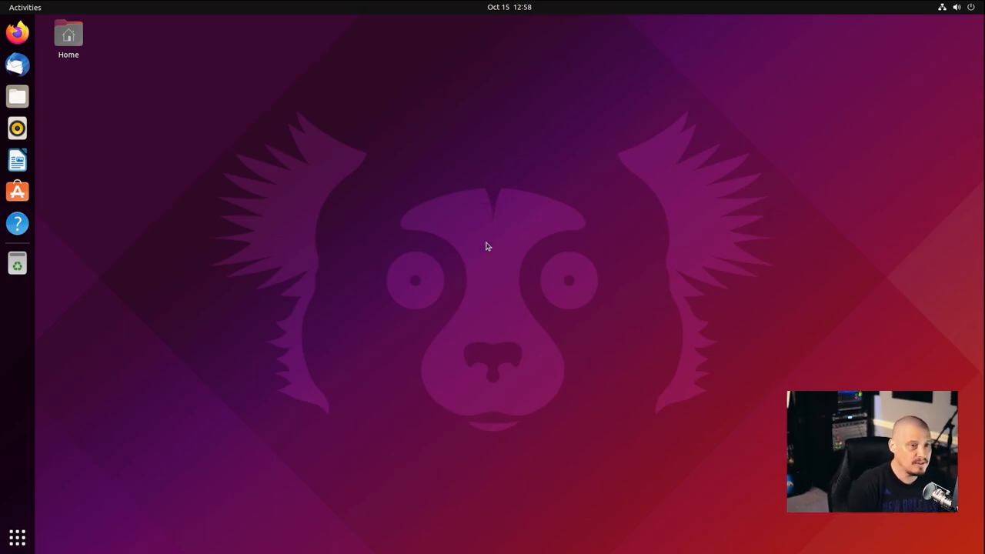
mouse_move(436, 462)
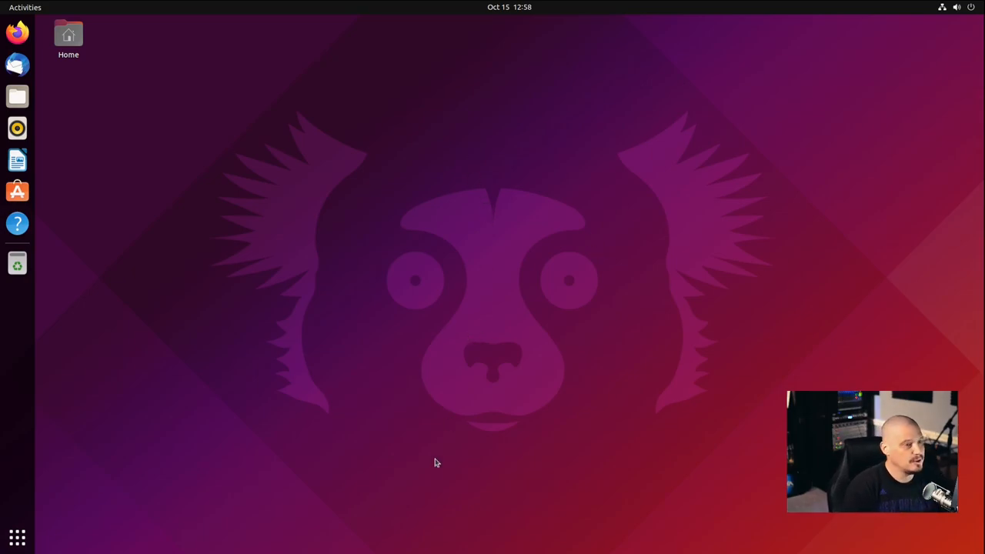
mouse_move(216, 197)
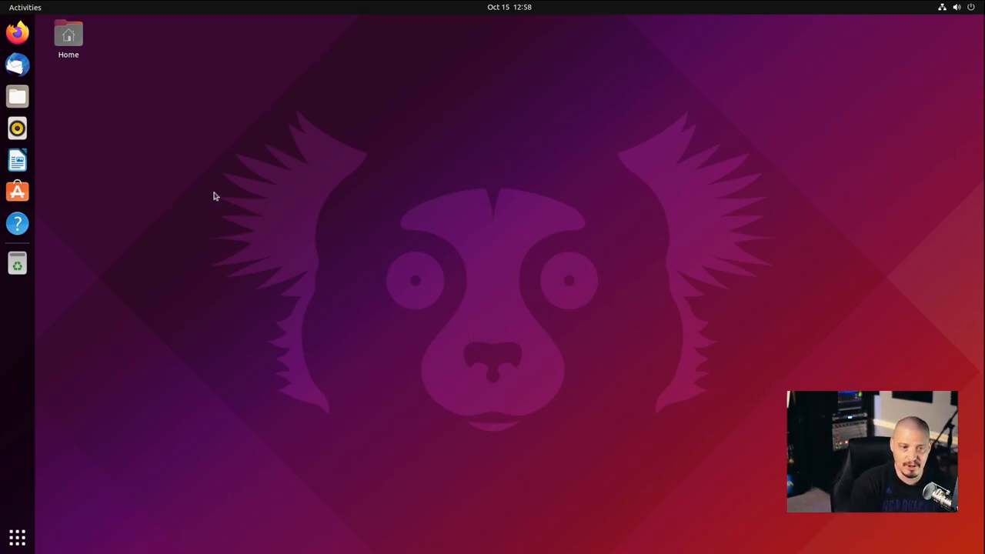
left_click(17, 31)
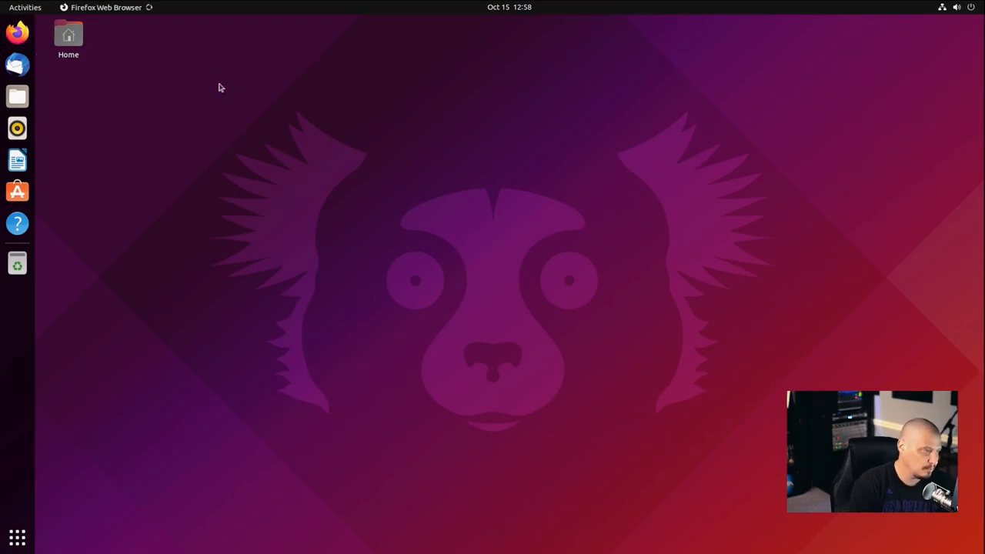
Bring up Firefox and let it load its New Tab start page
left_click(17, 31)
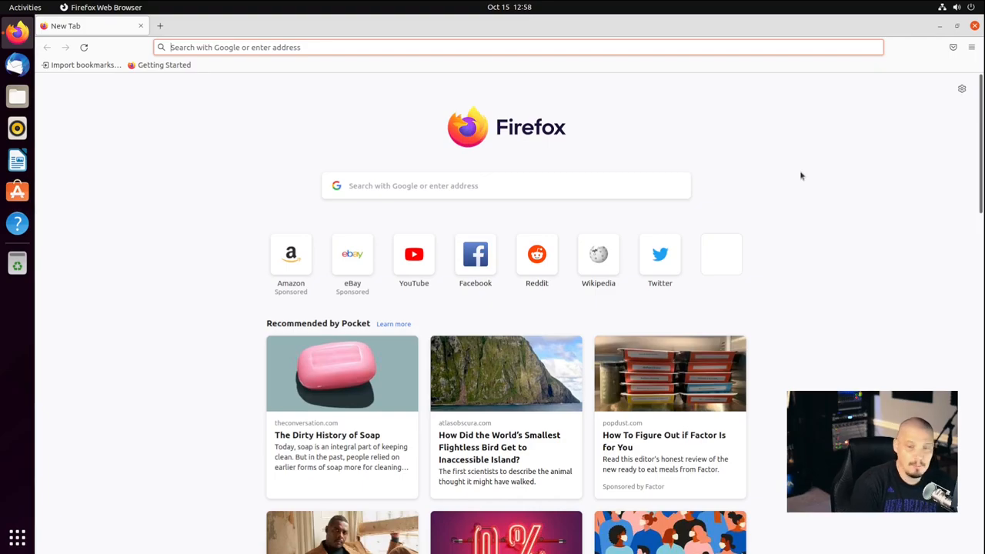
mouse_move(828, 153)
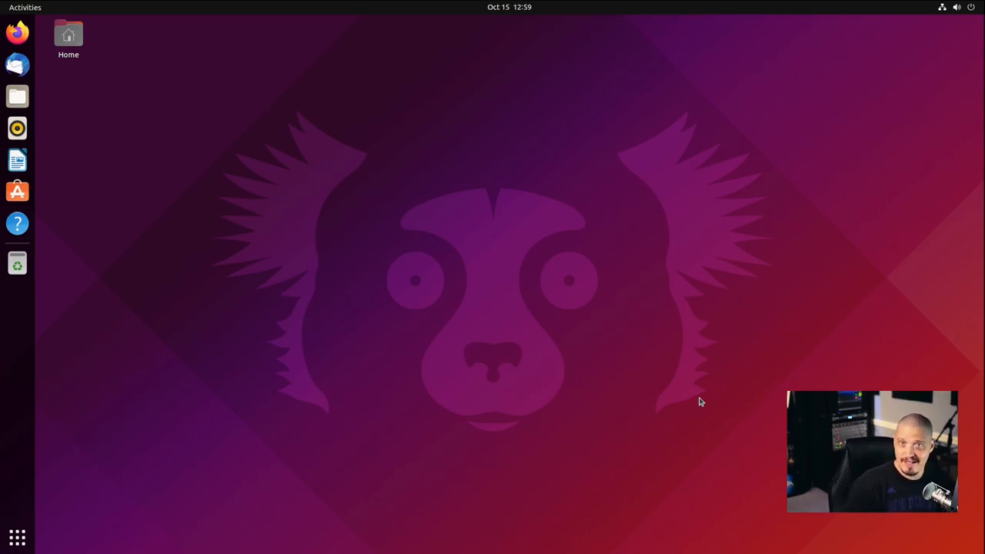
mouse_move(584, 289)
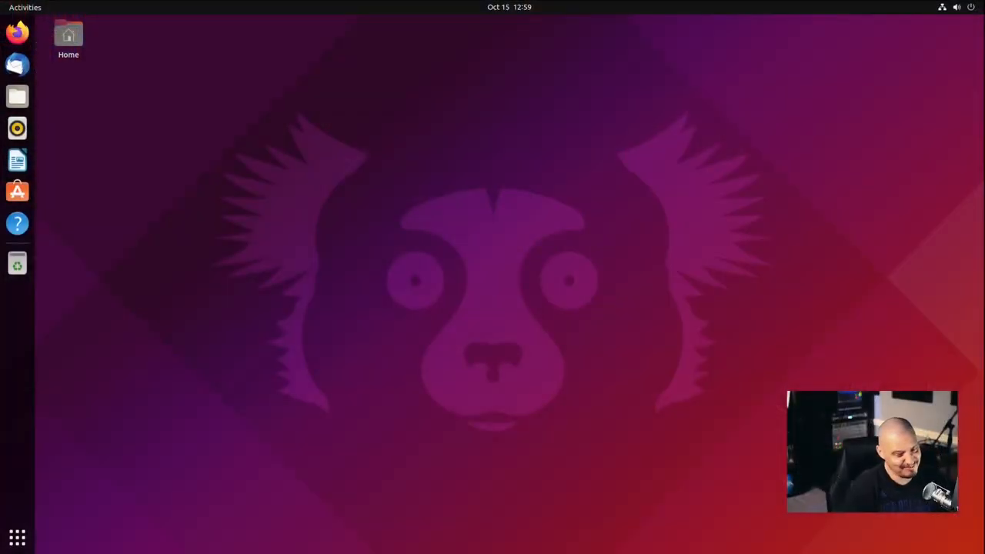
mouse_move(623, 345)
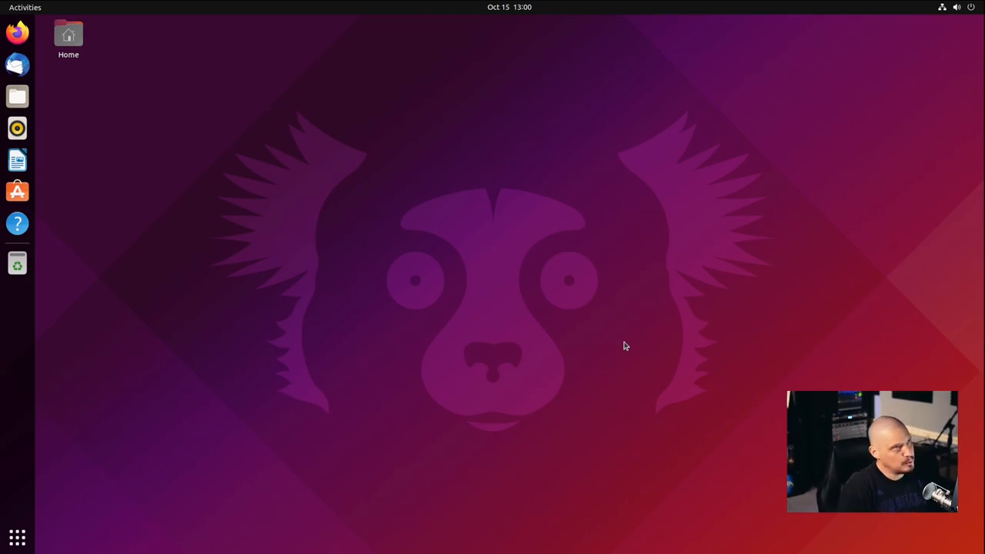
mouse_move(508, 344)
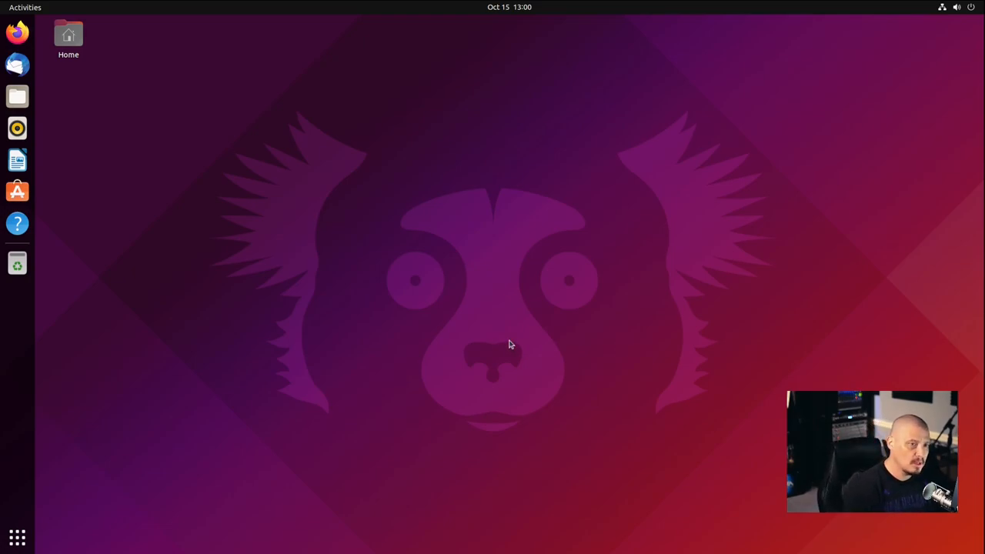
mouse_move(428, 343)
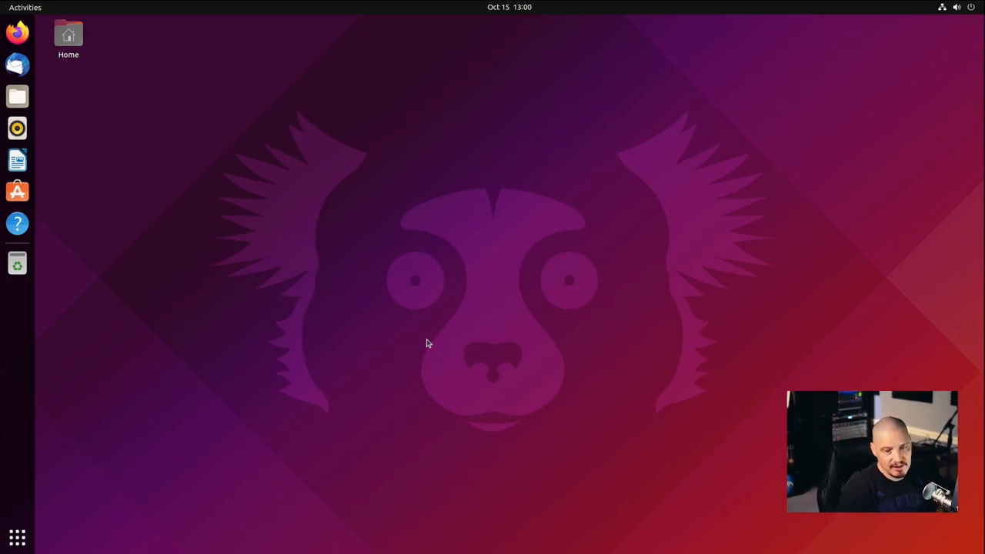
mouse_move(17, 537)
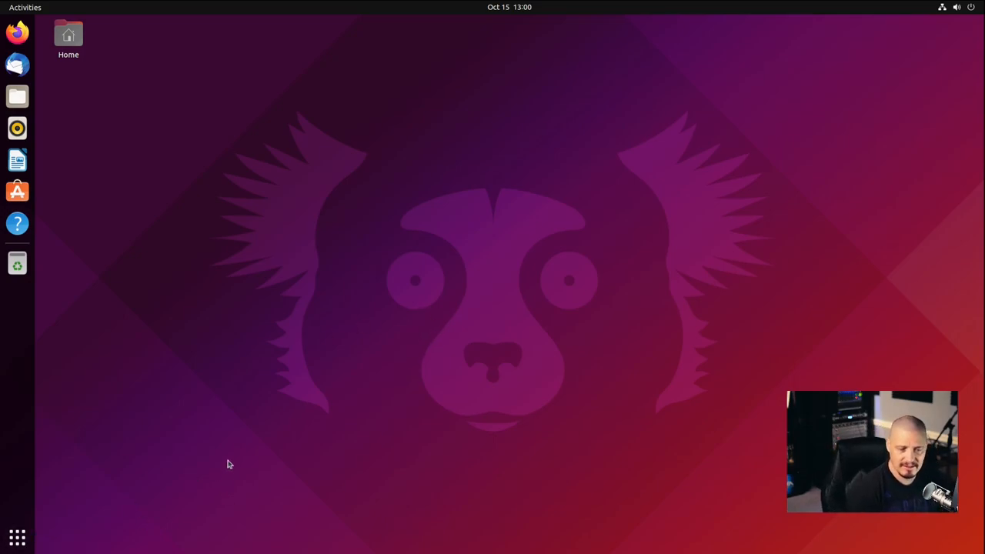
mouse_move(224, 425)
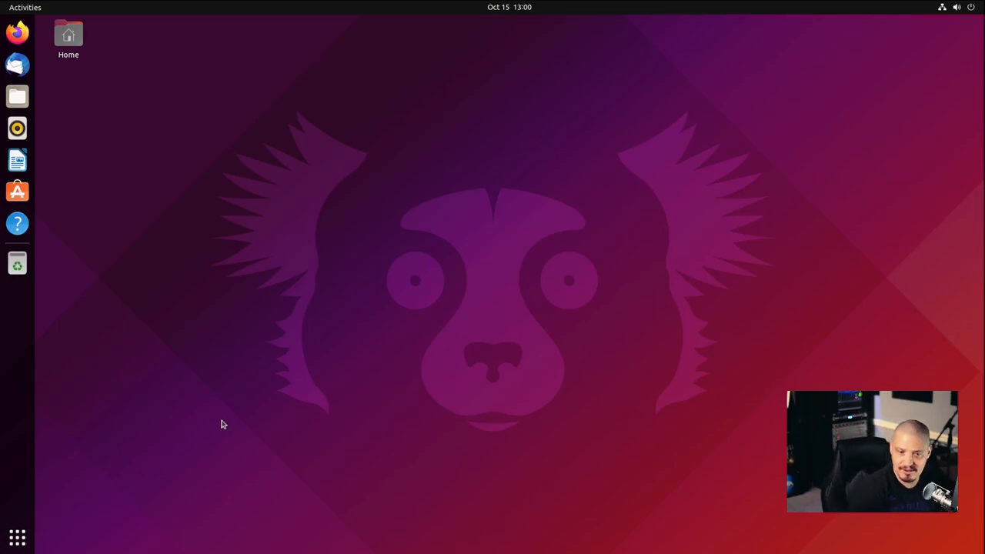
mouse_move(254, 349)
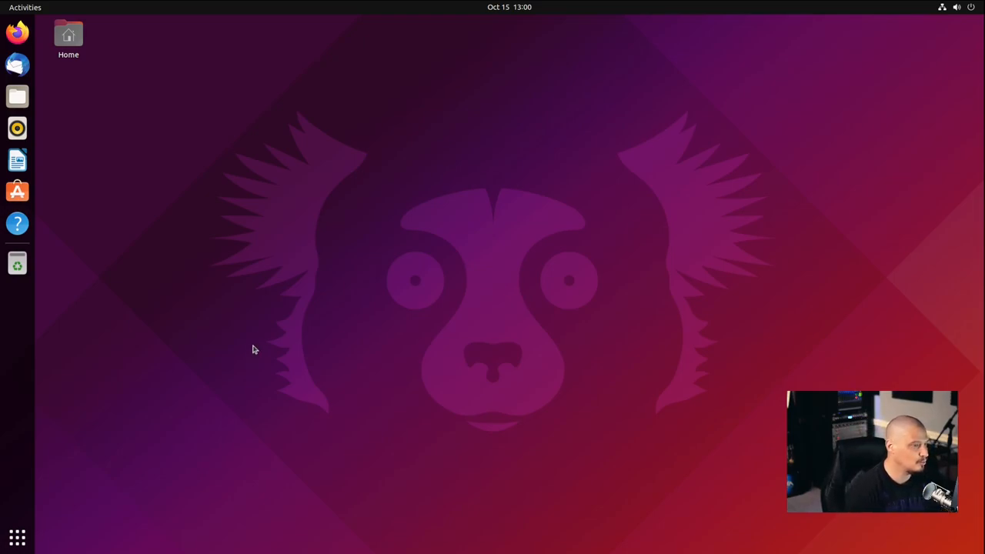
mouse_move(349, 262)
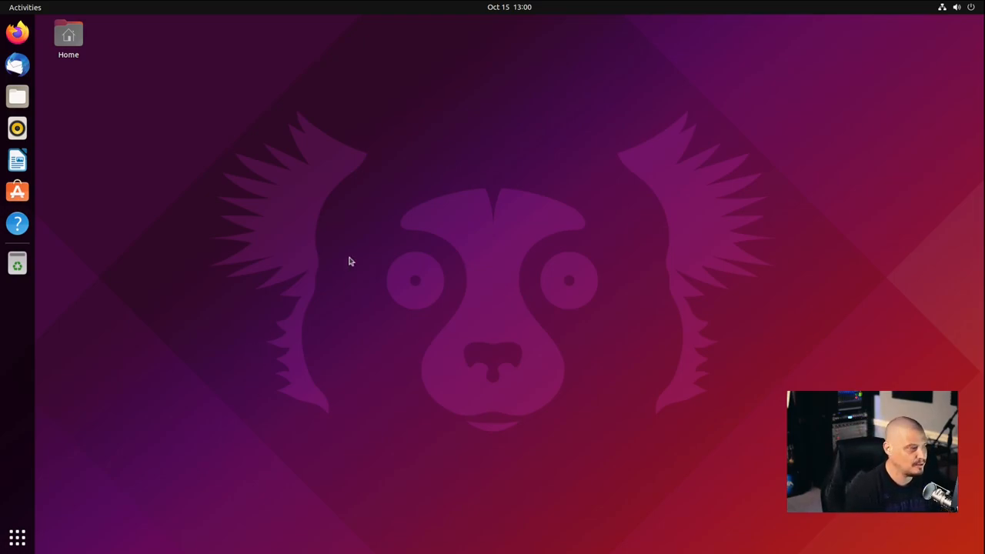
mouse_move(336, 220)
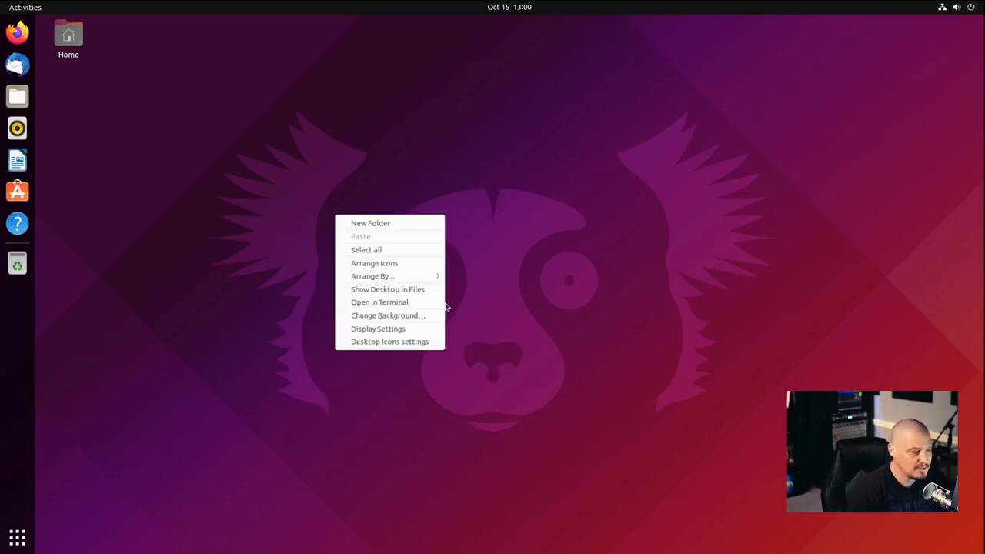
mouse_move(388, 316)
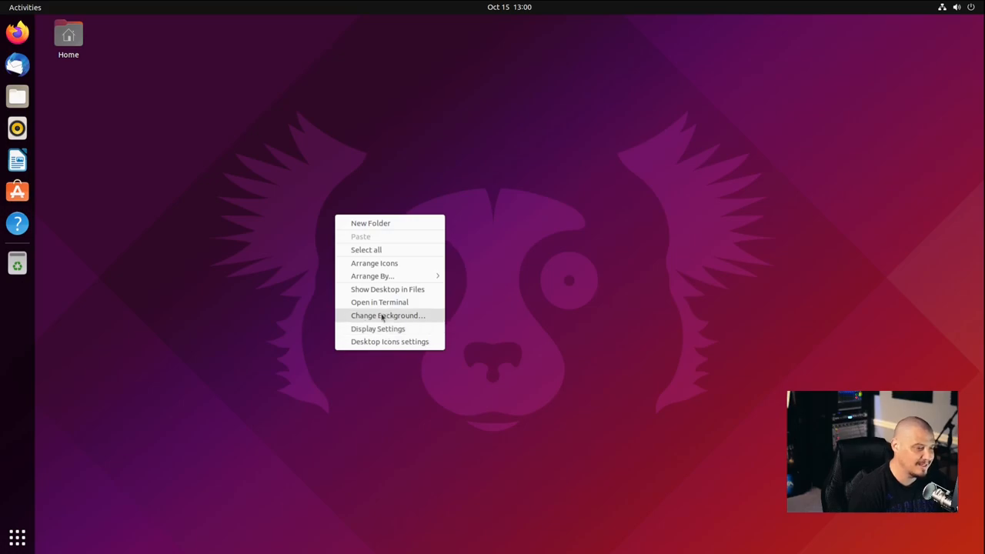
From the desktop menu reach Background settings and preview the starry night sky wallpaper
left_click(388, 315)
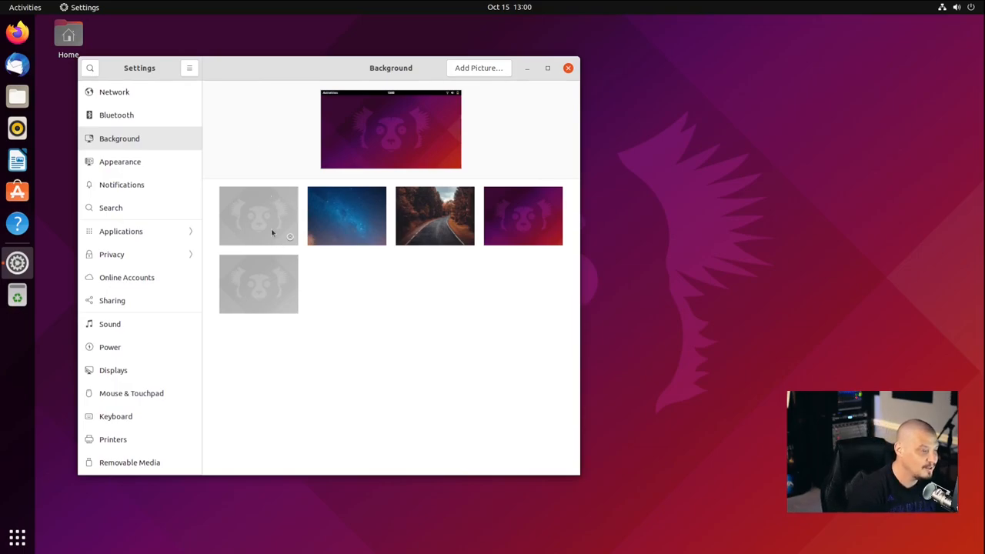
mouse_move(377, 260)
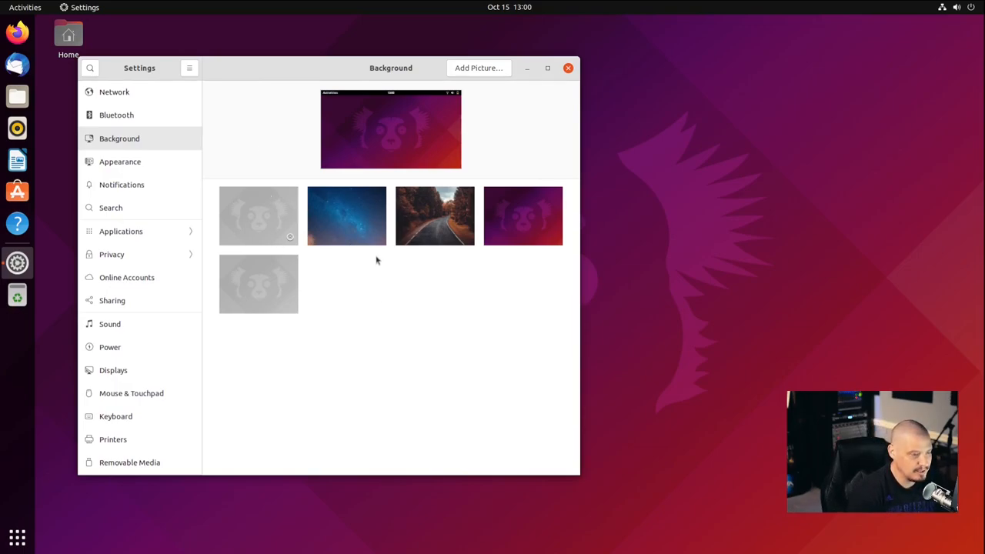
mouse_move(440, 271)
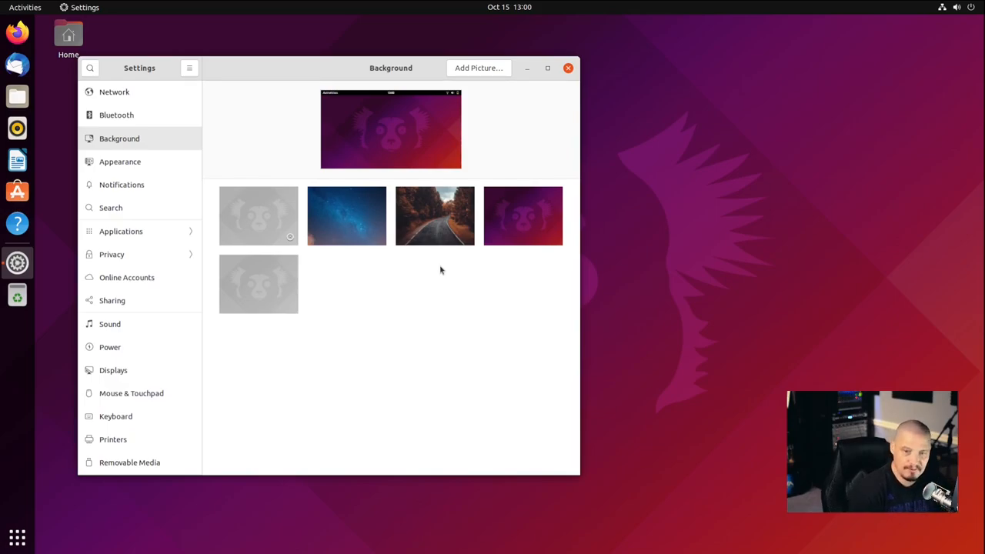
left_click(346, 216)
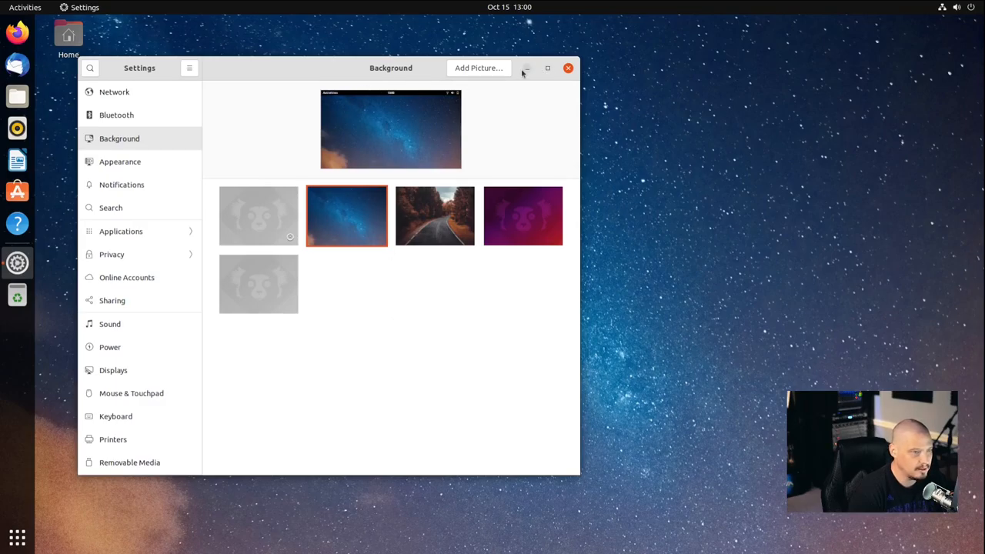
left_click(568, 68)
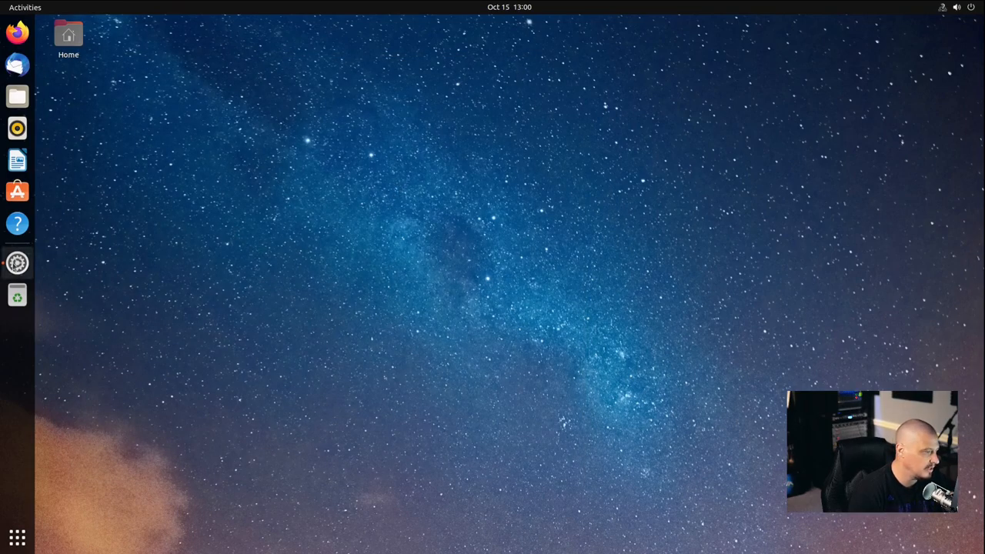
mouse_move(17, 262)
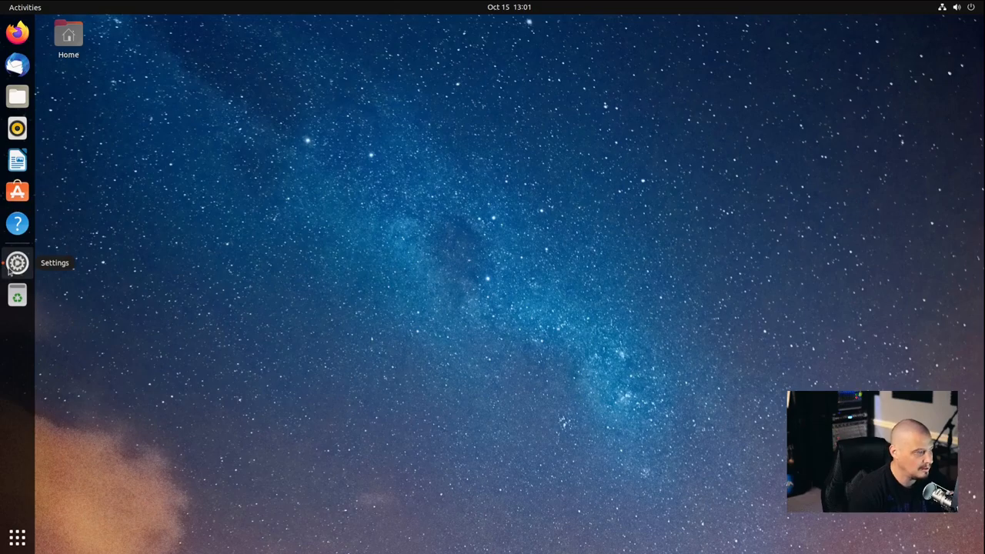
left_click(17, 262)
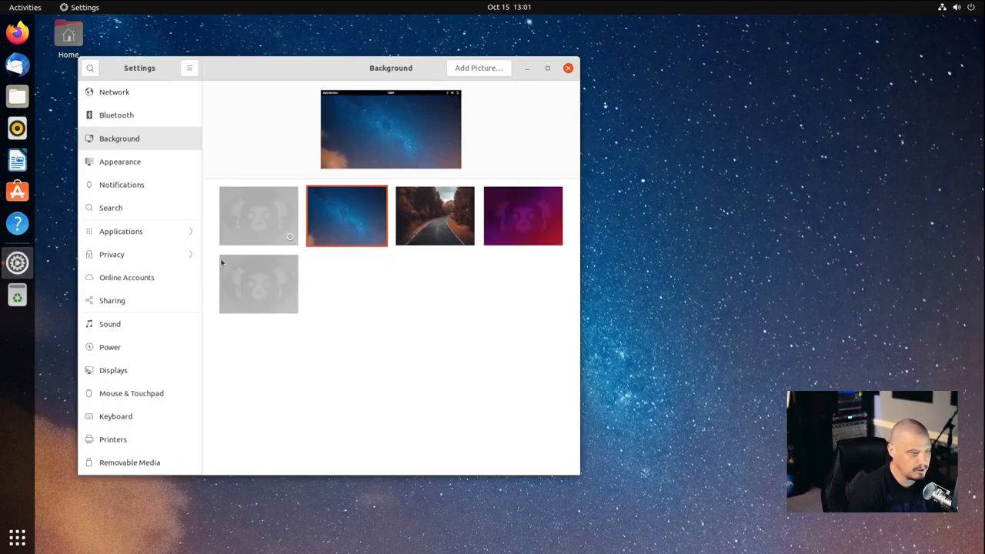
Preview the autumn forest road wallpaper, then restore the purple Impish Indri mascot wallpaper
left_click(434, 216)
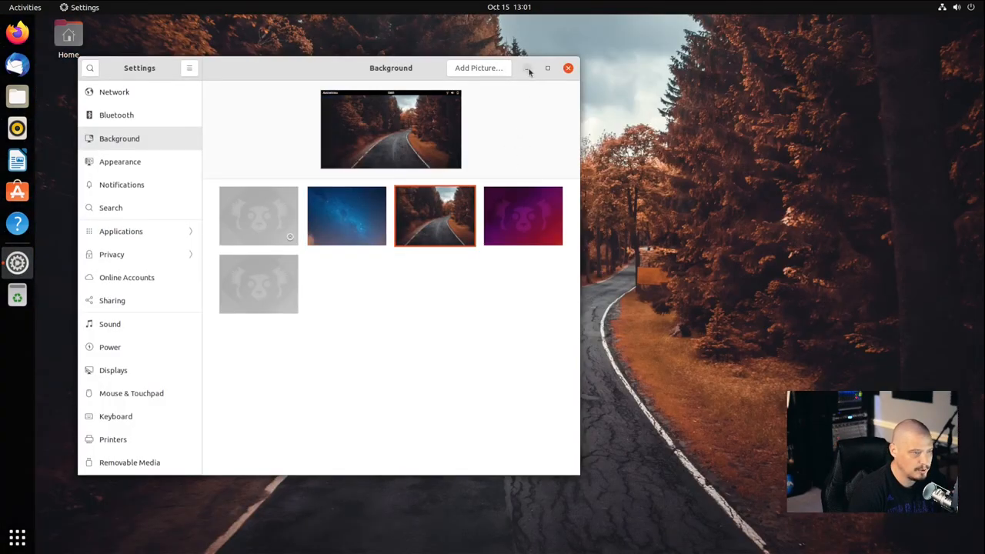
left_click(569, 68)
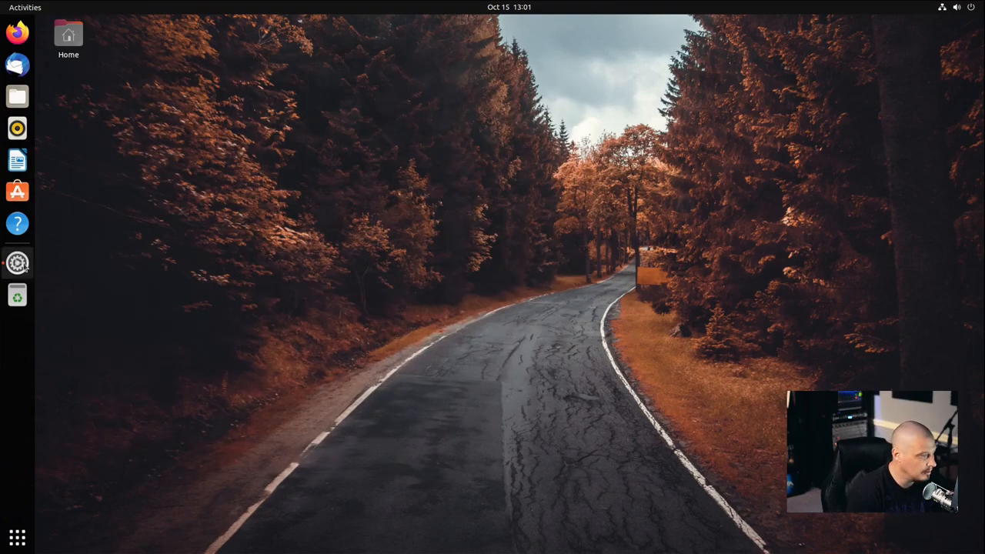
left_click(17, 264)
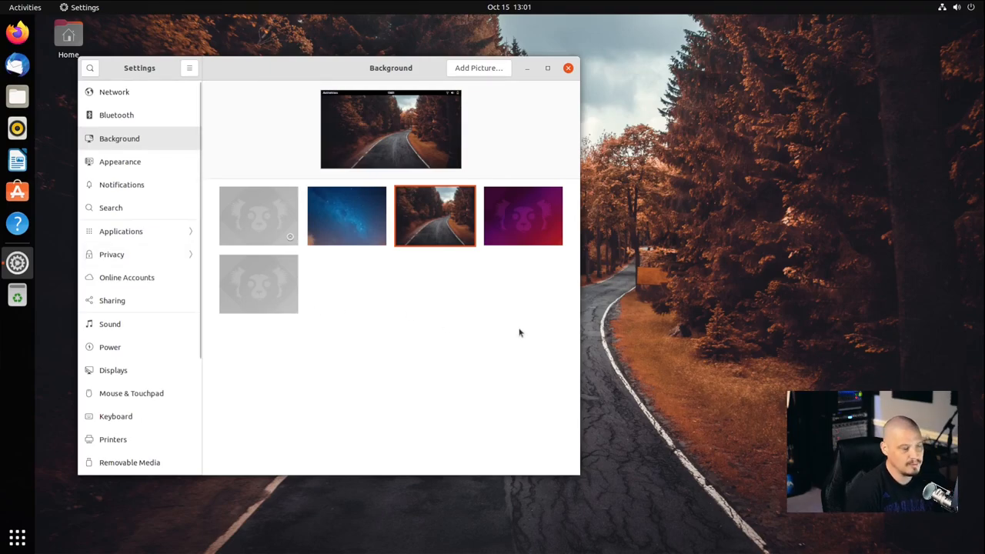
left_click(346, 215)
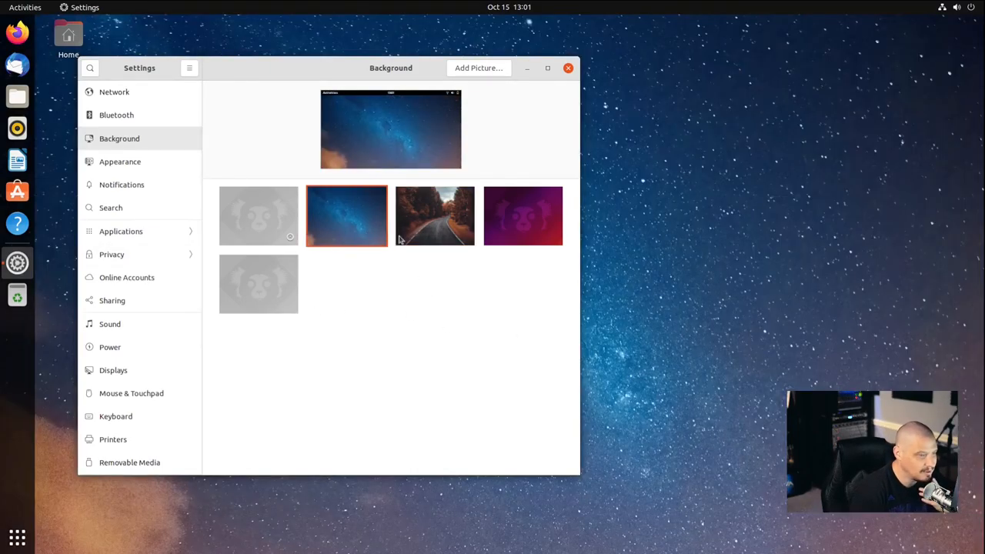
left_click(434, 215)
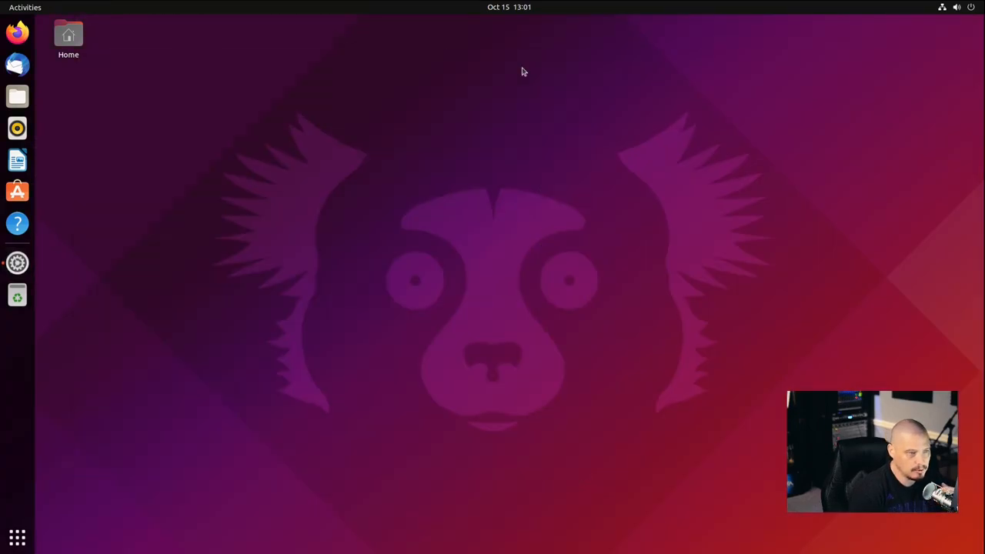
mouse_move(179, 271)
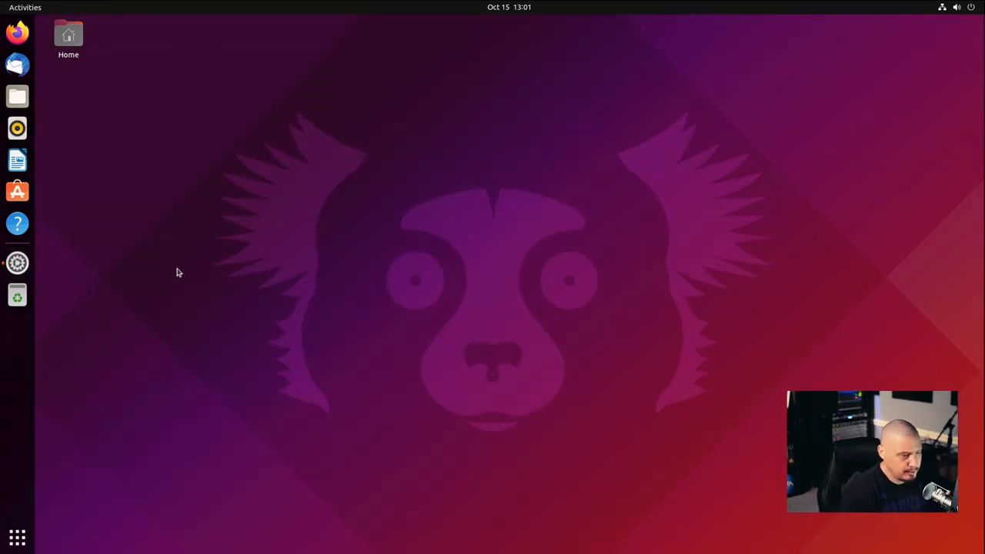
Quit Settings from the dock, leaving only the desktop with the mascot wallpaper
left_click(17, 262)
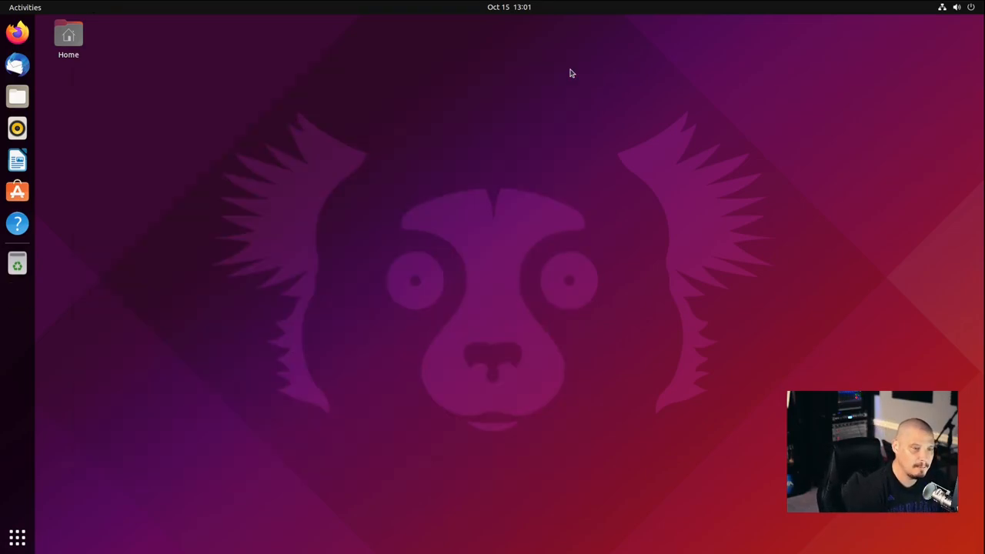
mouse_move(391, 362)
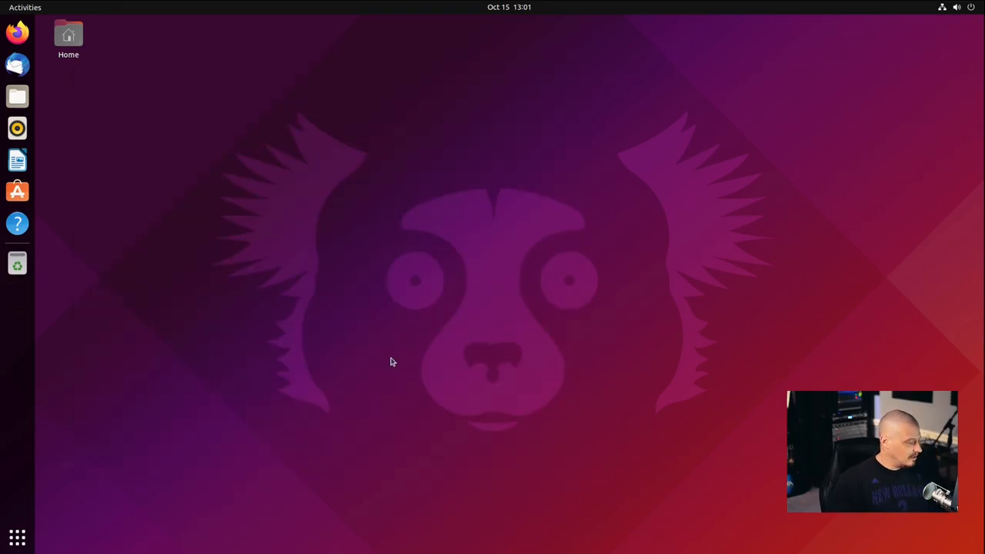